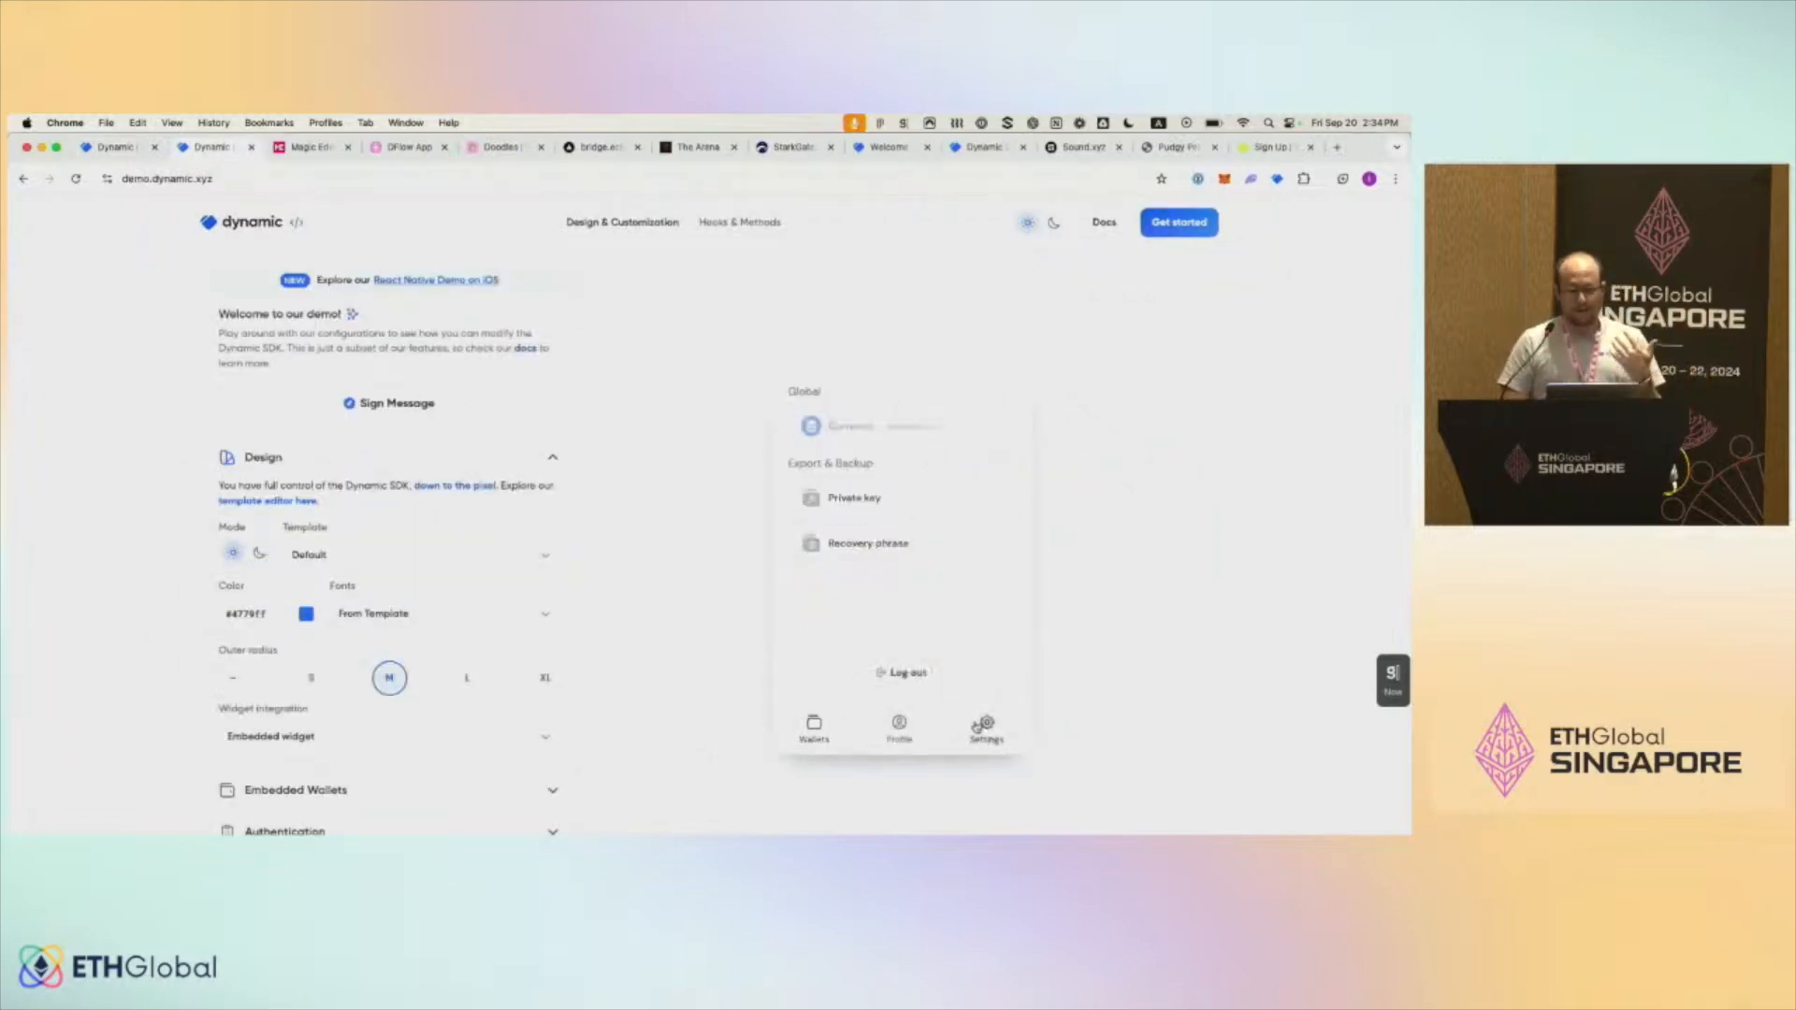
Log out, then enable email, phone, social and wallet sign-in under Authentication
click(900, 671)
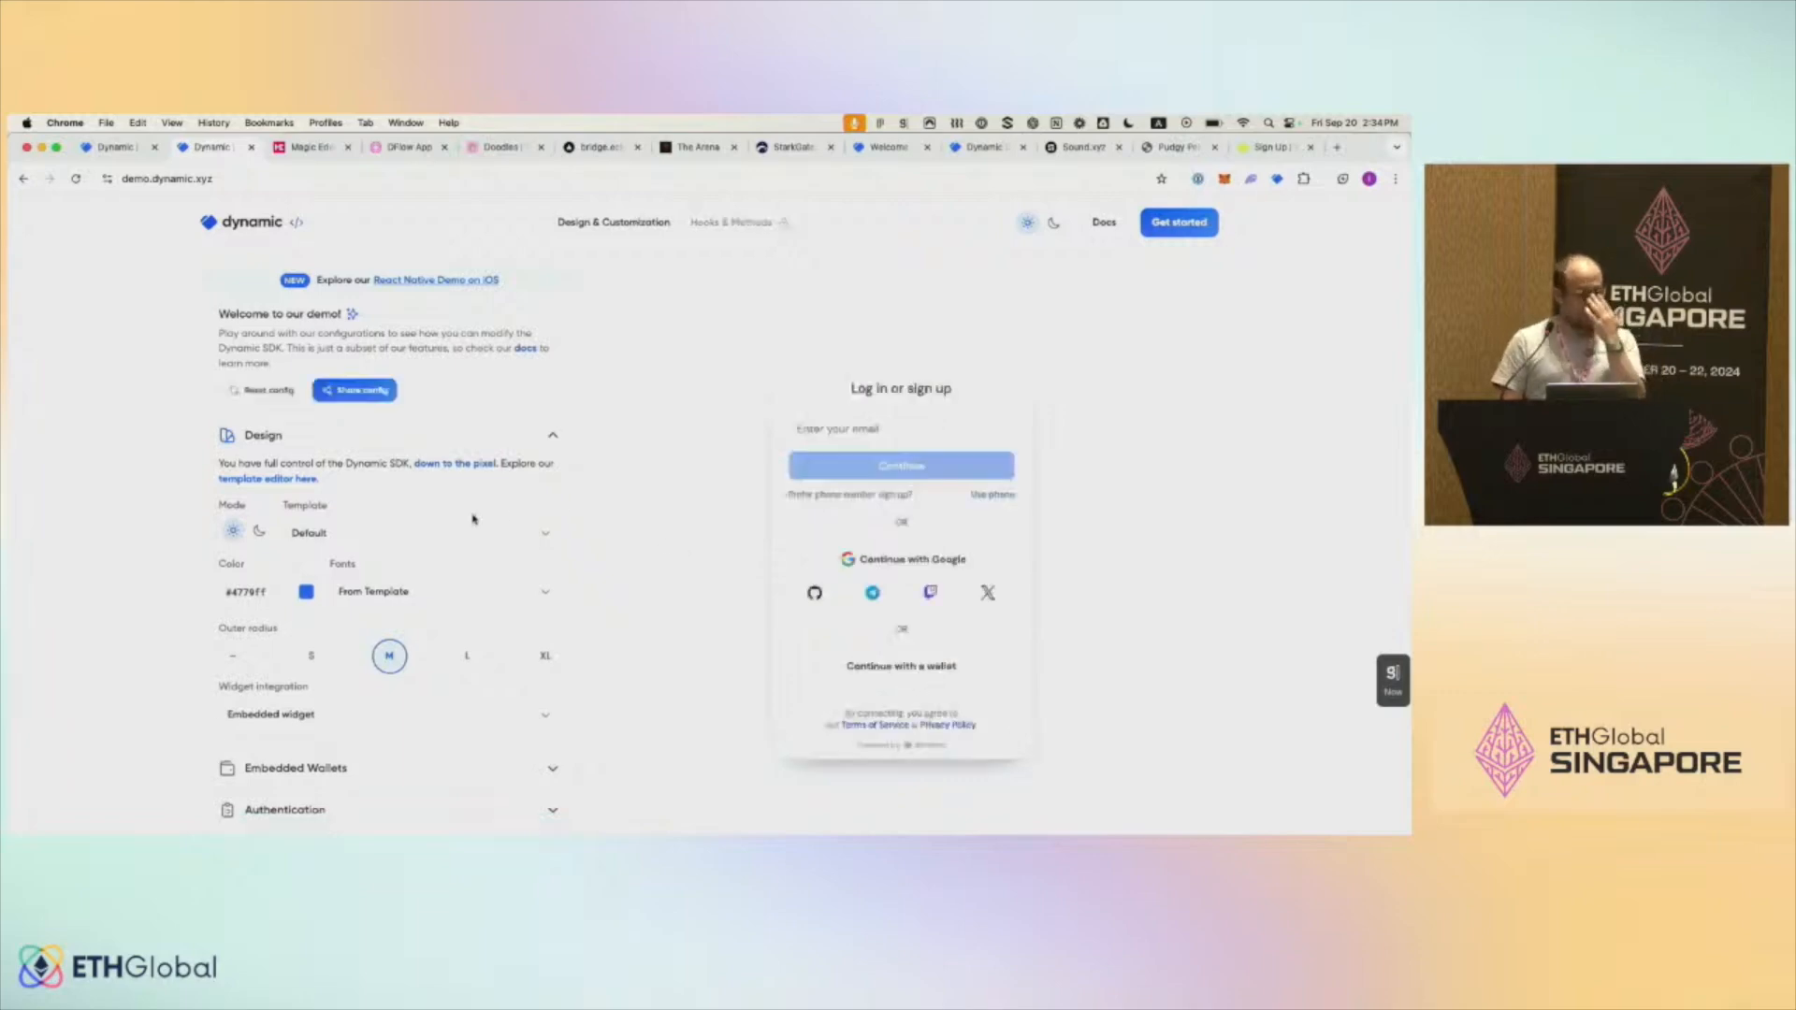
mouse_move(364, 806)
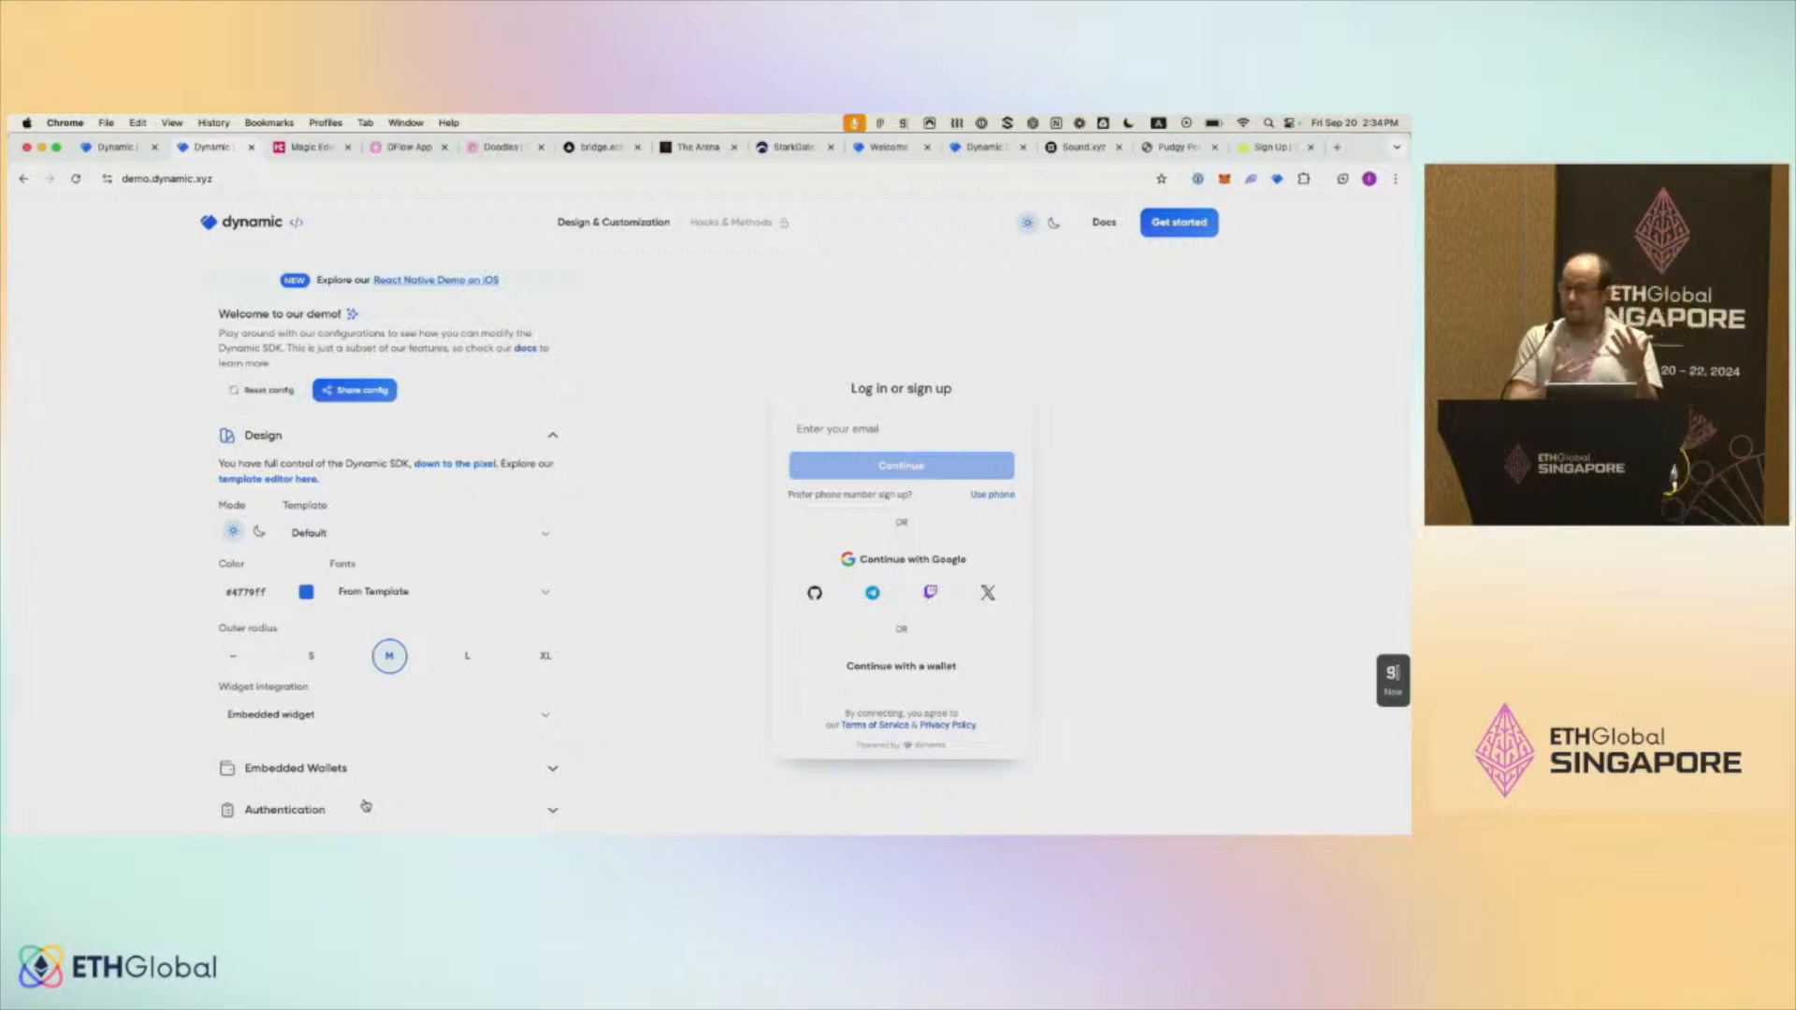
click(262, 434)
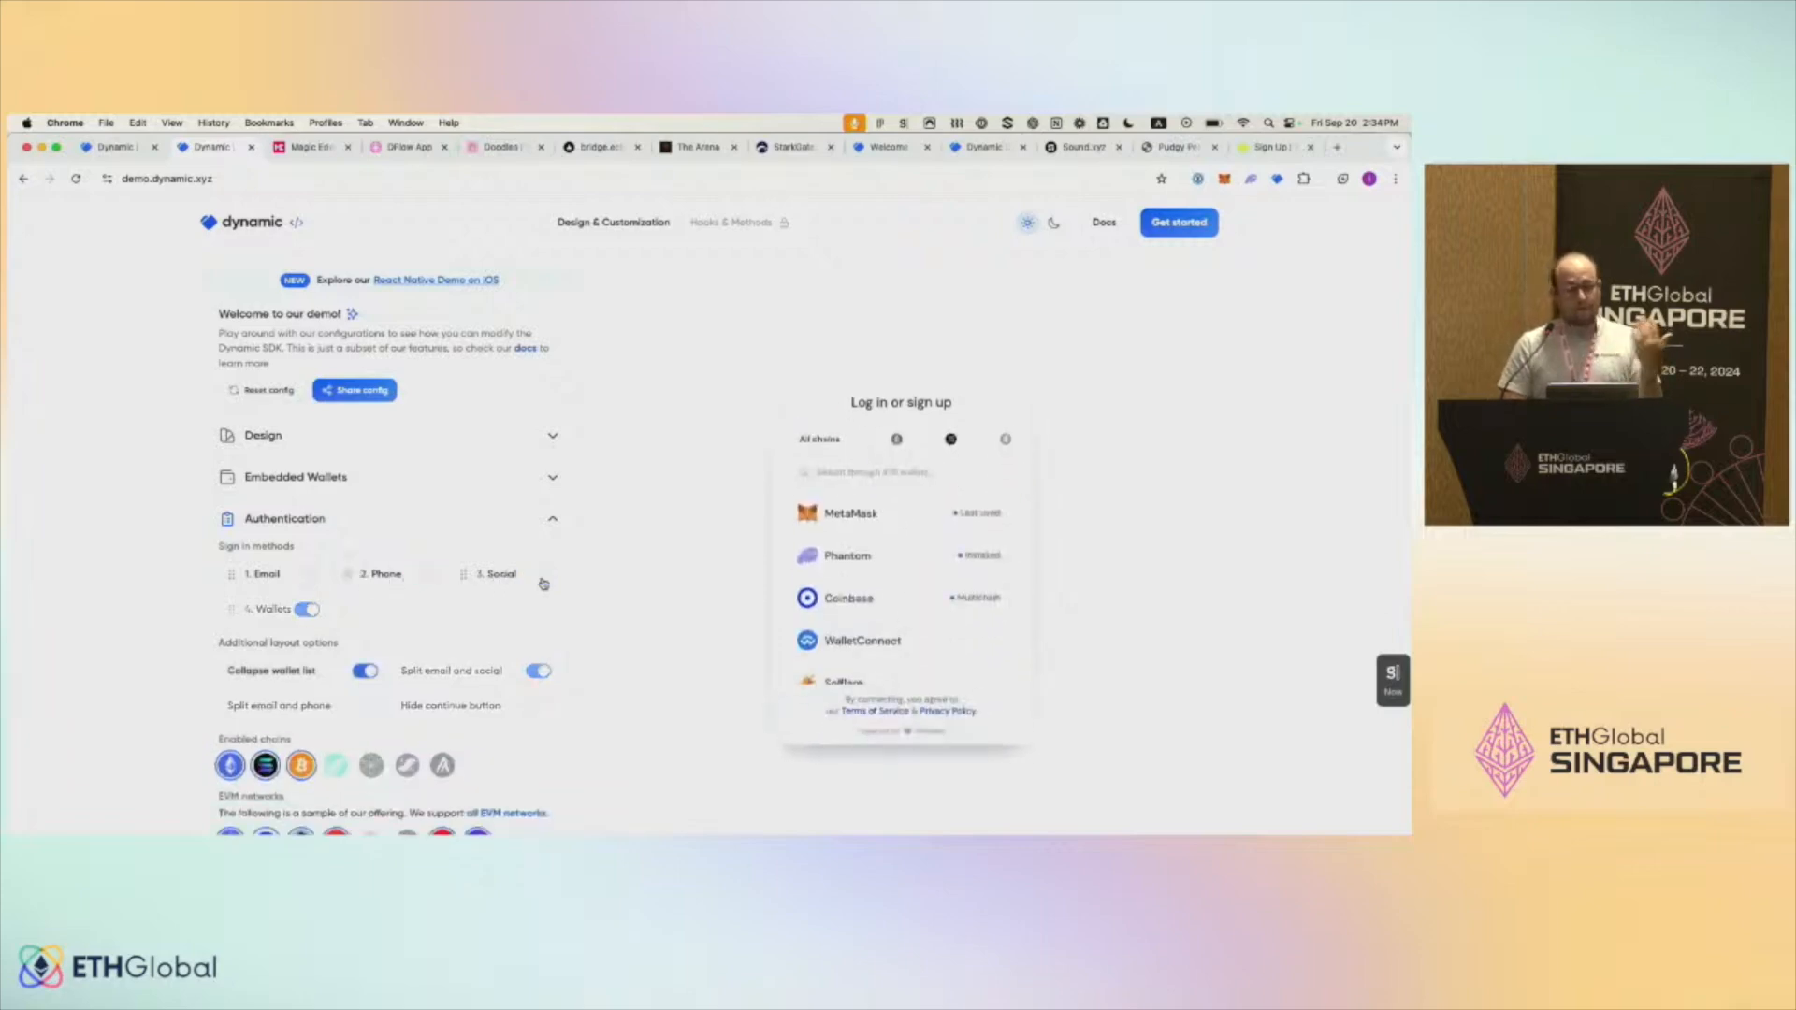
click(1004, 438)
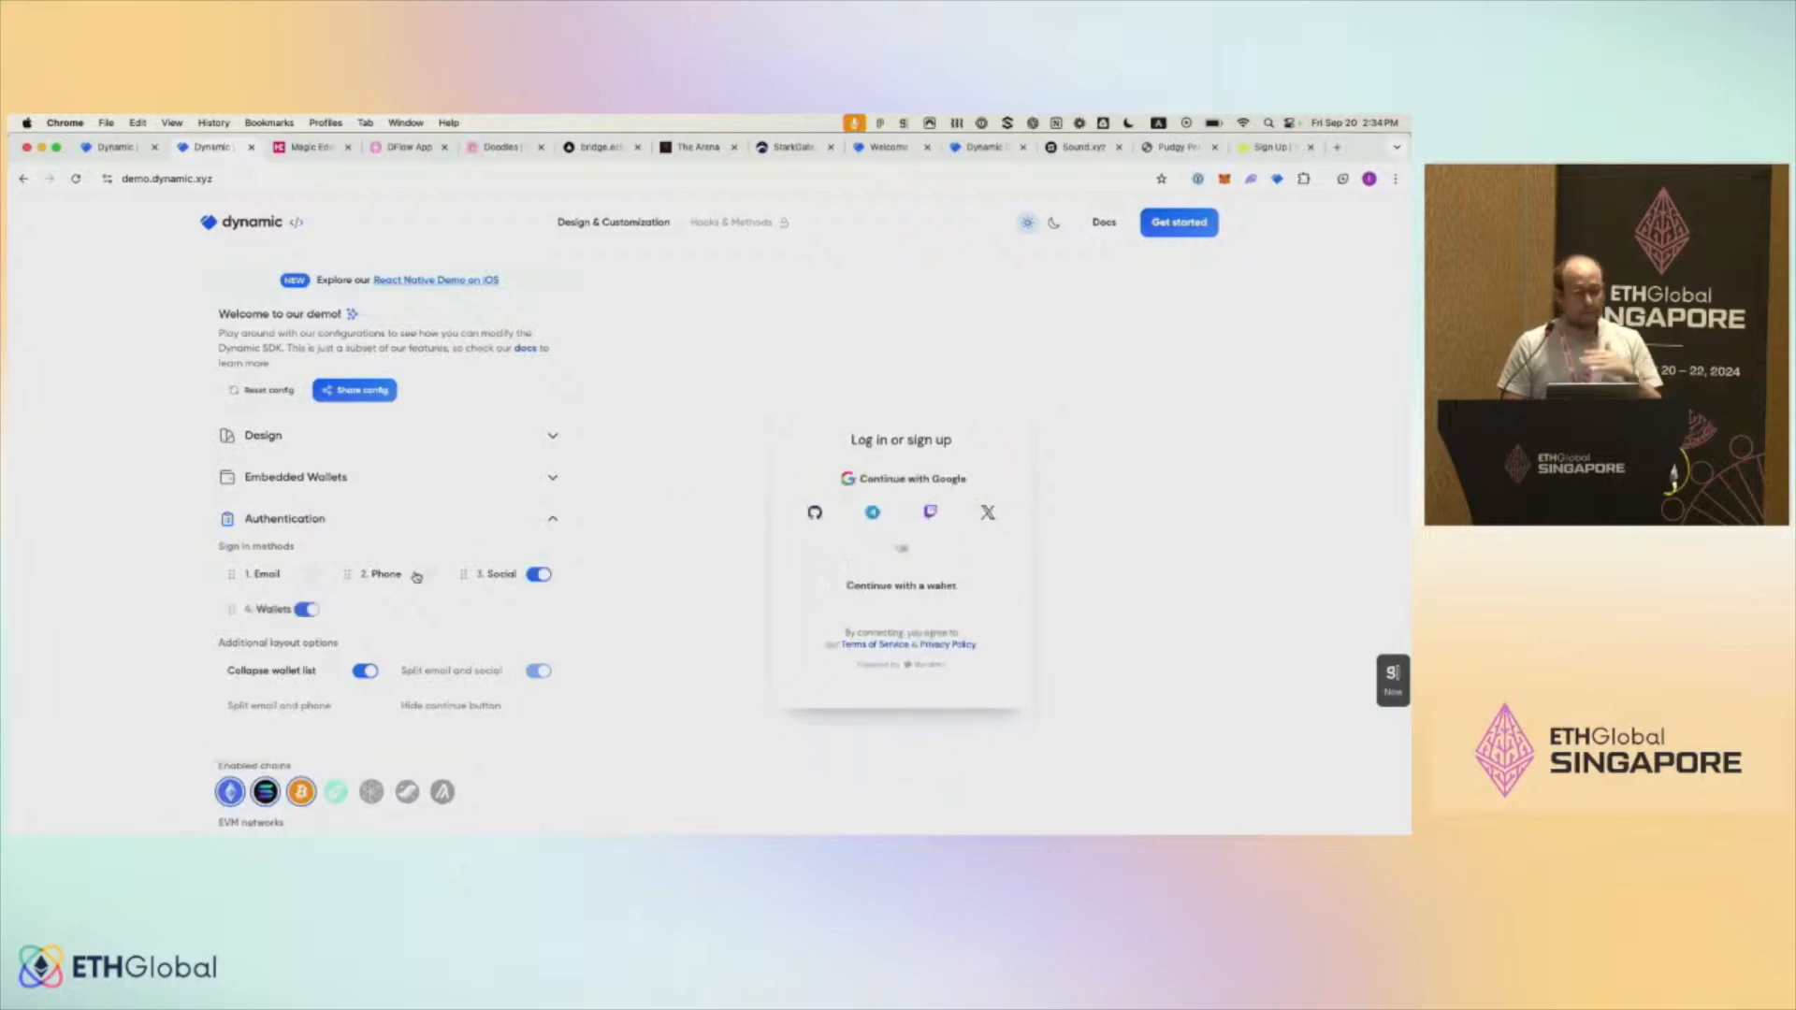
click(306, 575)
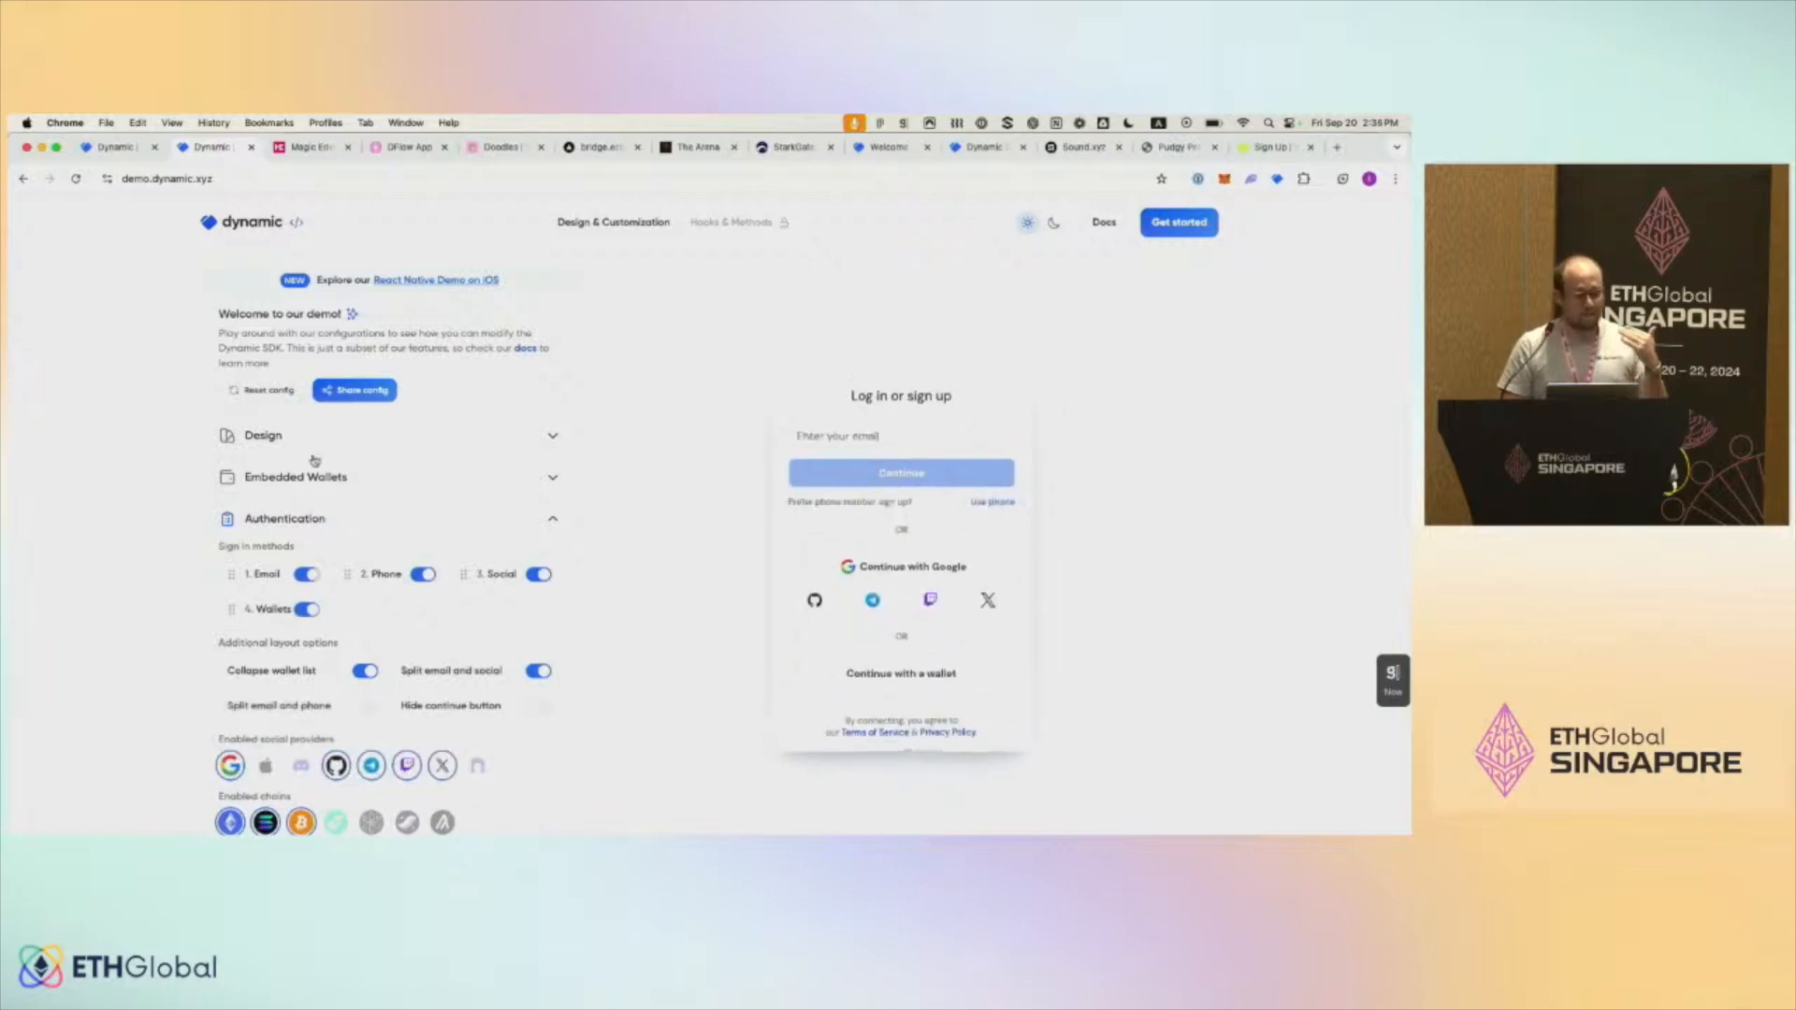
Choose the Rounded template and Modal widget integration, previewing the login pop-up
click(262, 434)
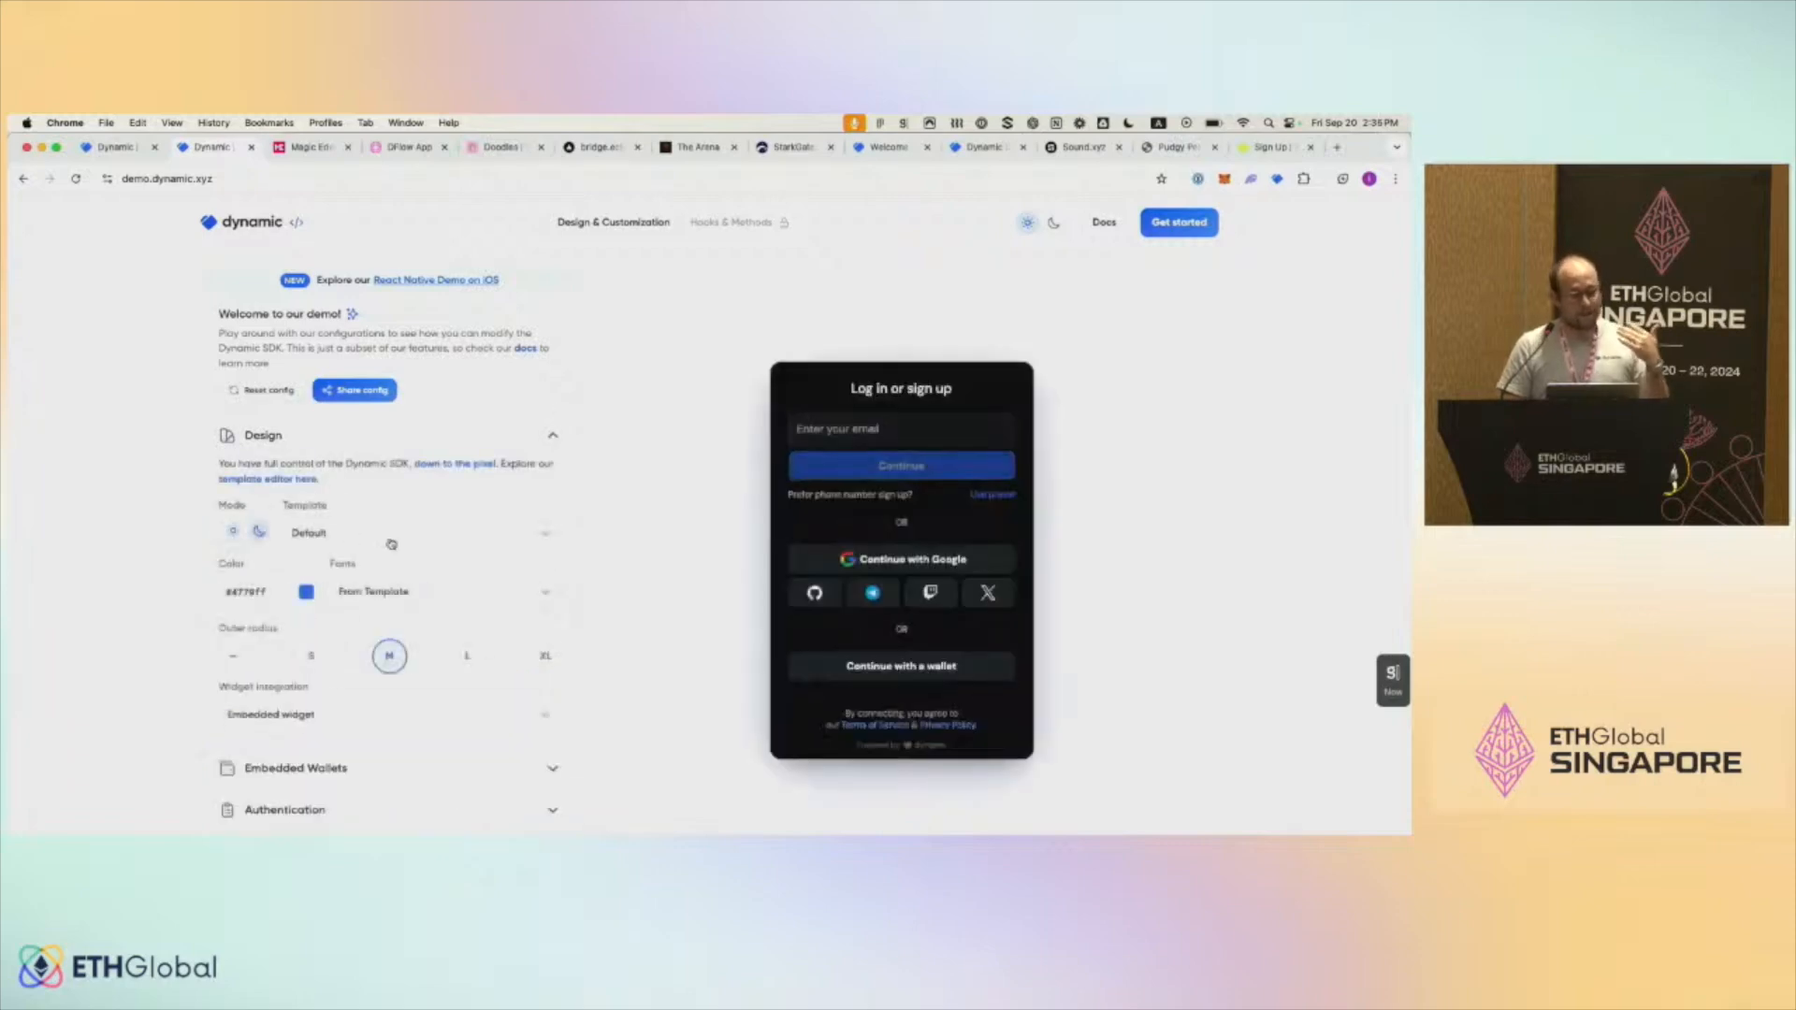
click(417, 532)
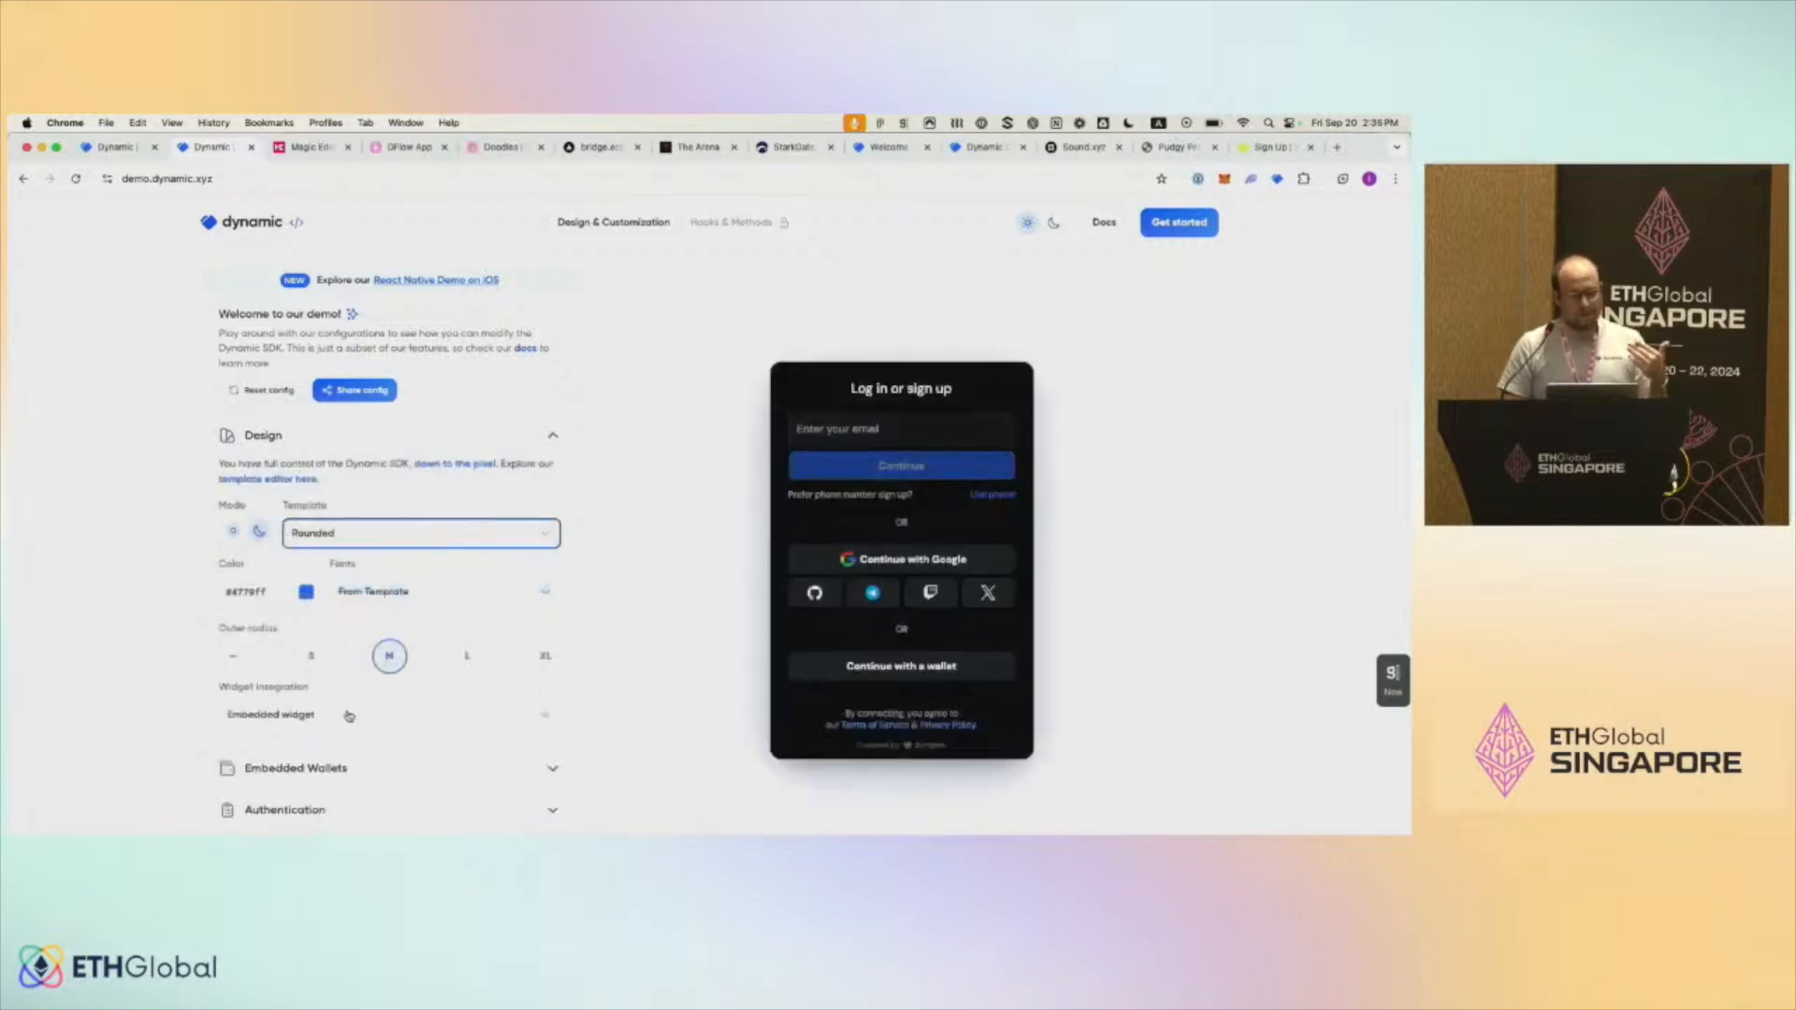
click(385, 713)
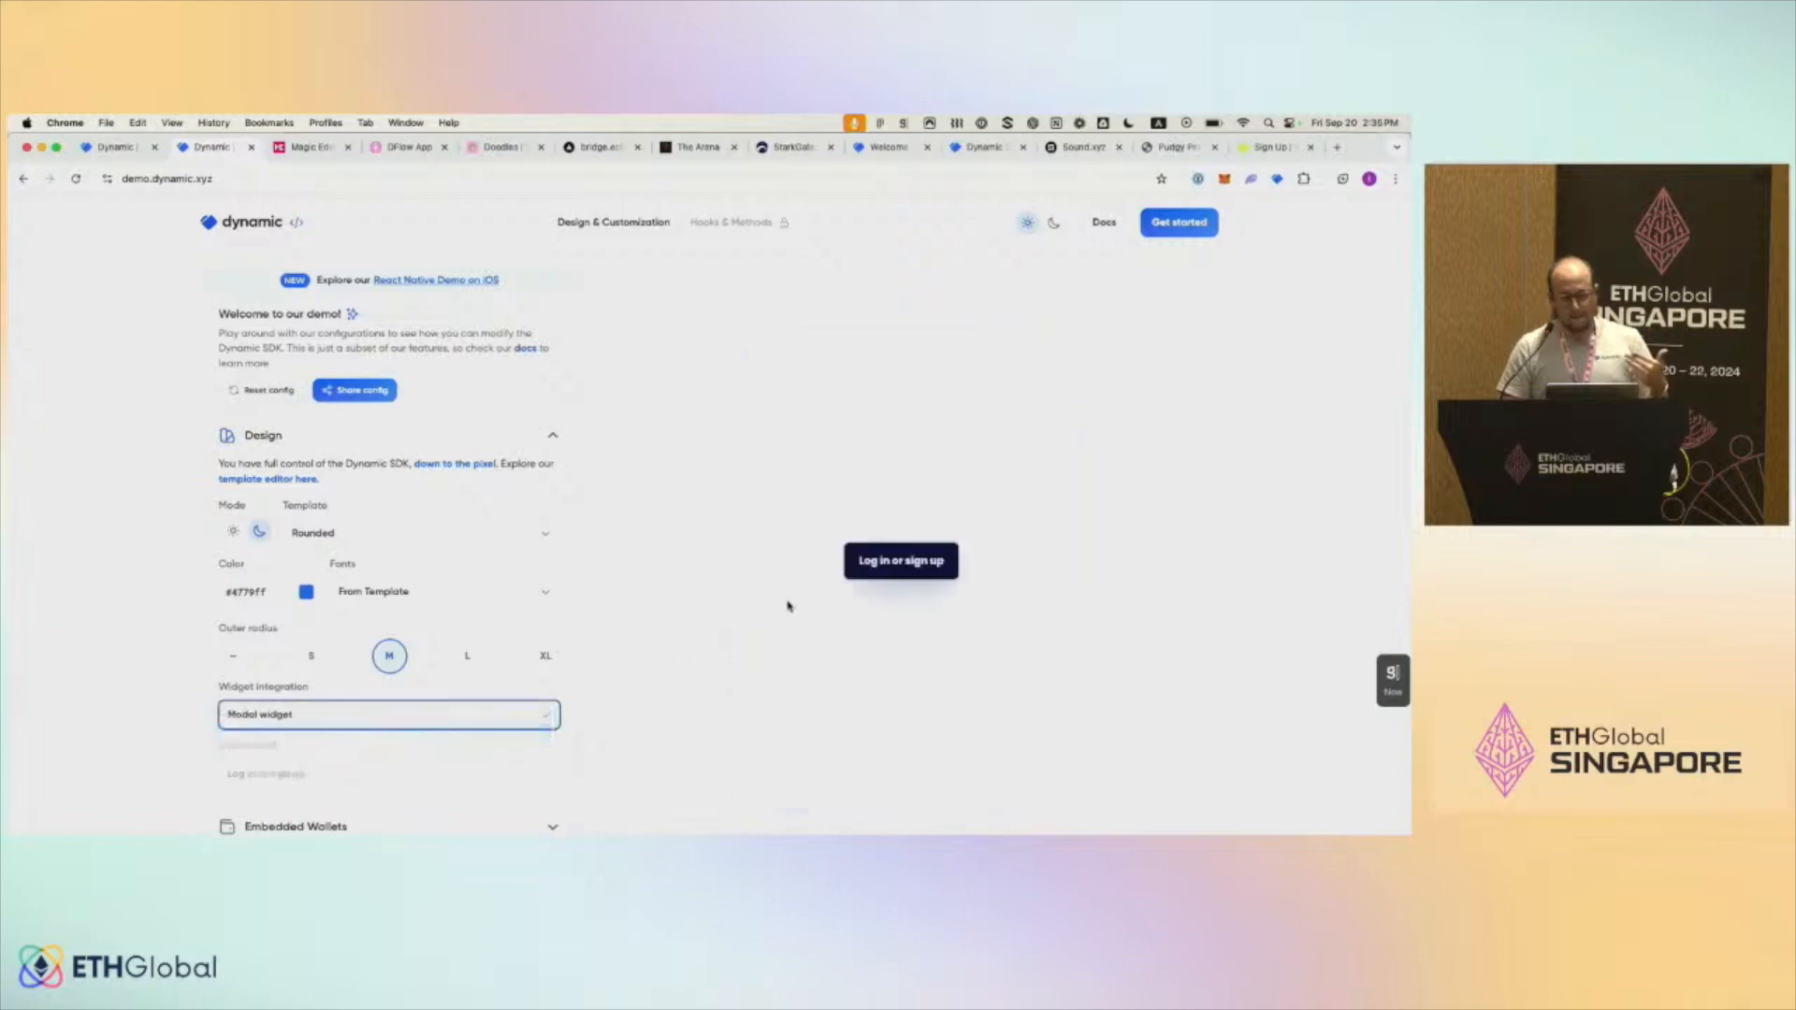
click(900, 559)
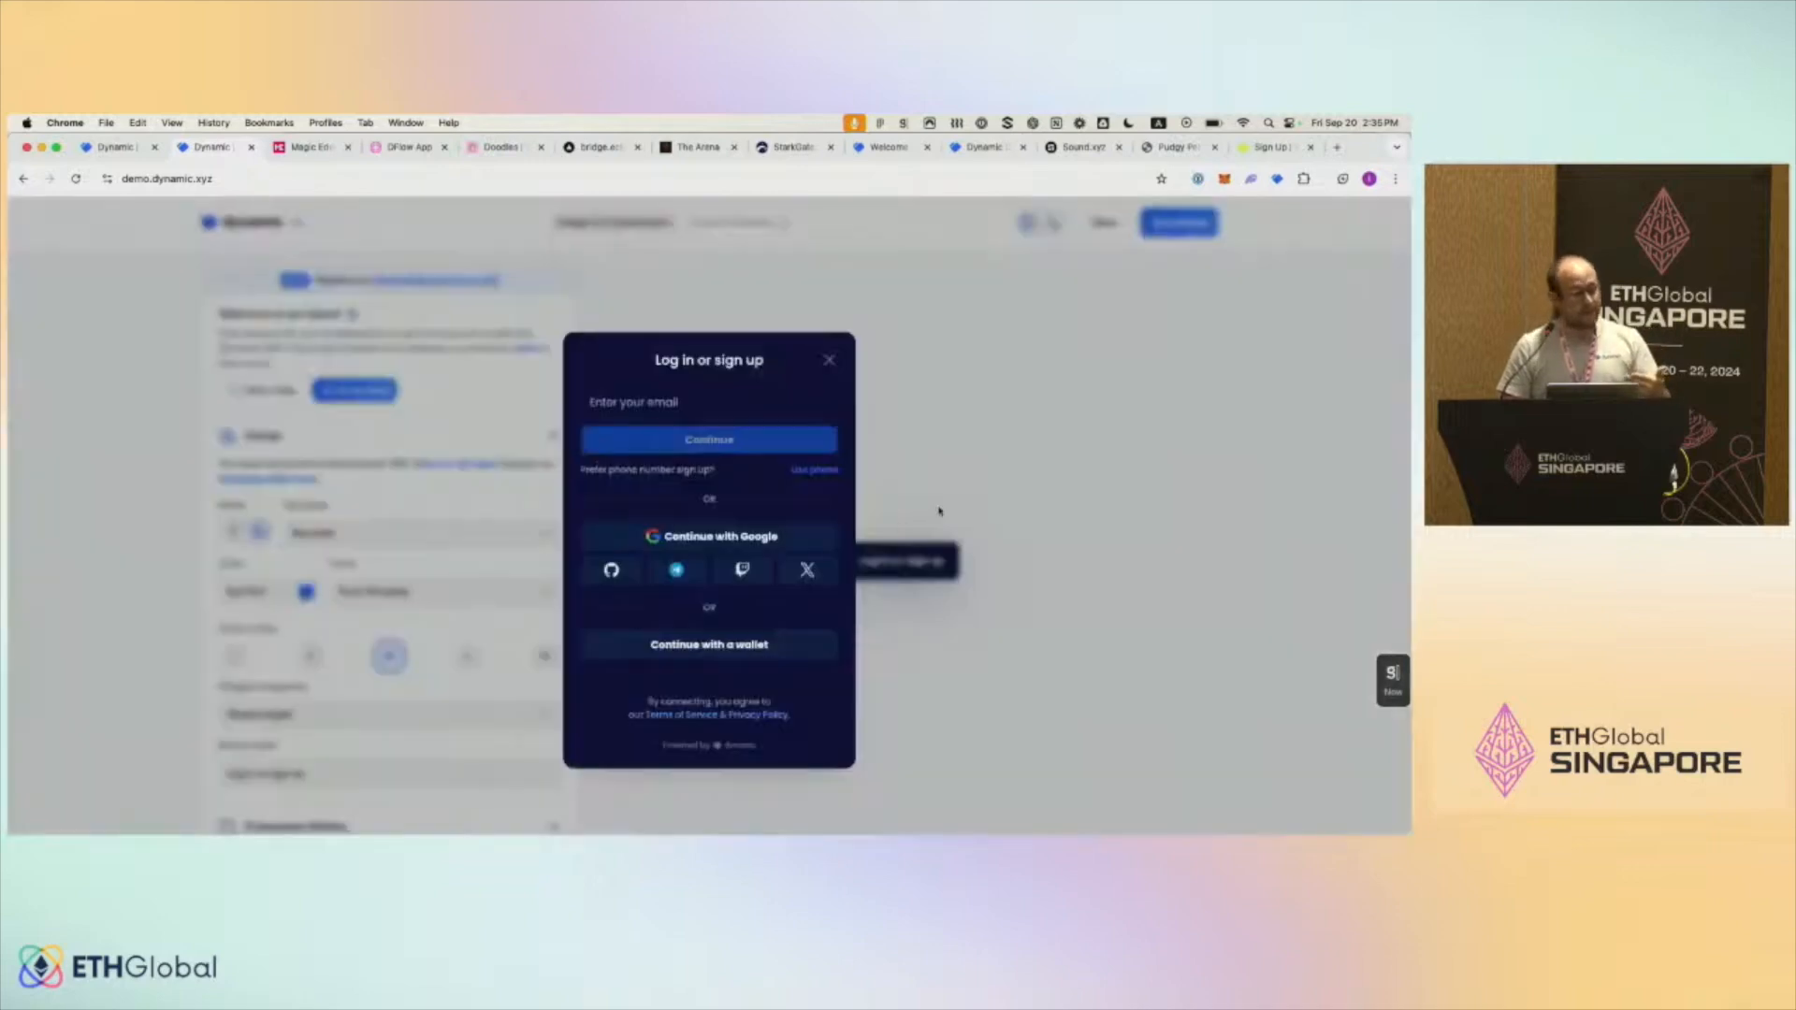
click(829, 360)
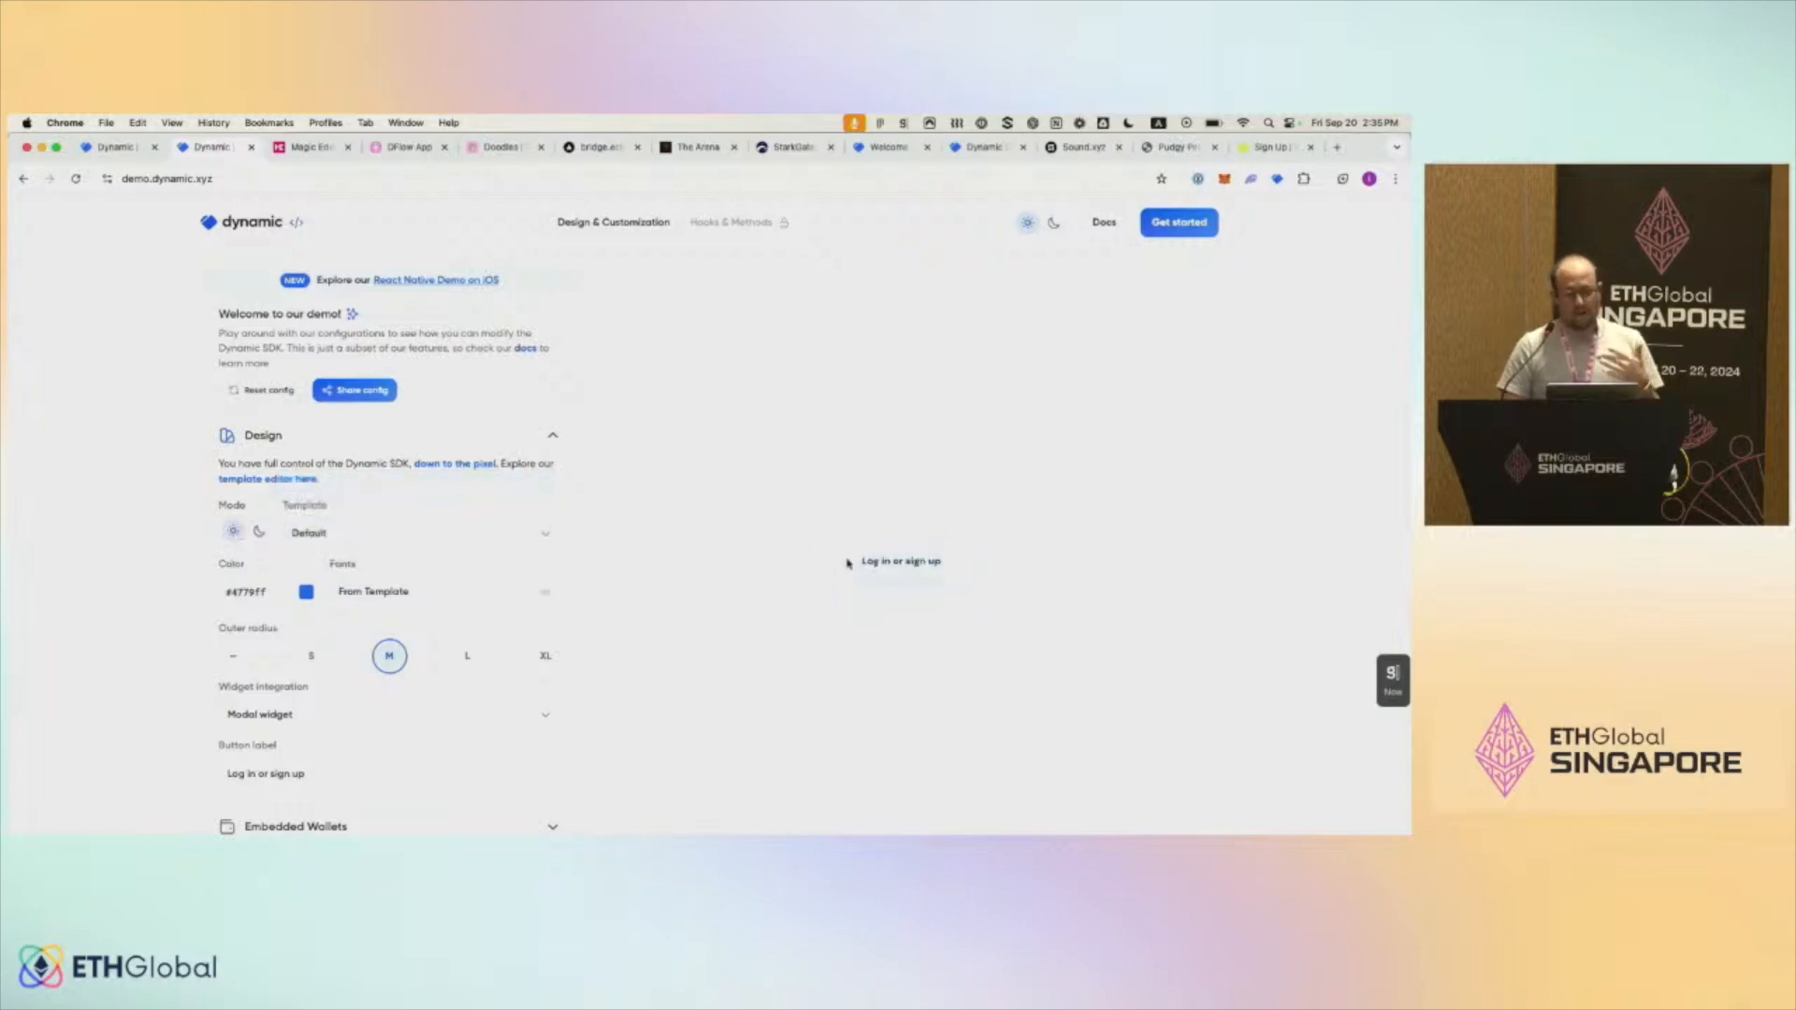
Switch back to the Embedded widget and sign in with a Google account
click(900, 561)
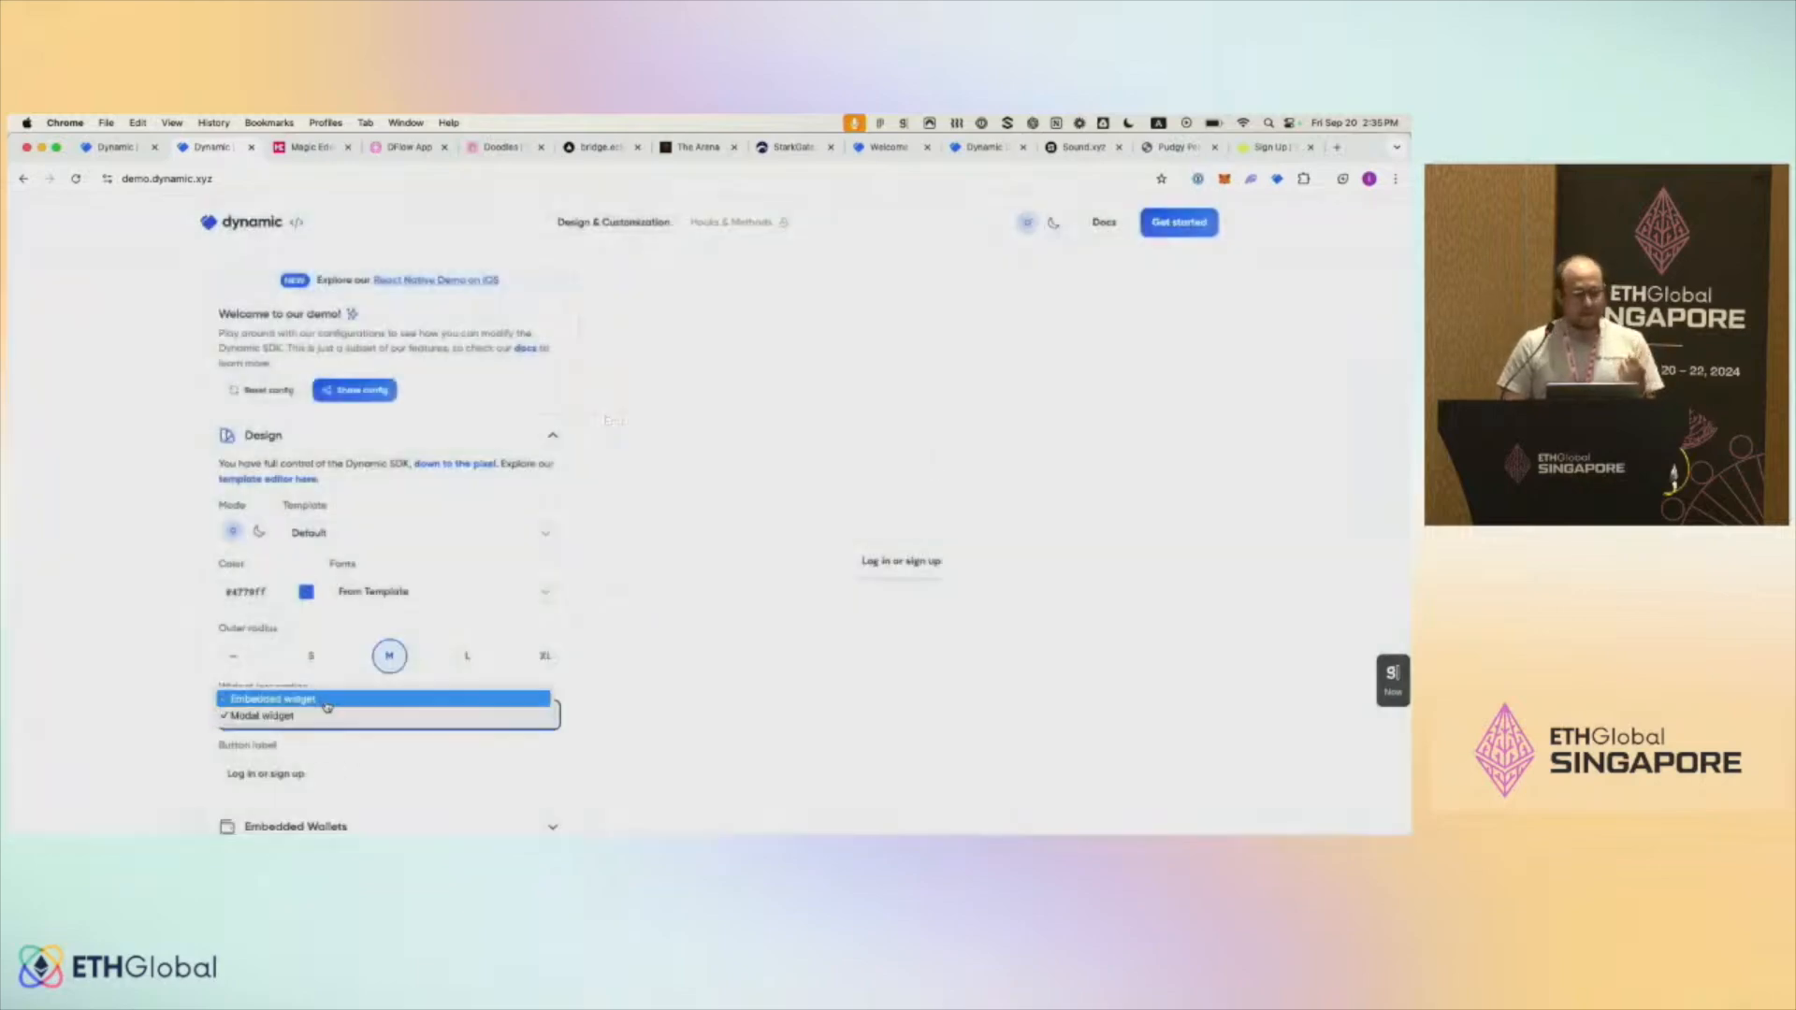
click(271, 697)
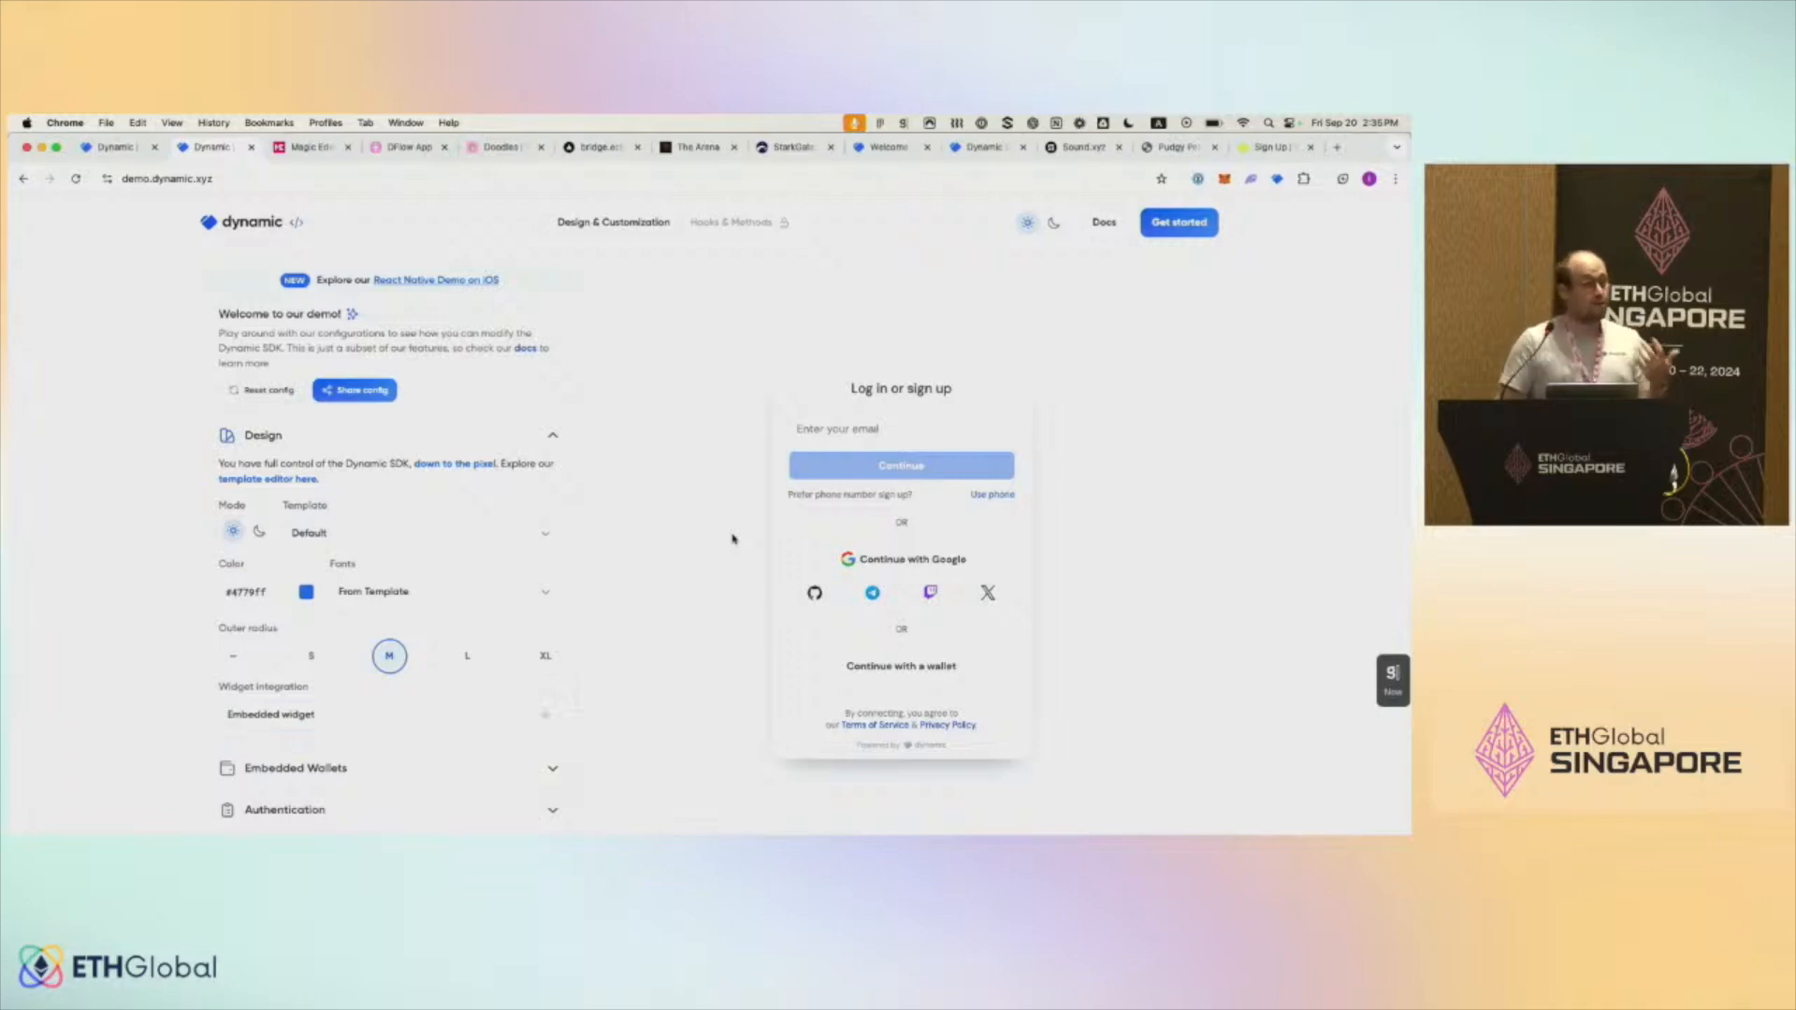
click(901, 559)
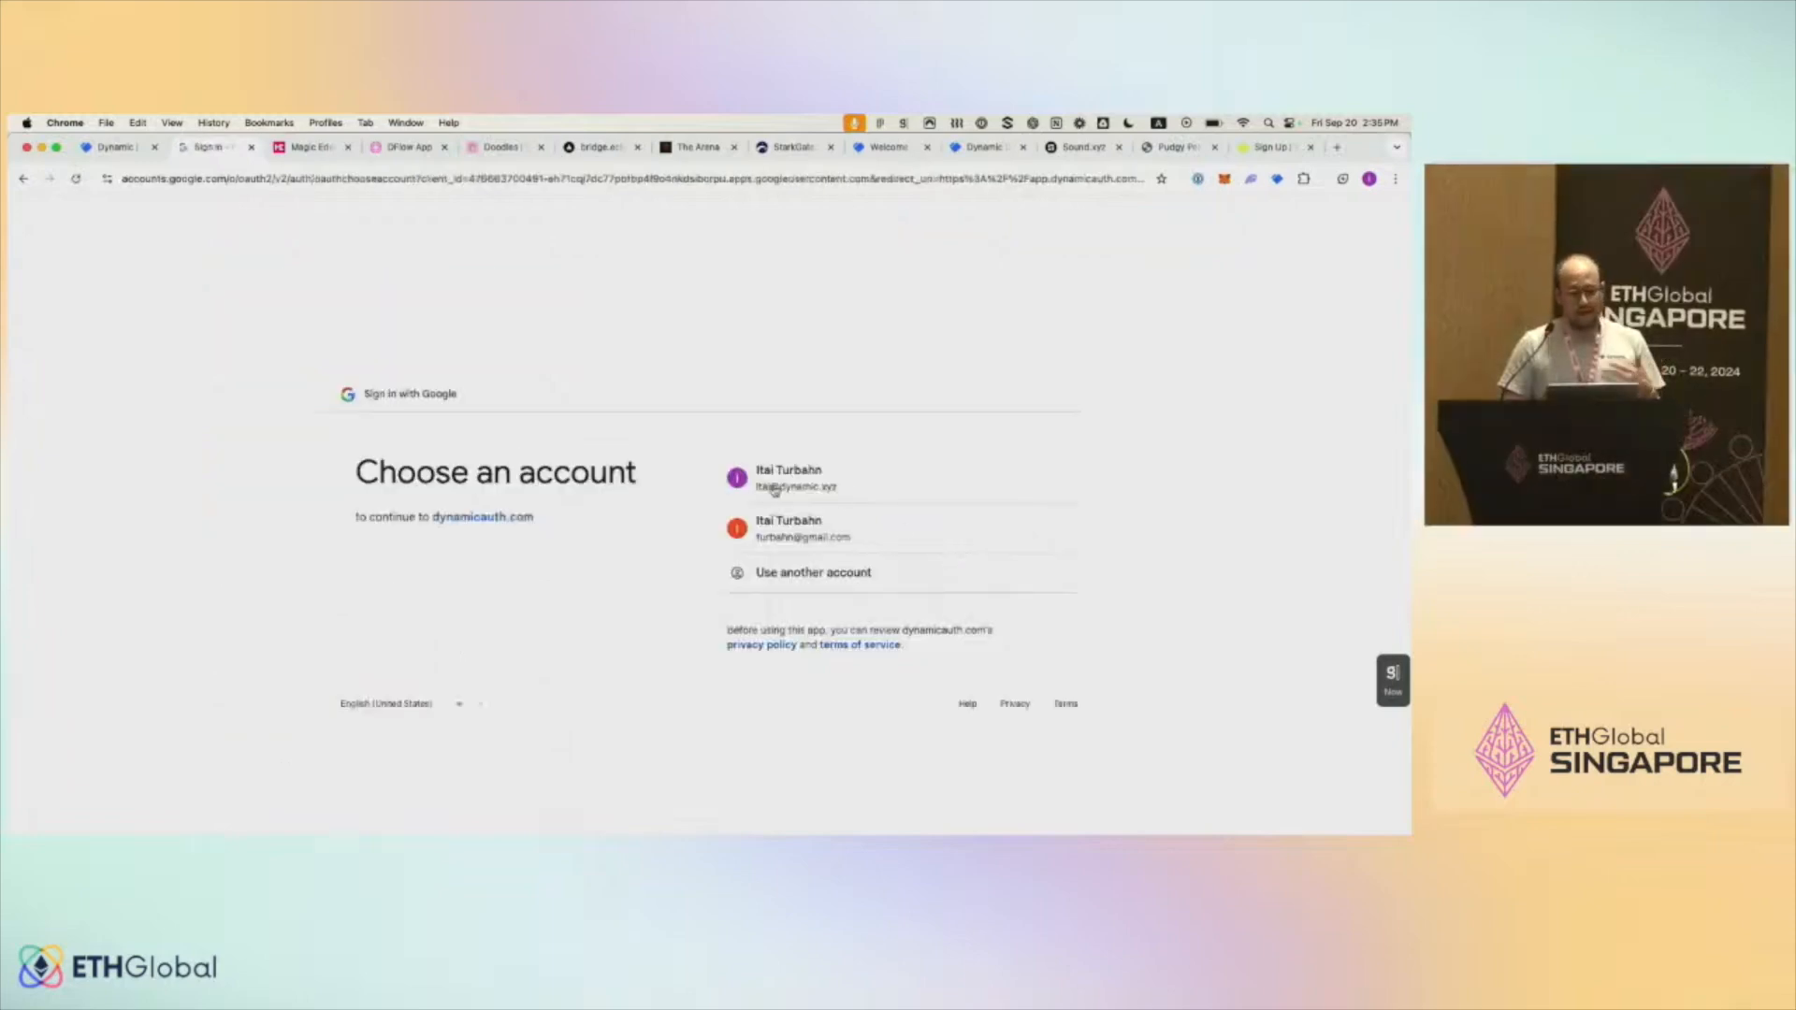
click(788, 477)
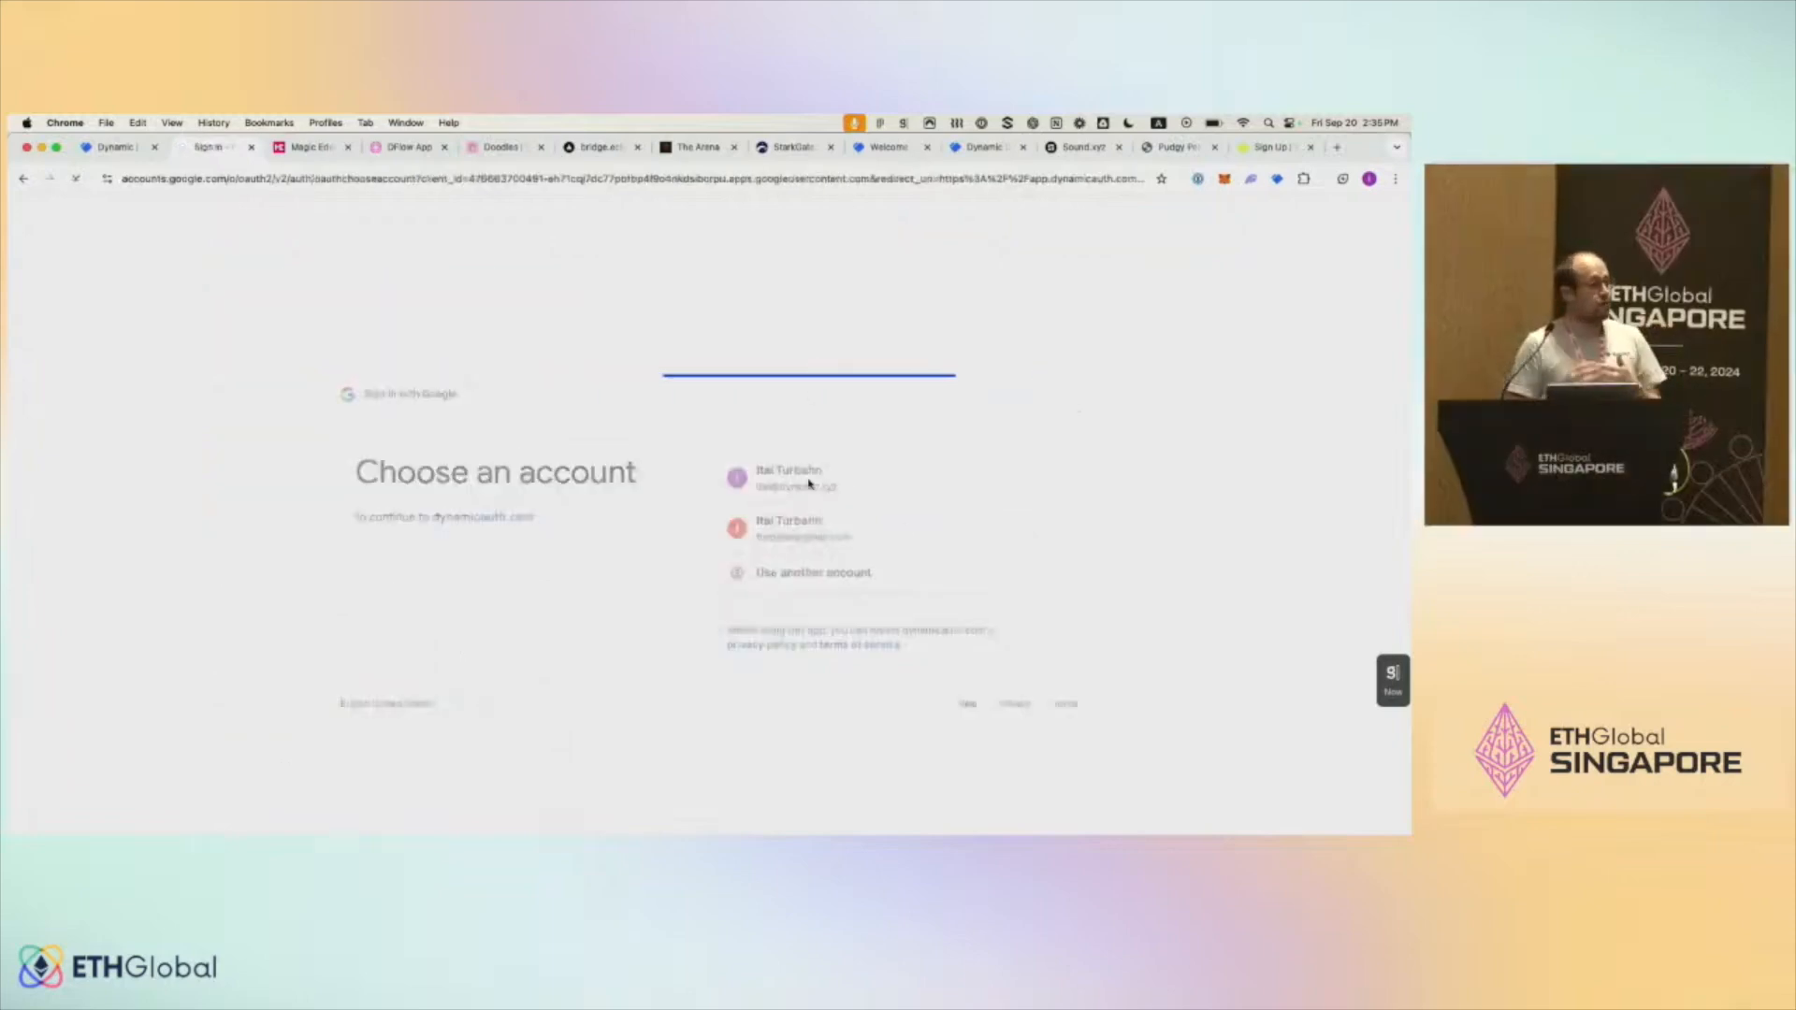
click(788, 475)
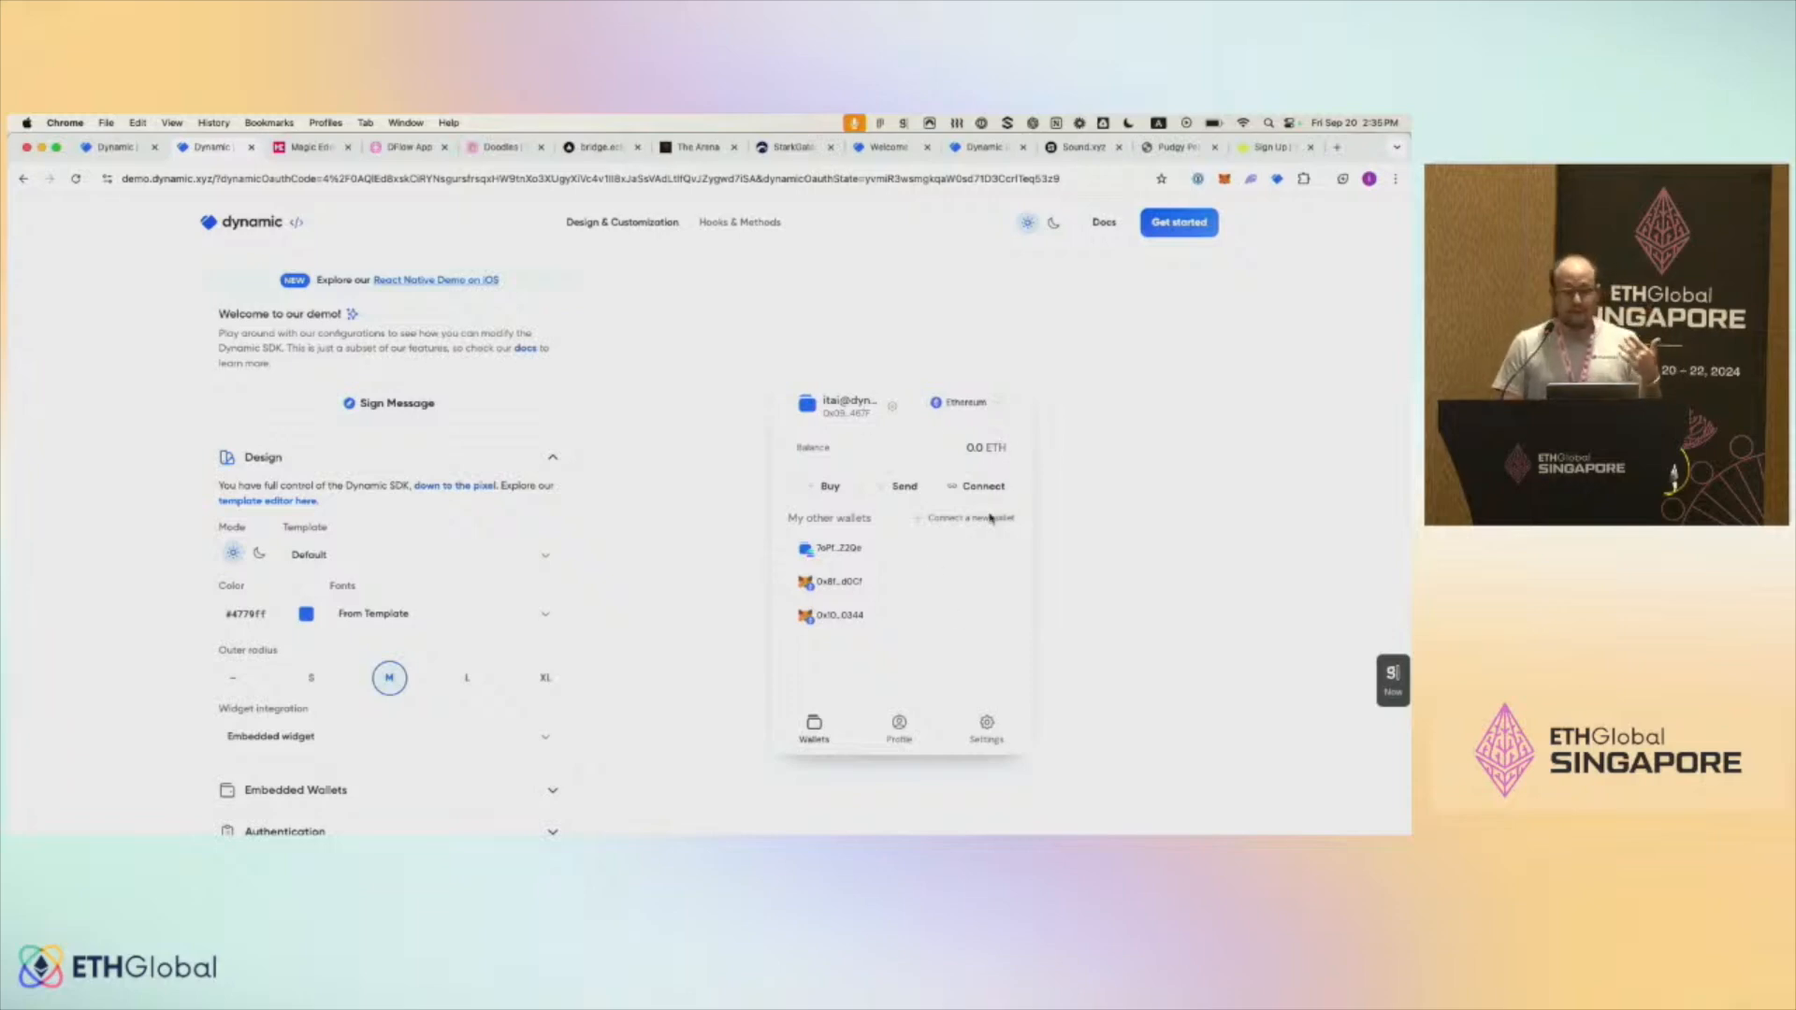
click(967, 517)
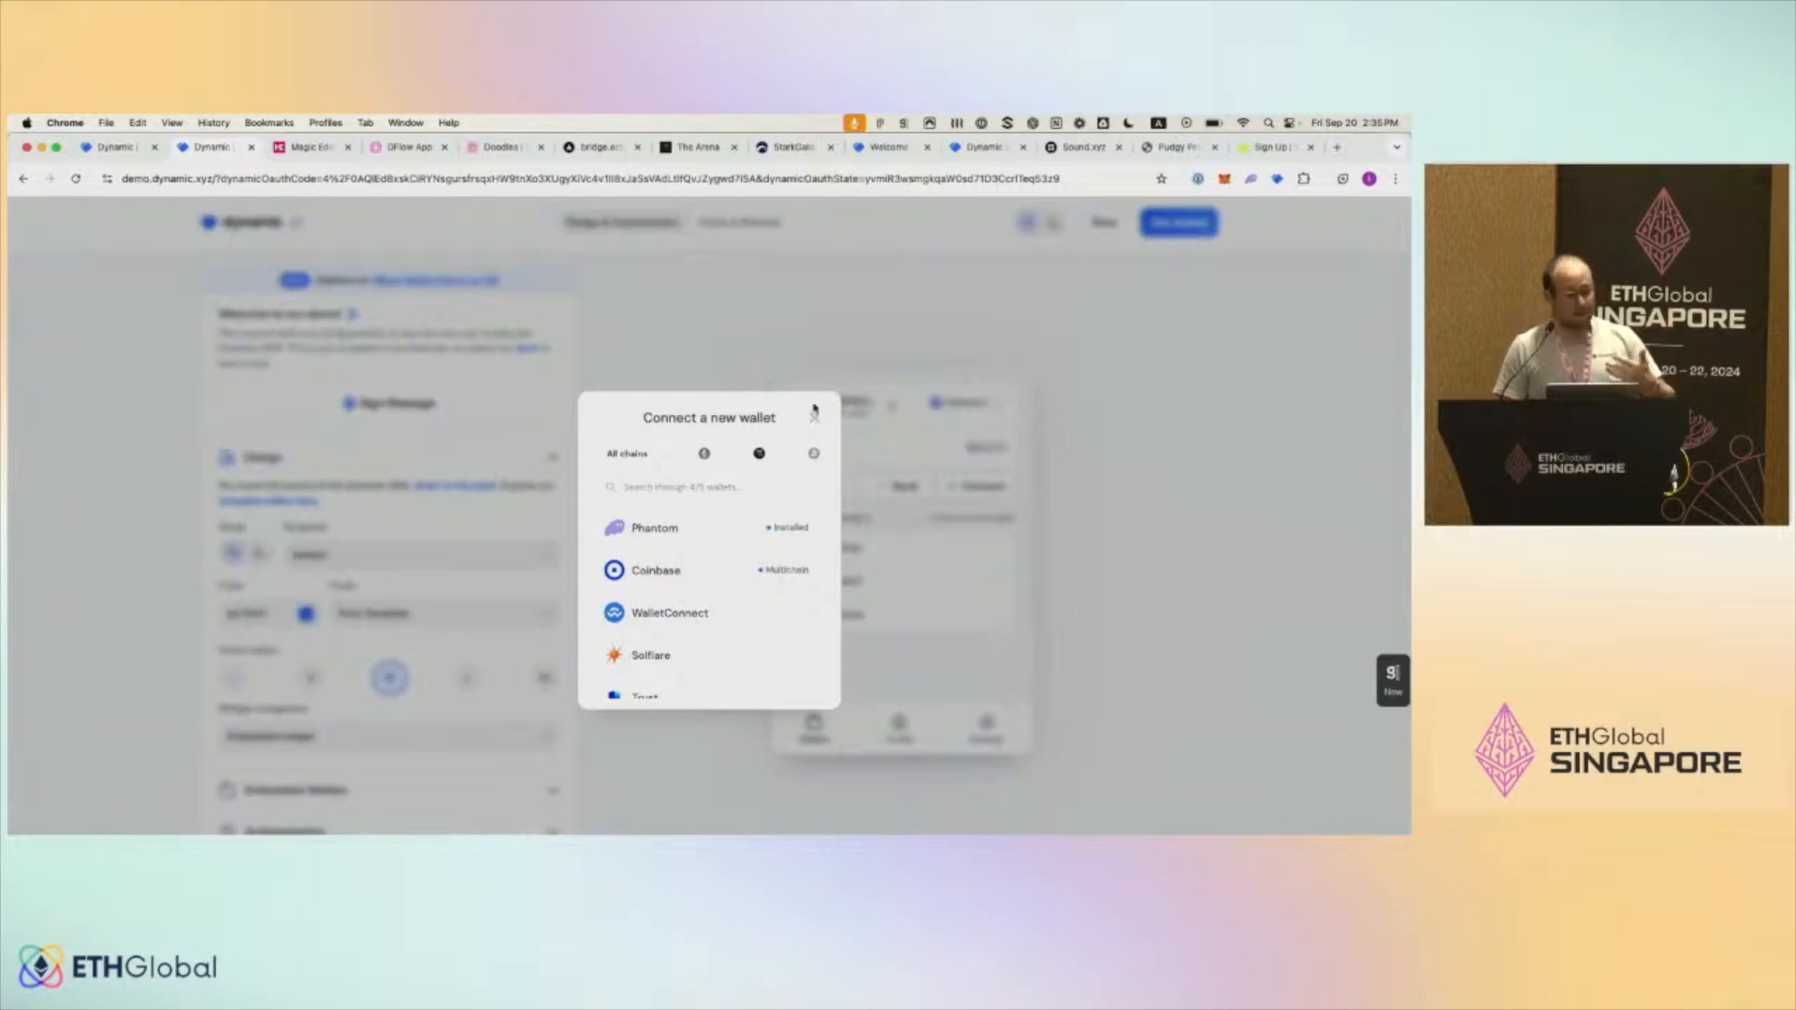
click(814, 413)
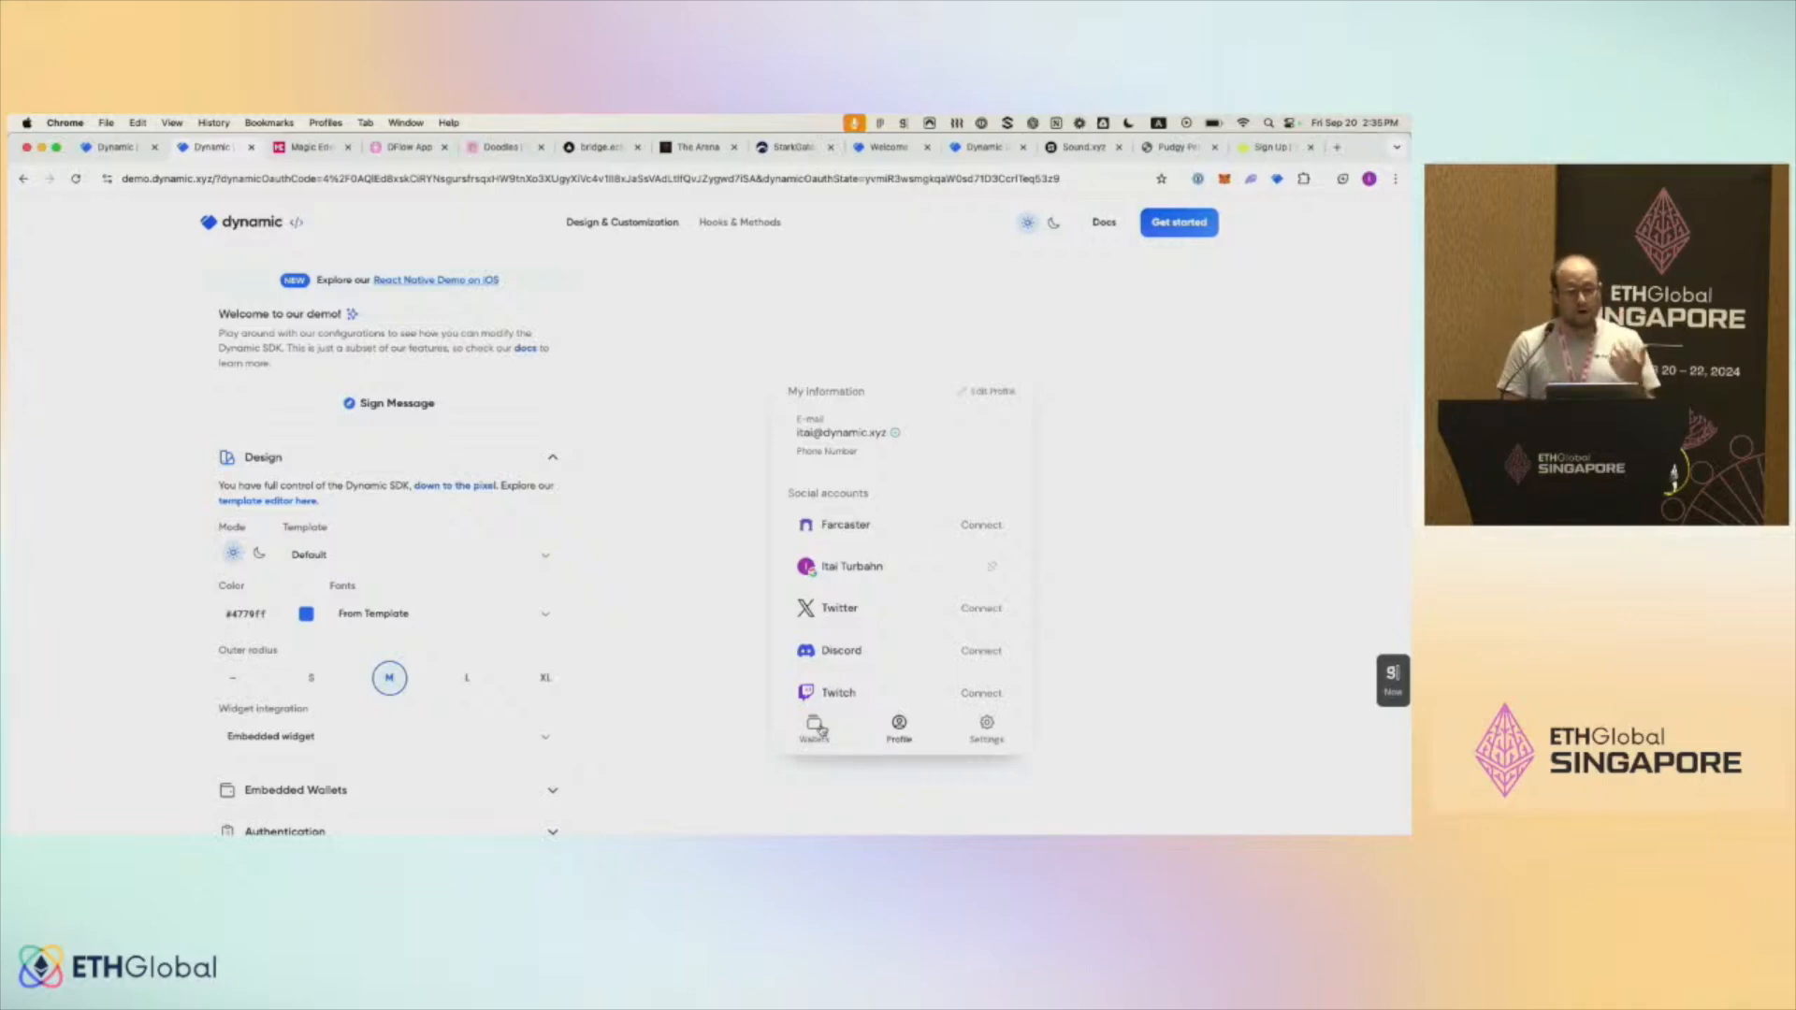
click(813, 728)
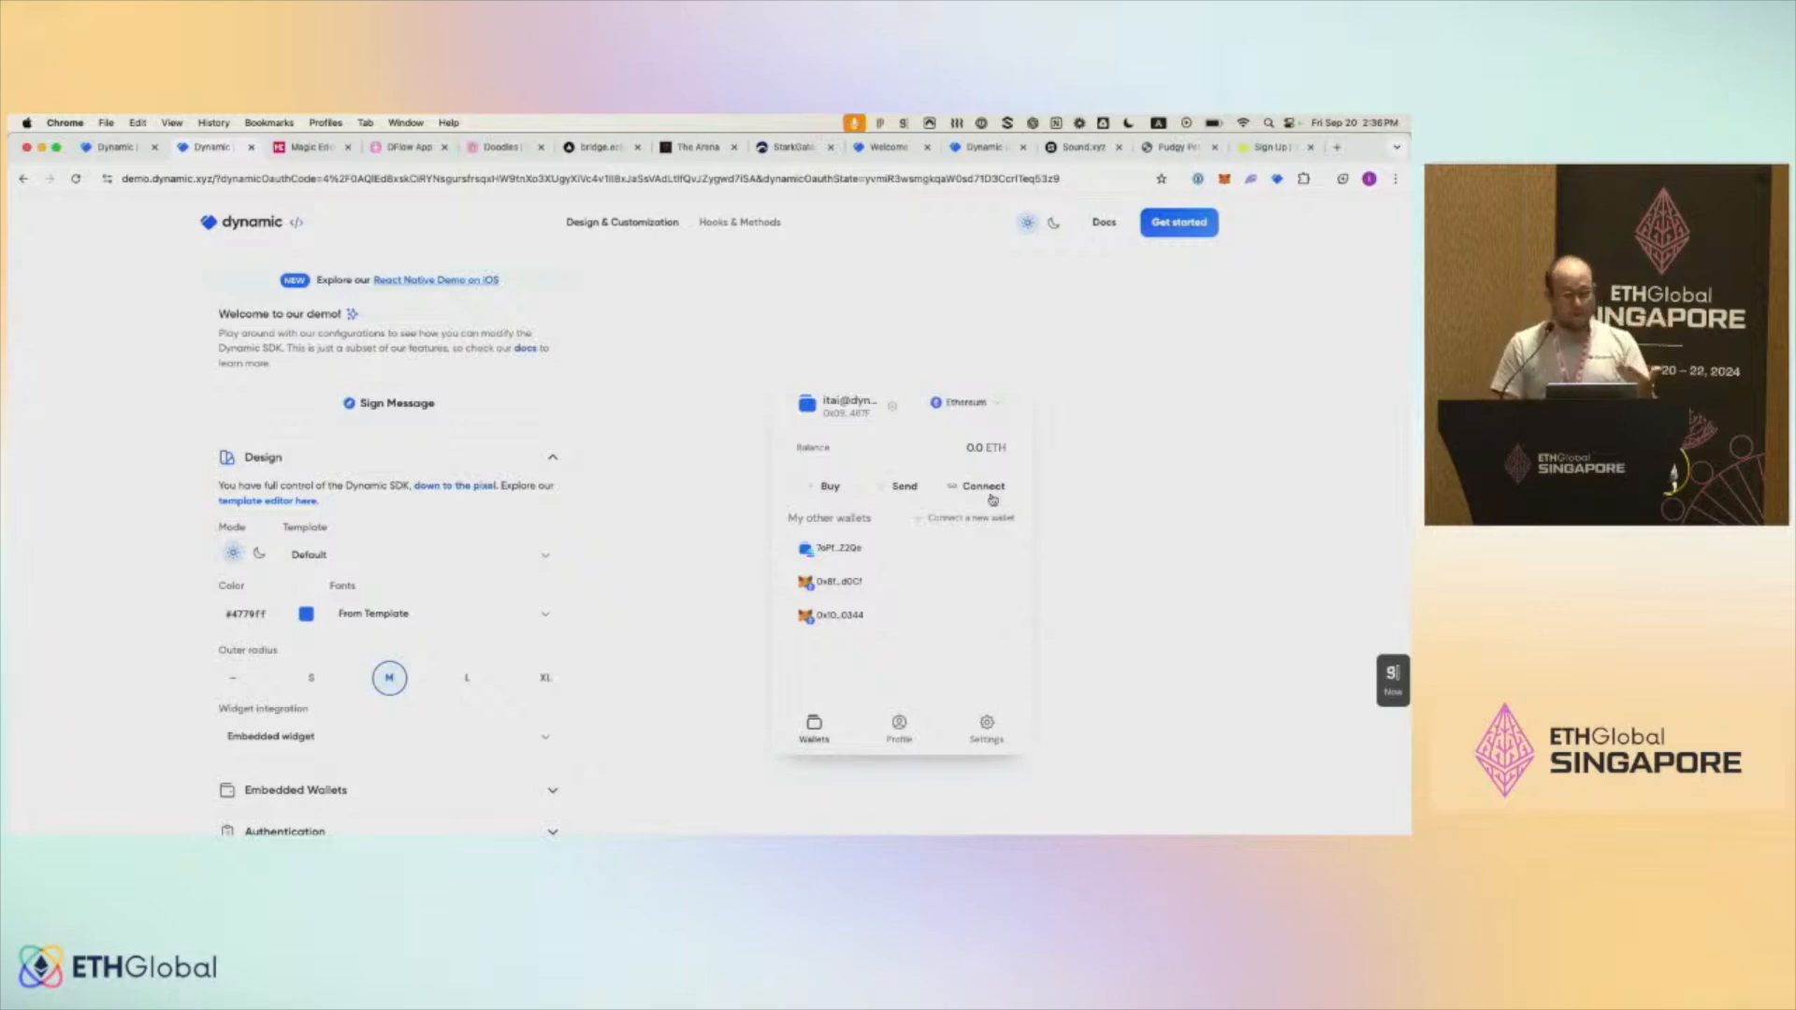
click(982, 487)
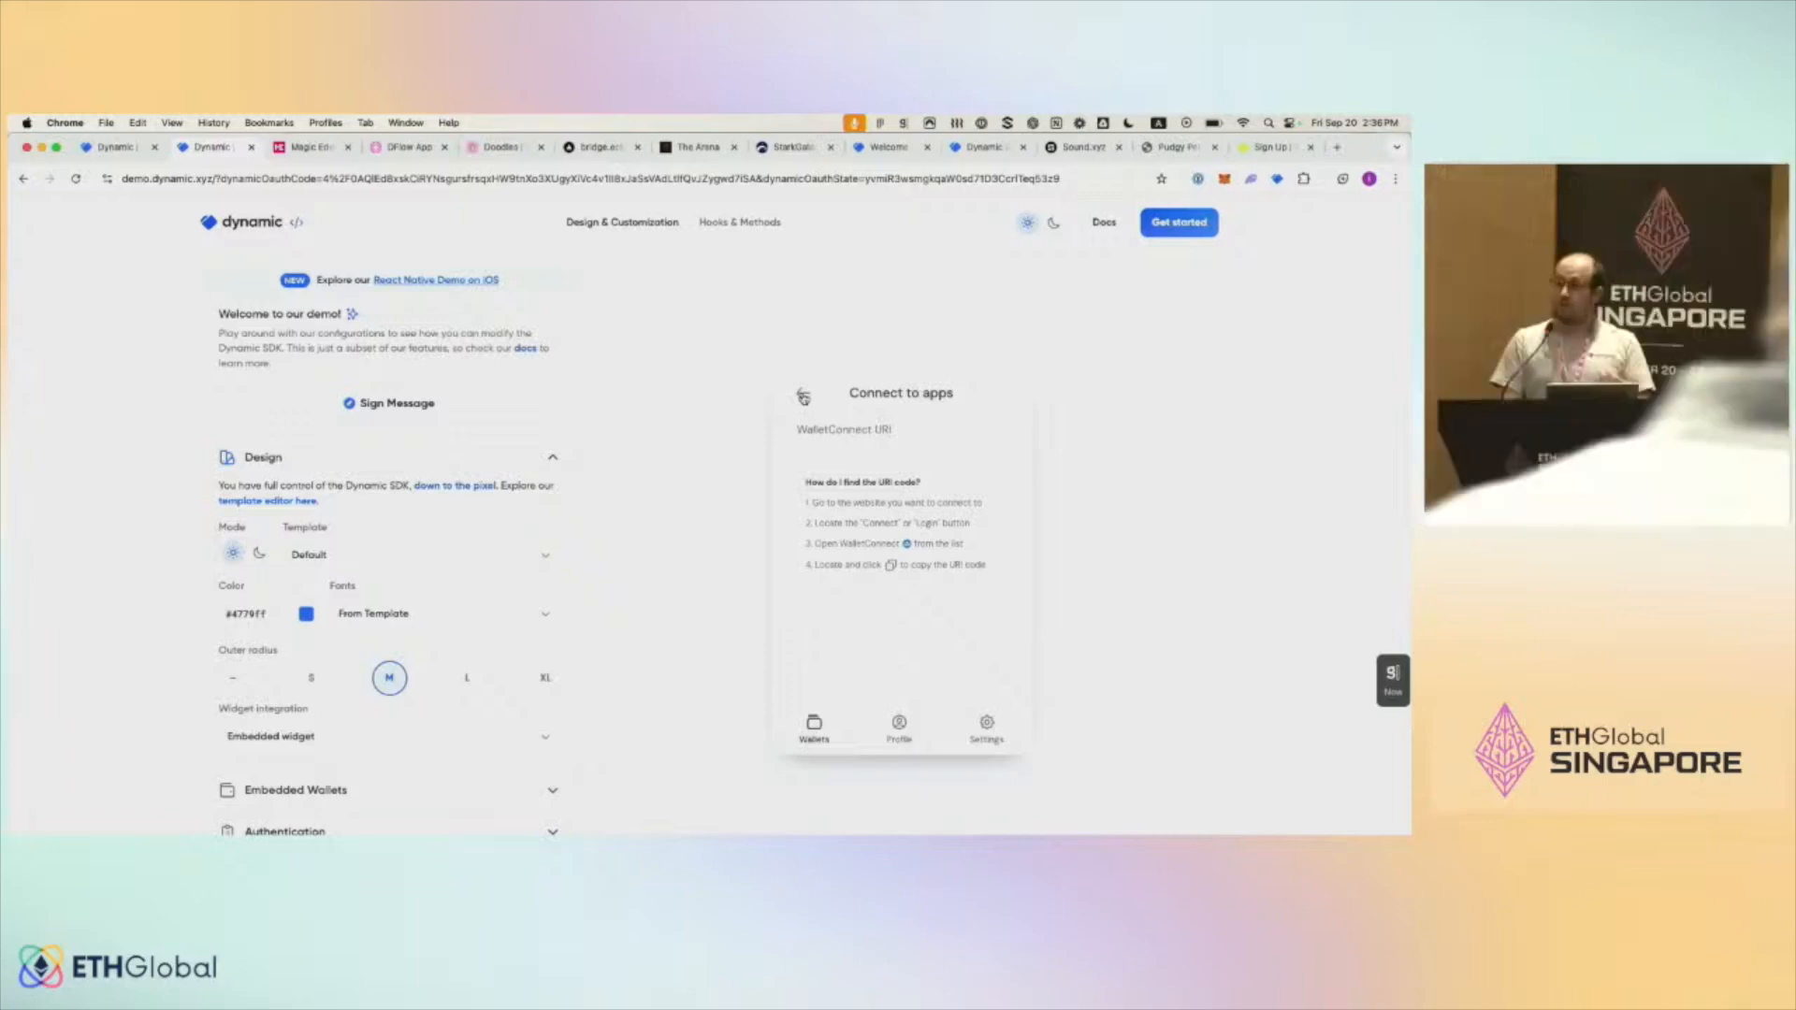
click(812, 728)
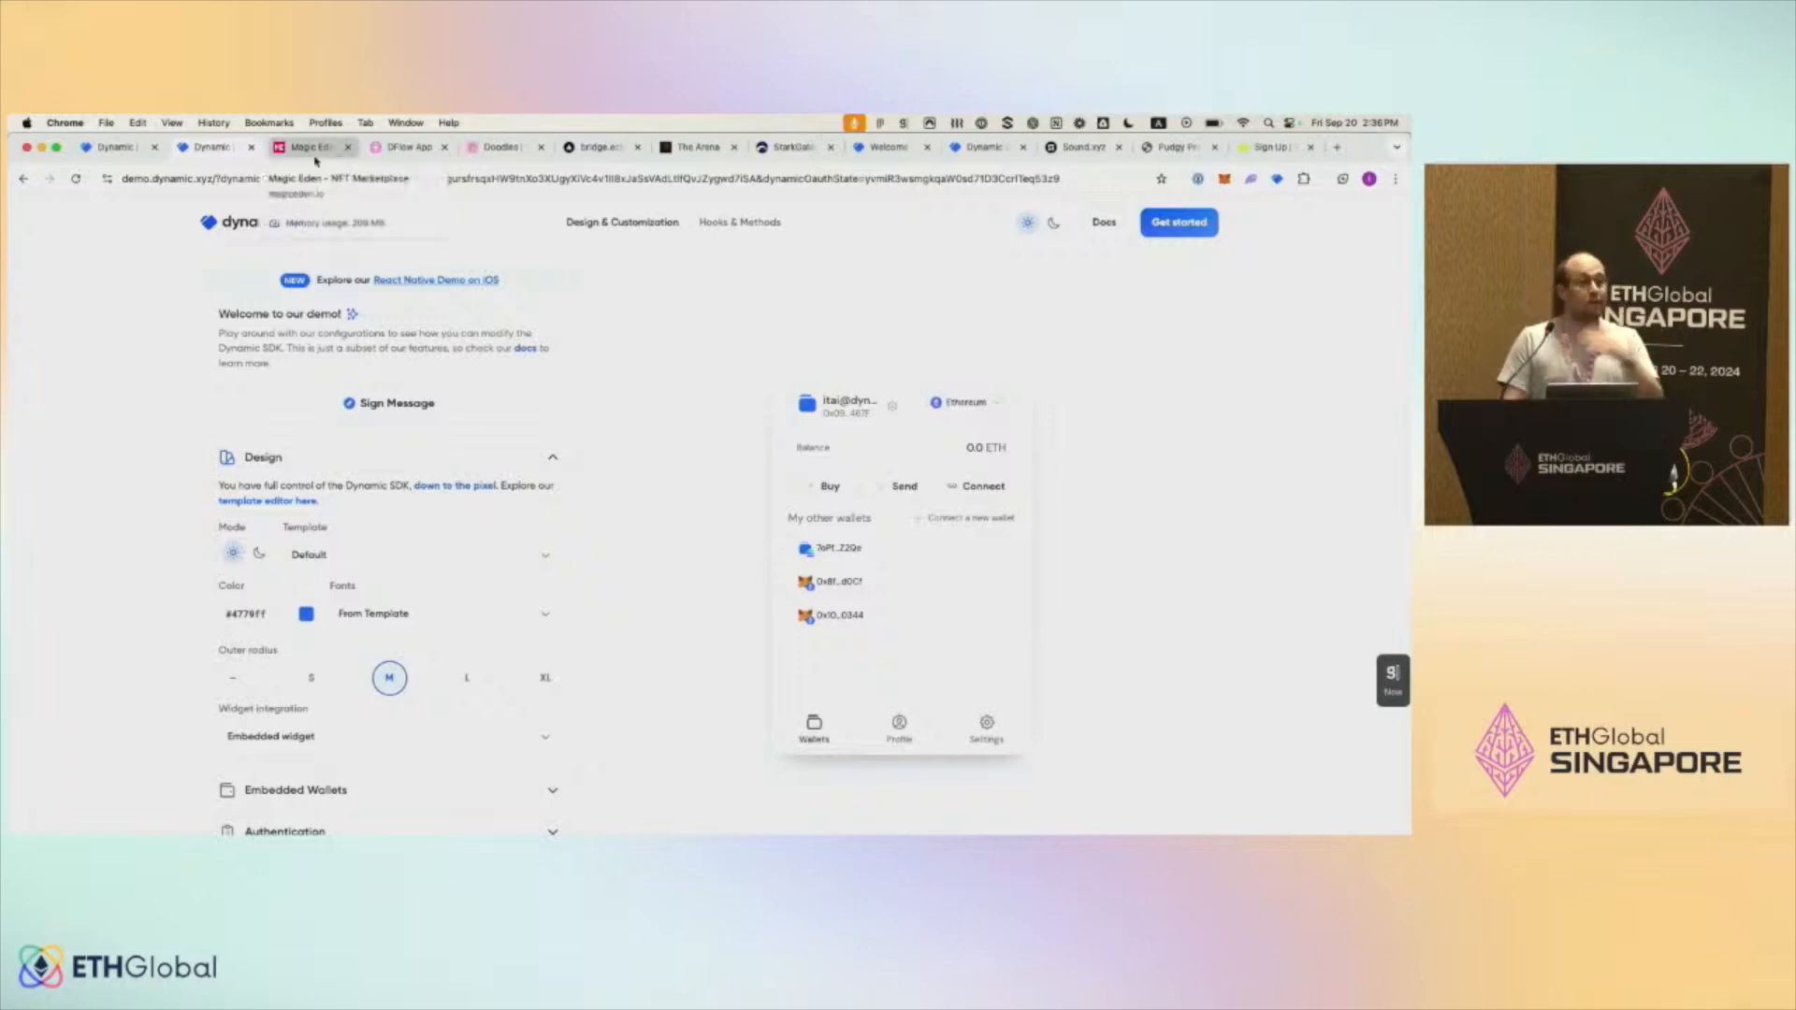
Start Magic Eden login and filter the wallet list to Ethereum chains
click(309, 146)
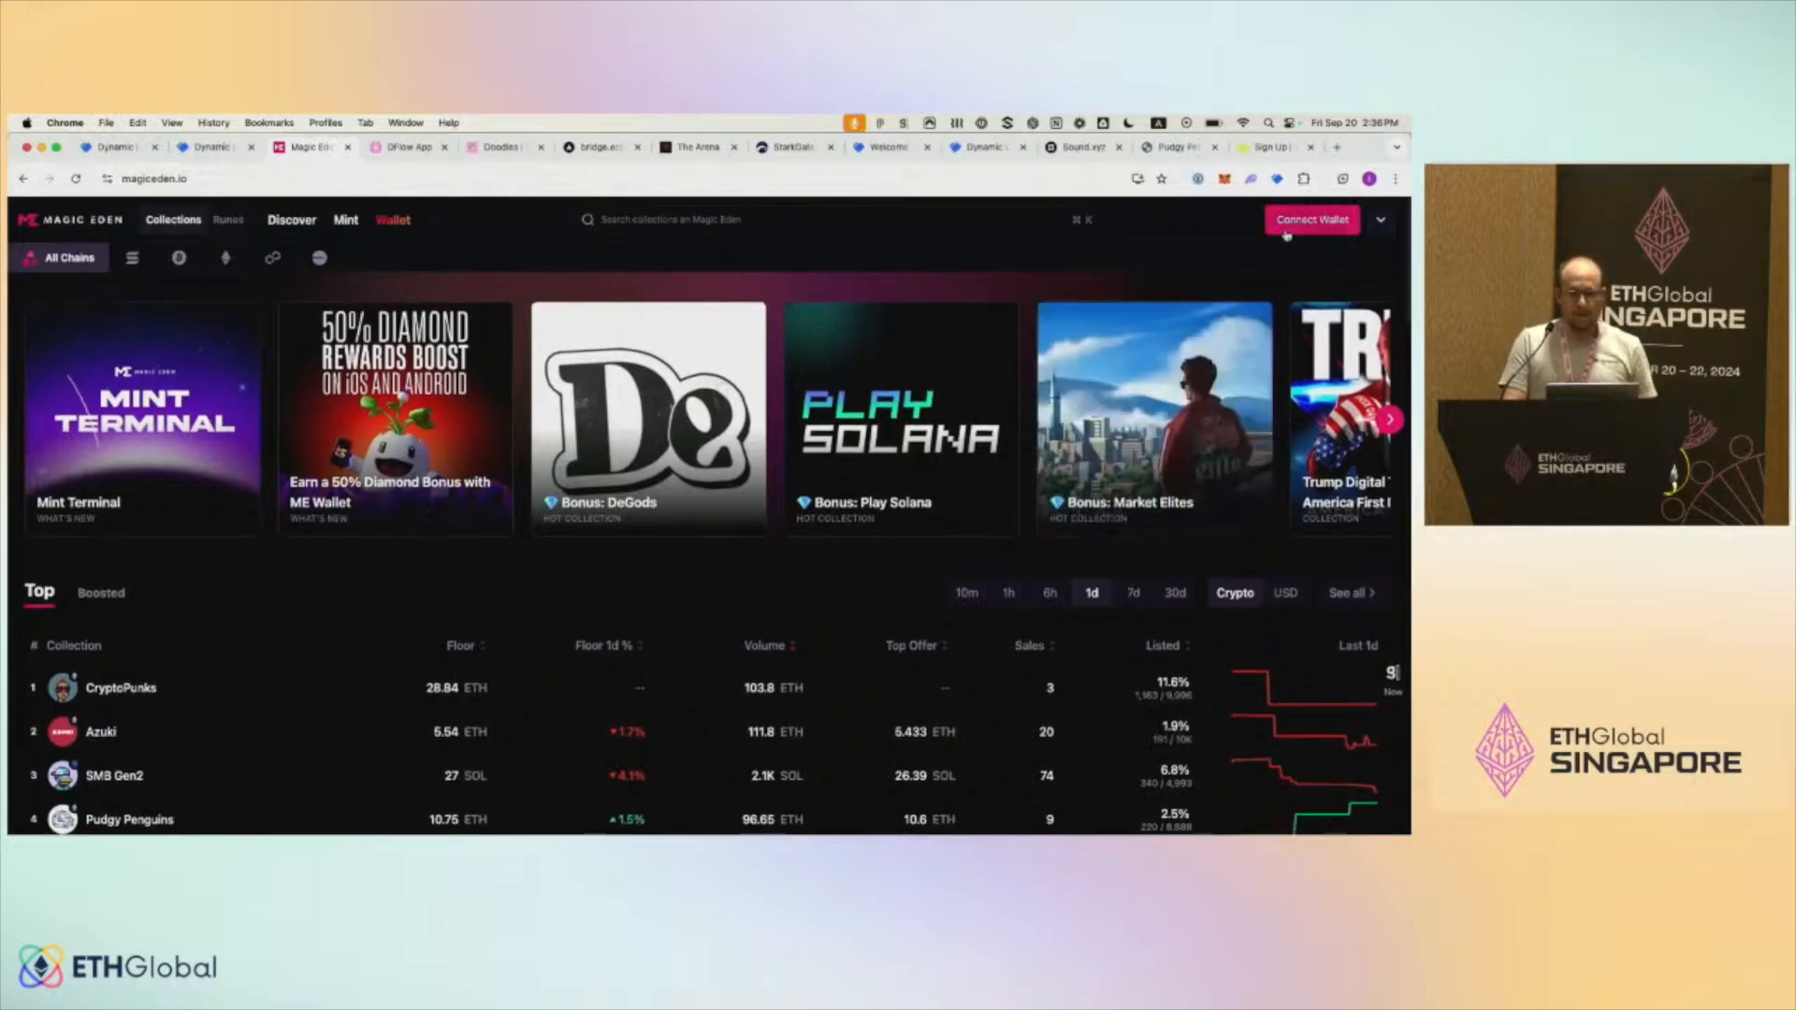
click(1311, 219)
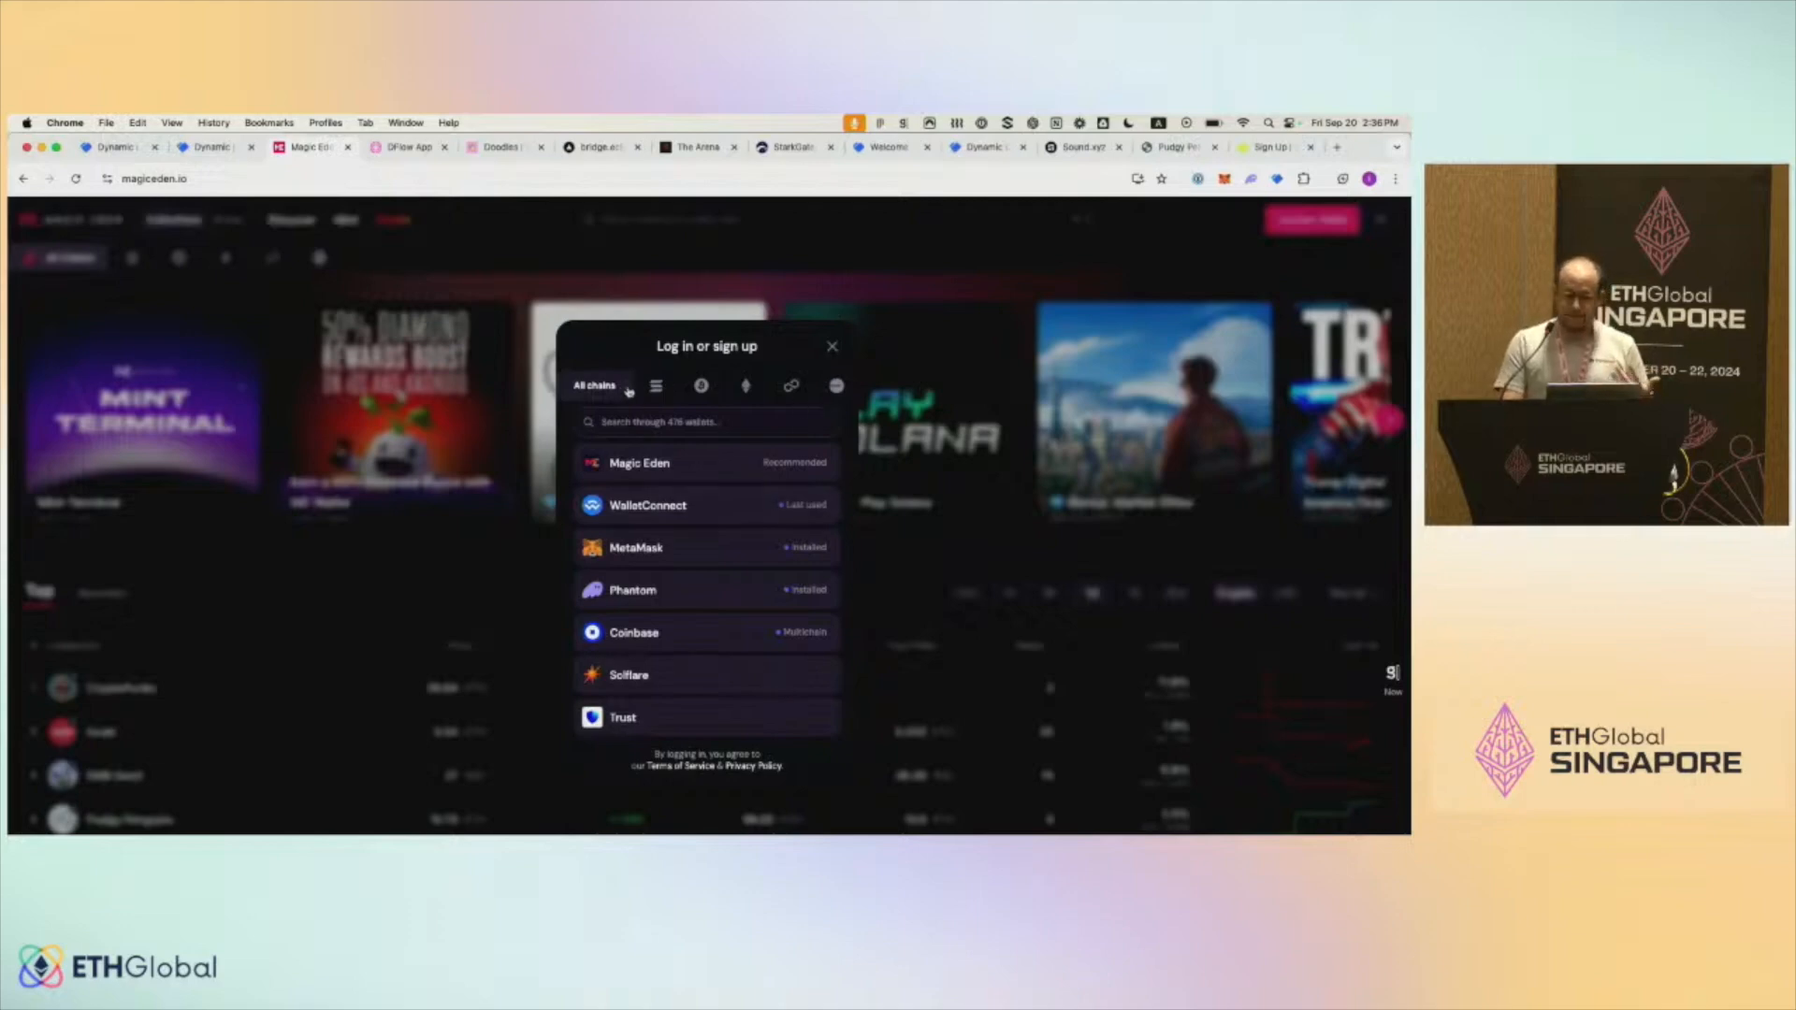
click(656, 386)
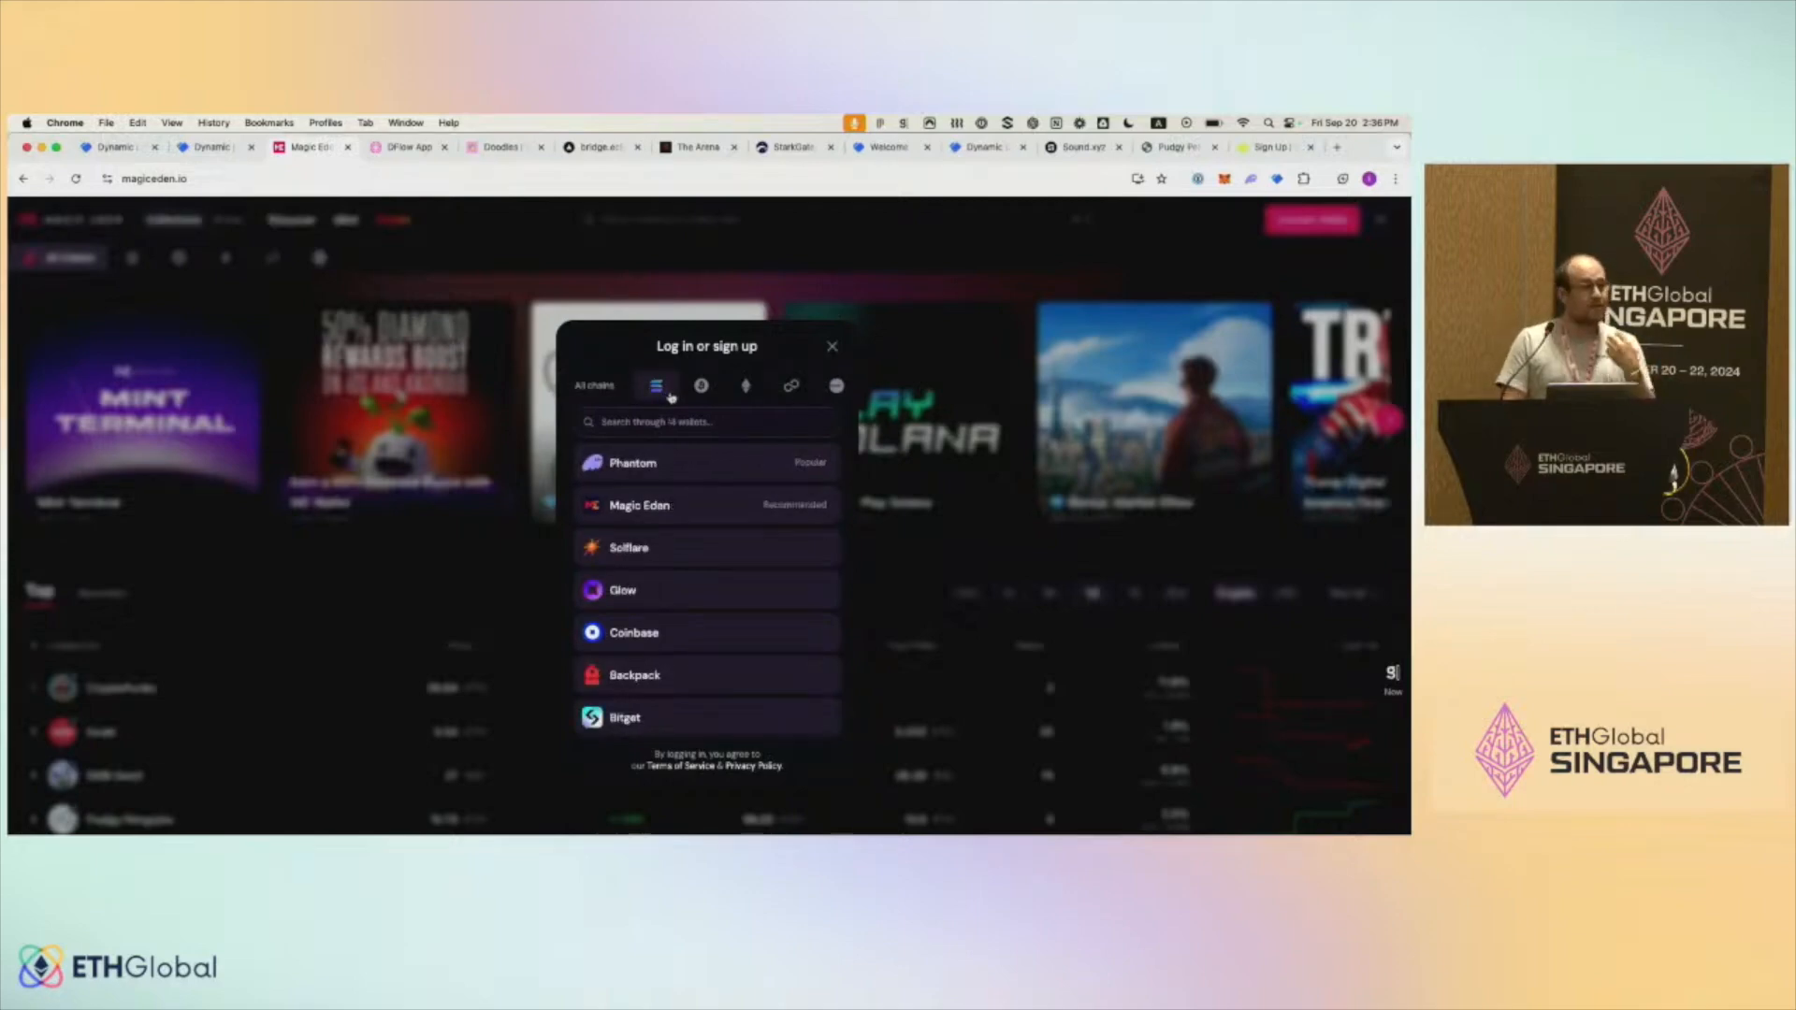
click(700, 386)
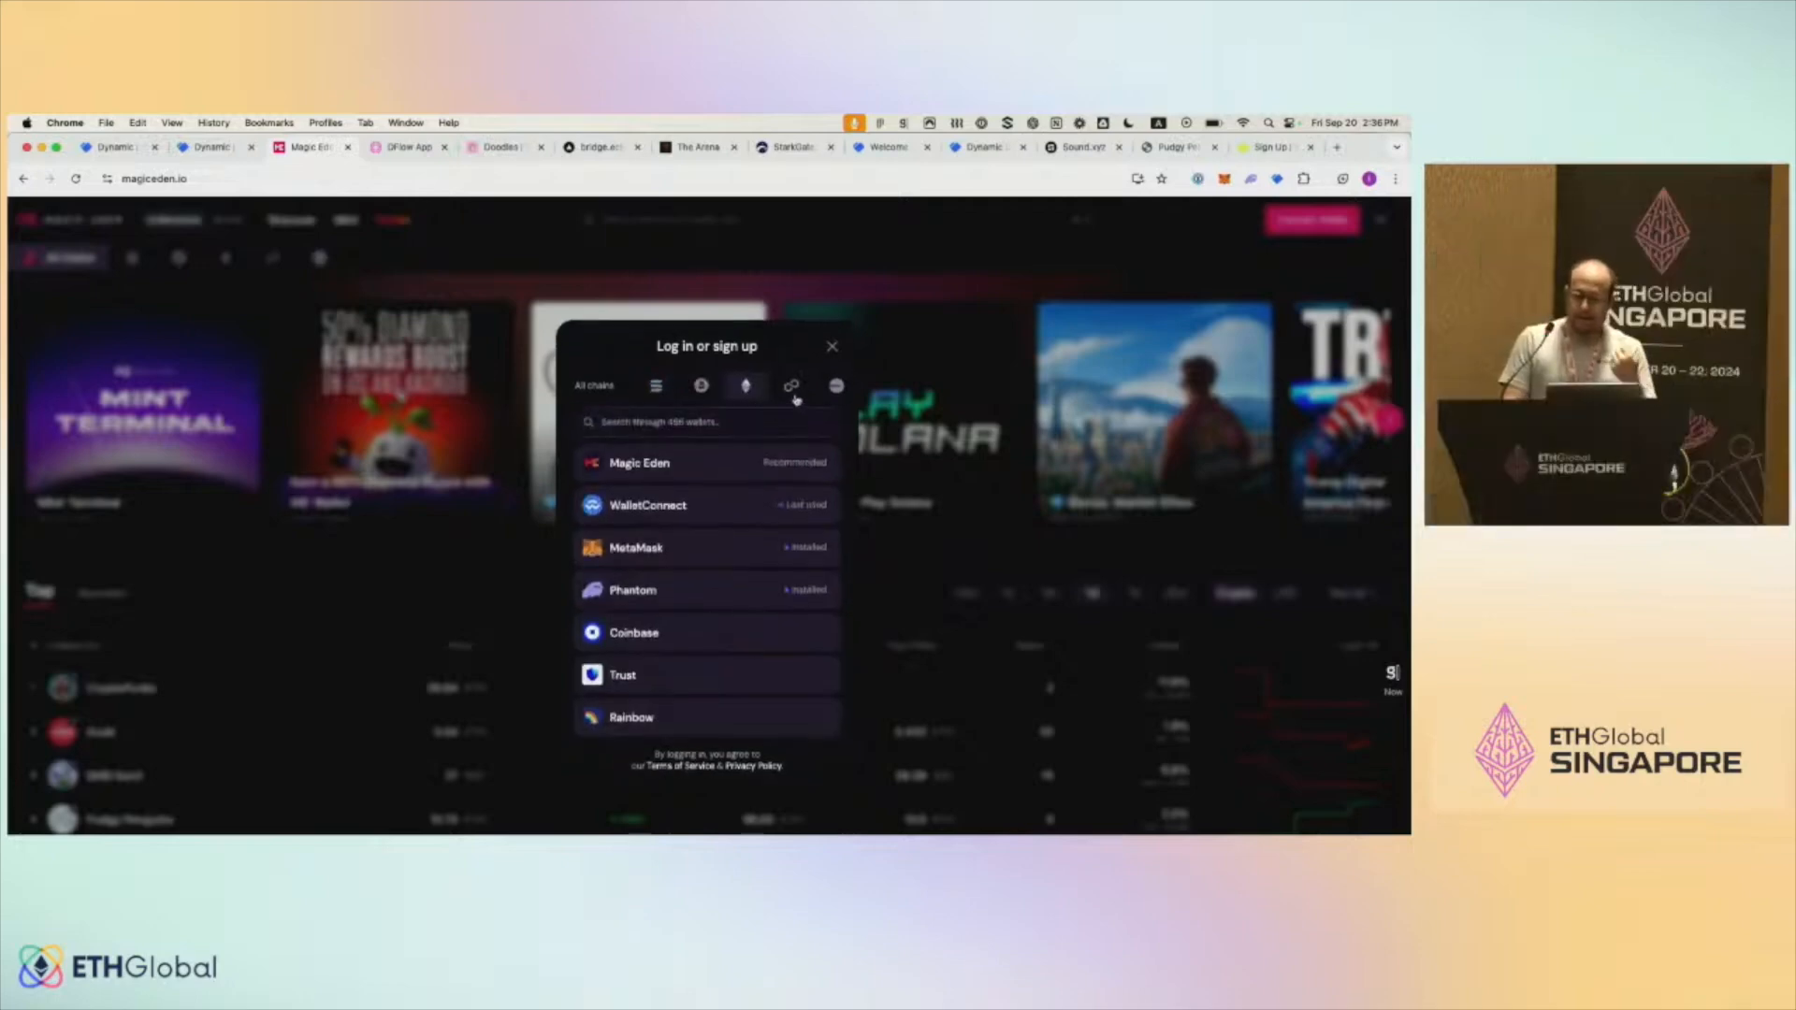
Connect MetaMask, confirming the account and approving the site connection
click(636, 547)
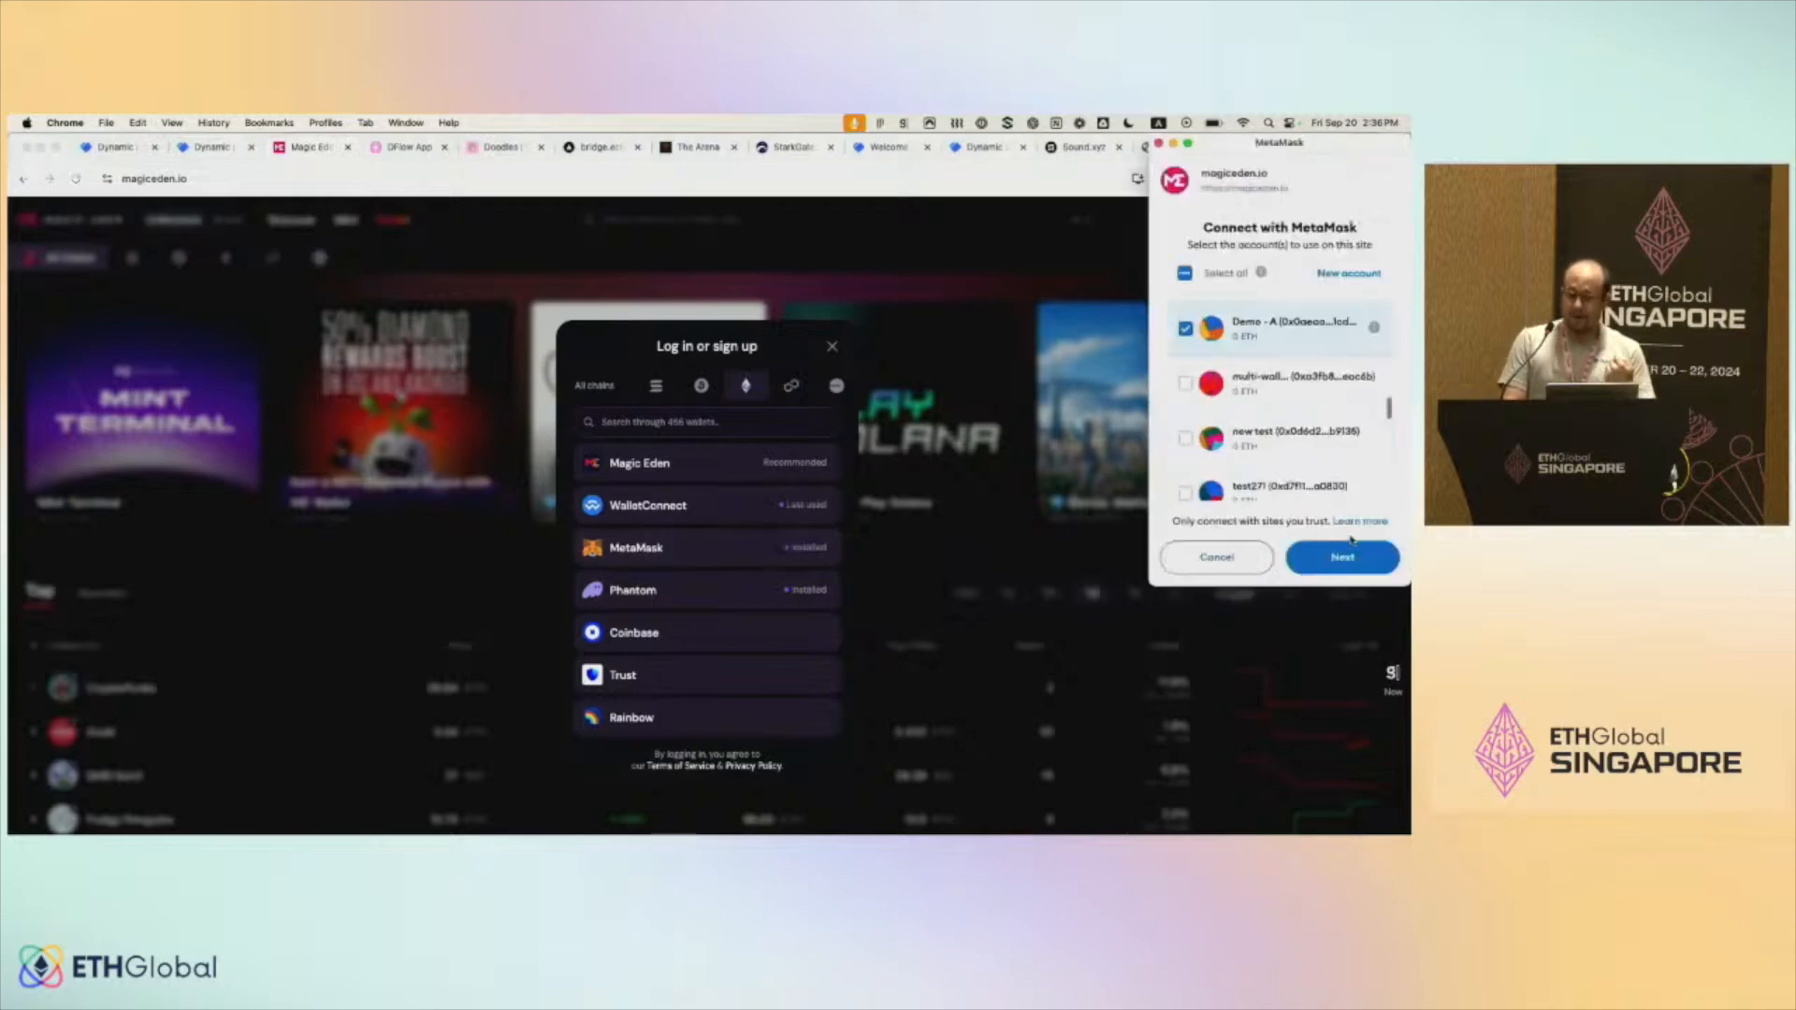
click(1341, 557)
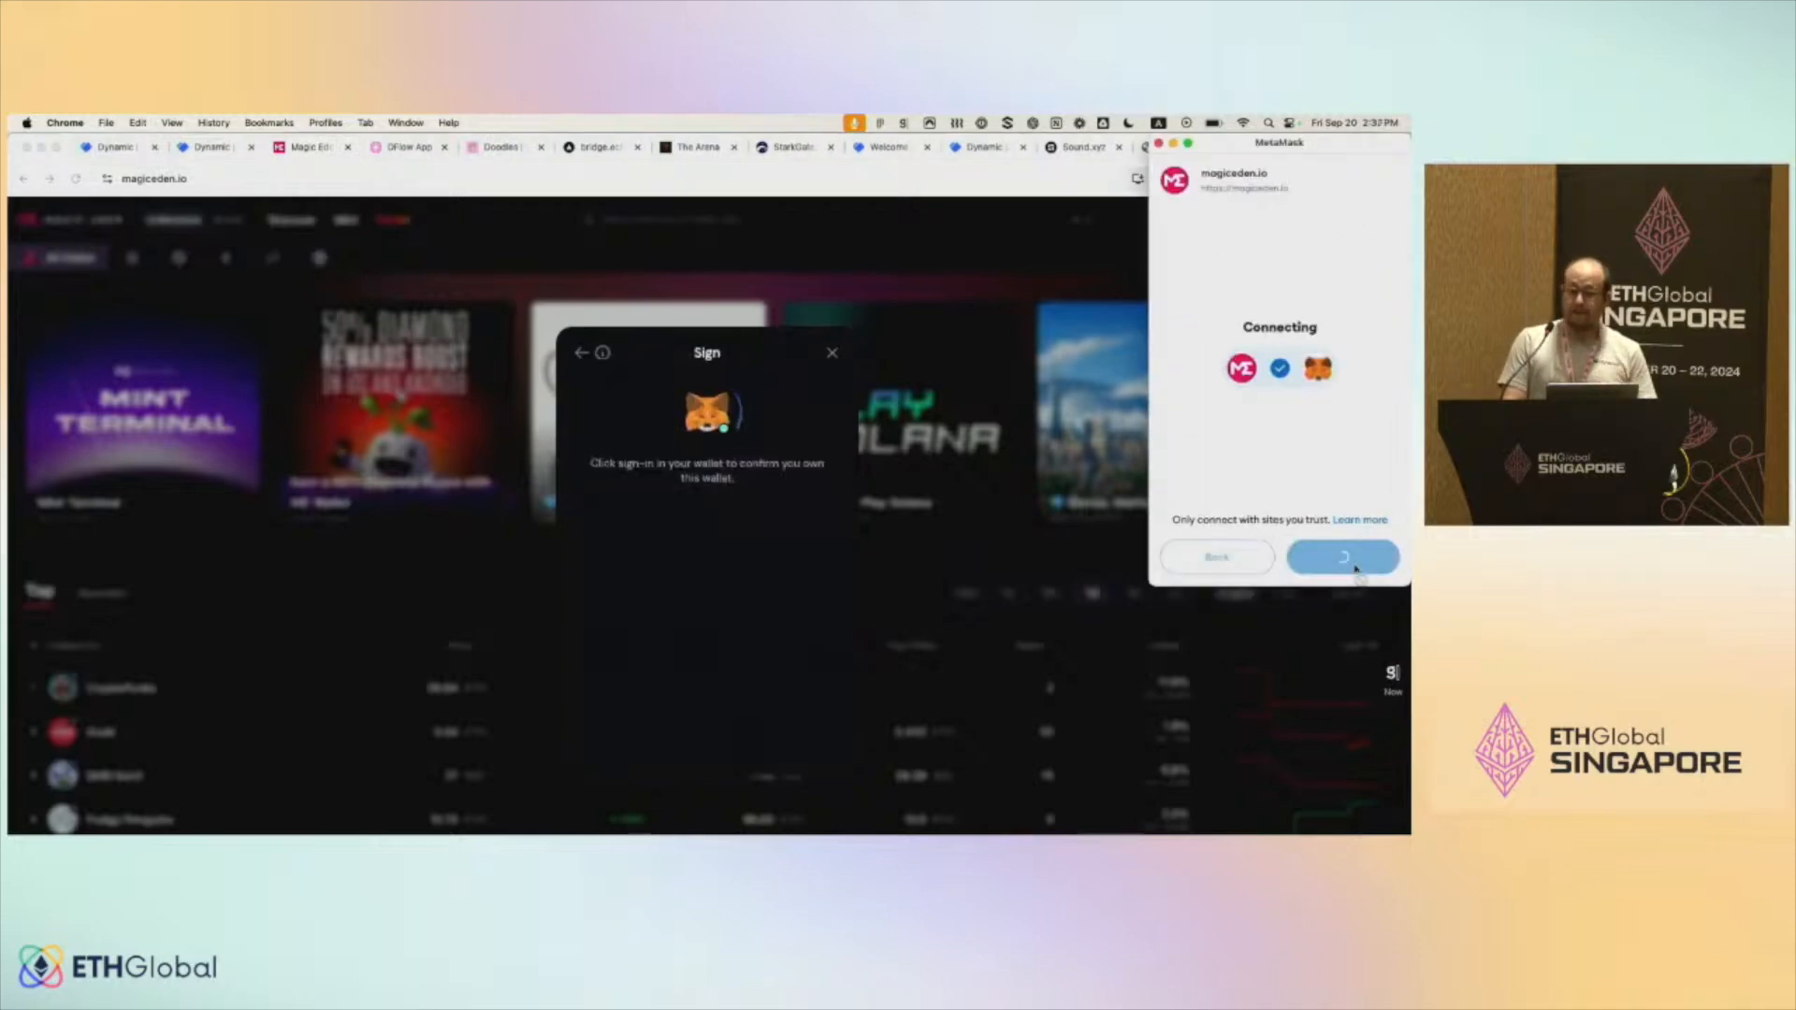
click(1341, 558)
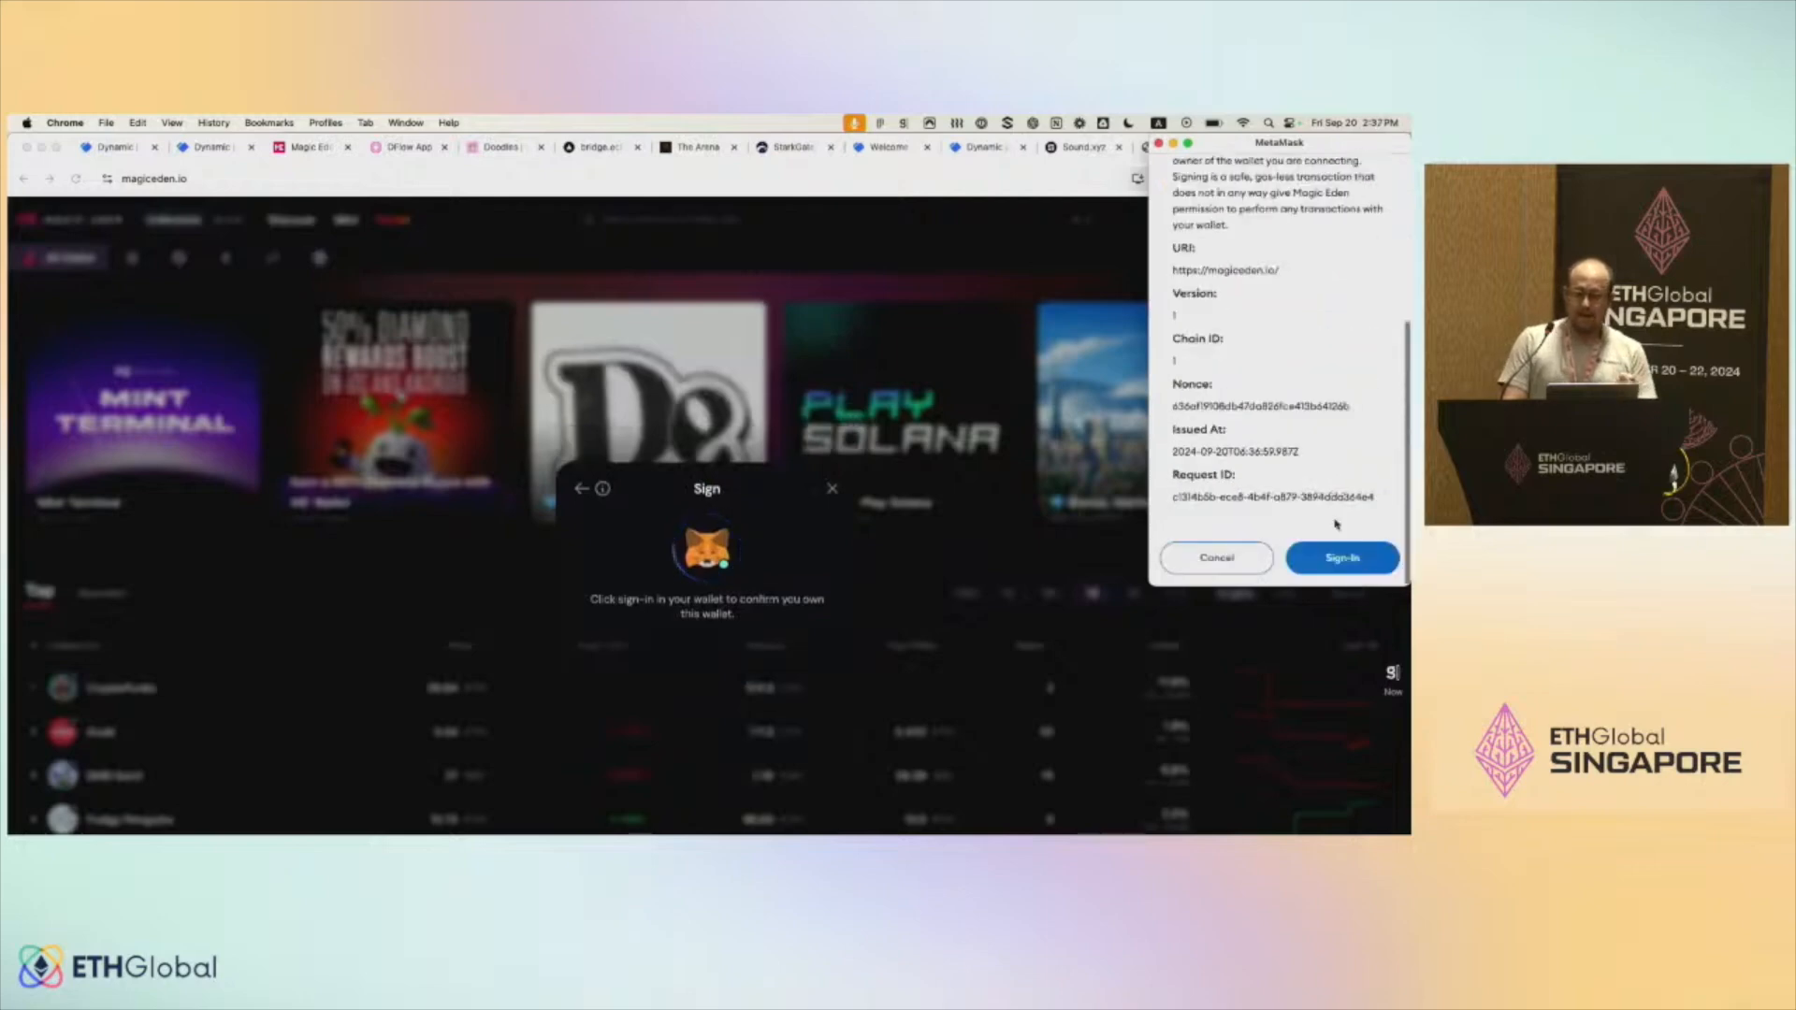
Sign the MetaMask message and view the profile with Solana, Bitcoin and Ethereum wallets
click(1341, 557)
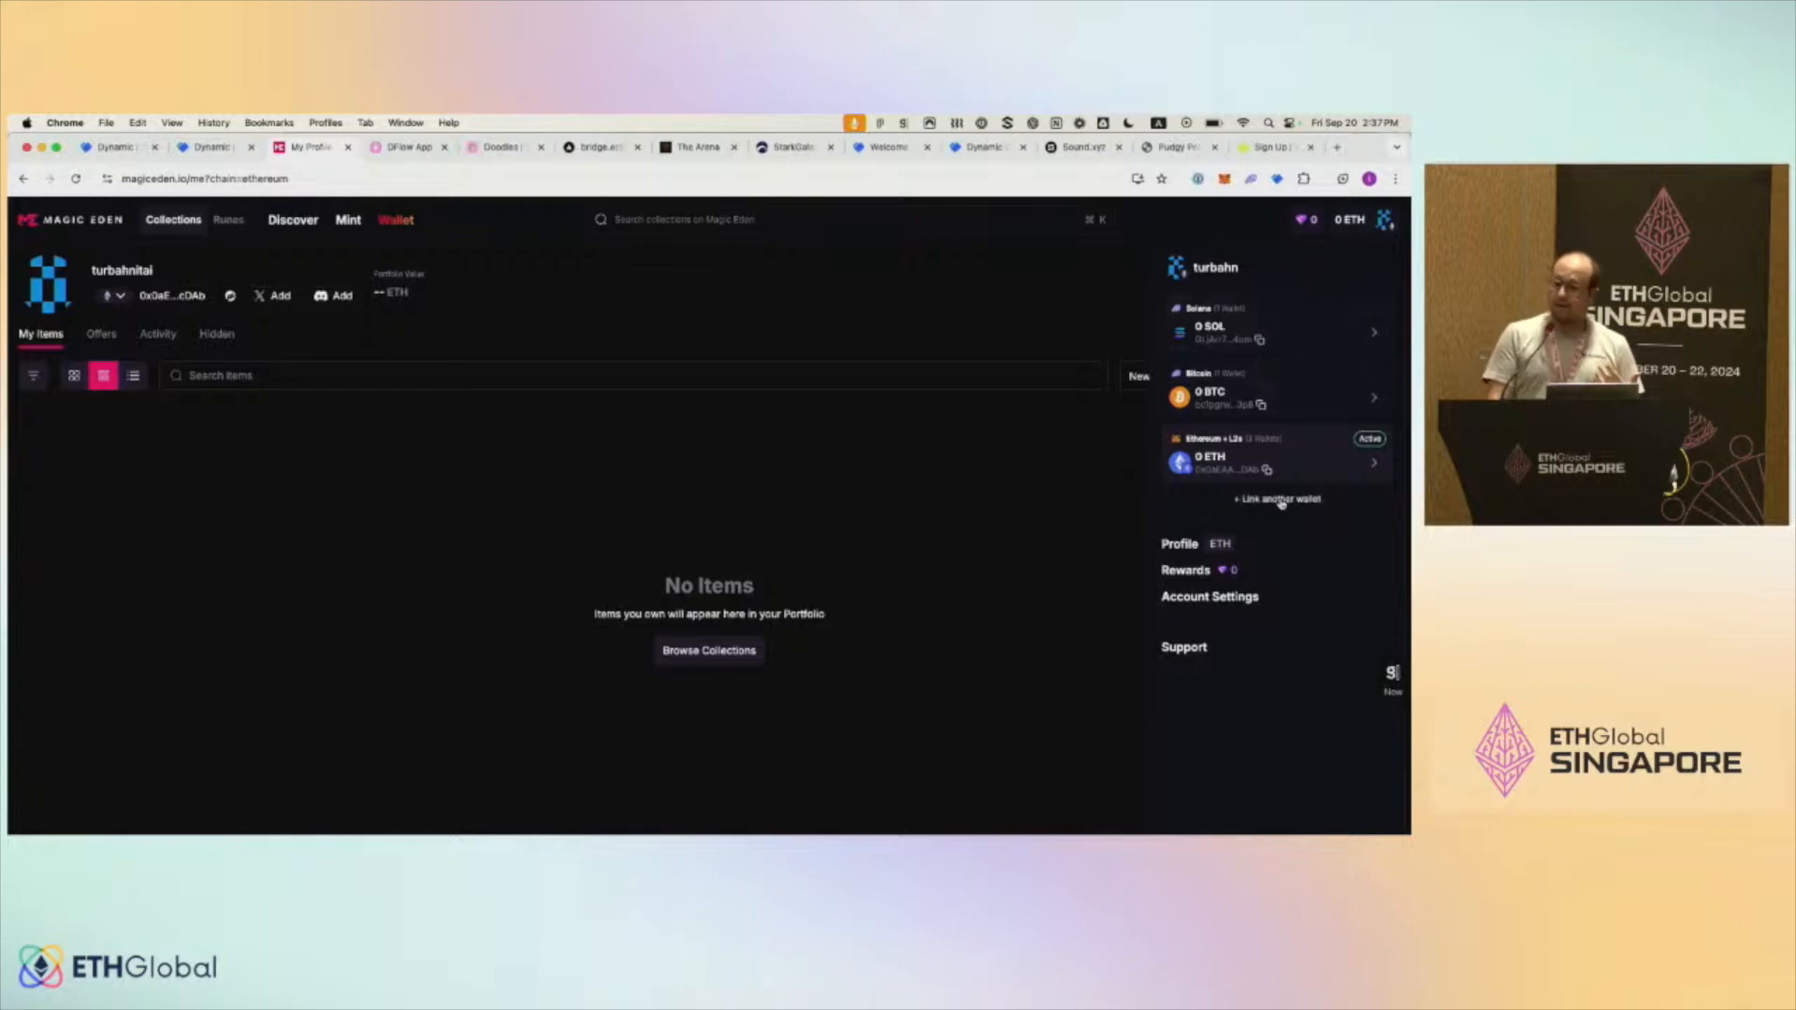
click(1274, 497)
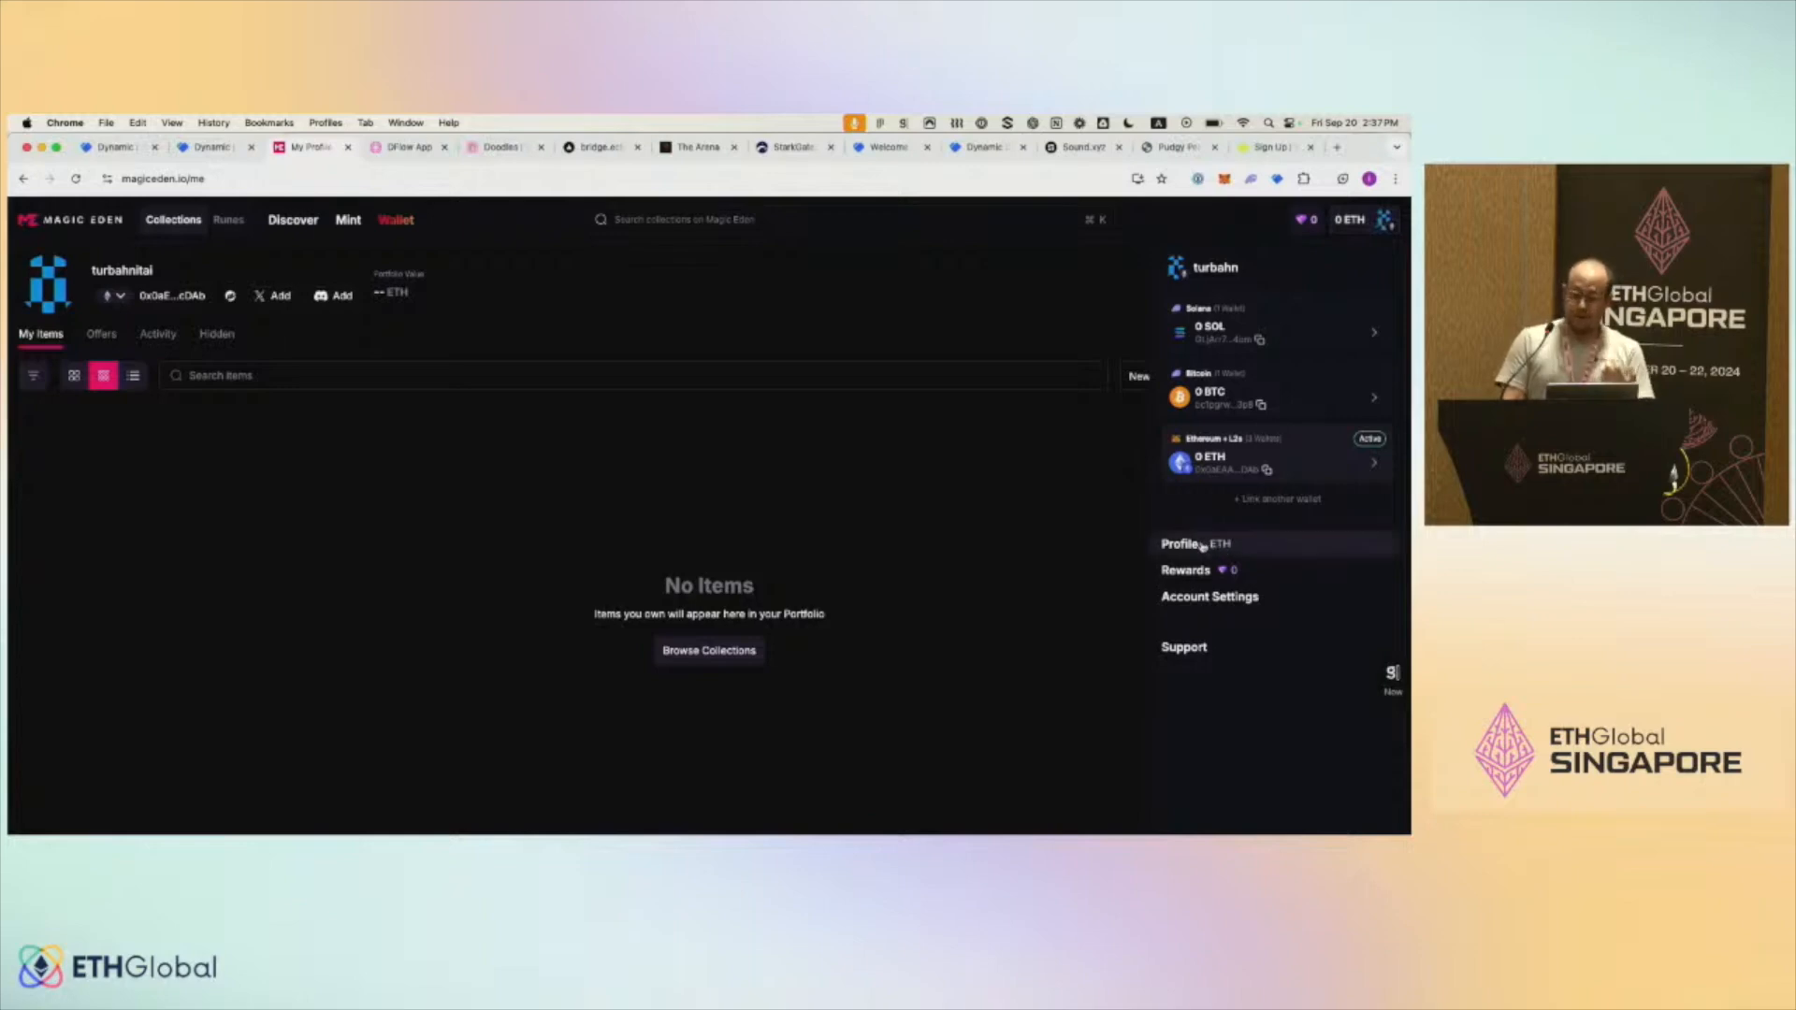
click(1385, 221)
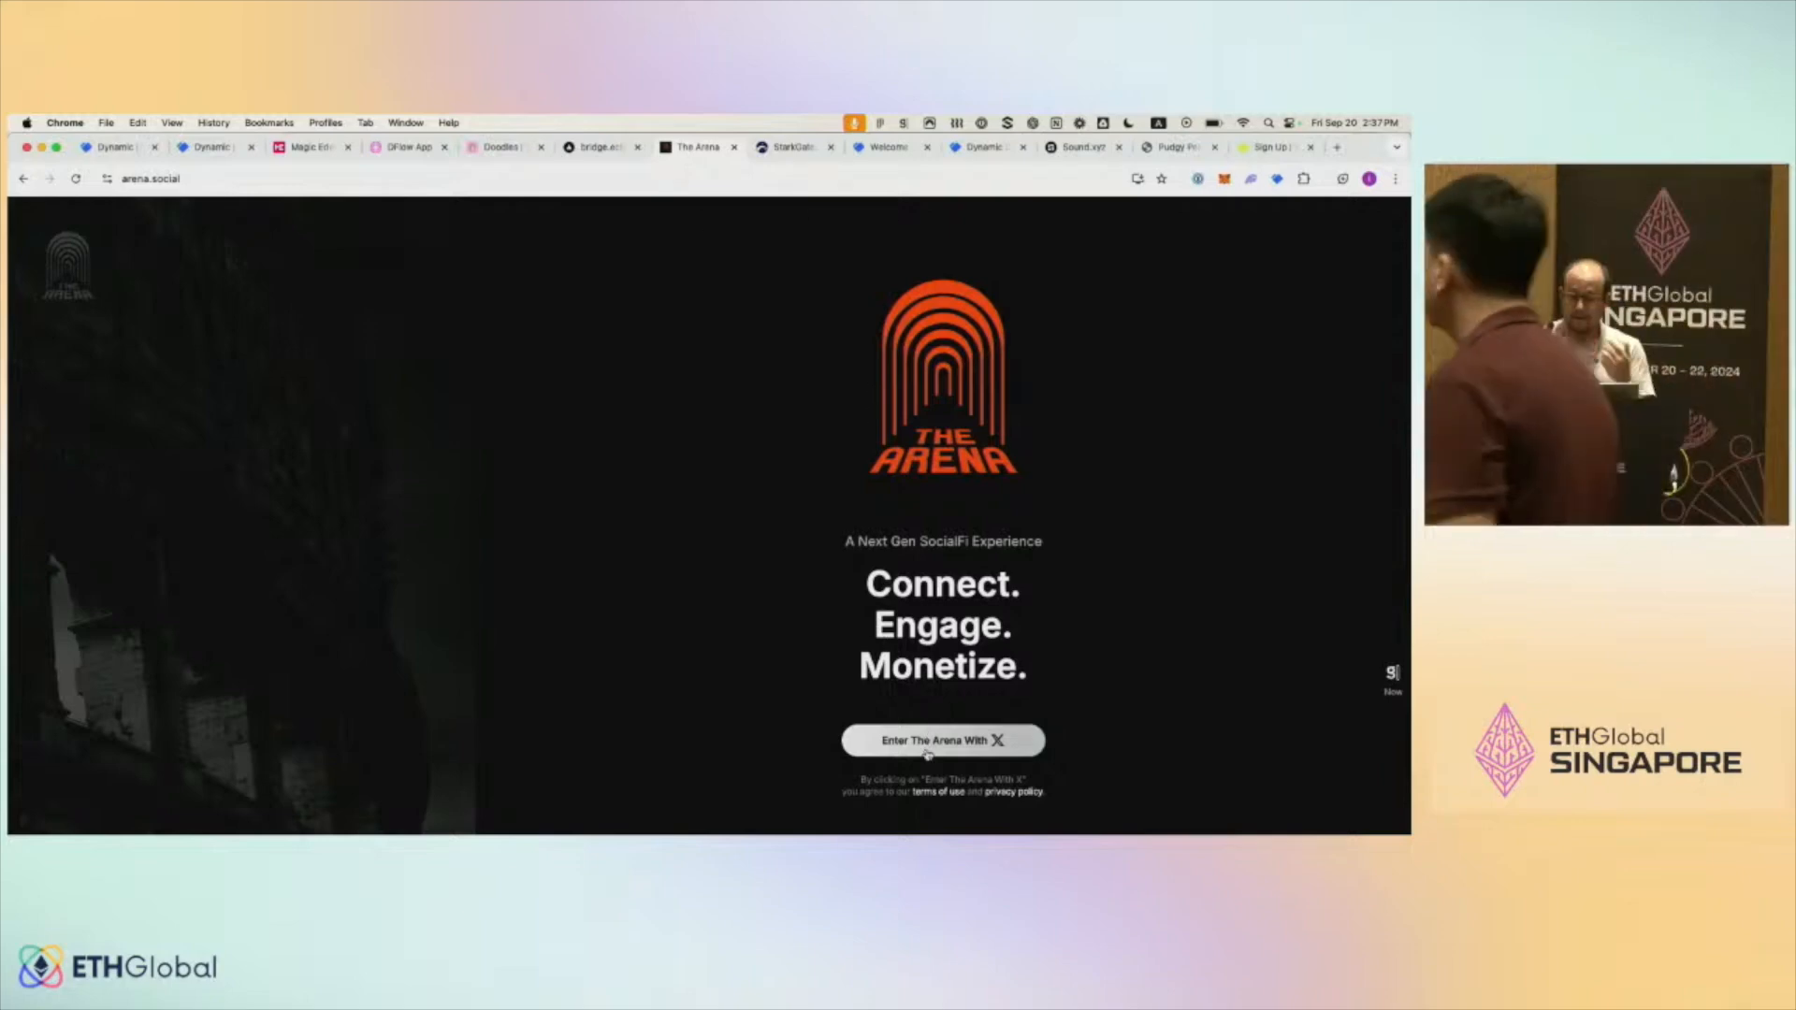
Enter The Arena with an X account and dismiss the 1Password save prompt
click(941, 740)
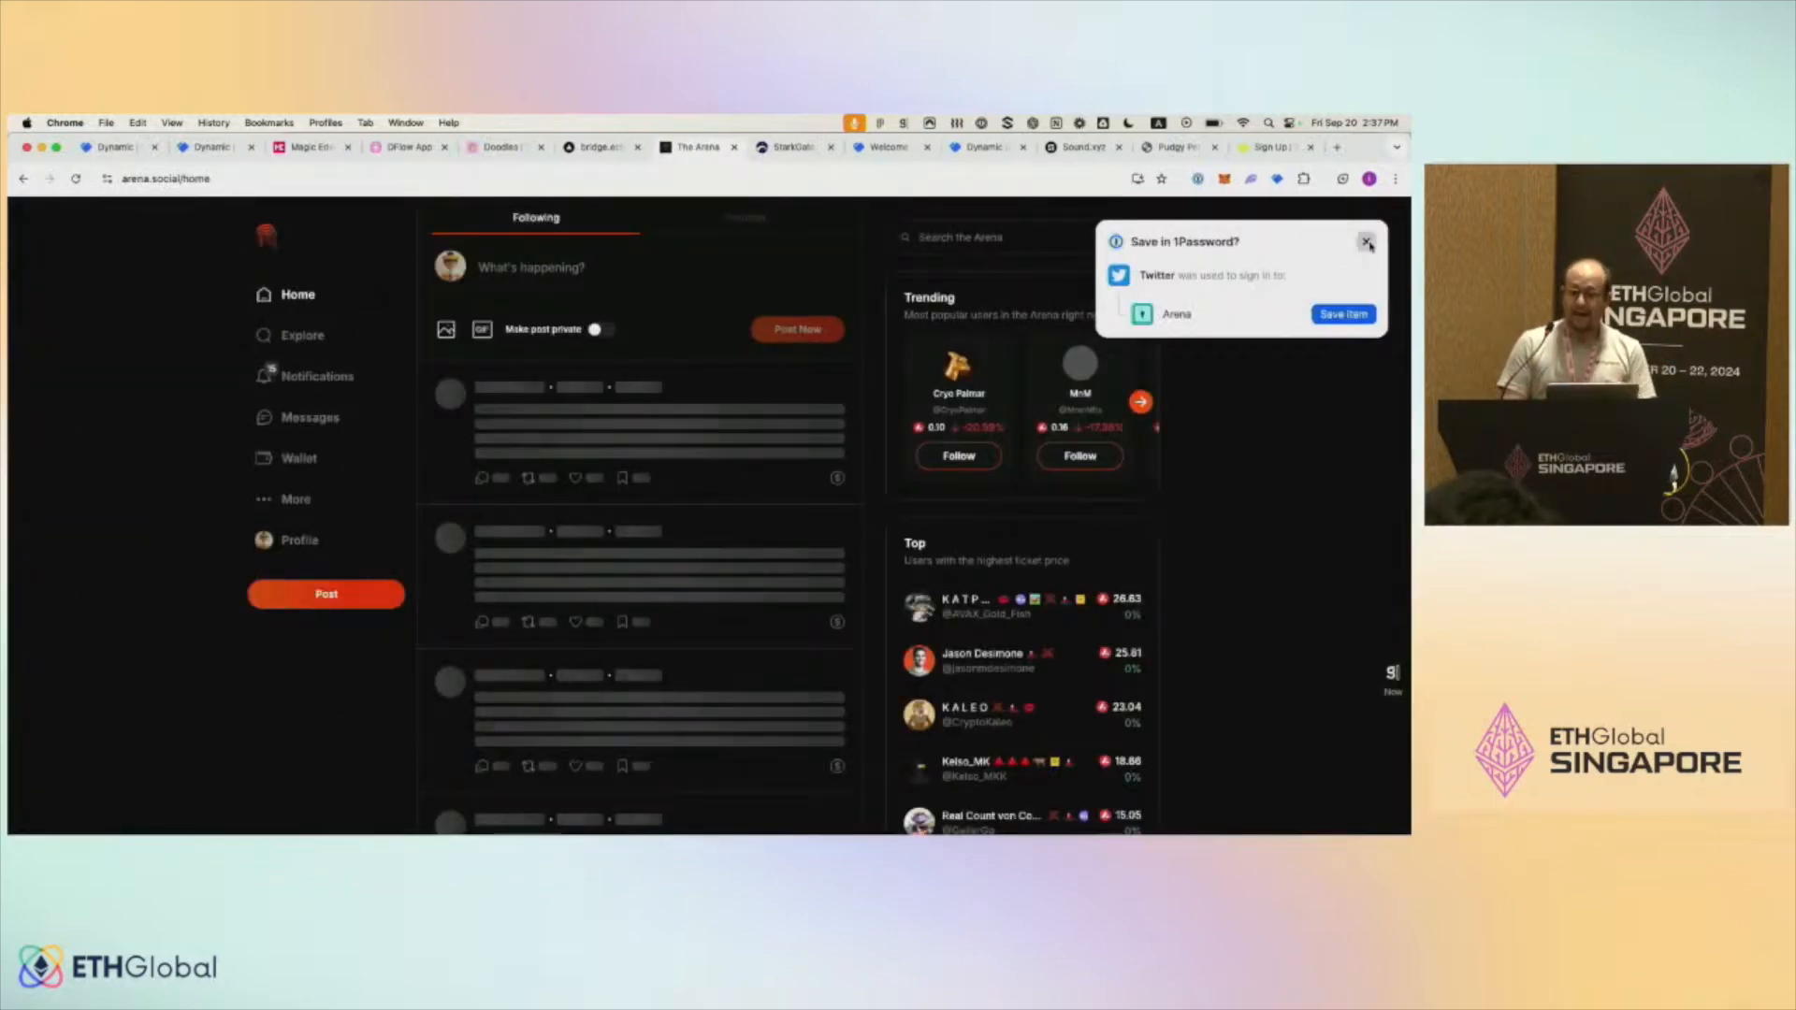
click(1366, 243)
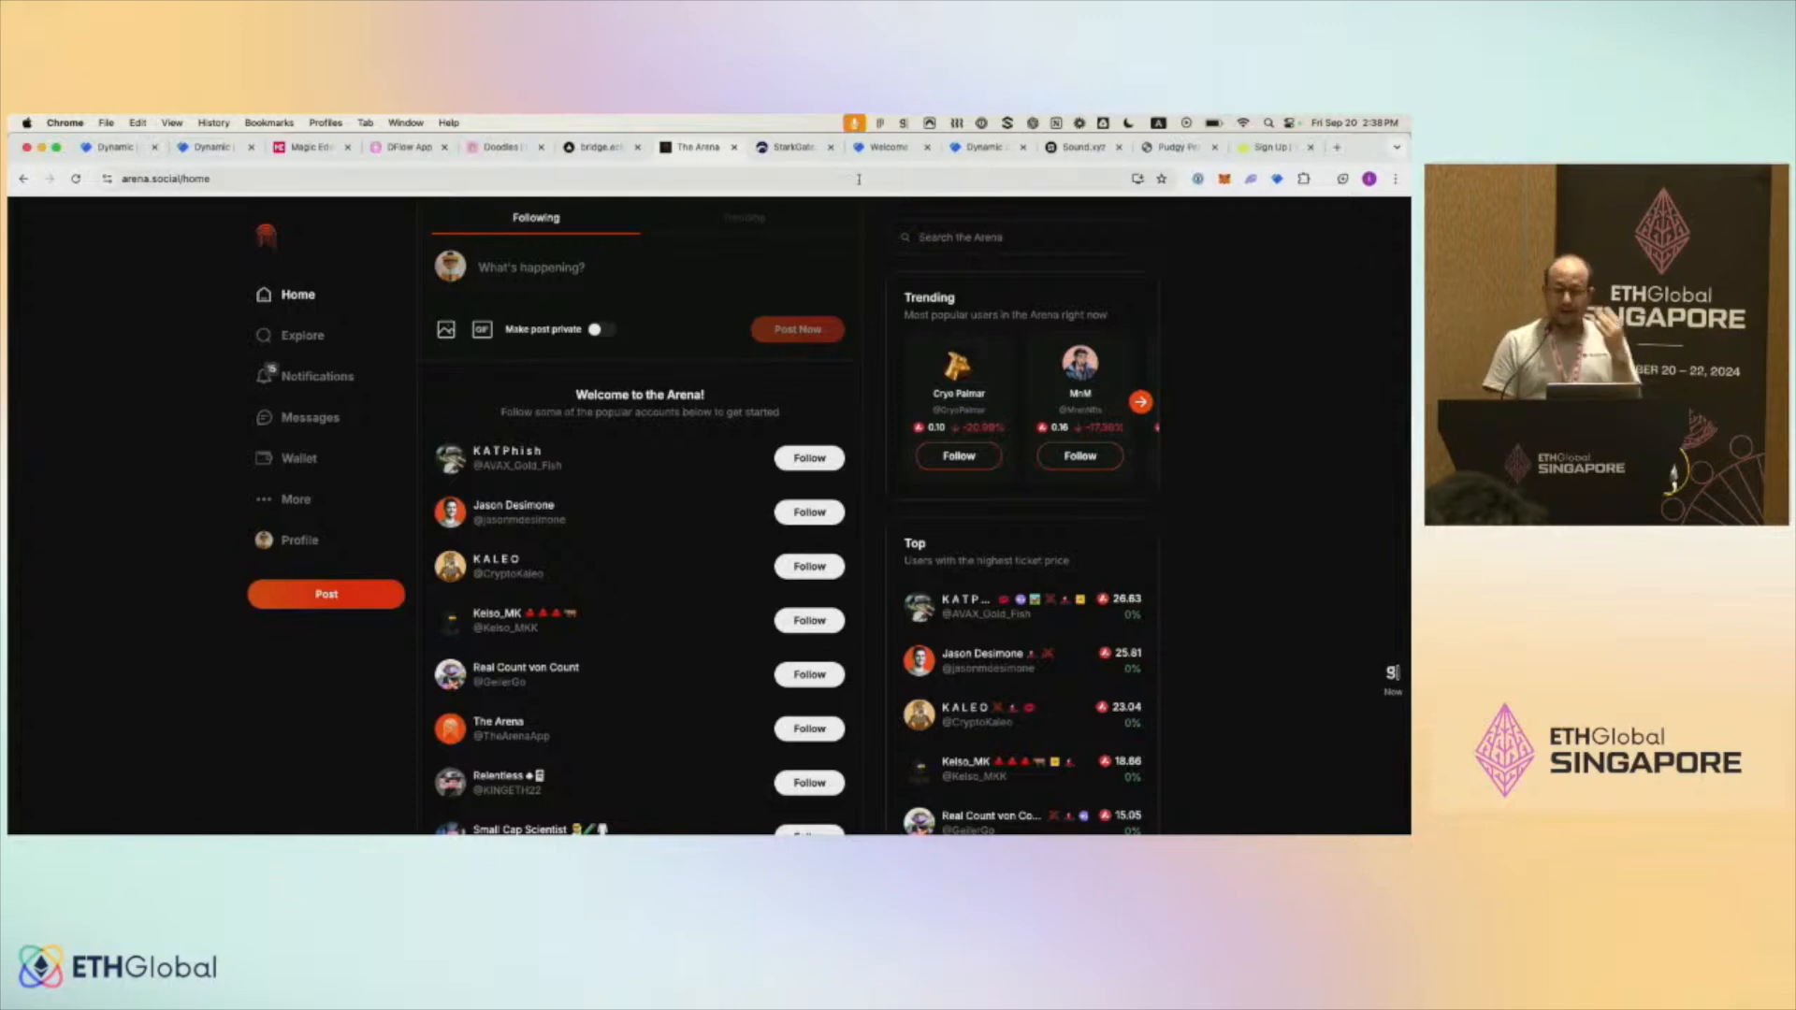
Show sound.xyz's email and wallet sign-in options, then move to the Doodles site
click(1079, 146)
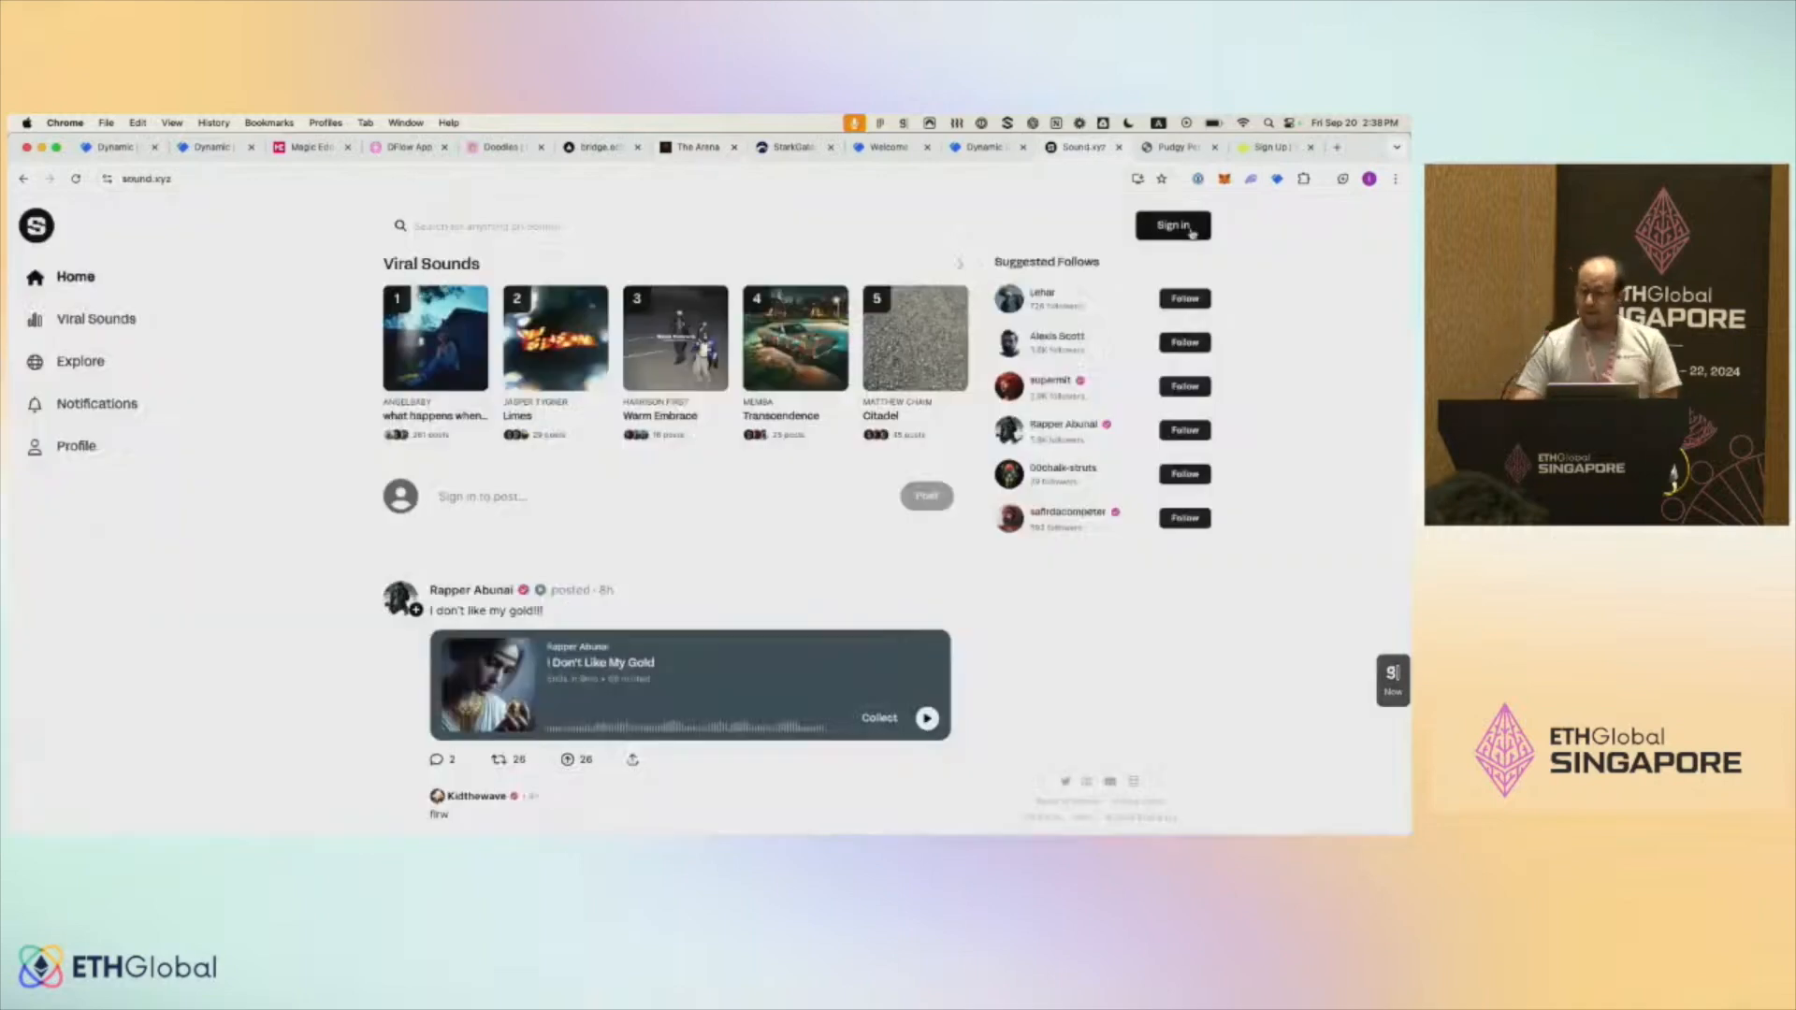
click(1171, 226)
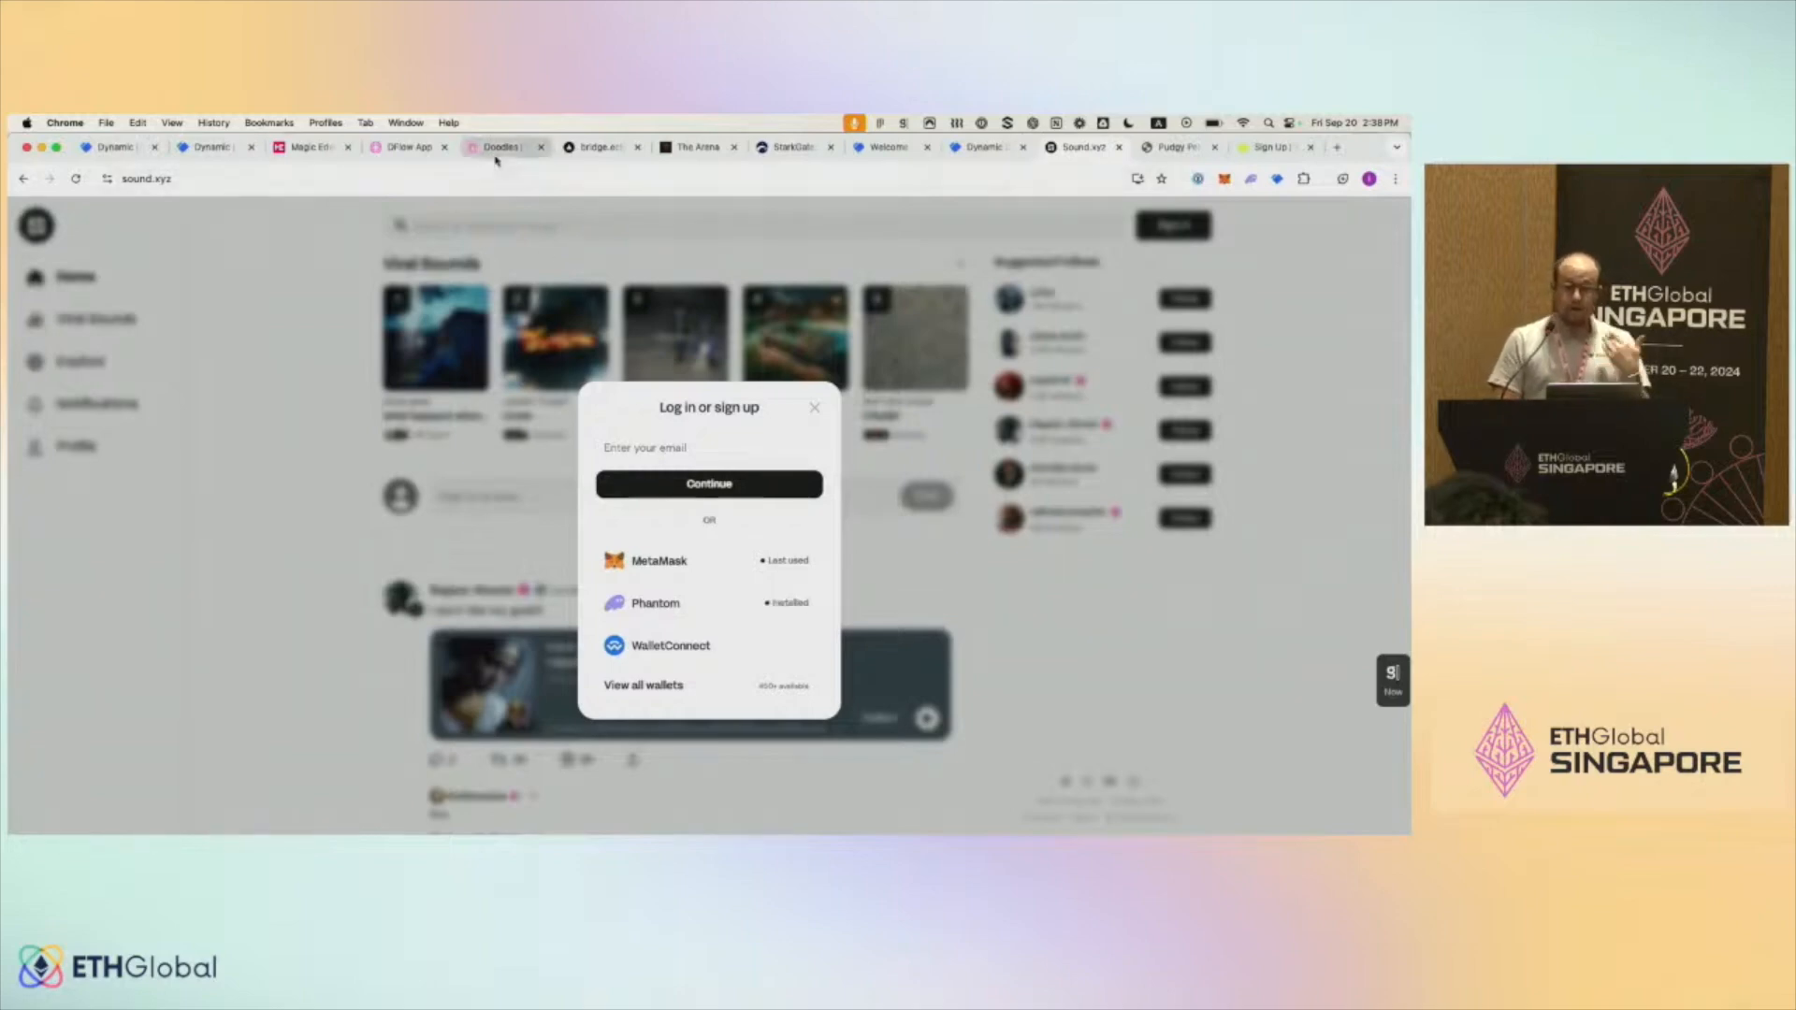
click(501, 146)
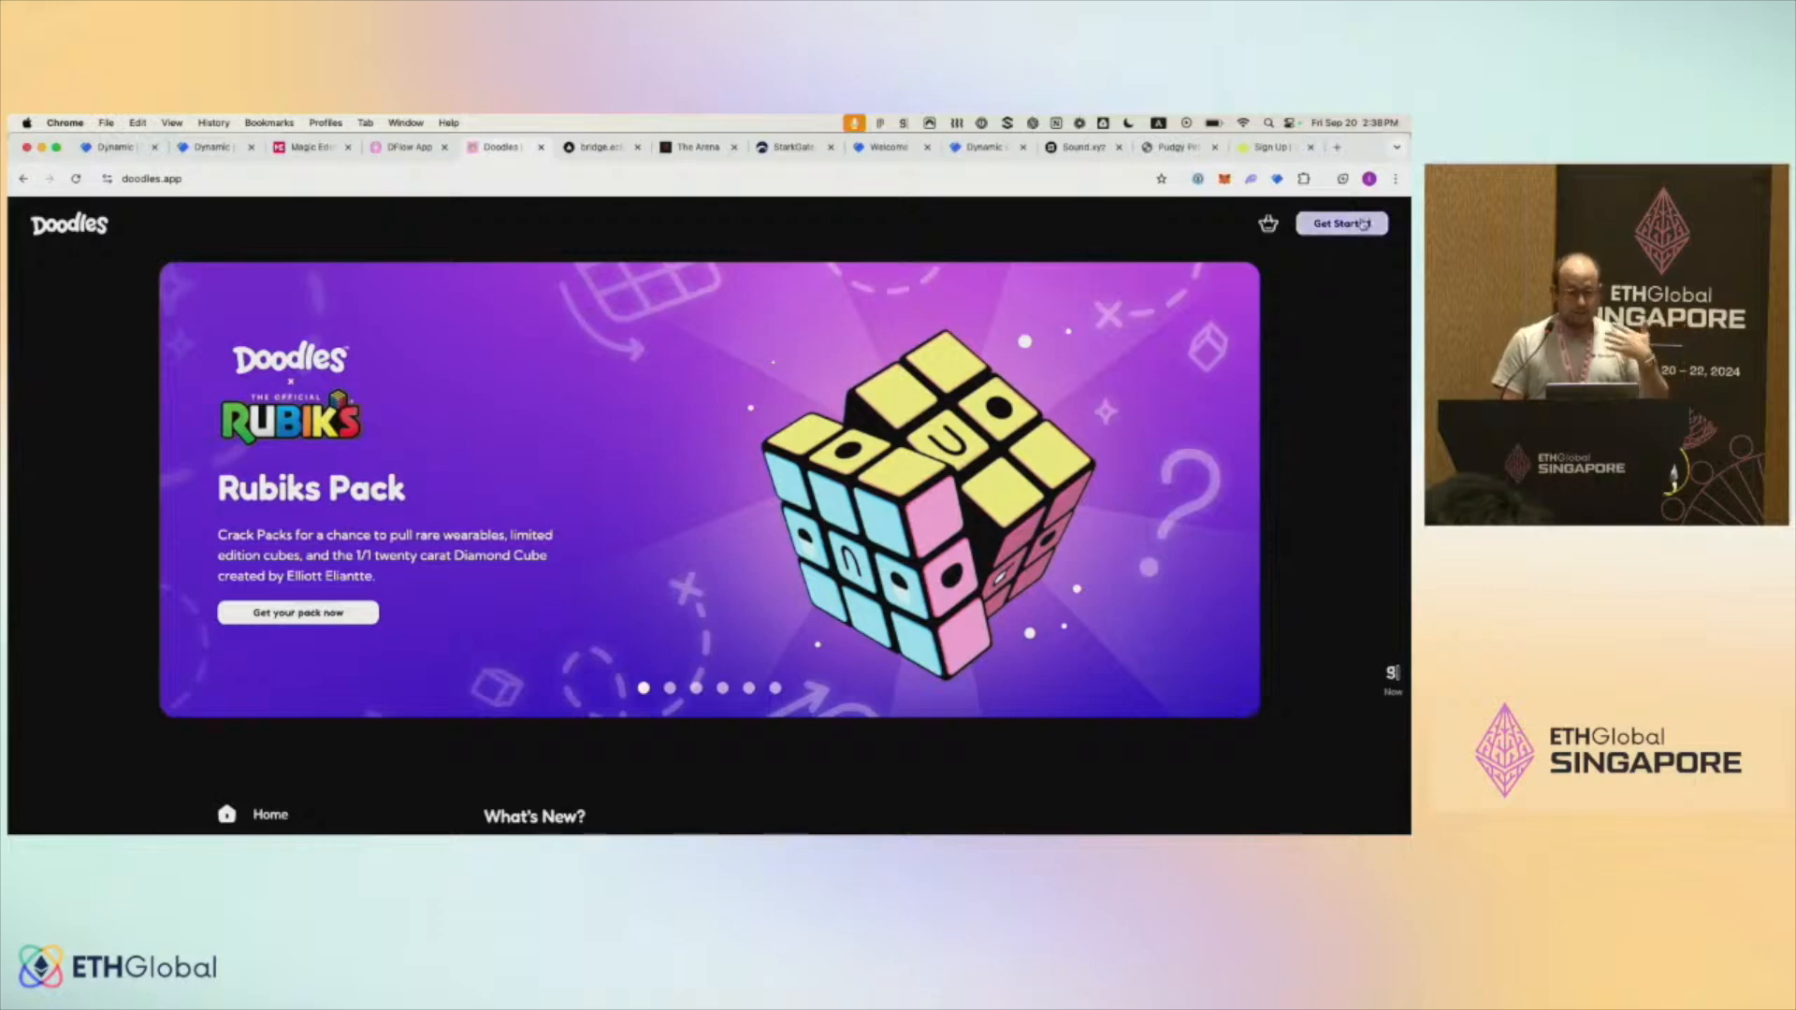
click(1339, 222)
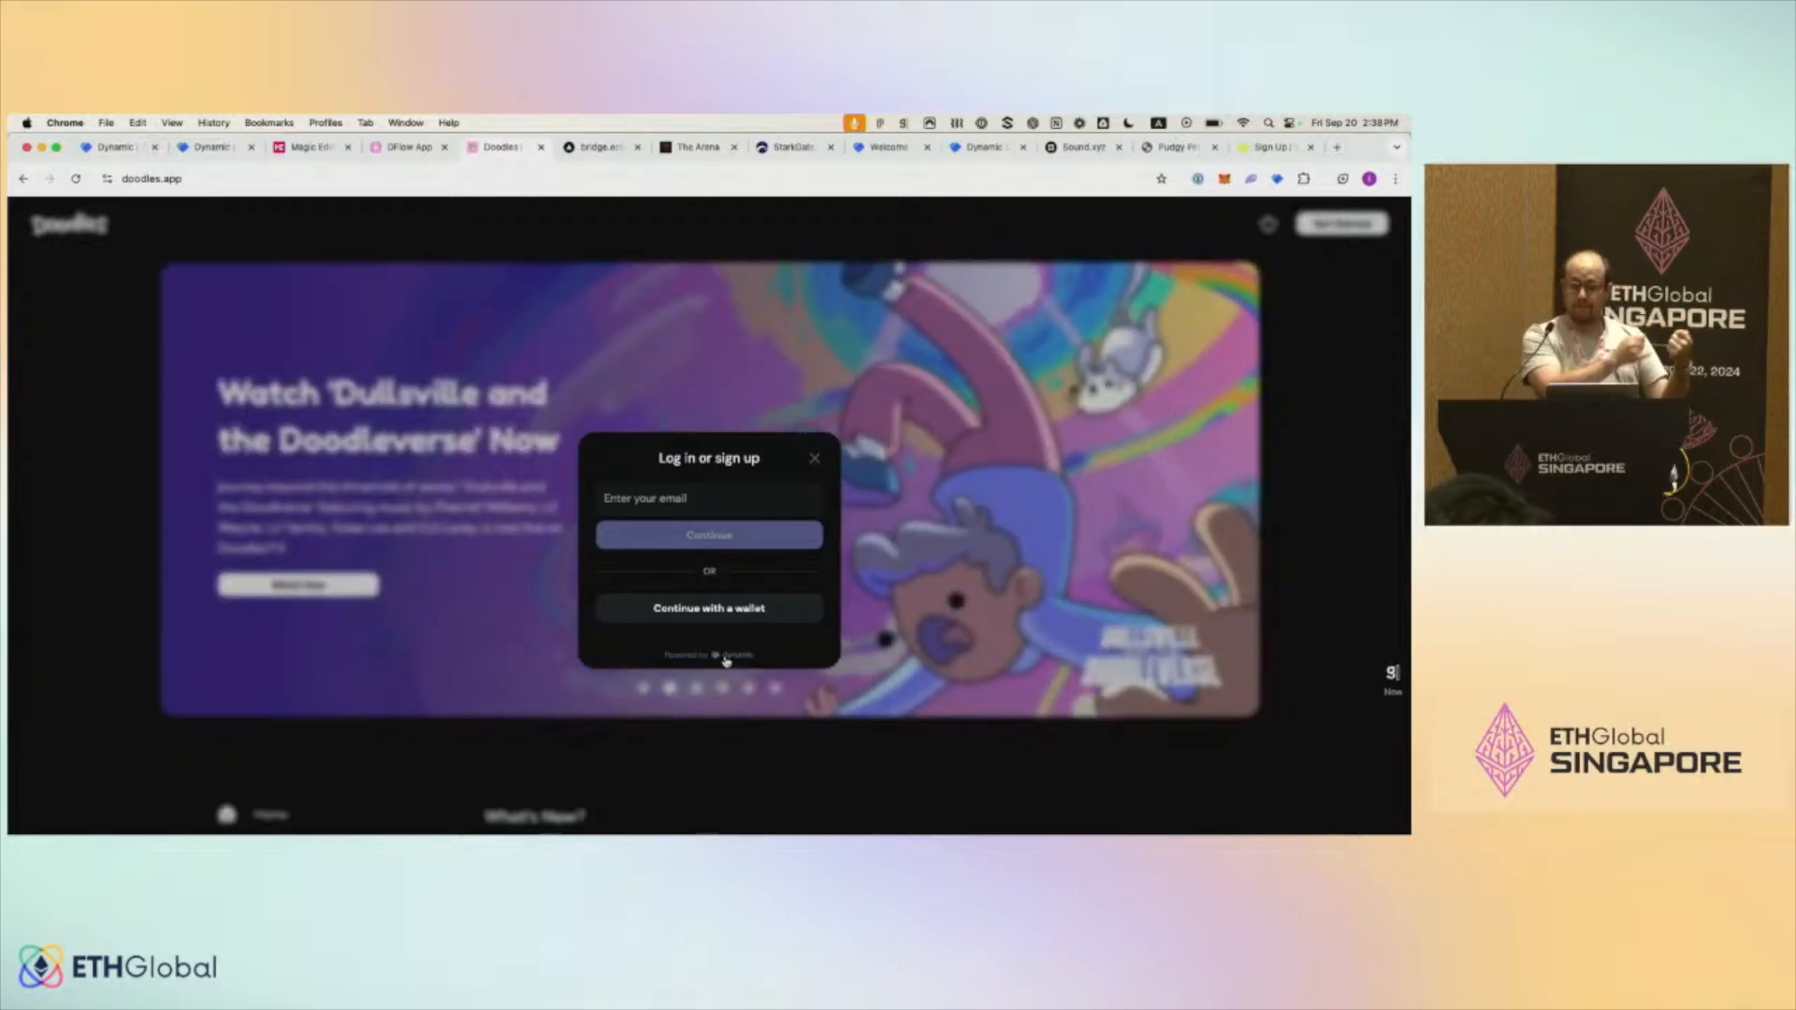
click(707, 606)
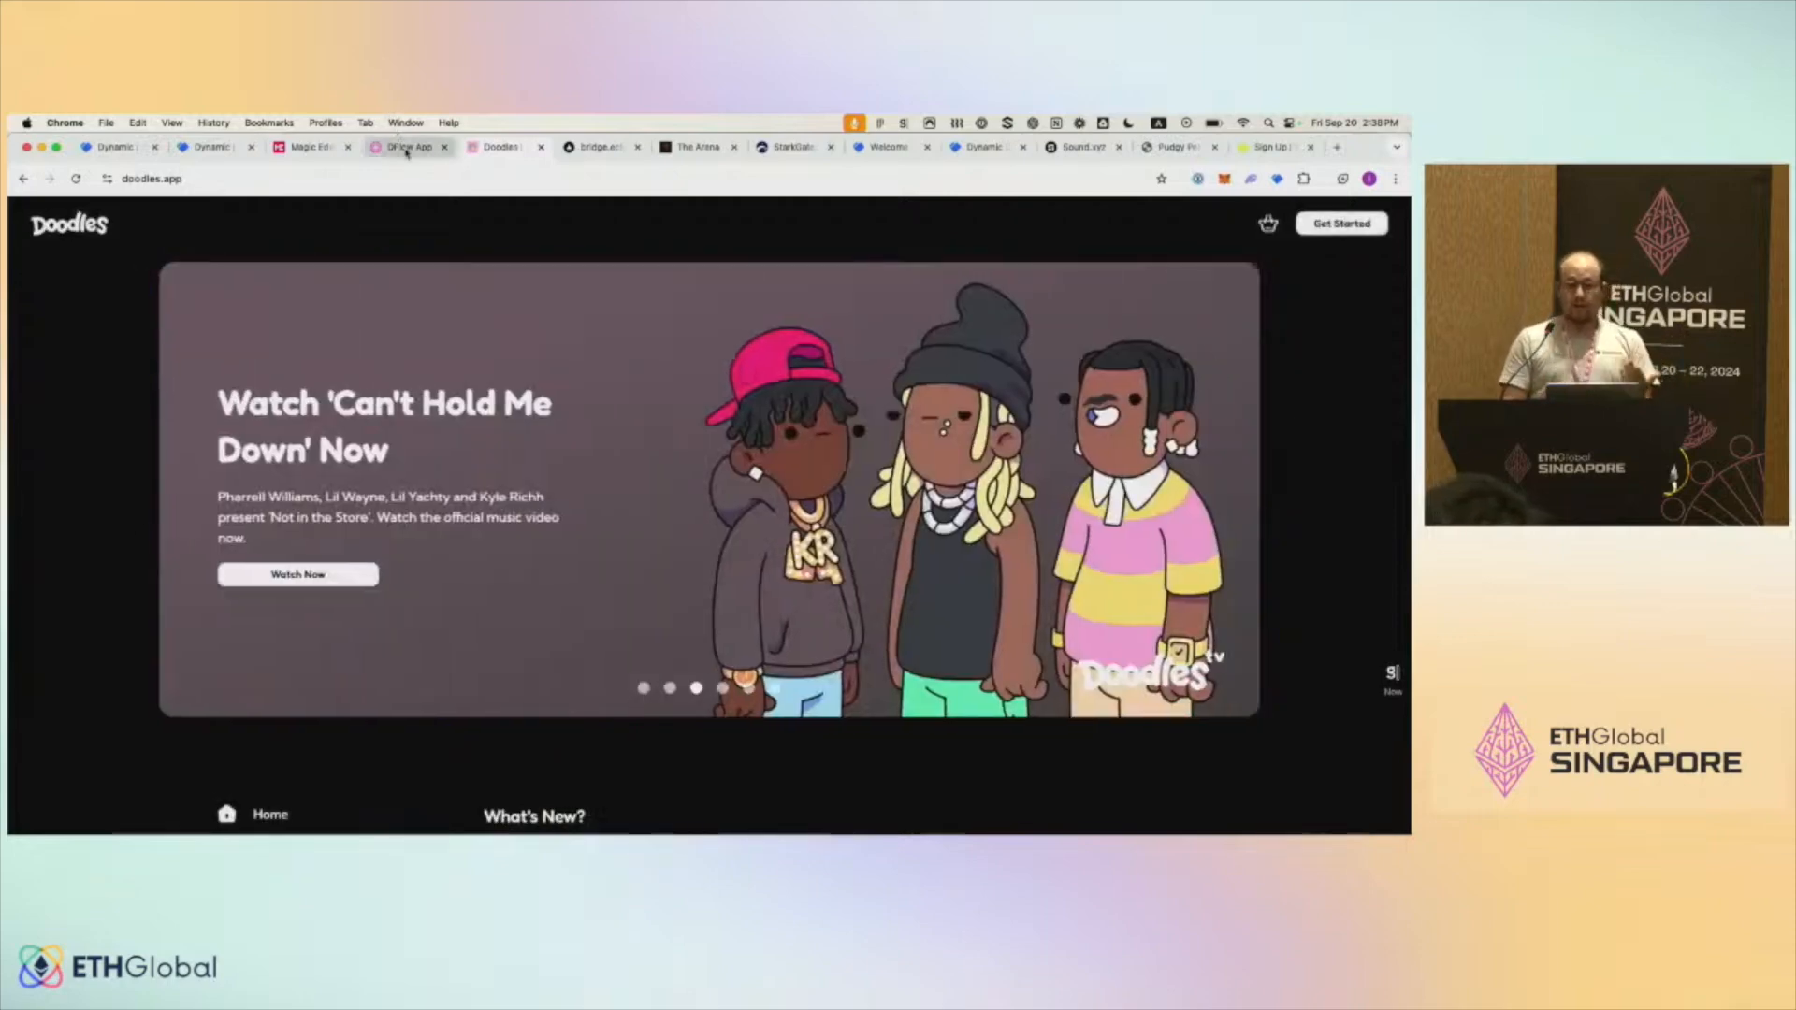
click(407, 146)
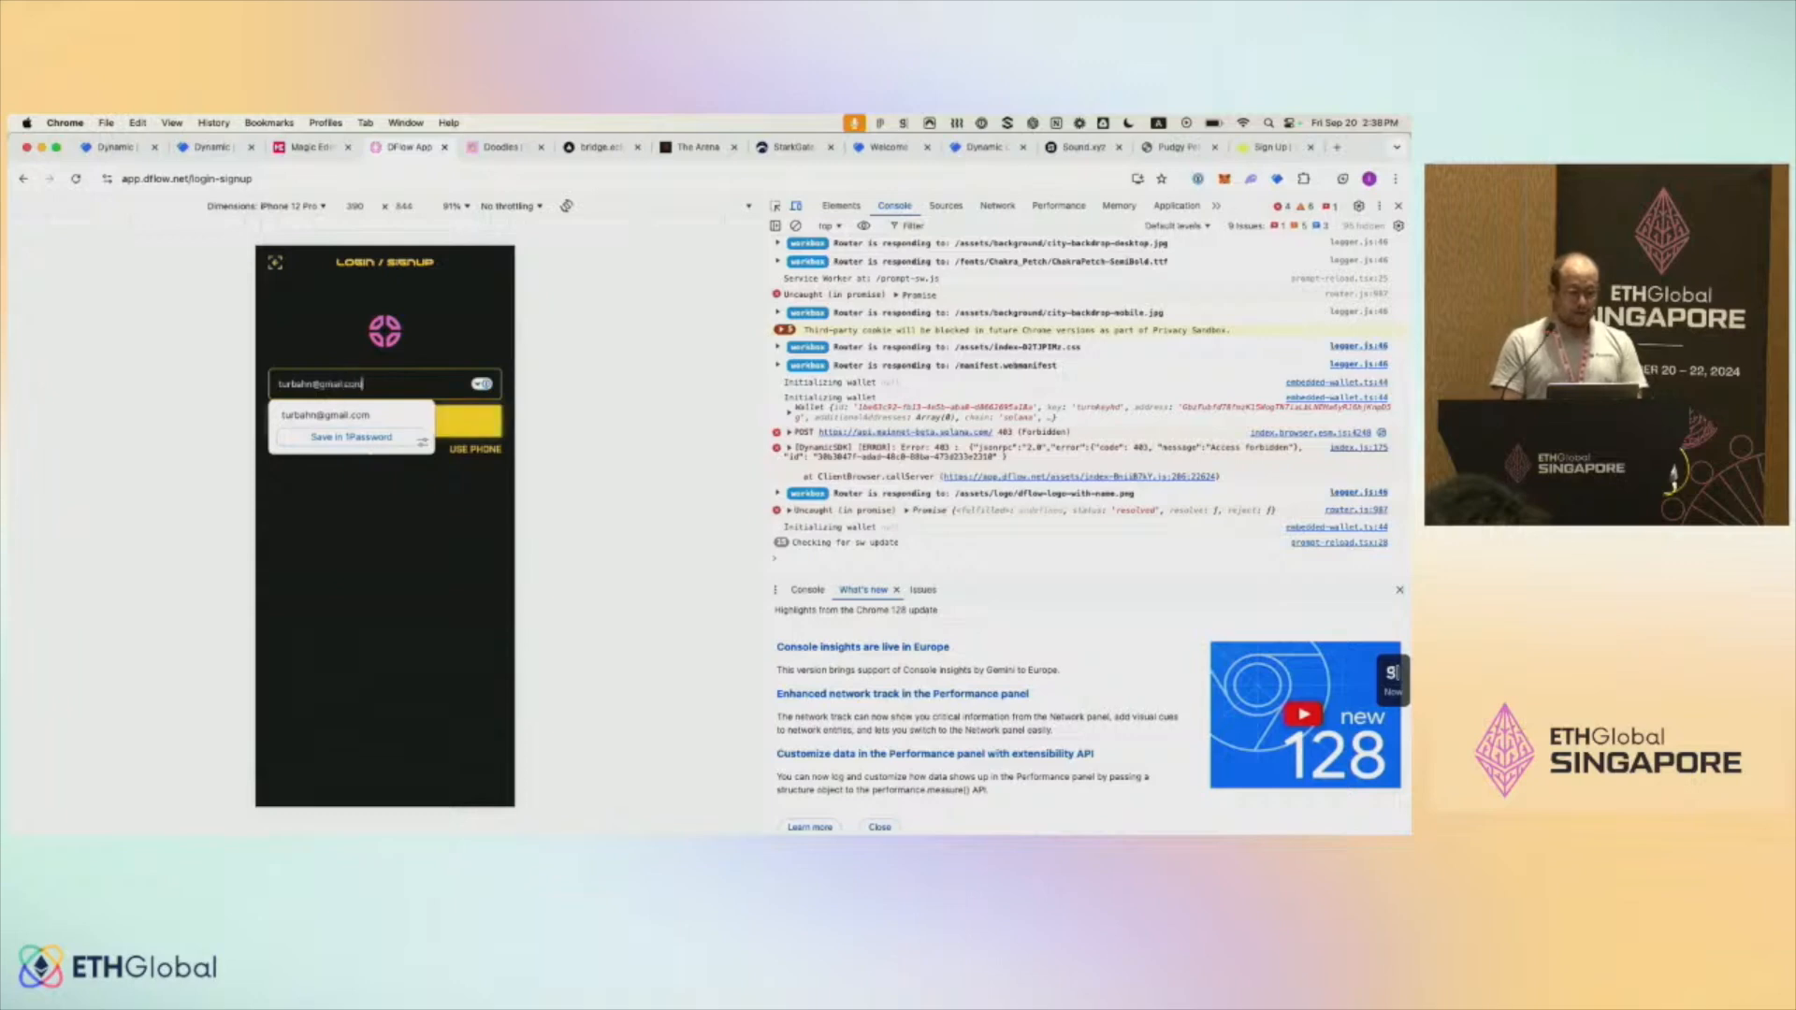
click(470, 421)
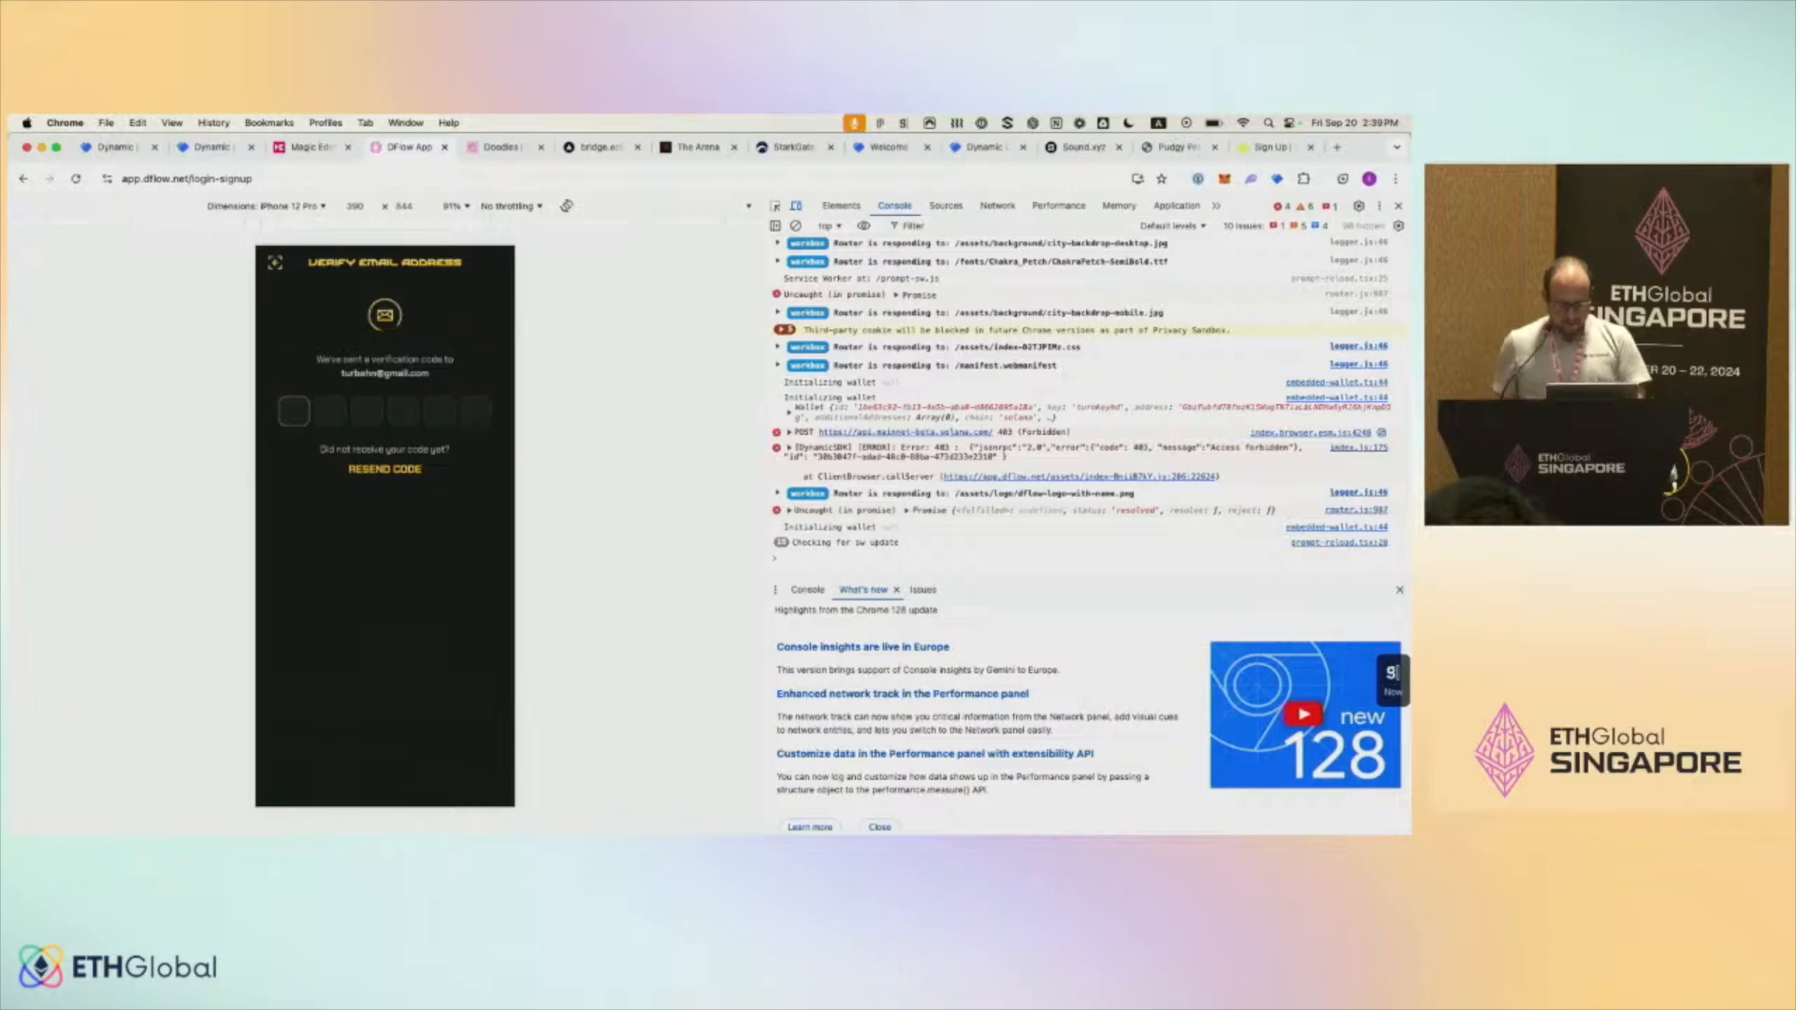
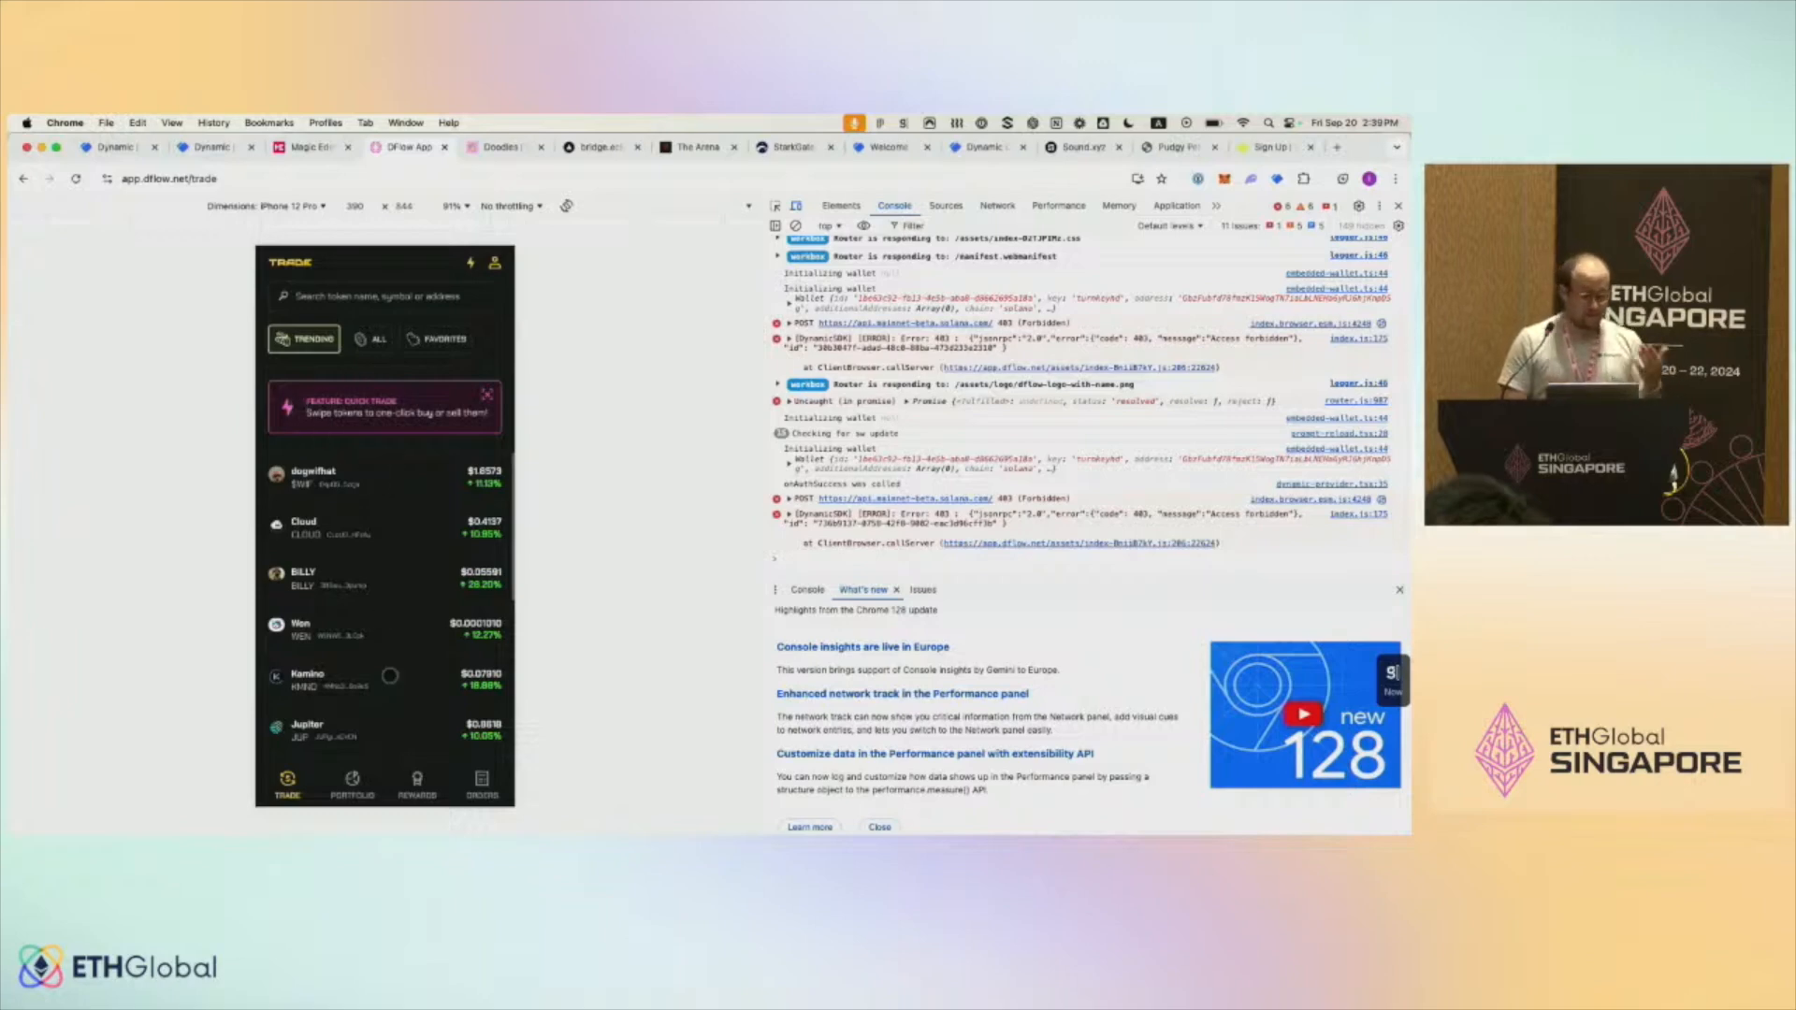
From the portfolio's USD Coin details, set up a 1 USD trade of USDC for USDT
click(352, 789)
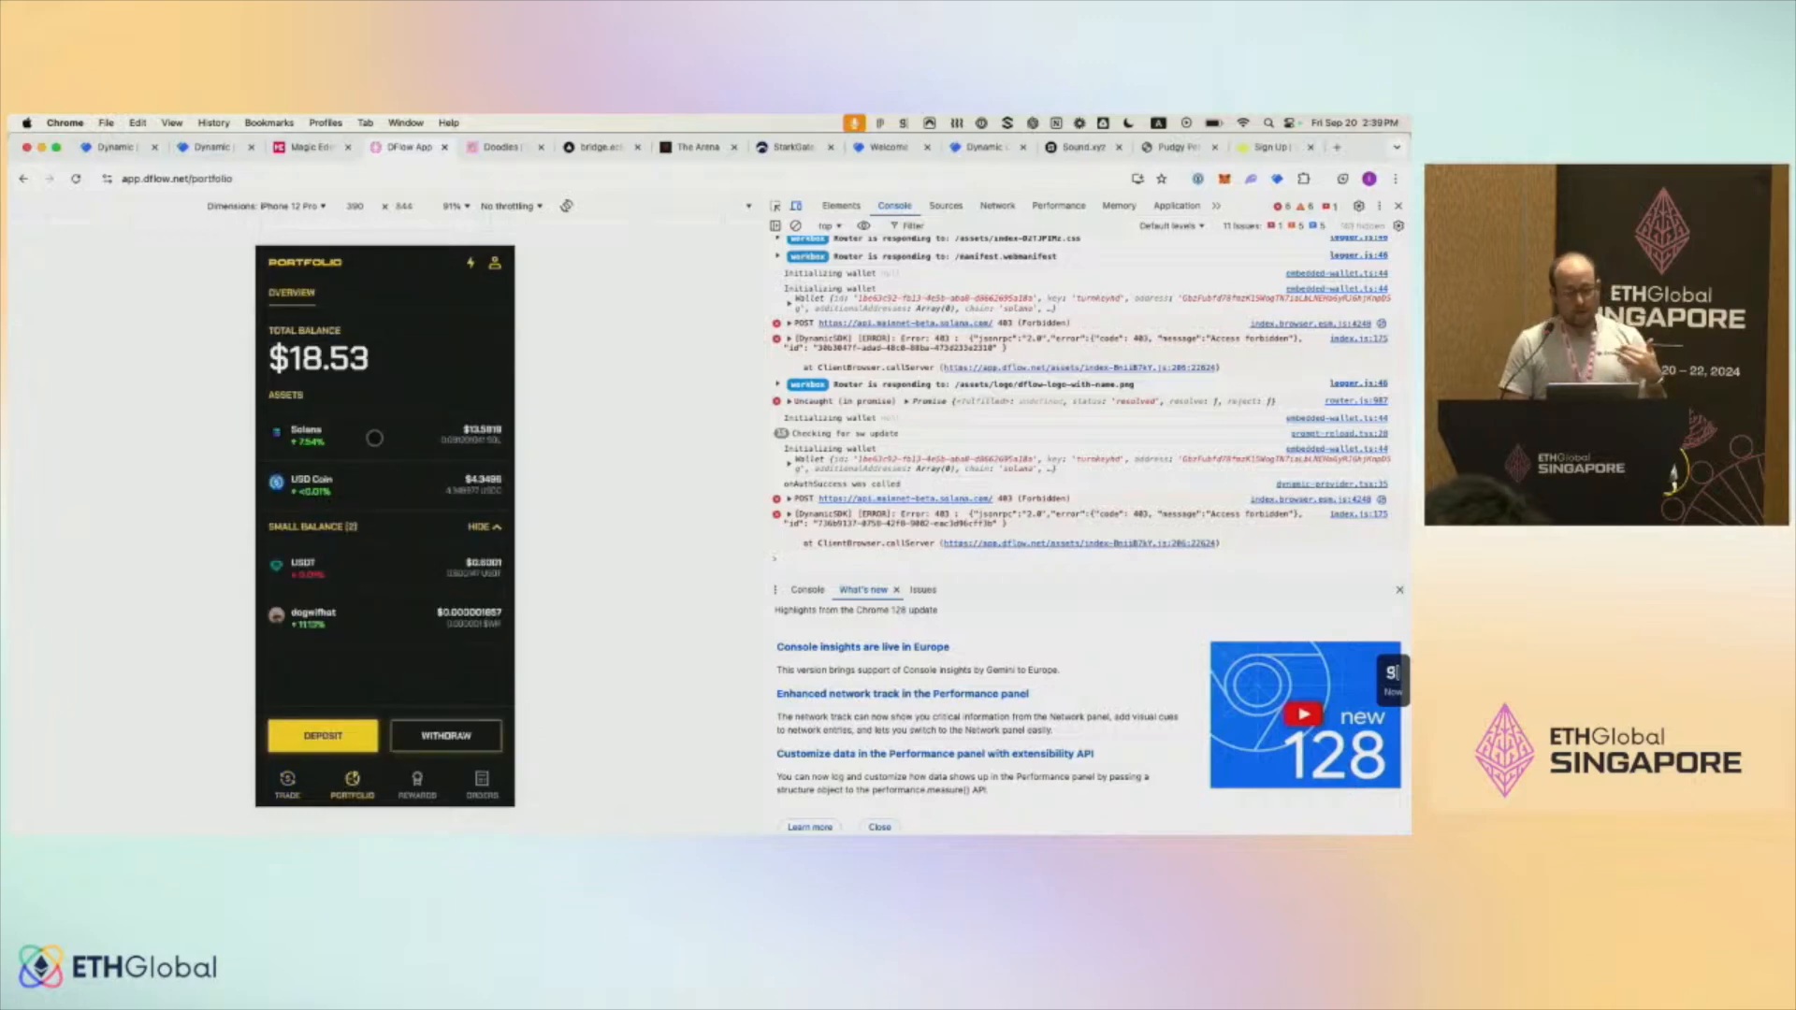
click(345, 436)
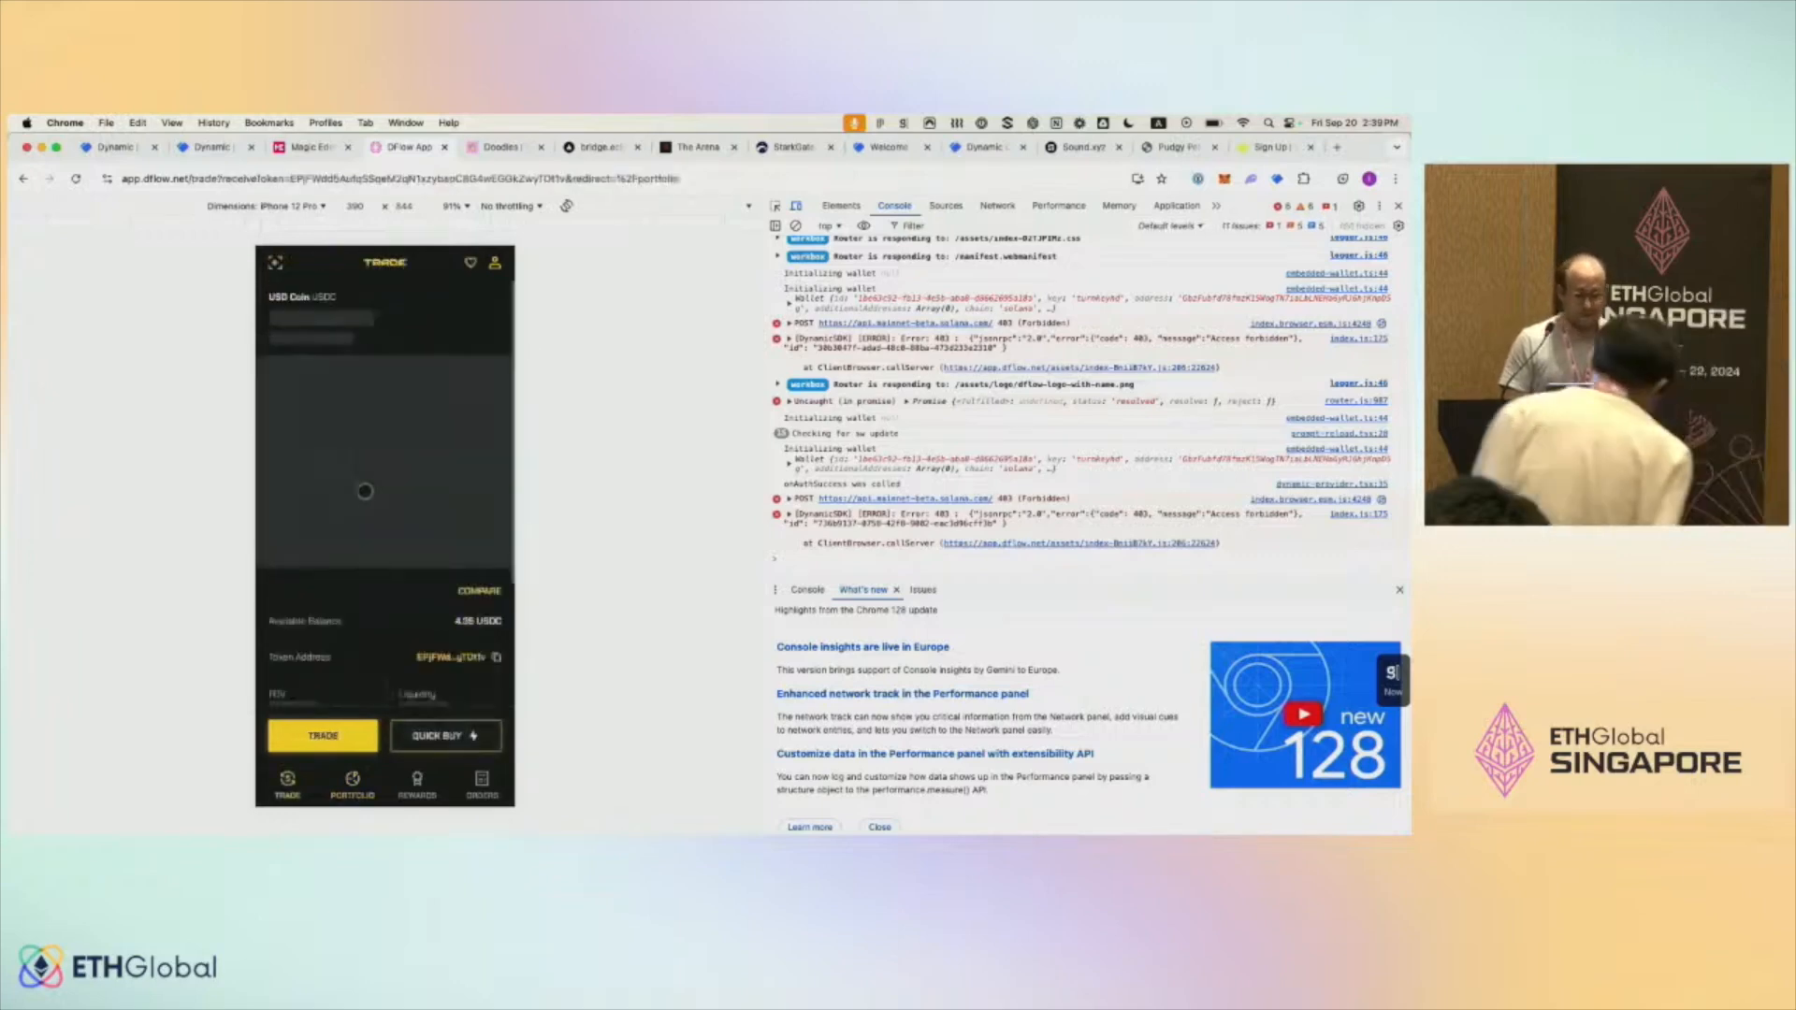
click(322, 735)
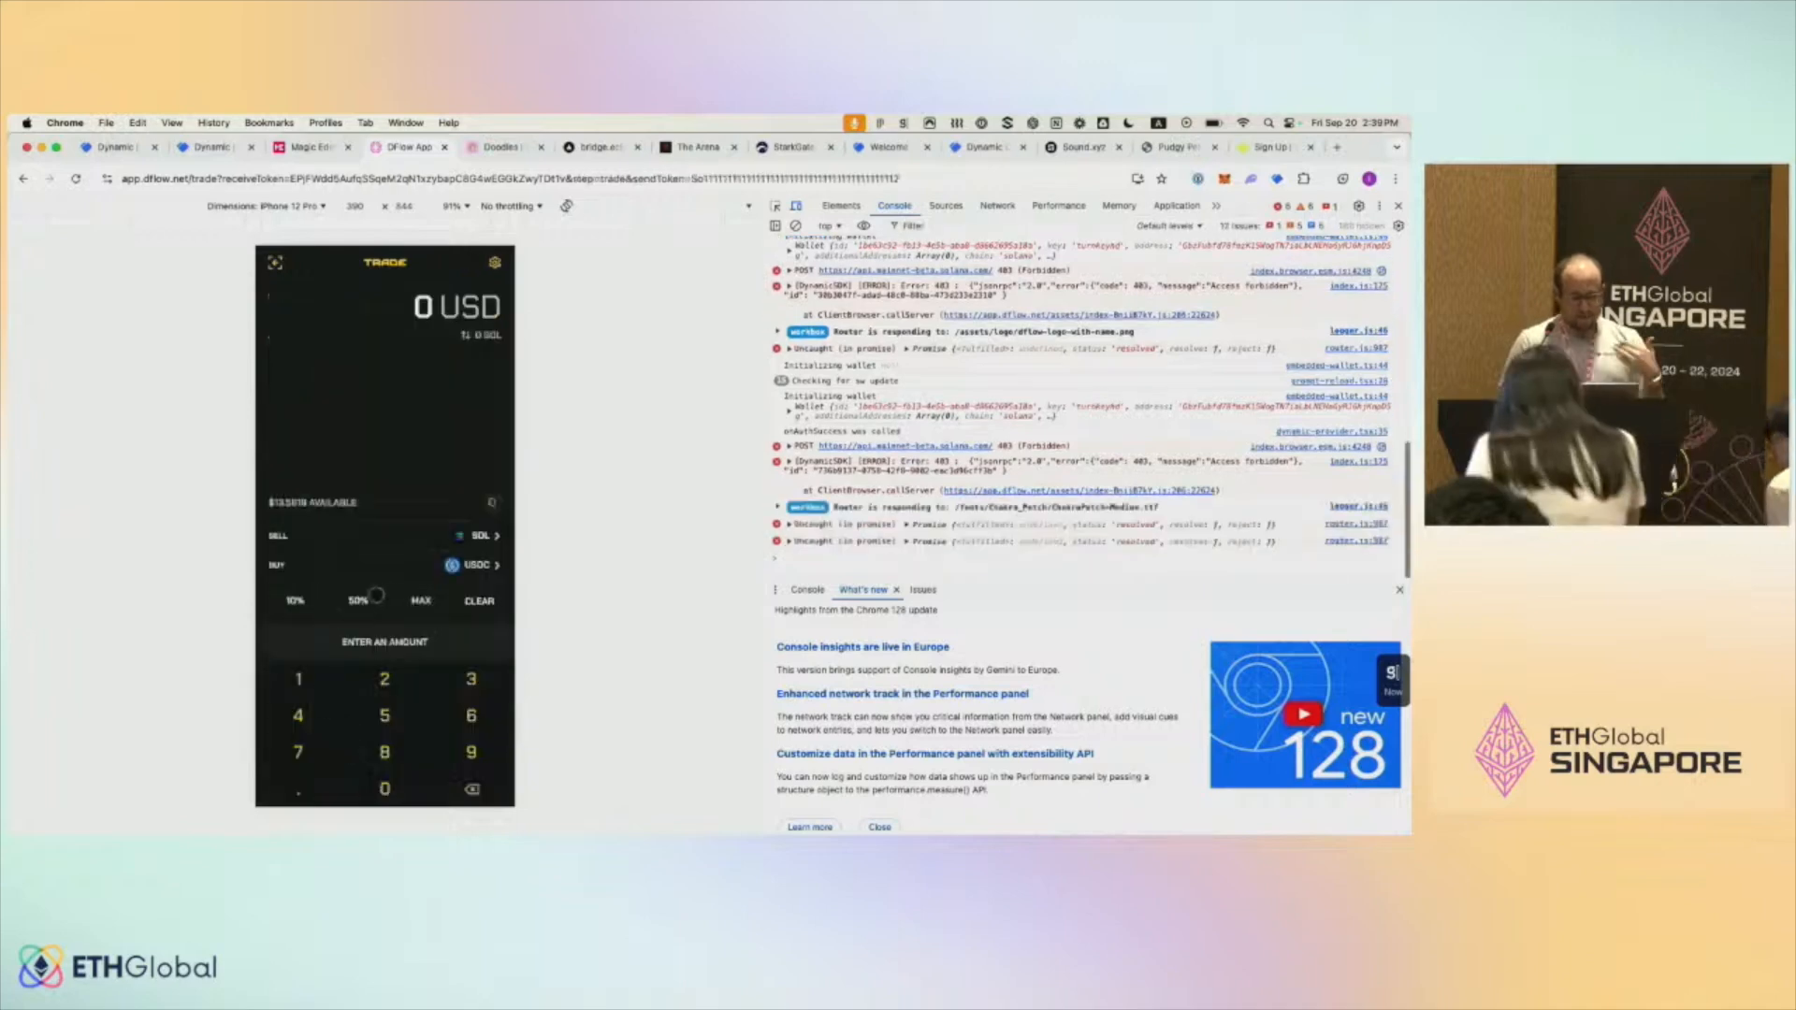
click(479, 535)
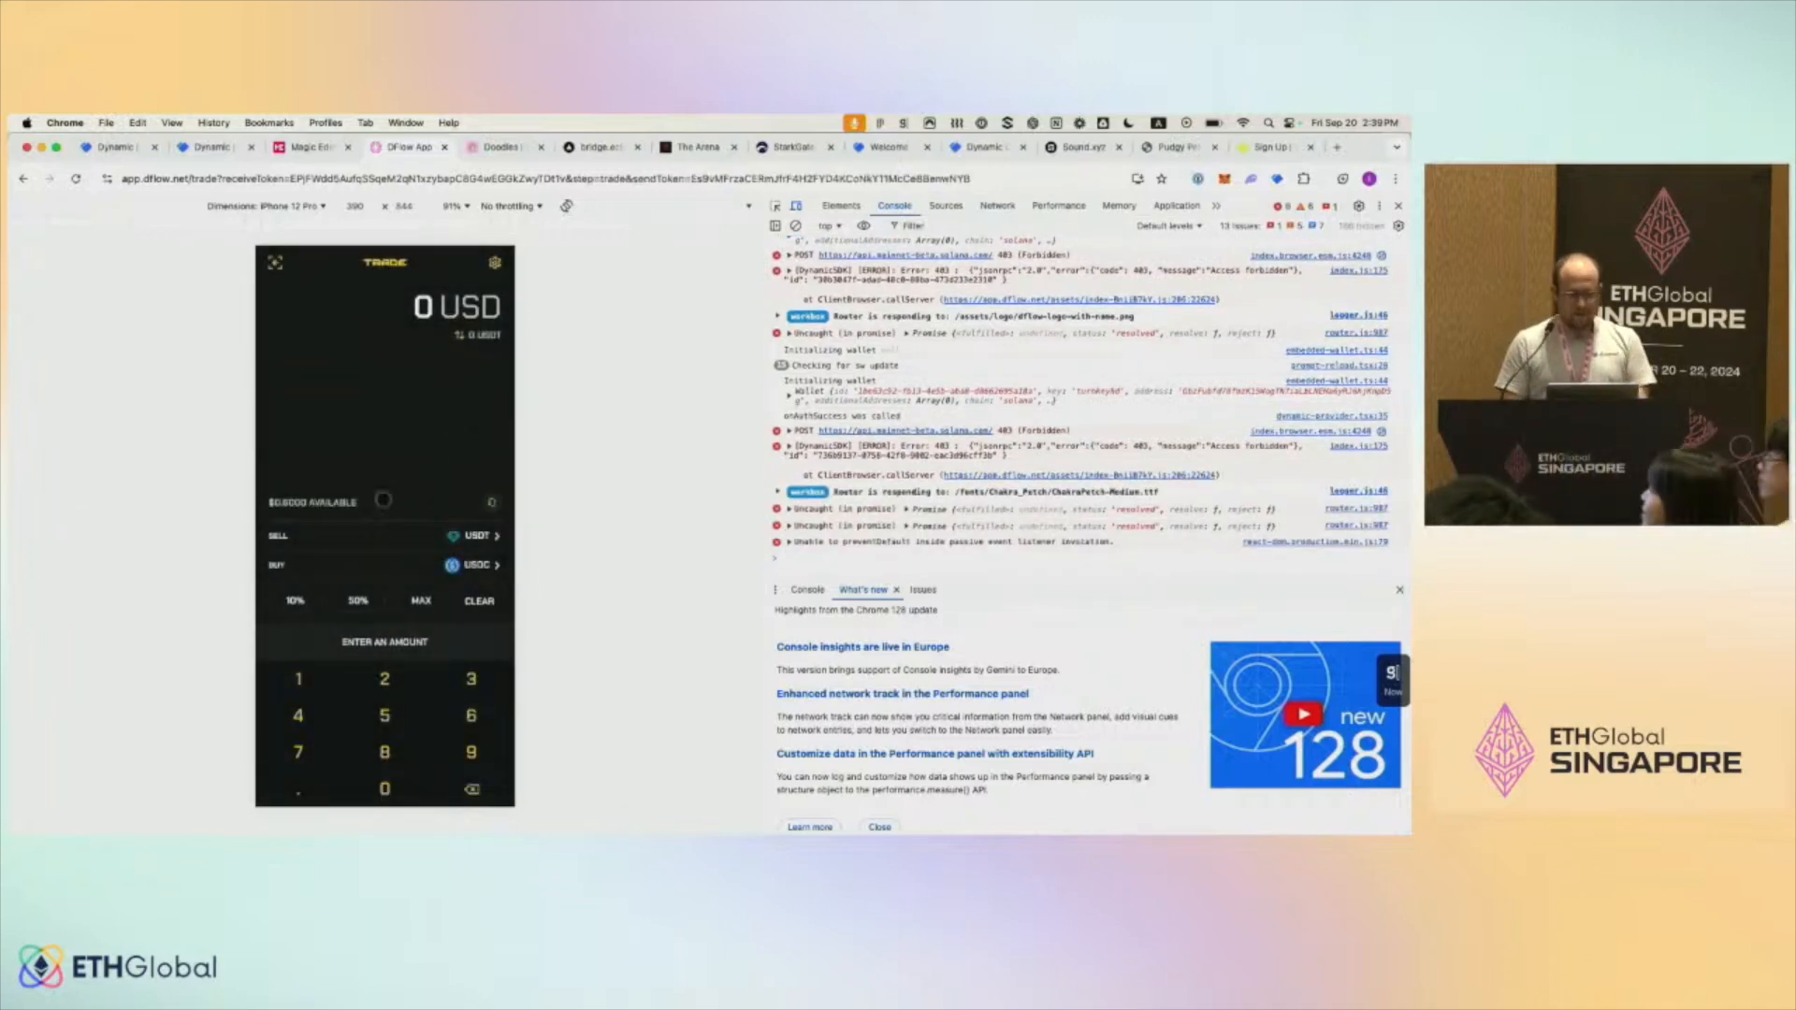
click(297, 677)
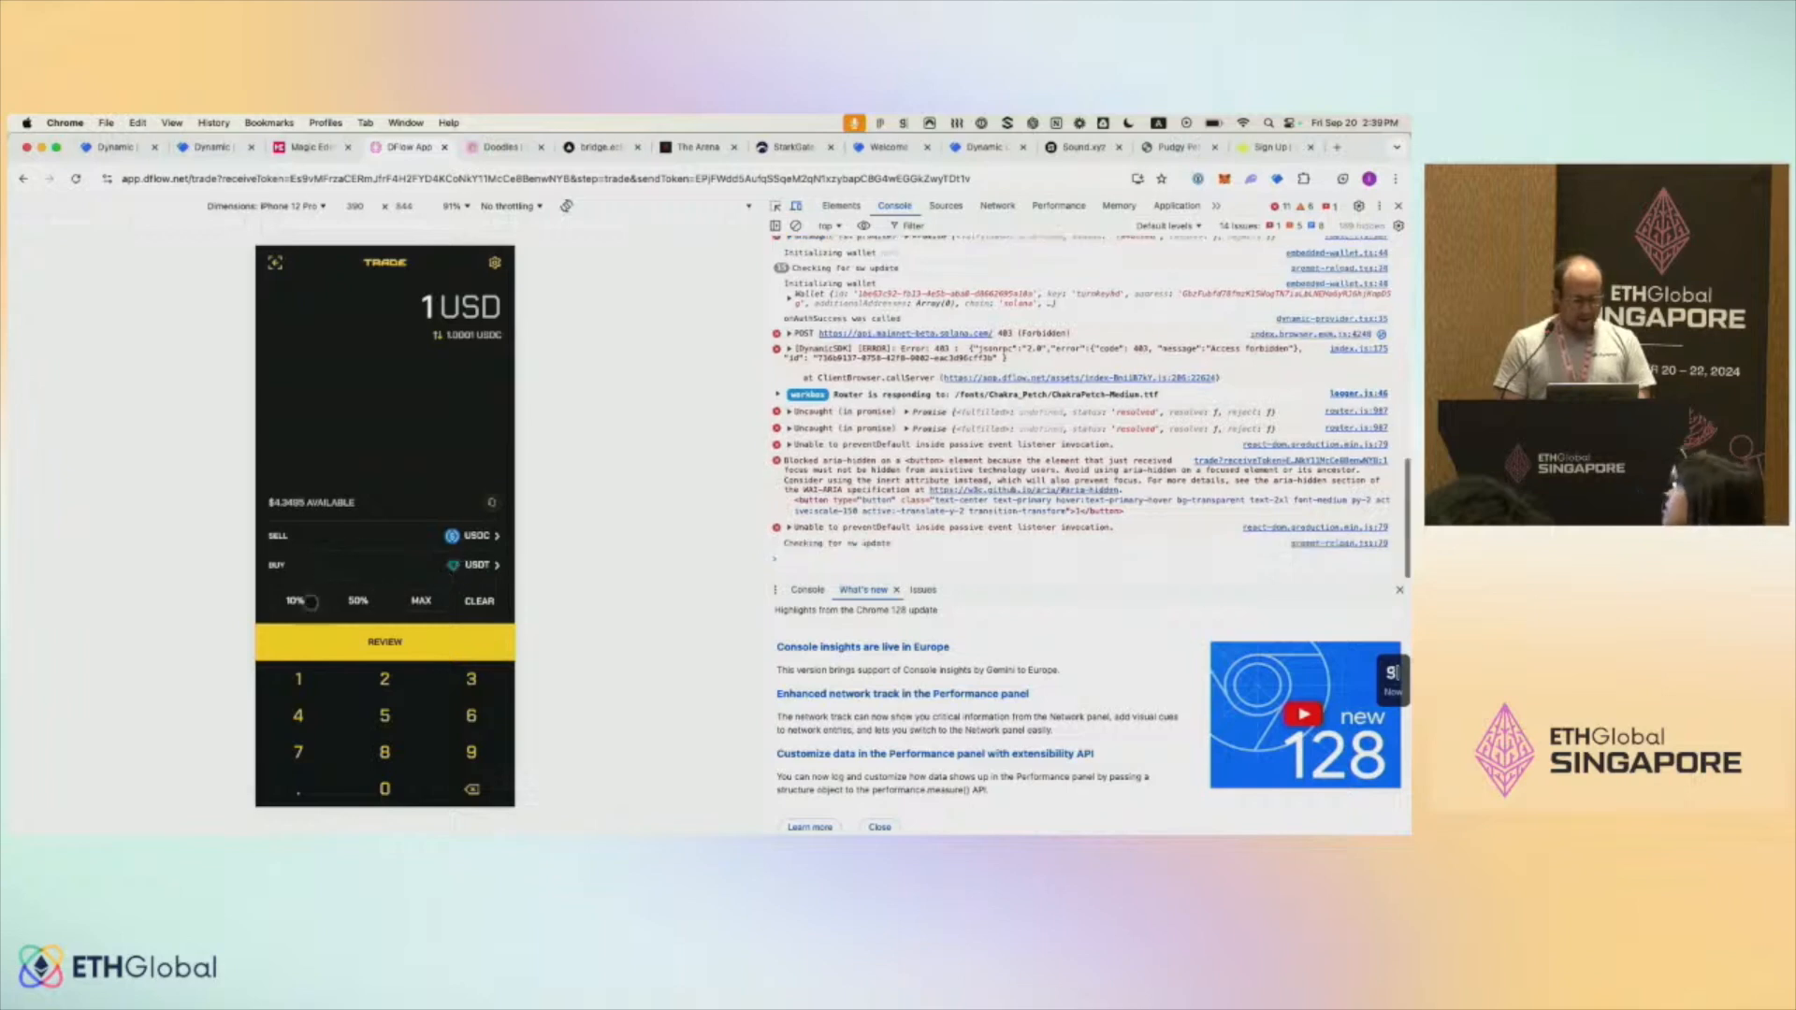
Review and place the swap order until the Trade Succeeded banner appears
click(385, 641)
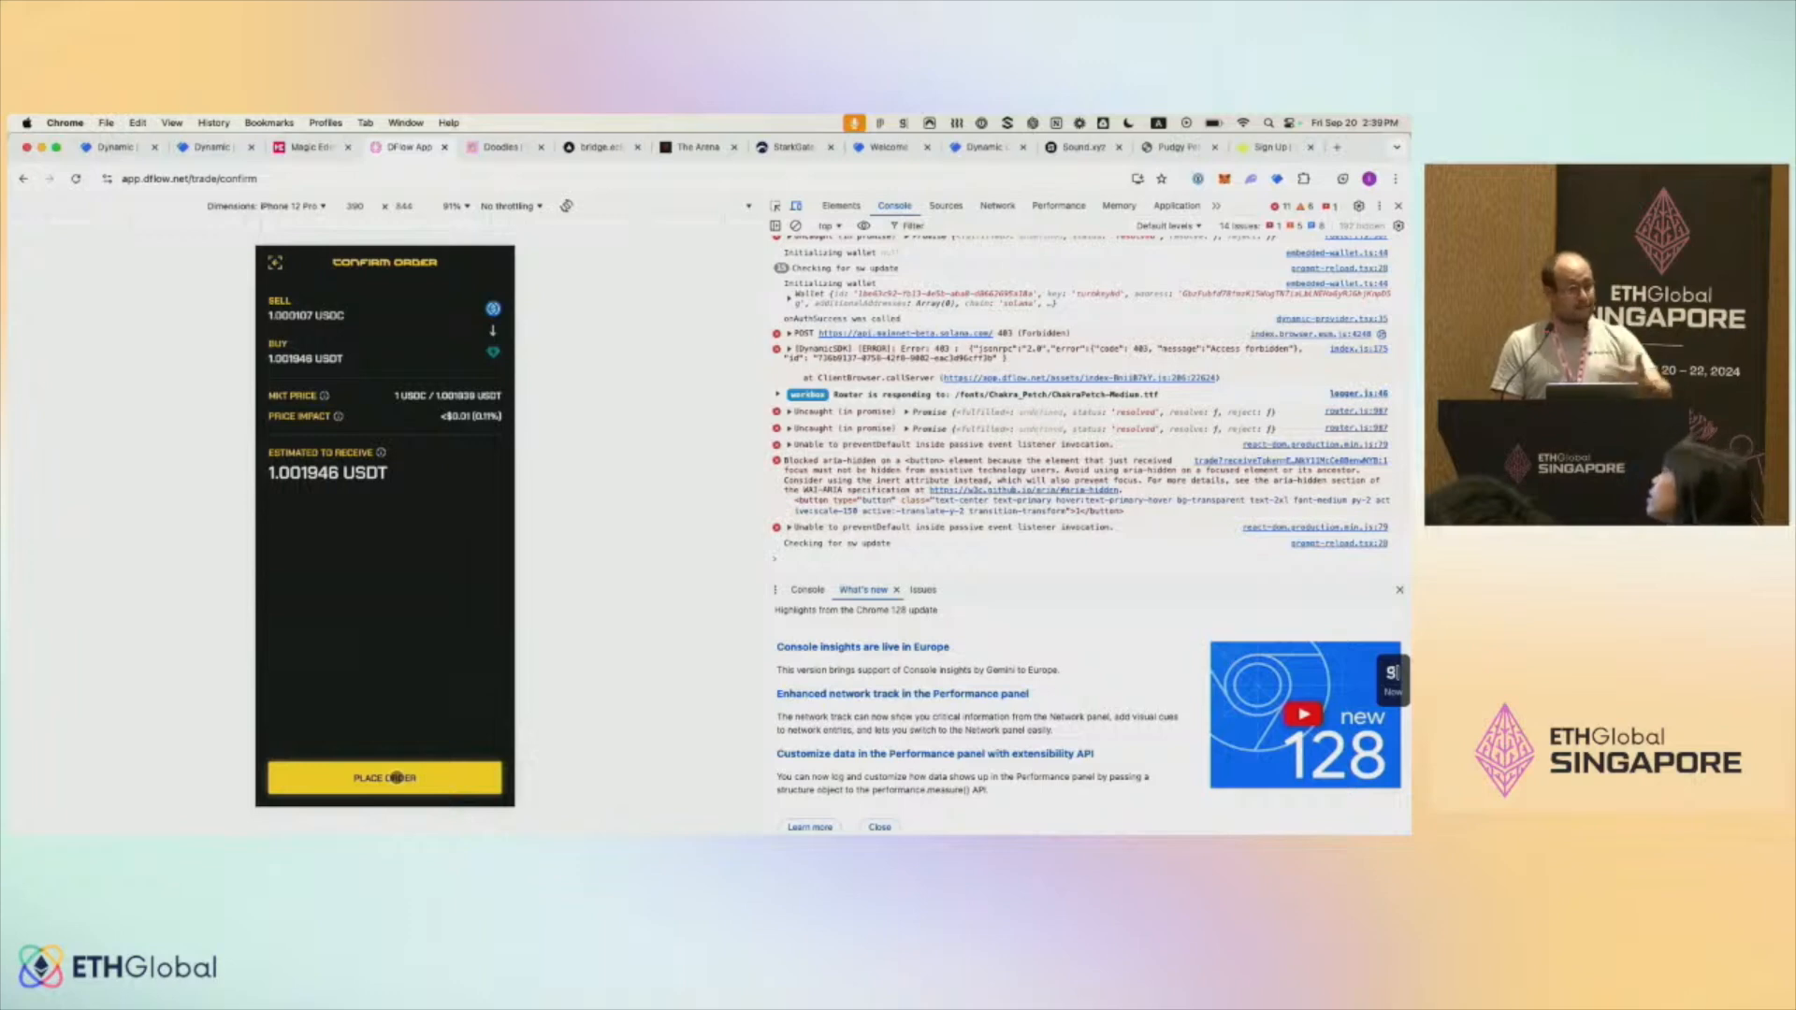
click(385, 778)
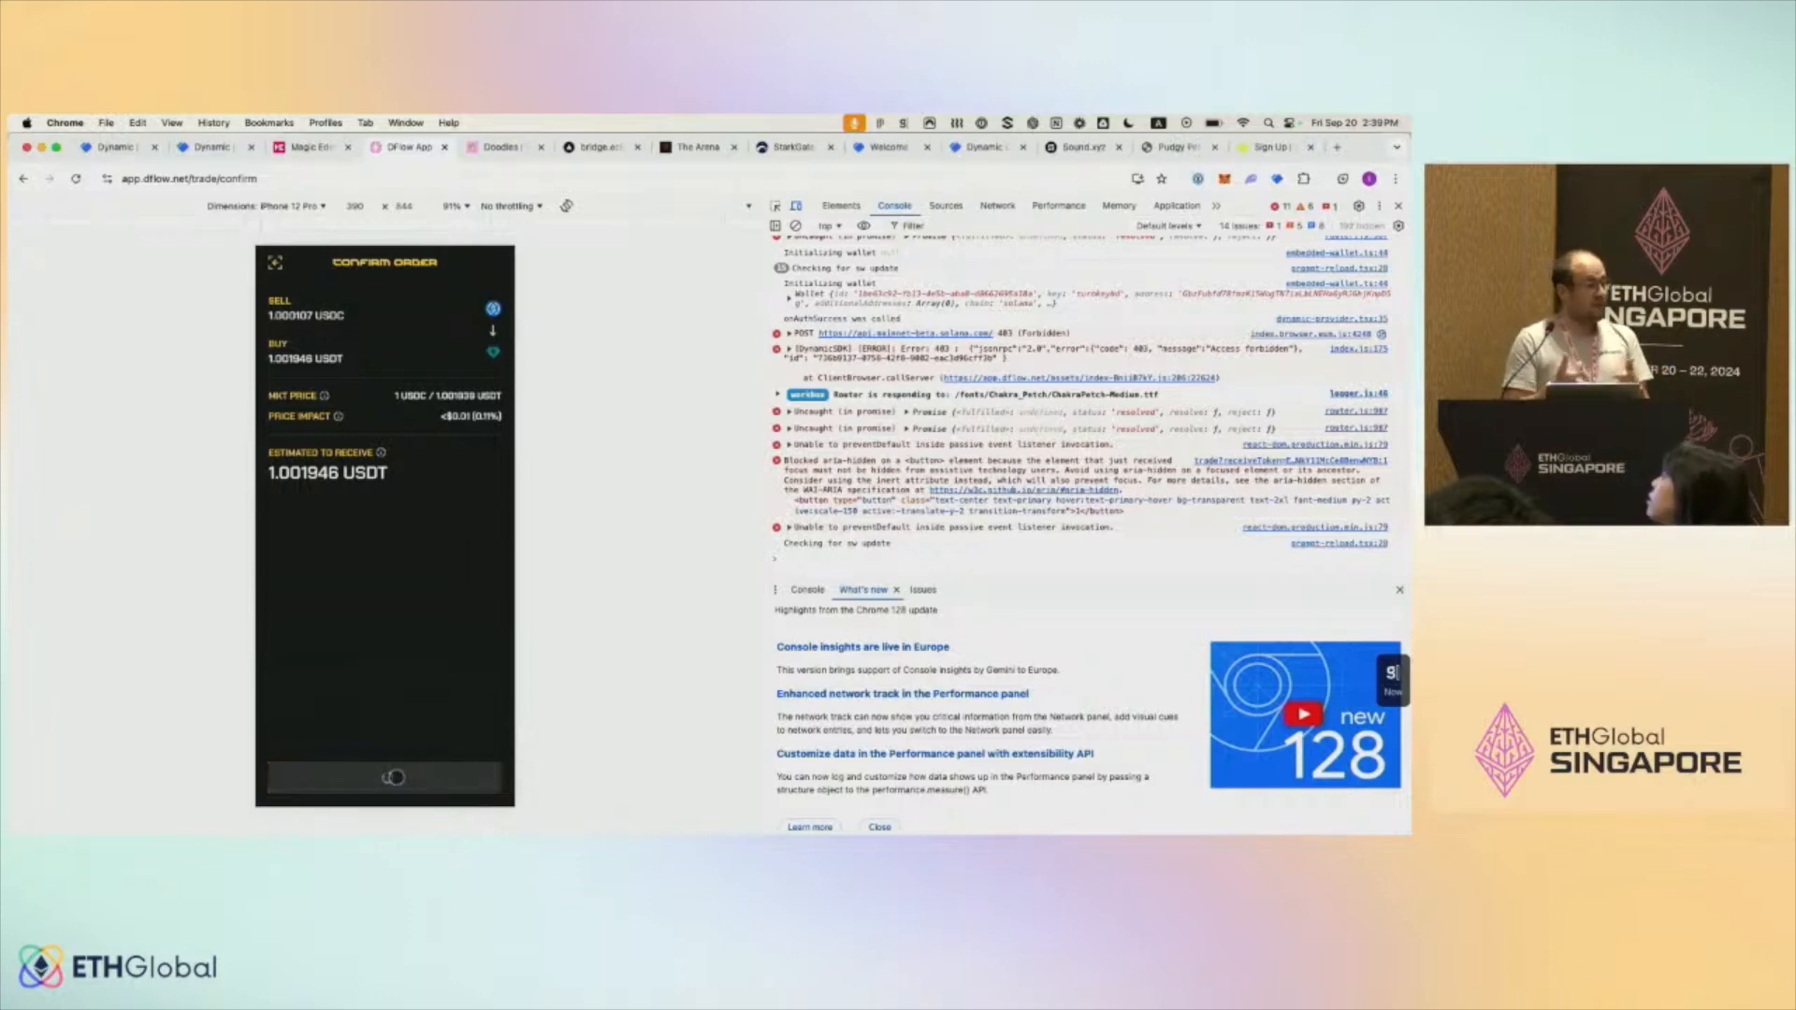
click(386, 778)
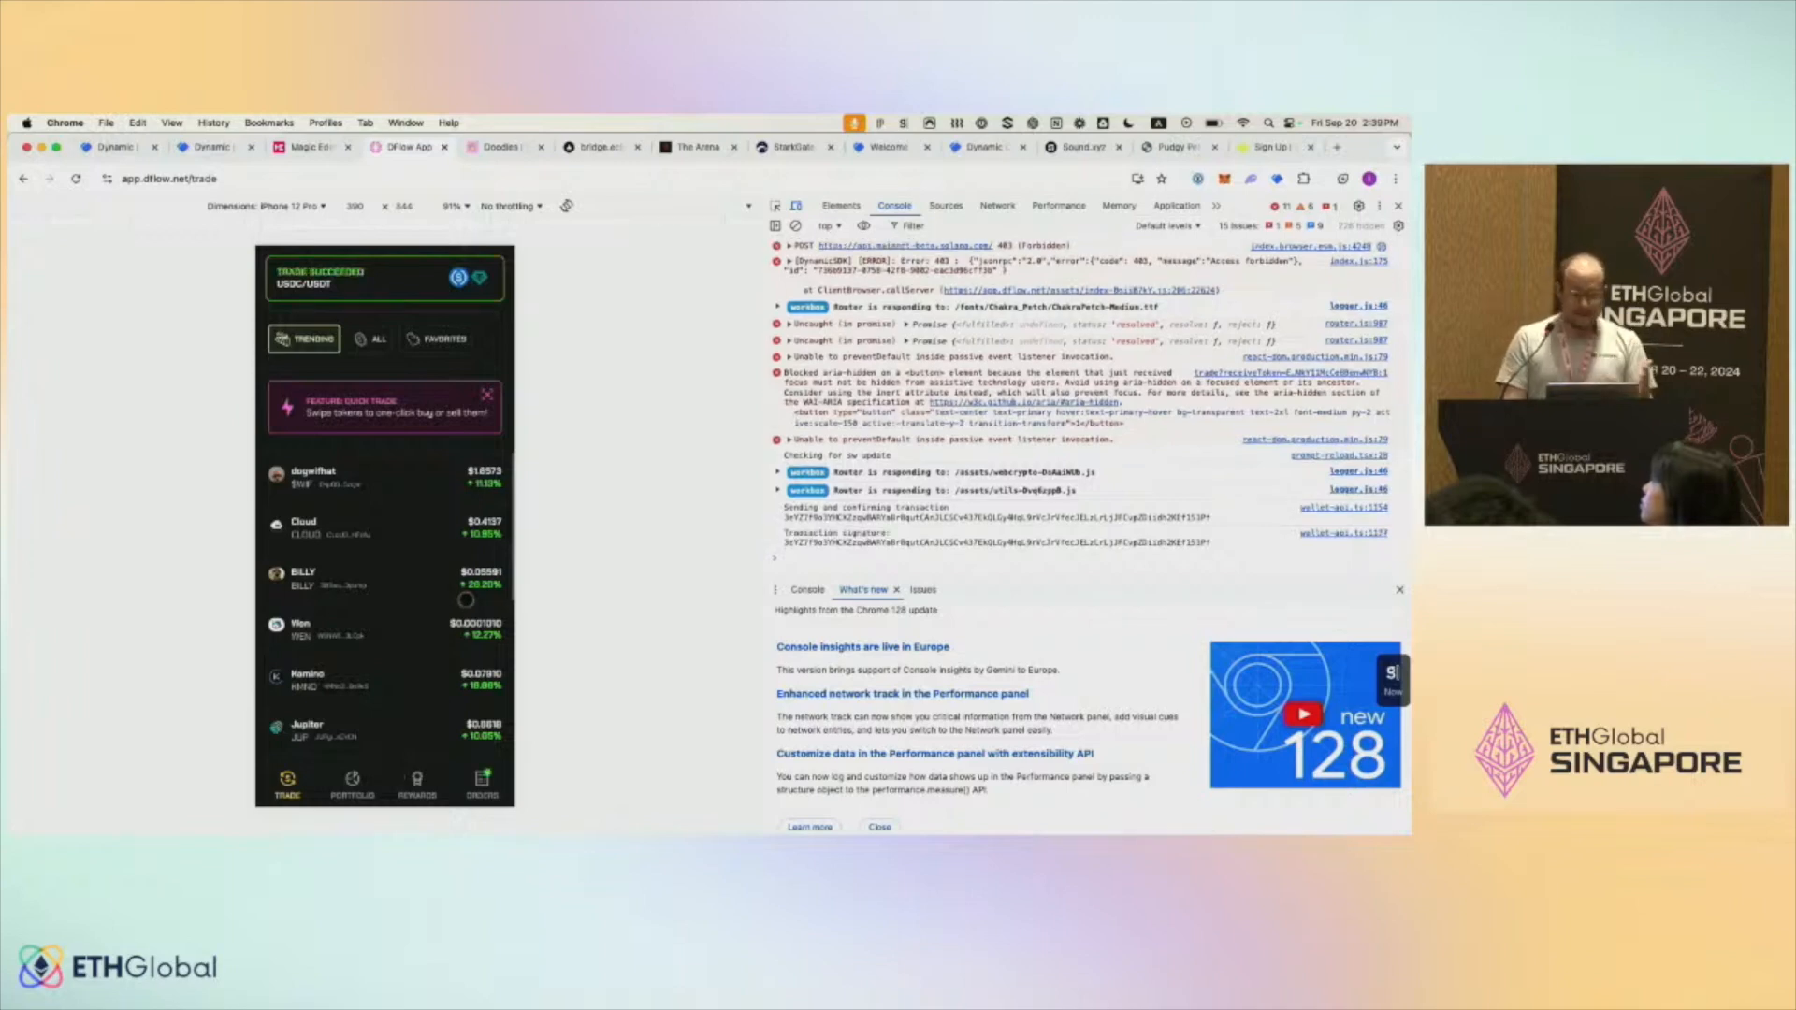
mouse_move(590, 417)
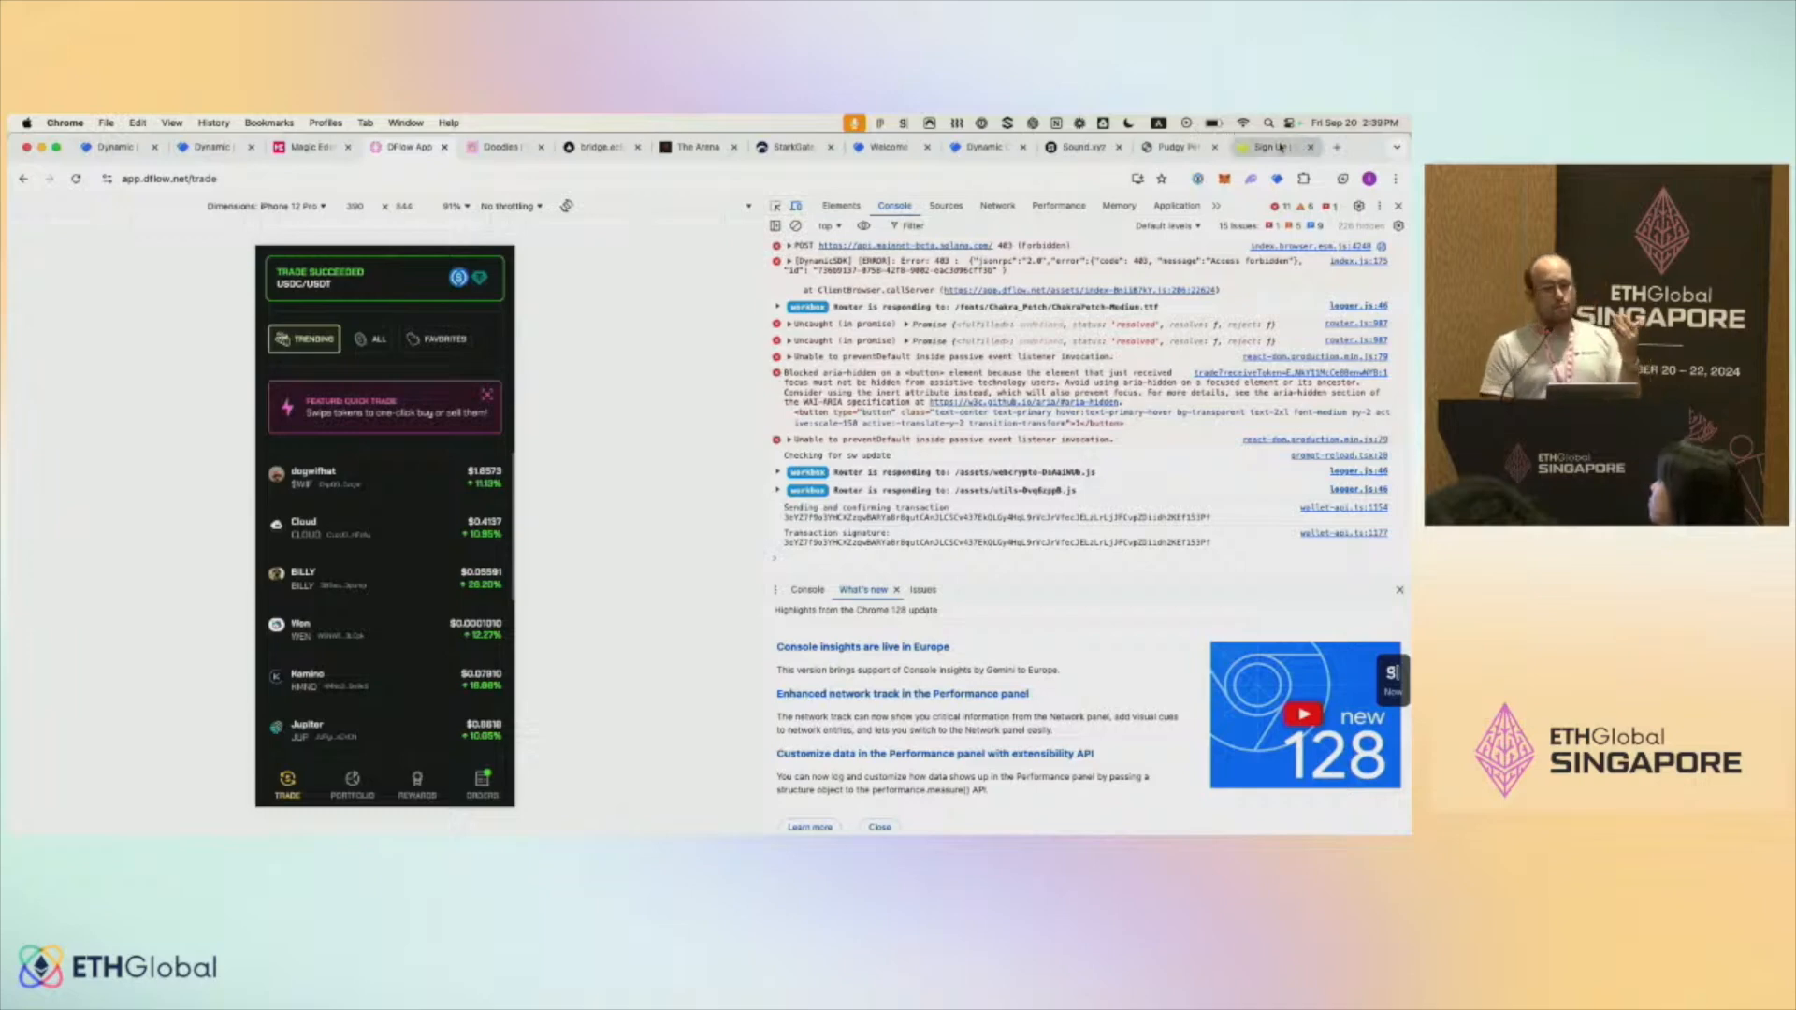
View the Pudgy Penguins marketplace, then StarkGate's wallet selection list
click(1267, 146)
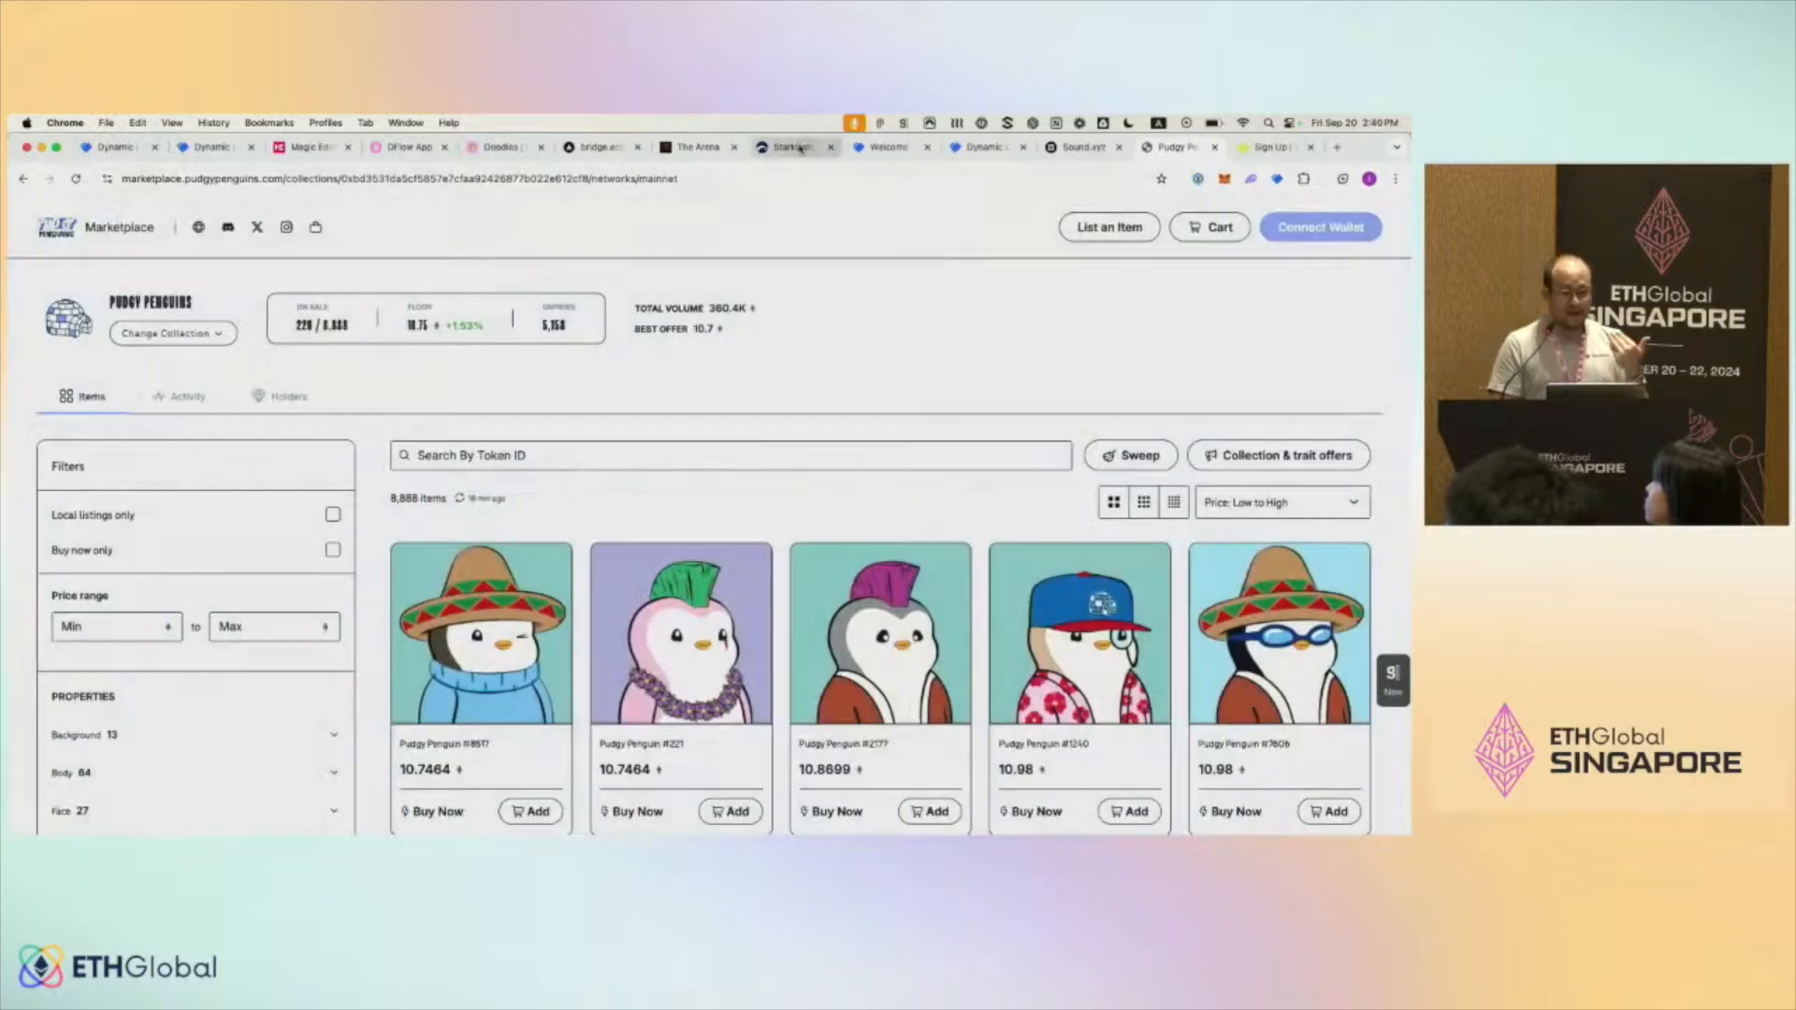
click(787, 146)
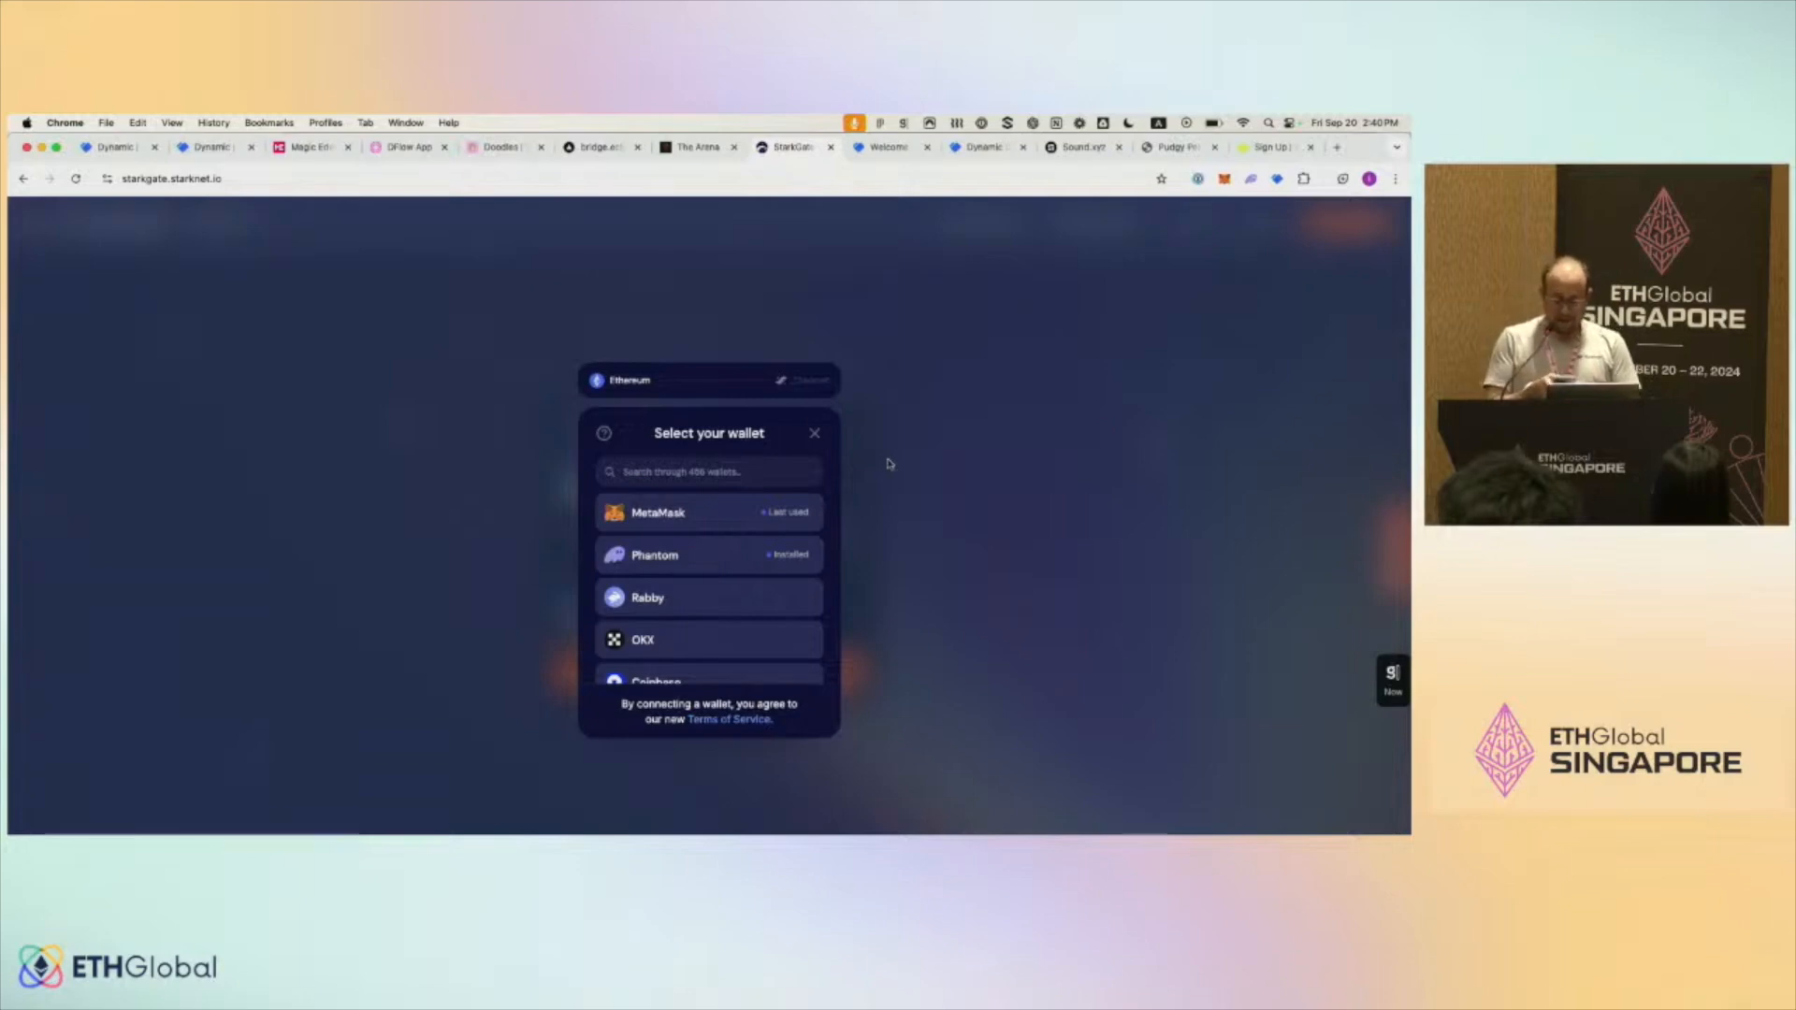
mouse_move(847, 565)
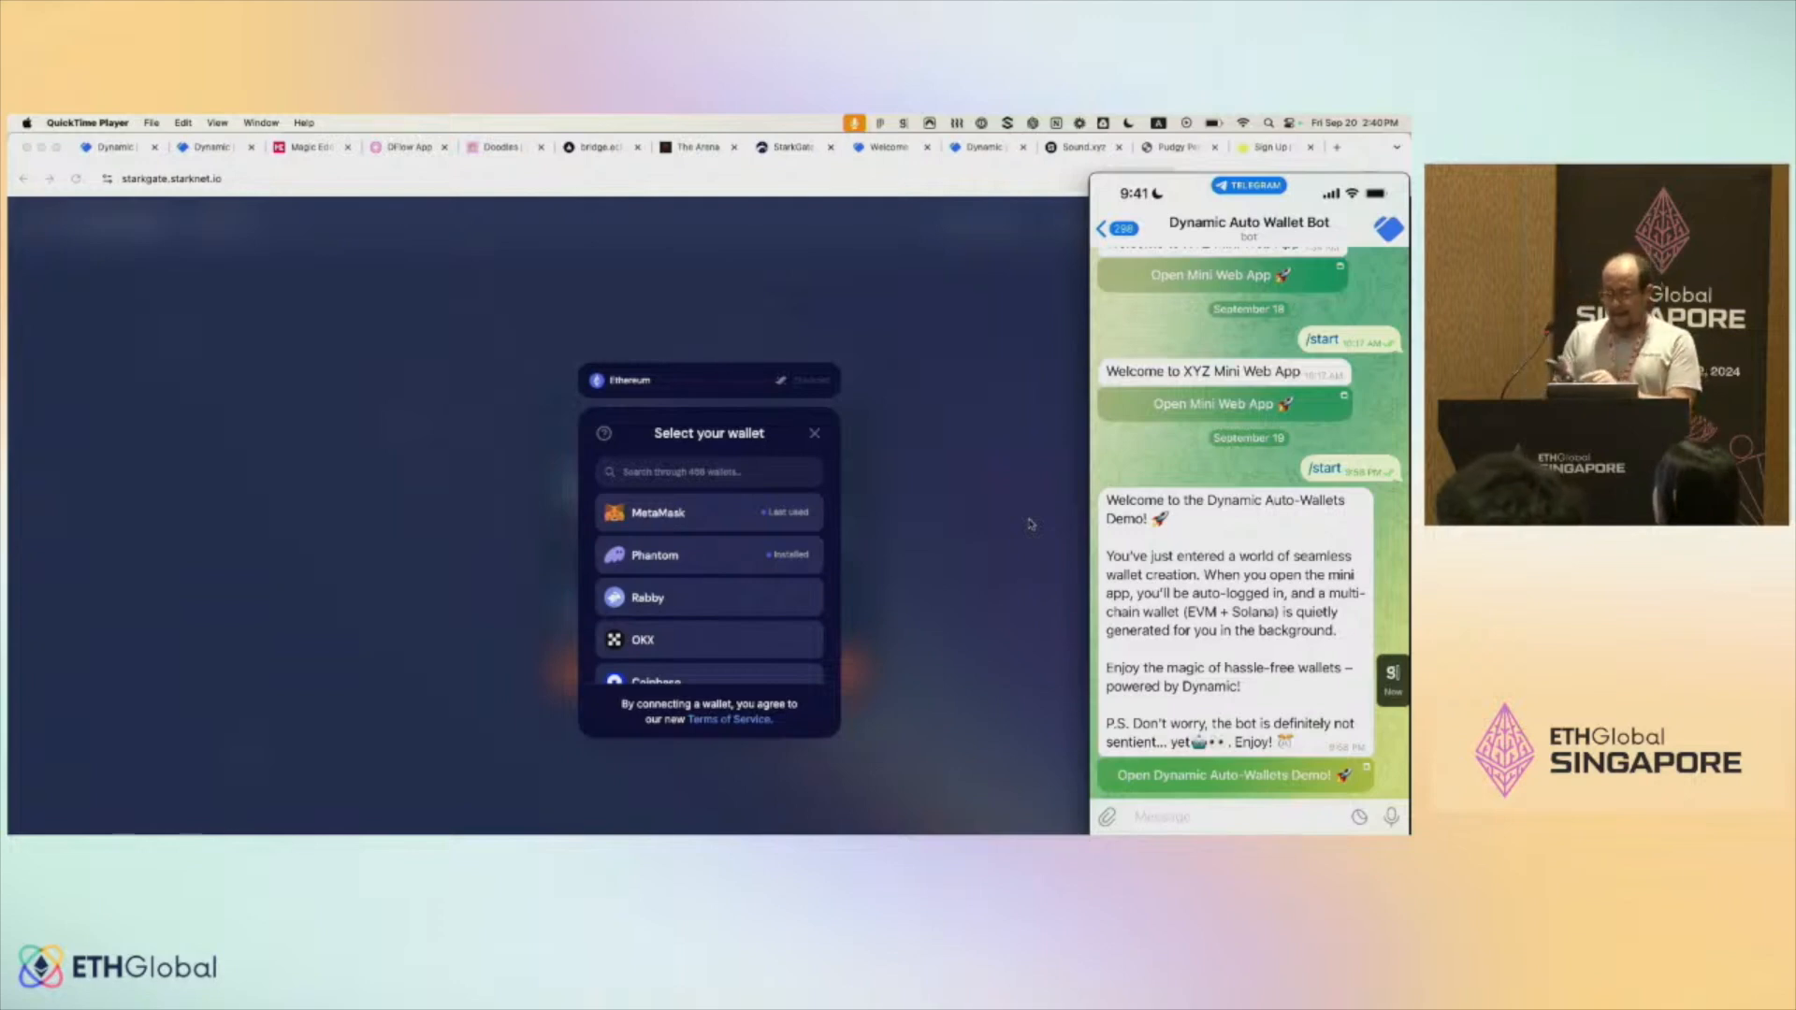
Bring up the Dynamic Auto Wallet Bot chat with its welcome message in Telegram on the phone
click(1224, 774)
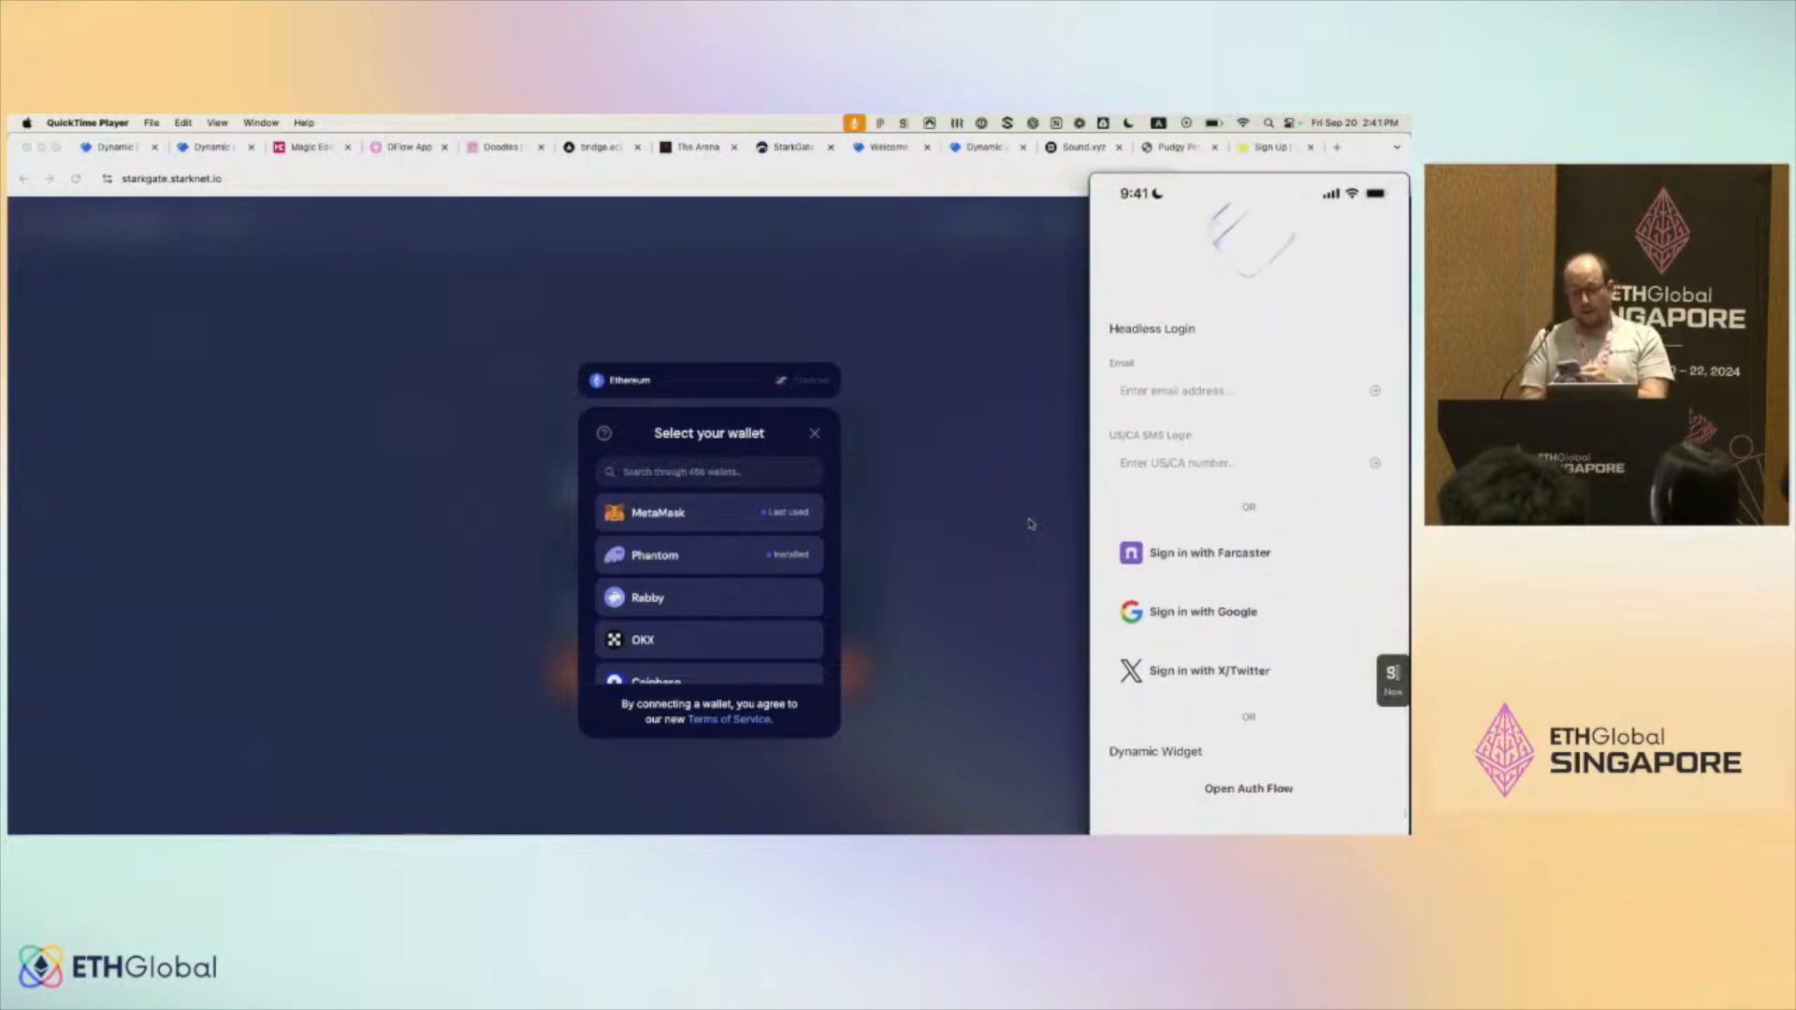
Reach the React Native demo's Headless Login screen offering email, SMS and social sign-in
click(1246, 391)
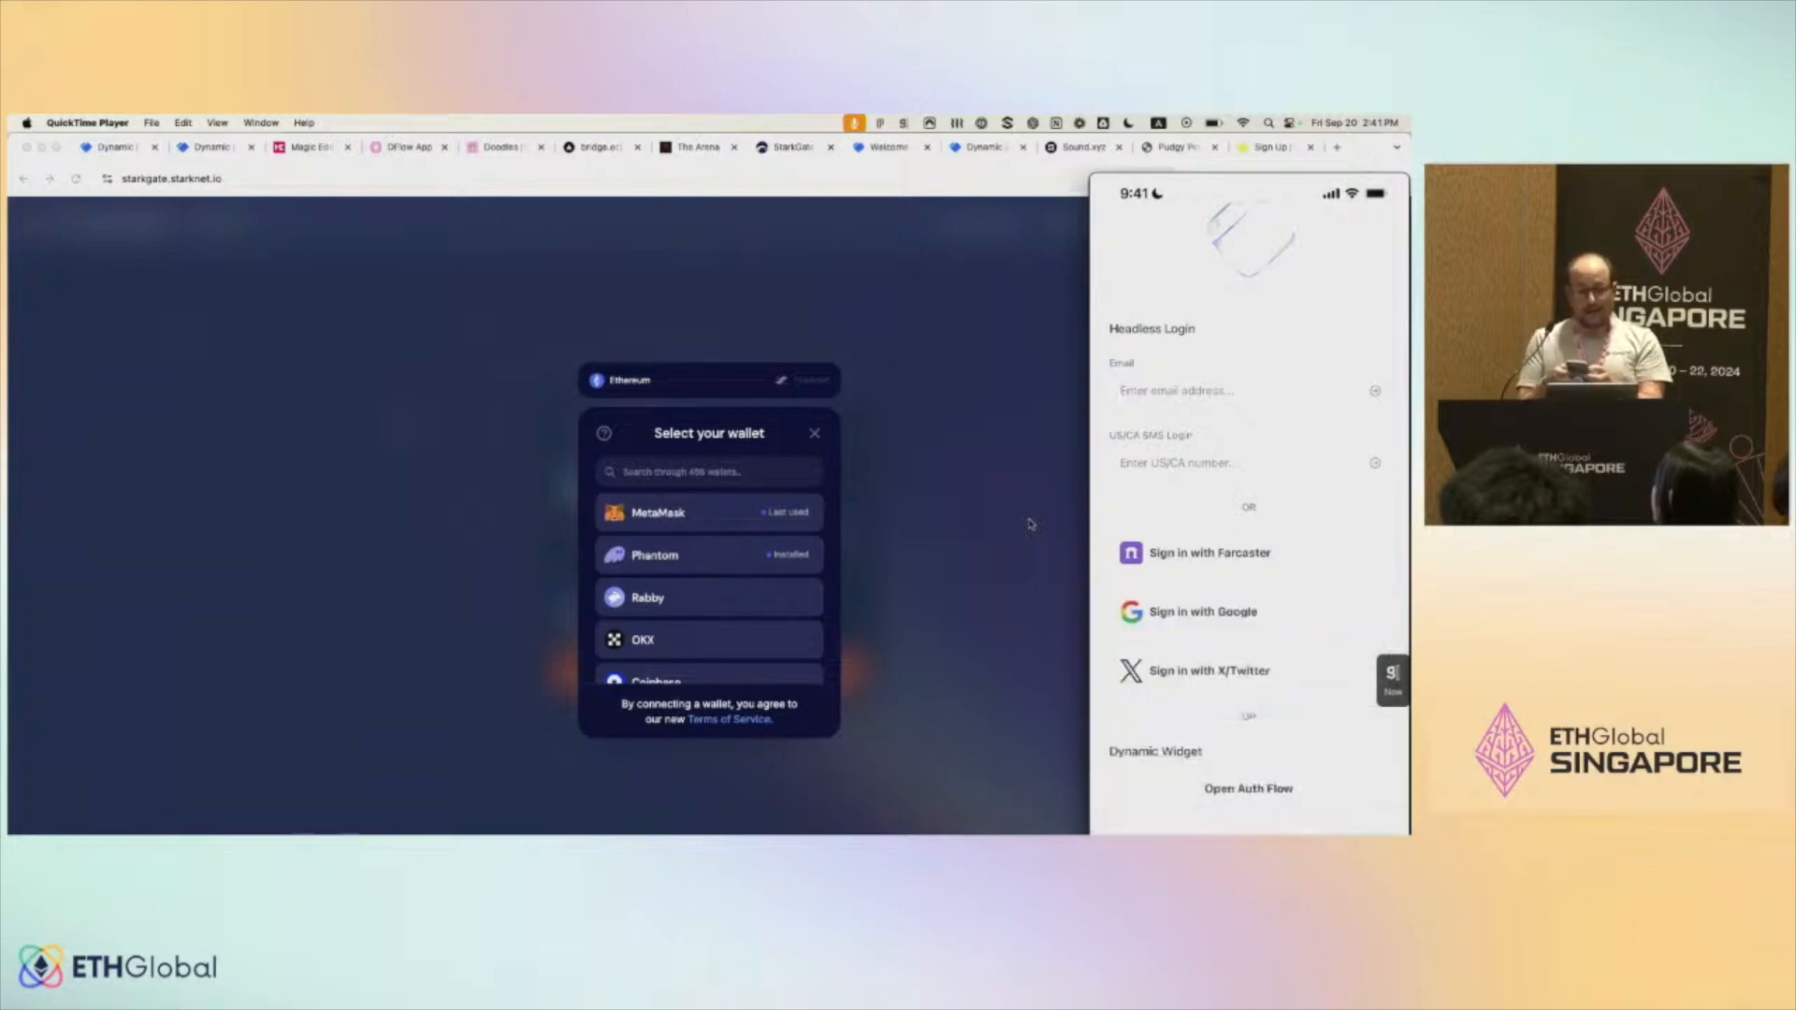
click(1248, 787)
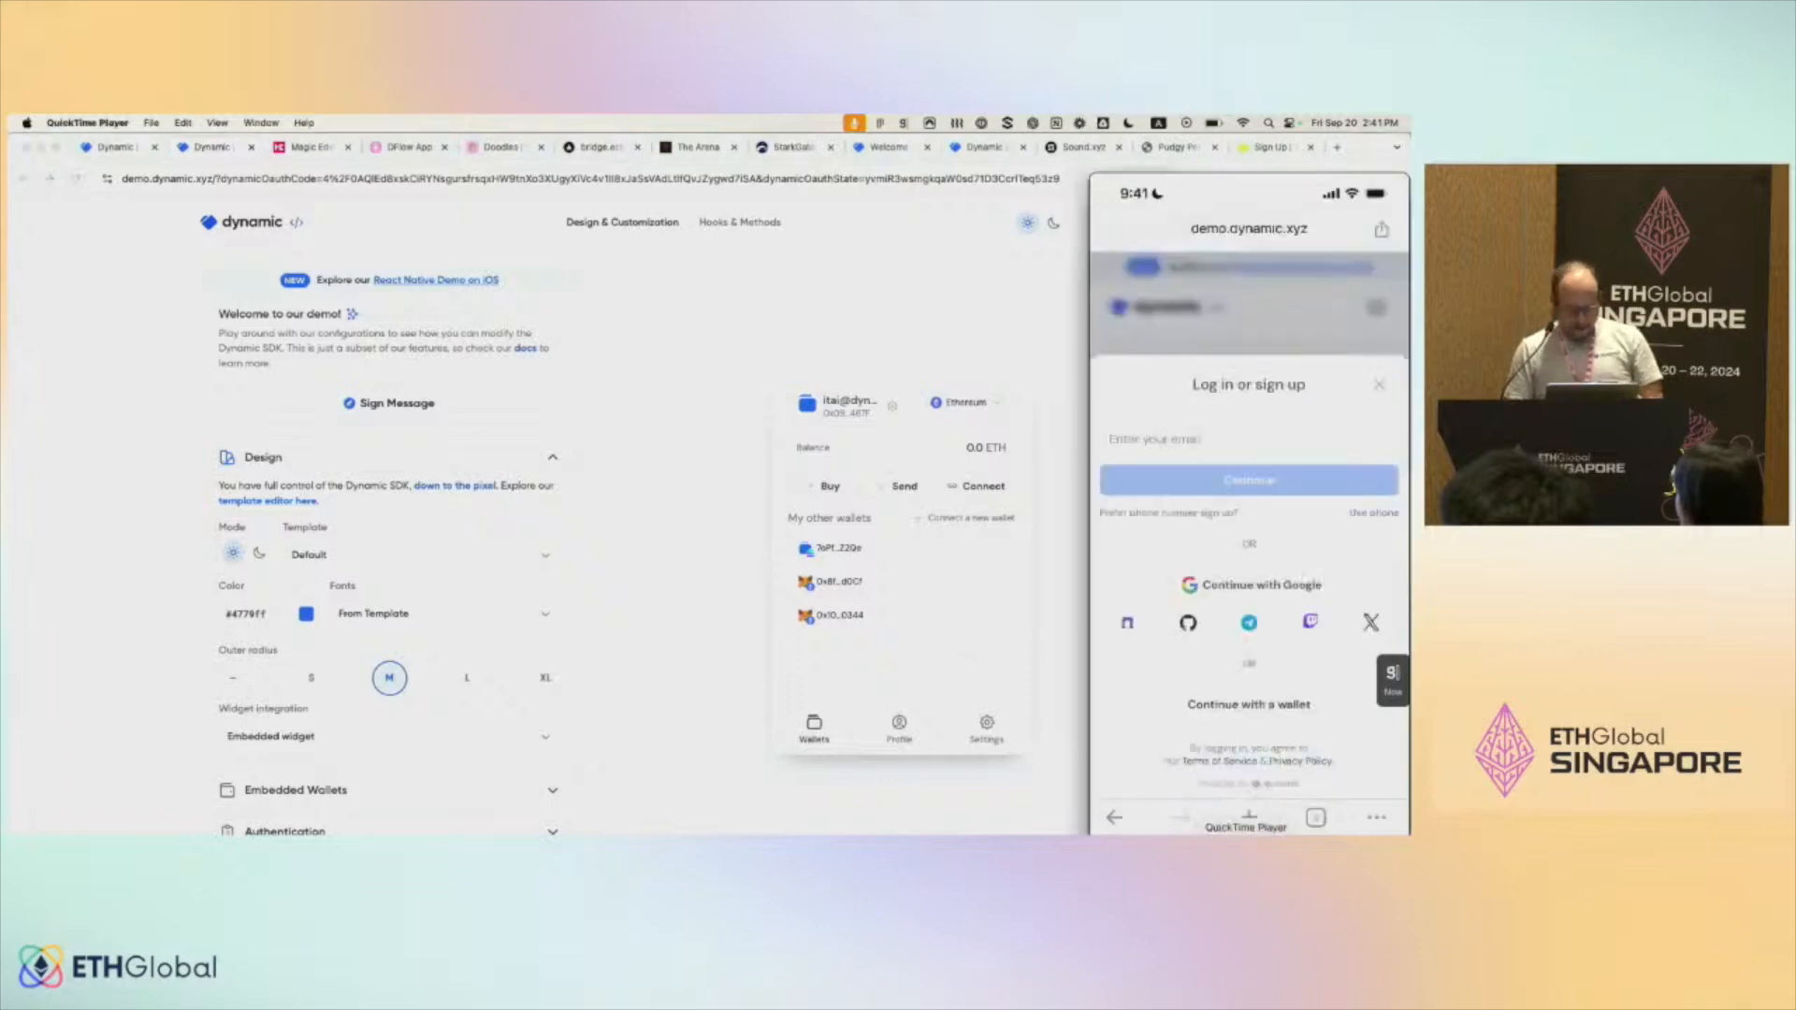
Log in on the phone's demo.dynamic.xyz page so it shows a connected Ethereum wallet
click(1248, 583)
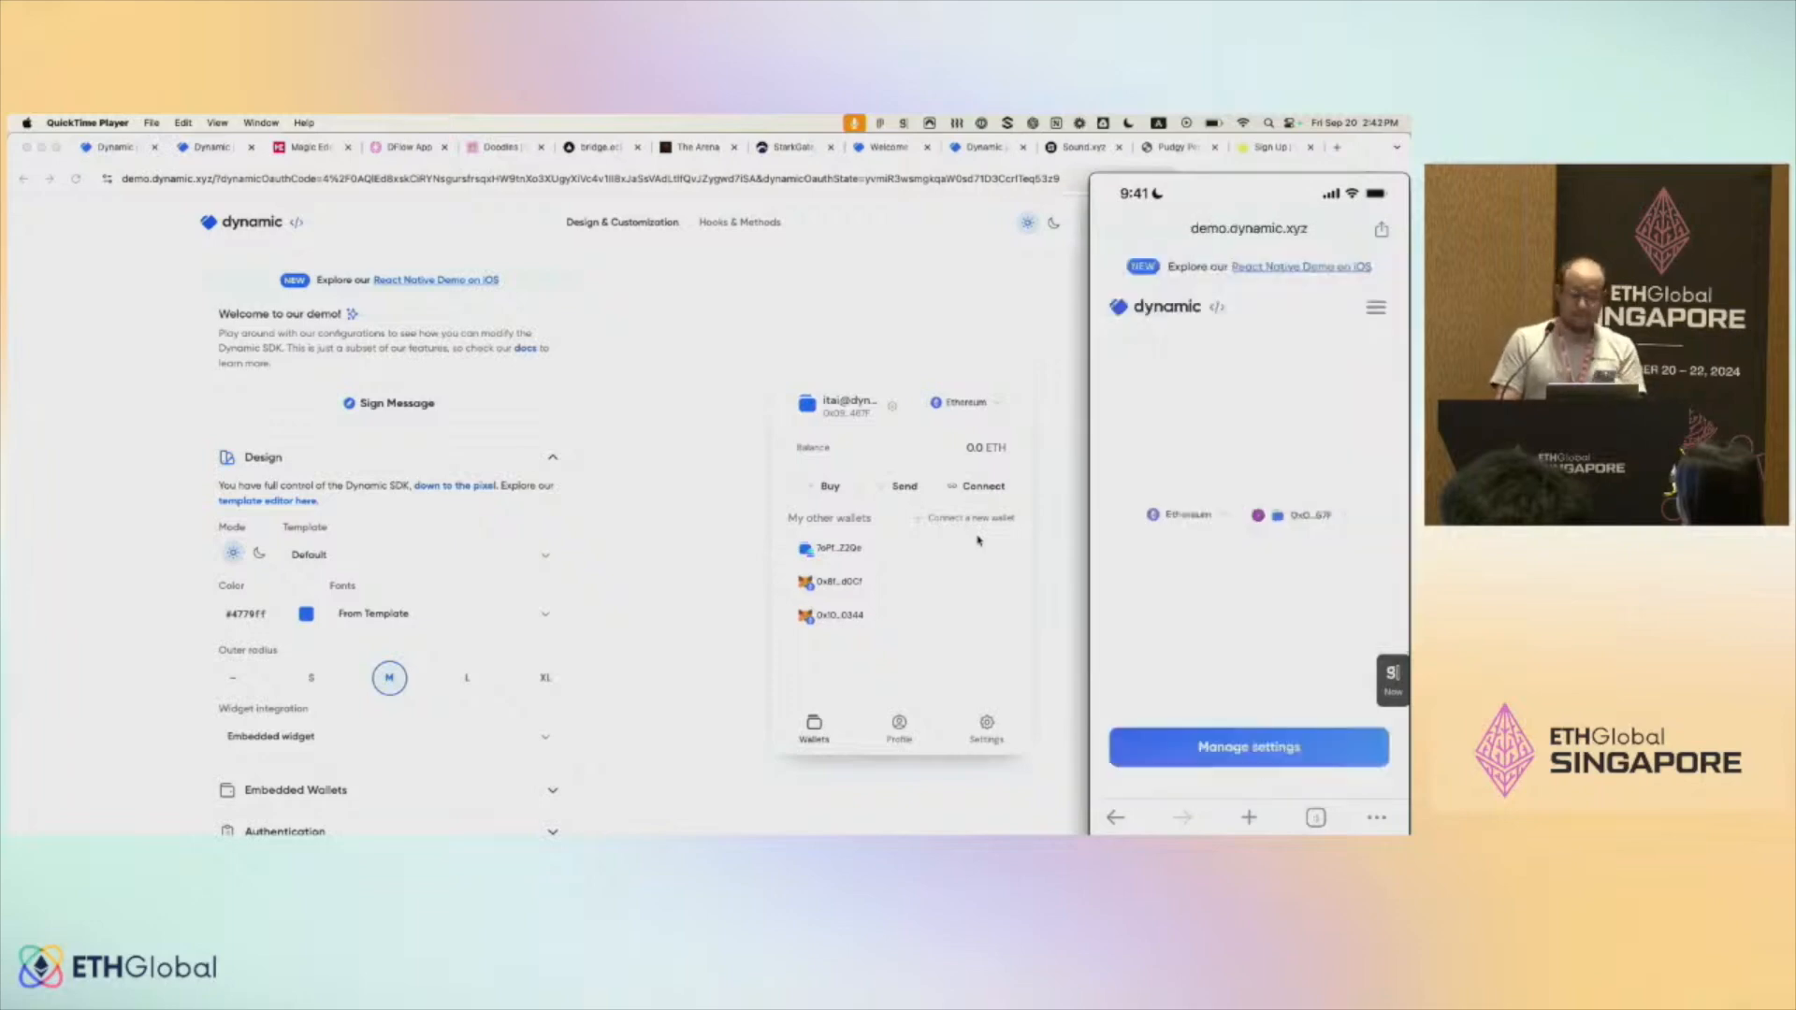
click(1248, 746)
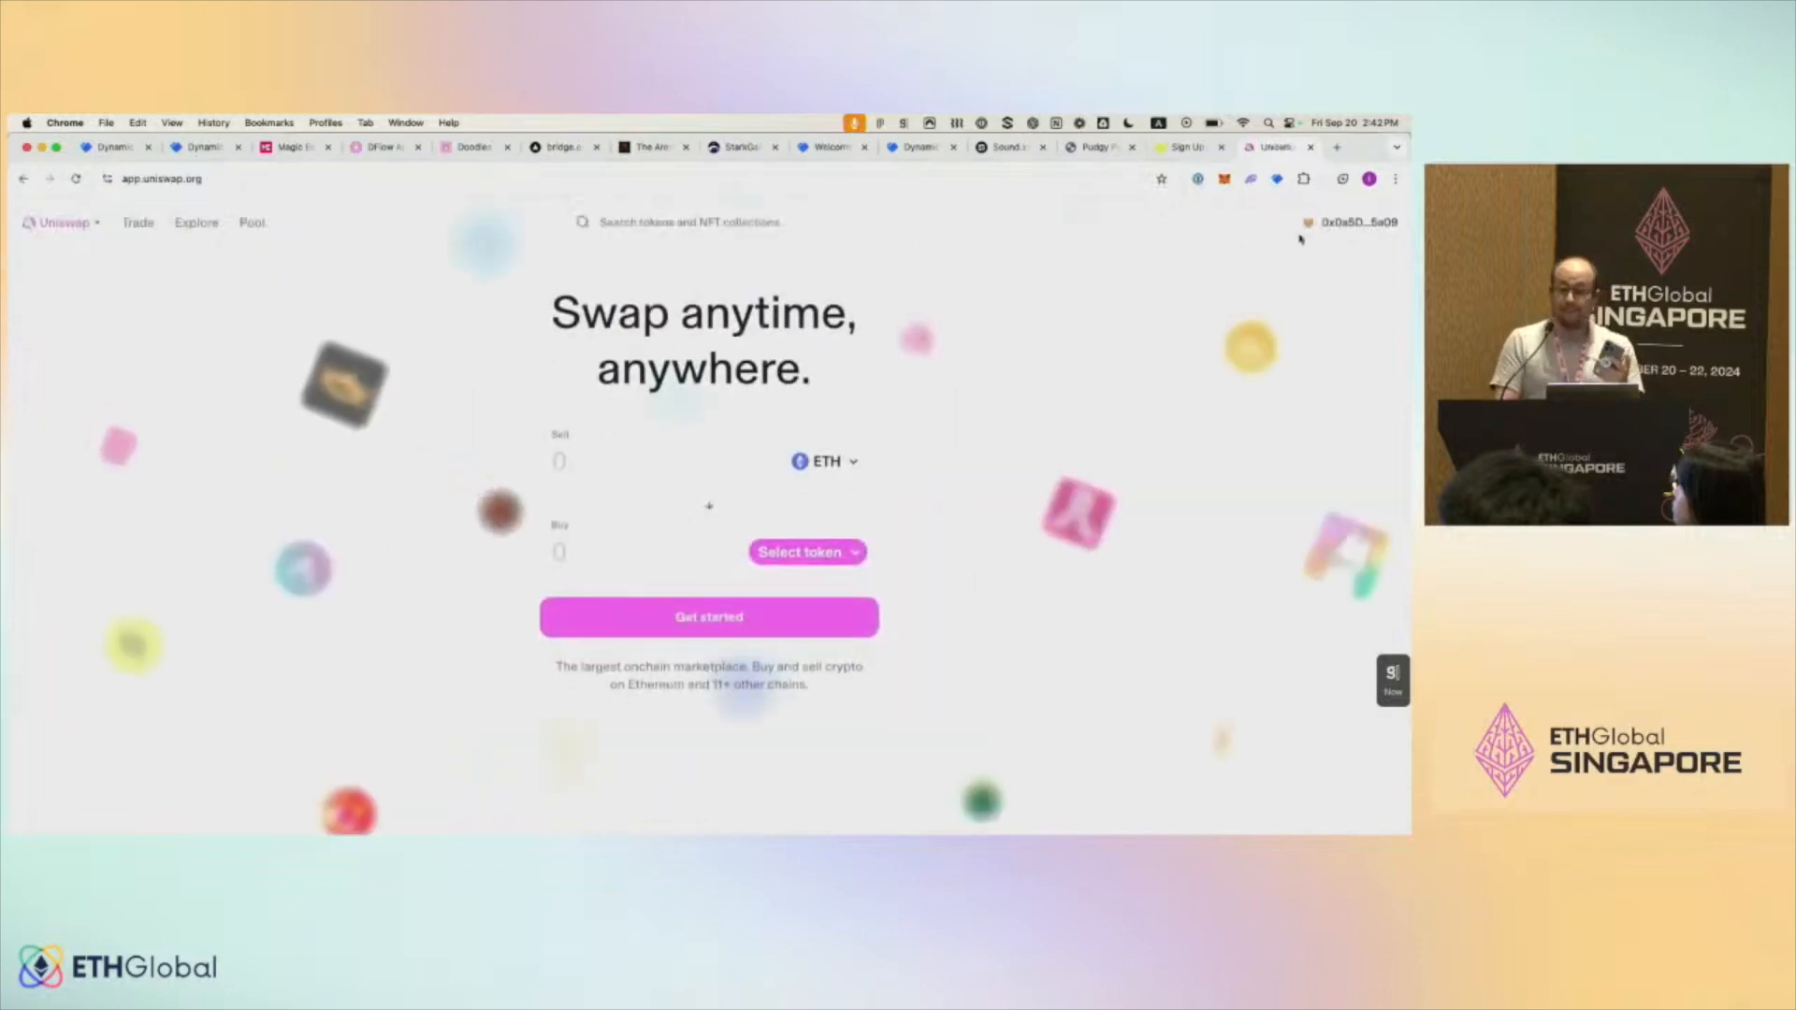
Disconnect the wallet from Uniswap and pick MetaMask from the sign-in wallet list
click(1358, 220)
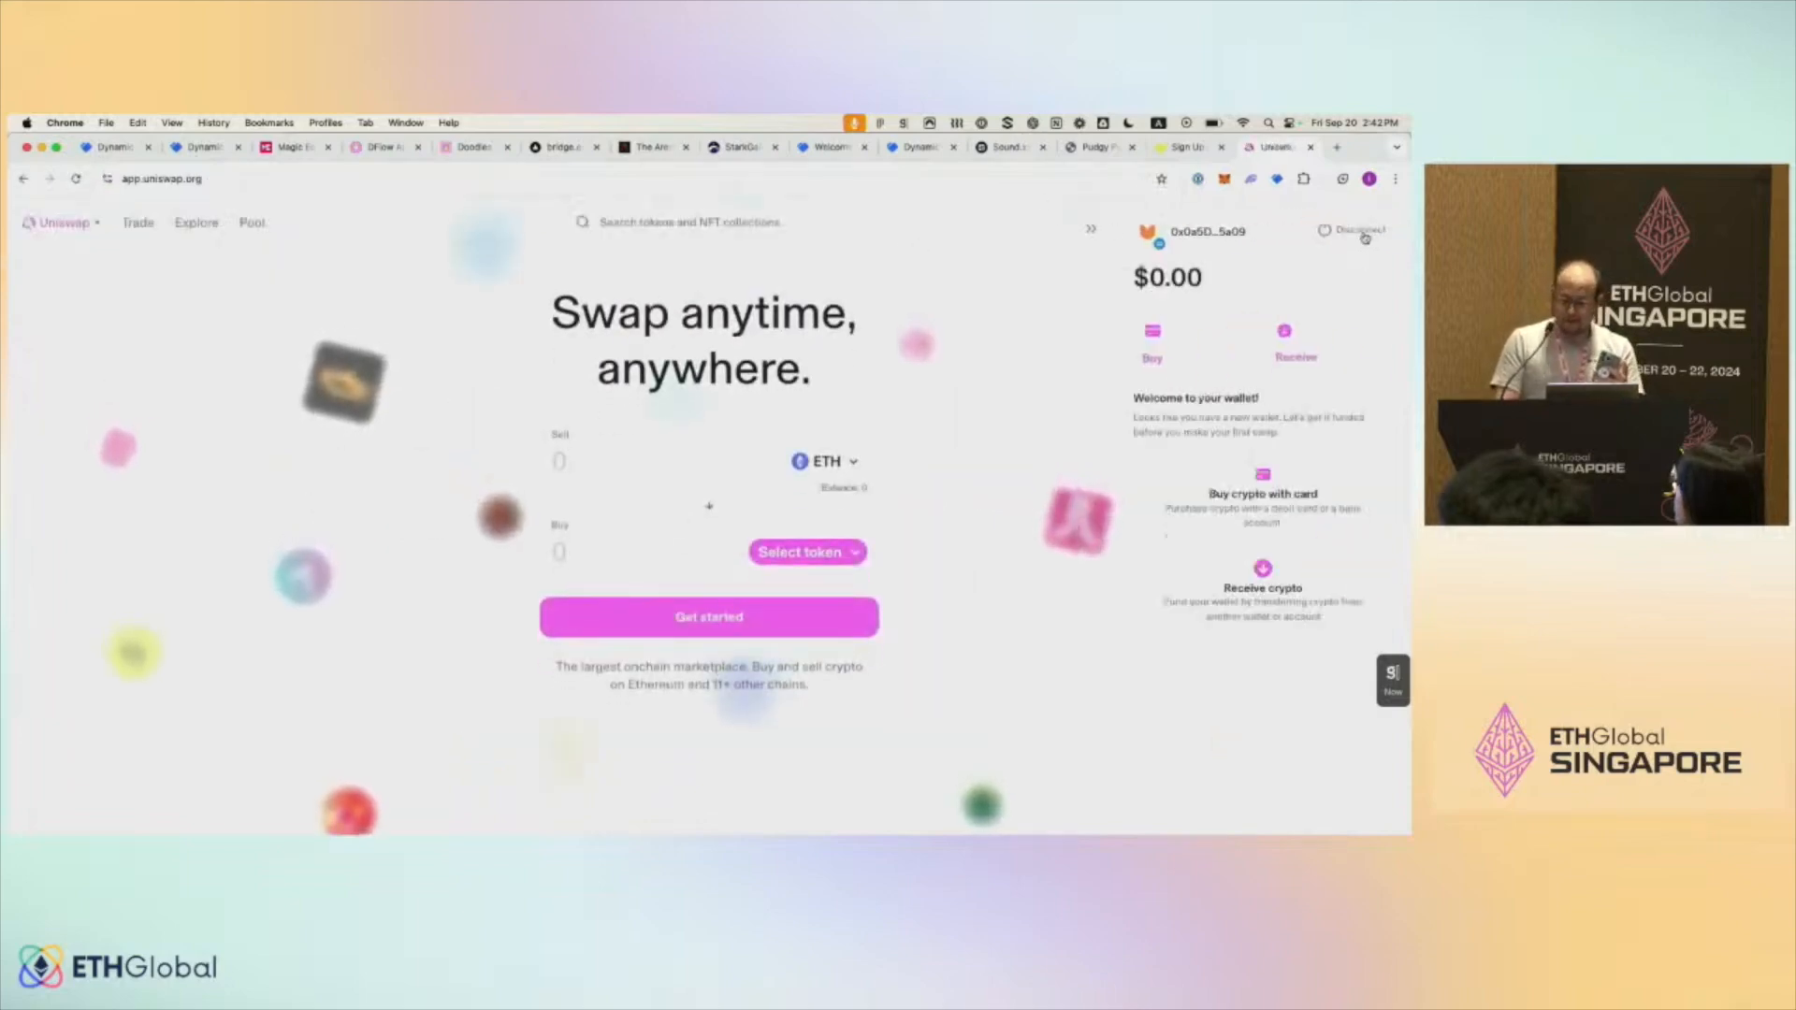
click(1373, 222)
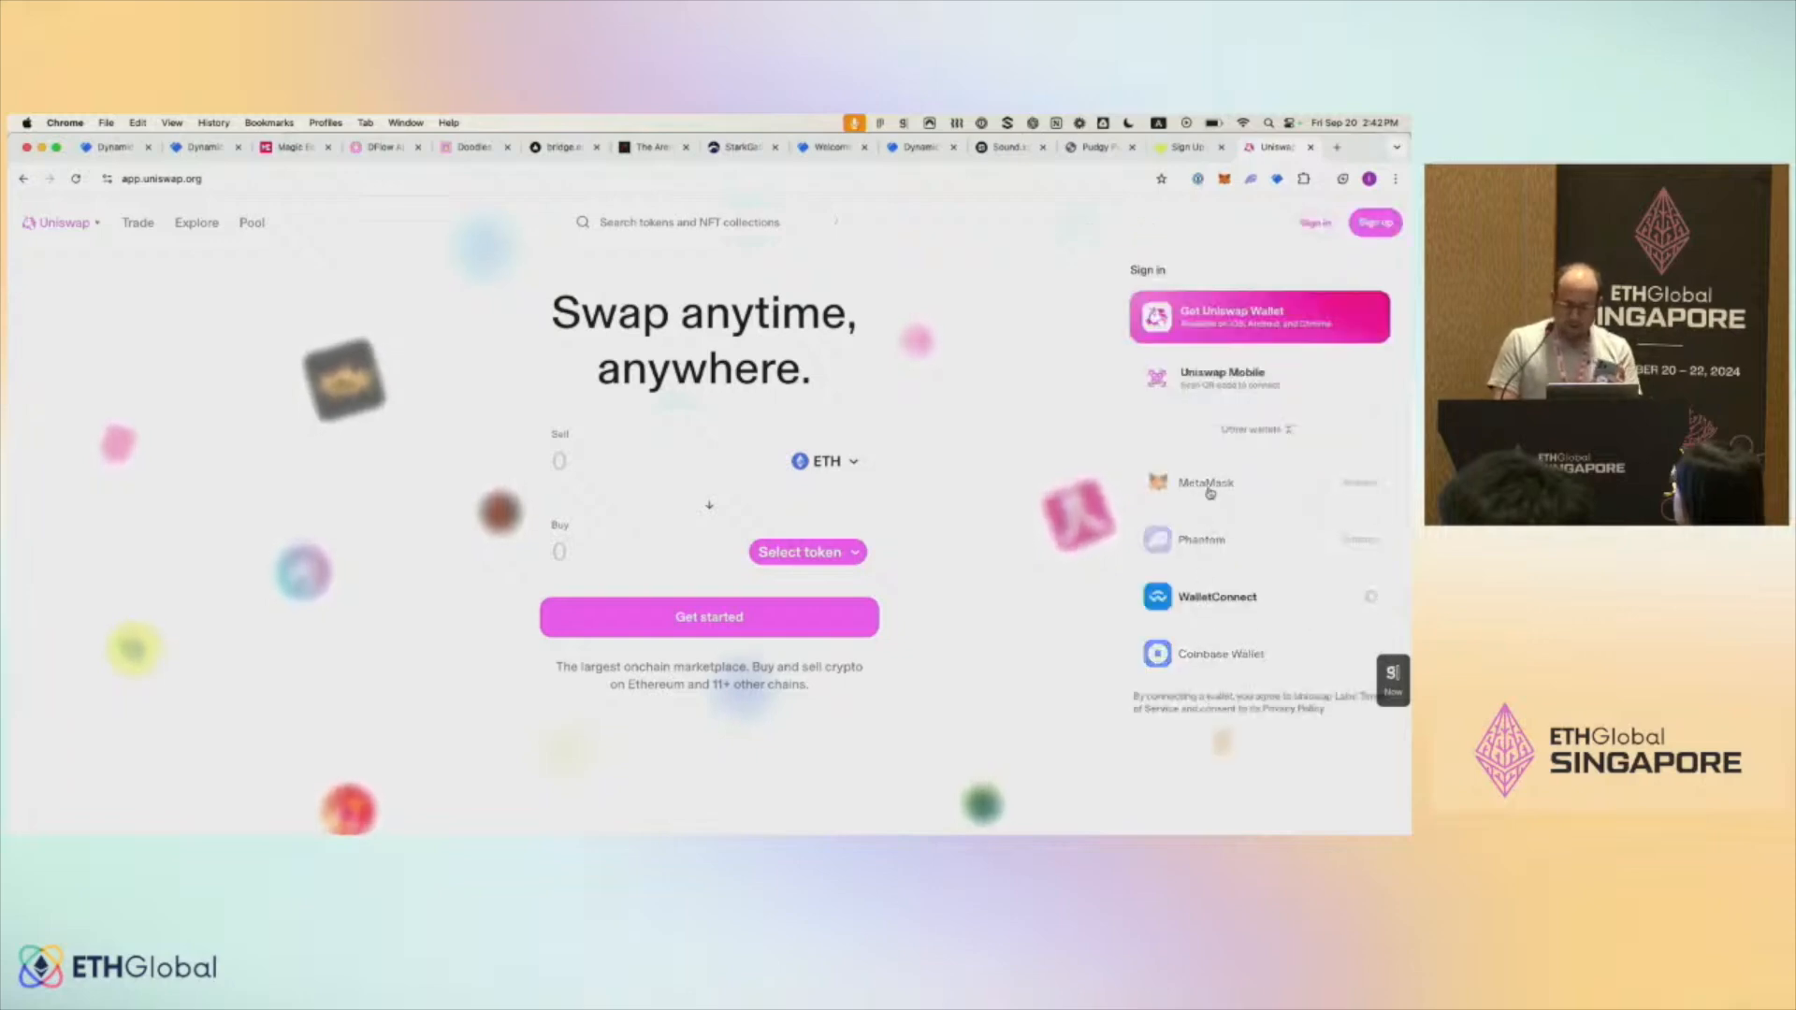
click(1215, 595)
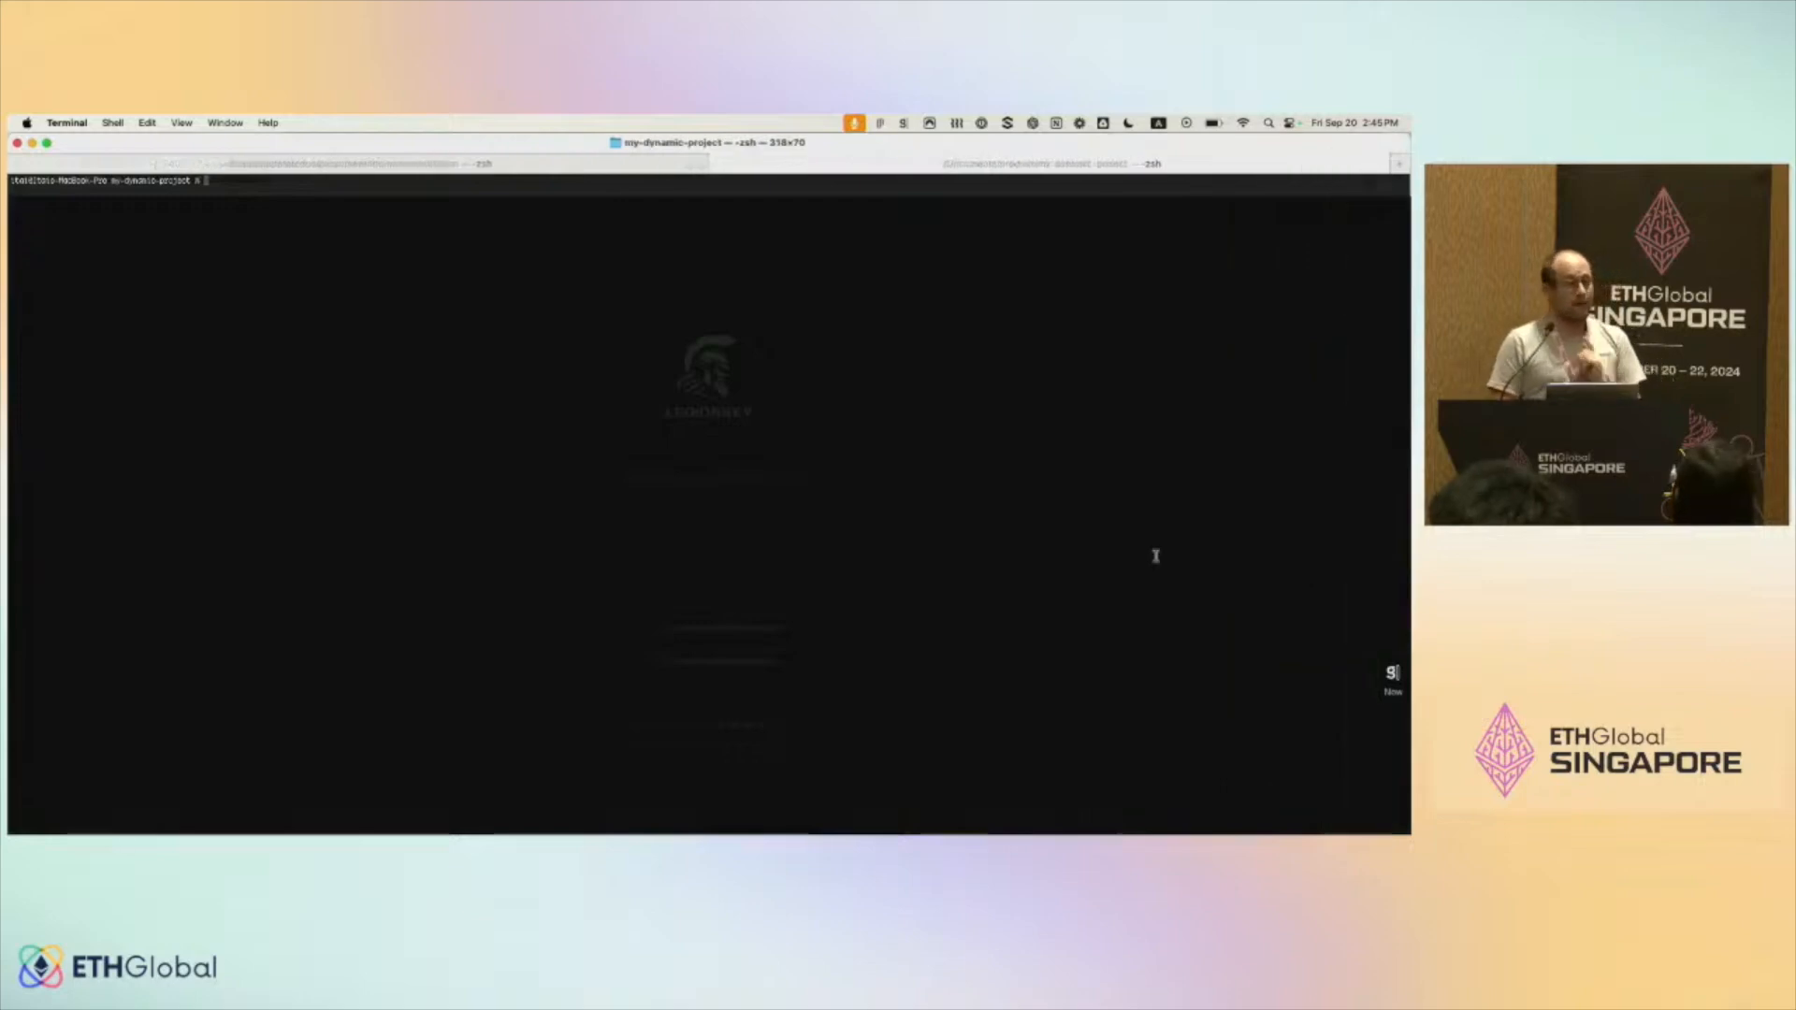
Run cd my-dynamic-project and cd in the Terminal shell
text(cd my-dynamic-project)
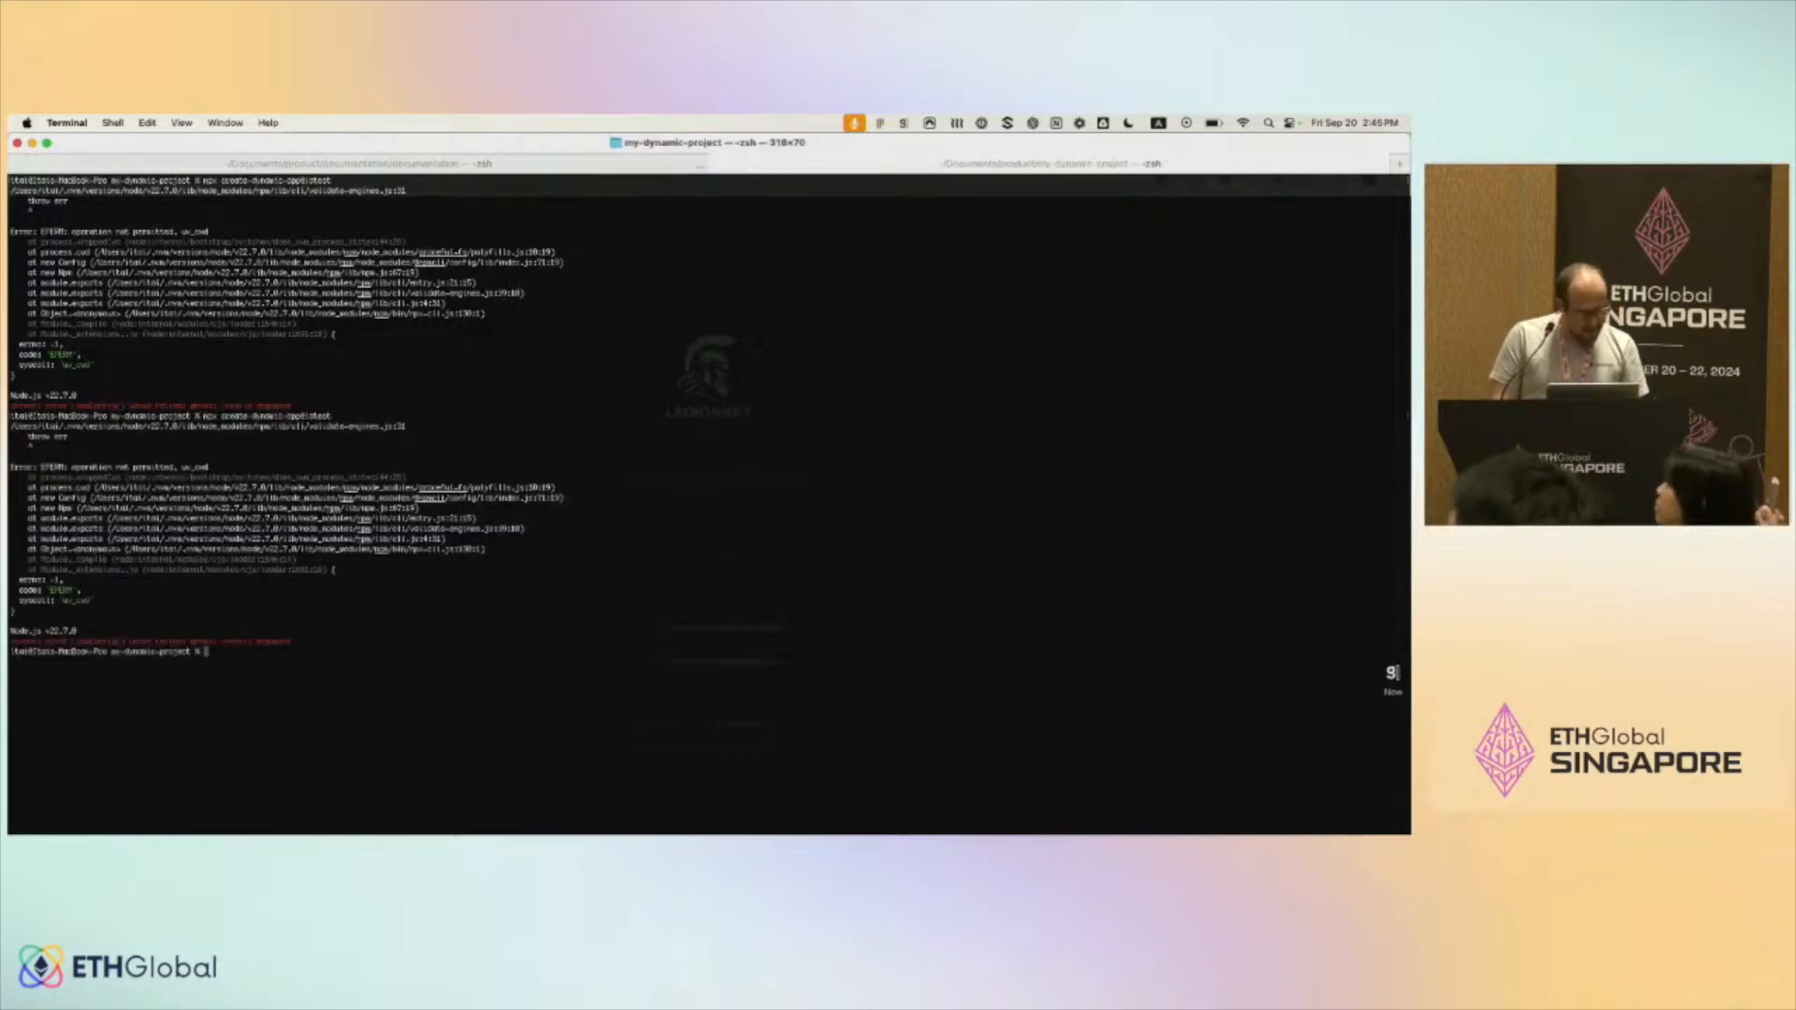
text(cd)
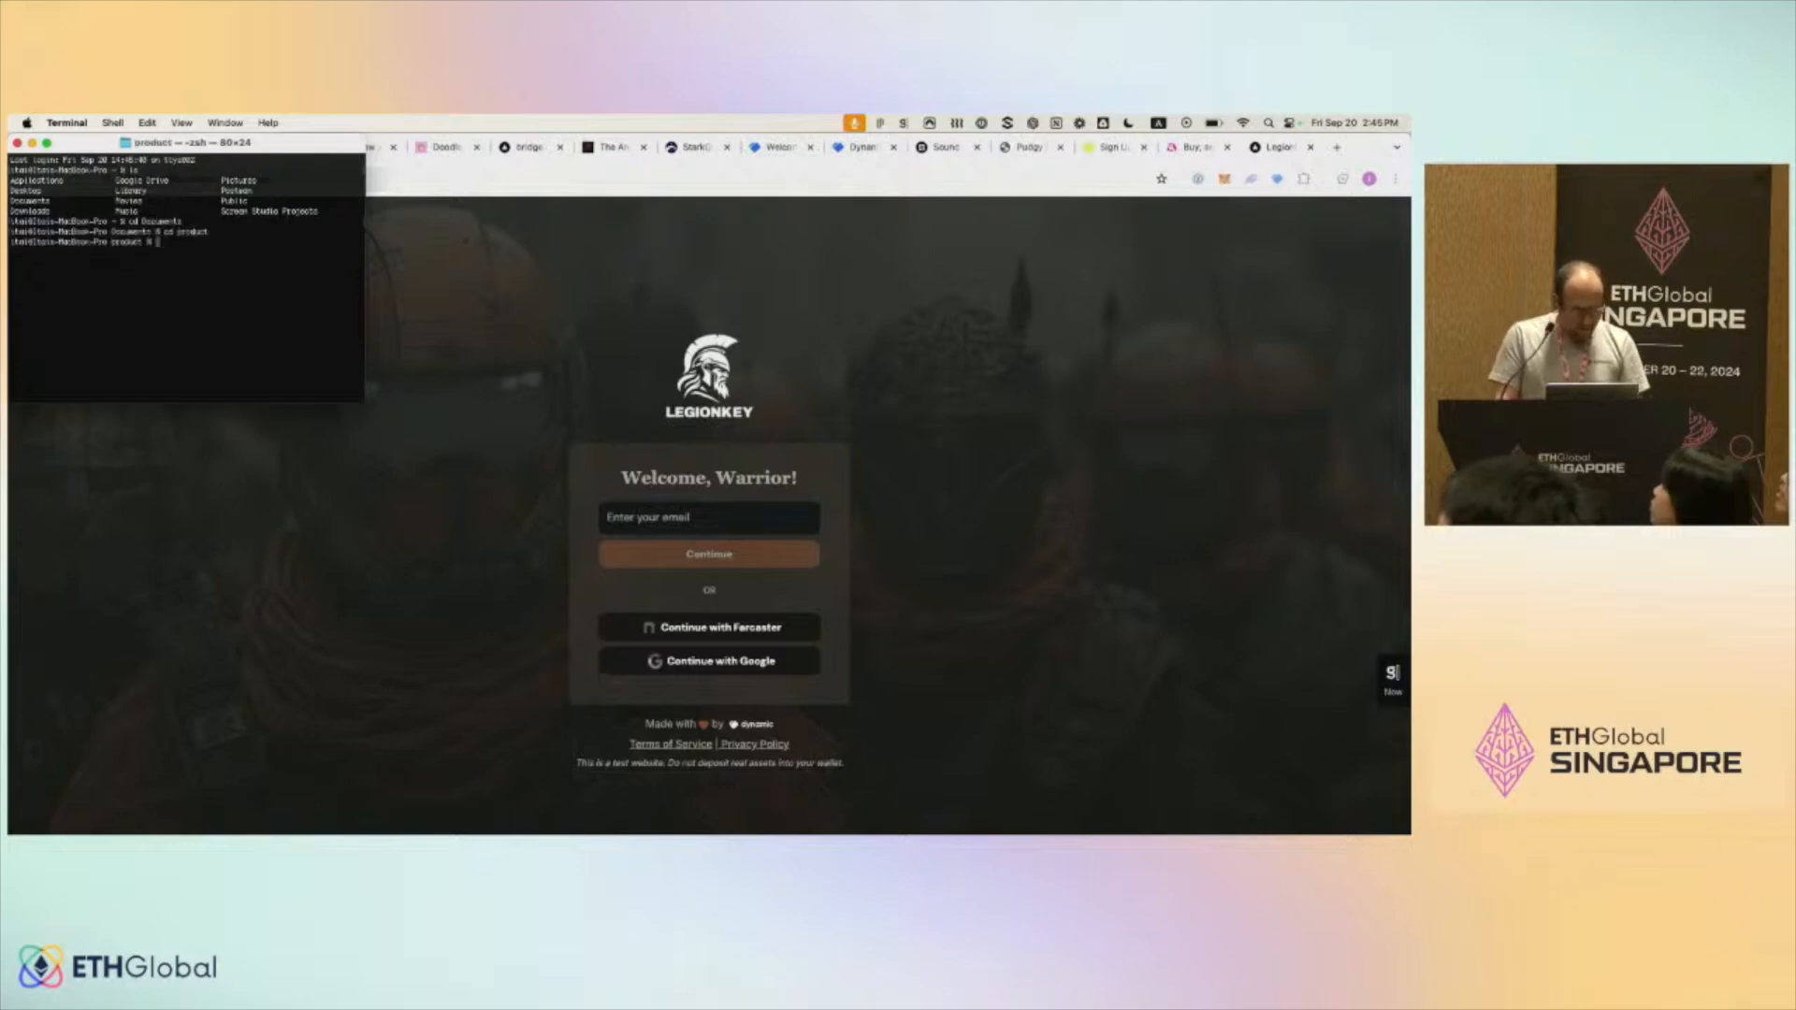
Run npx create-dynamic-app@latest in the product folder to generate a new Dynamic app
text(npx create-dynamic-app@latest)
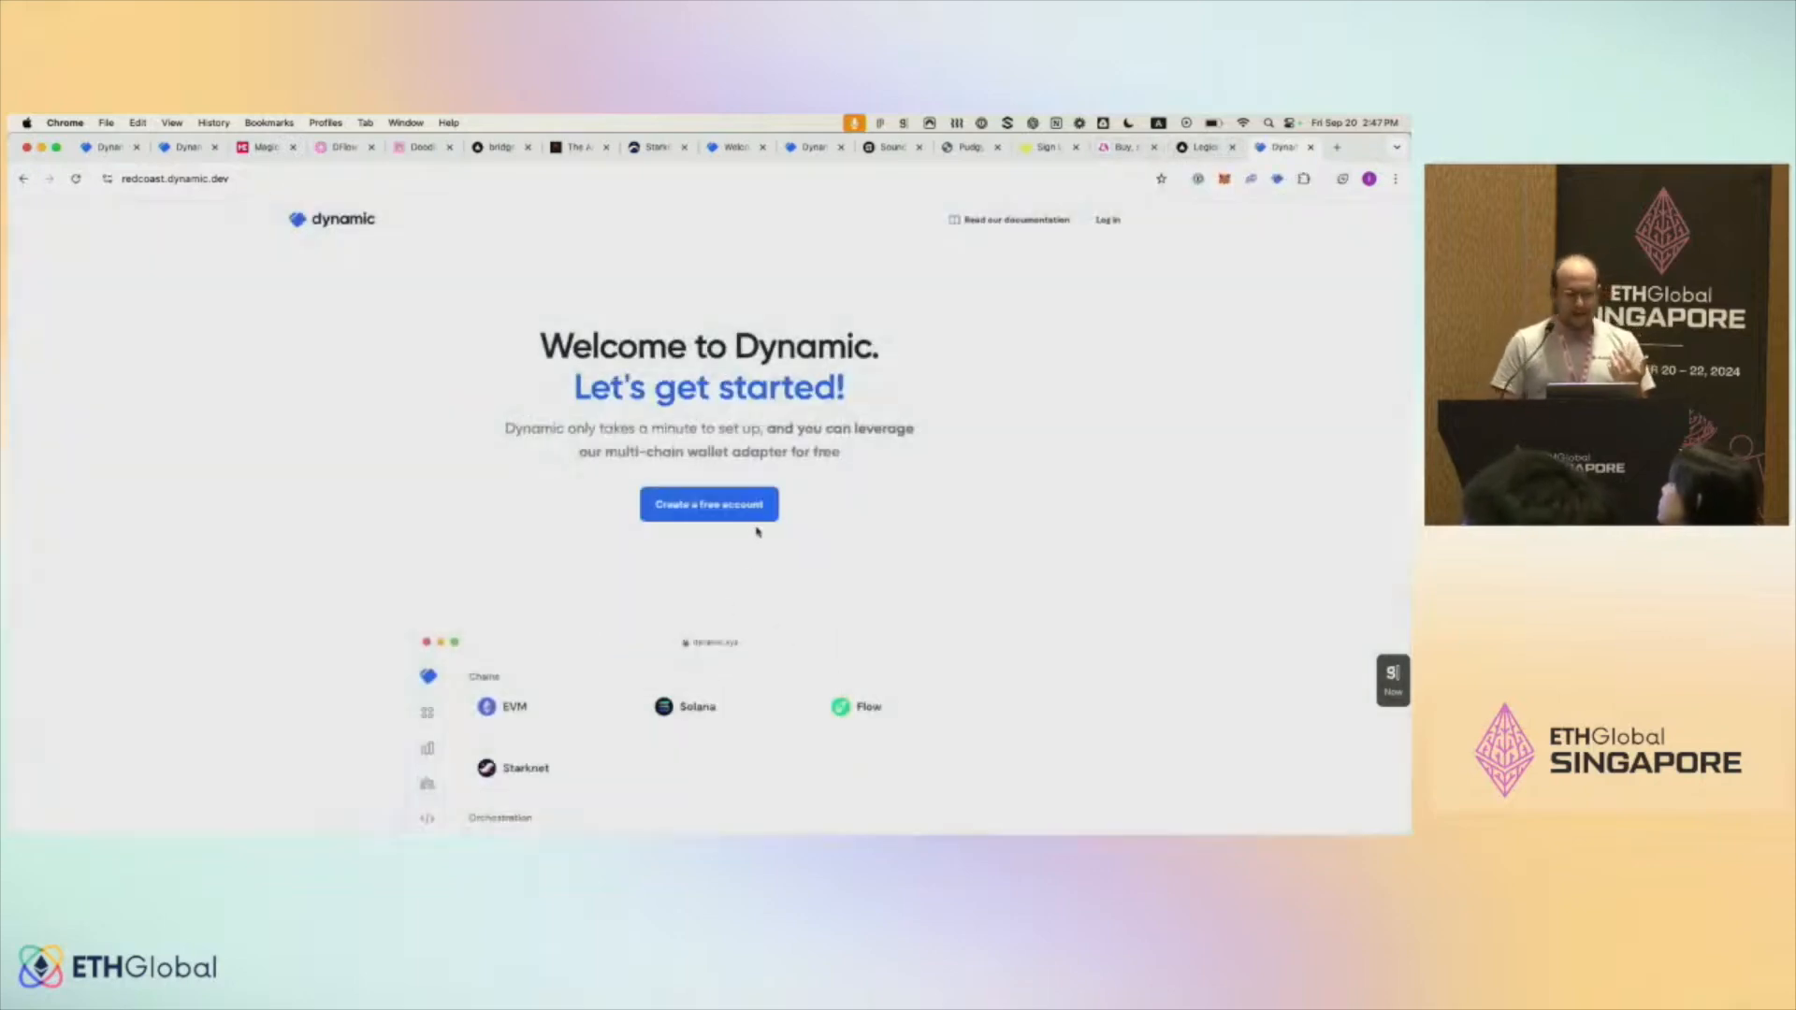
Sign in to the dashboard with a Google account from Create a free account
click(707, 503)
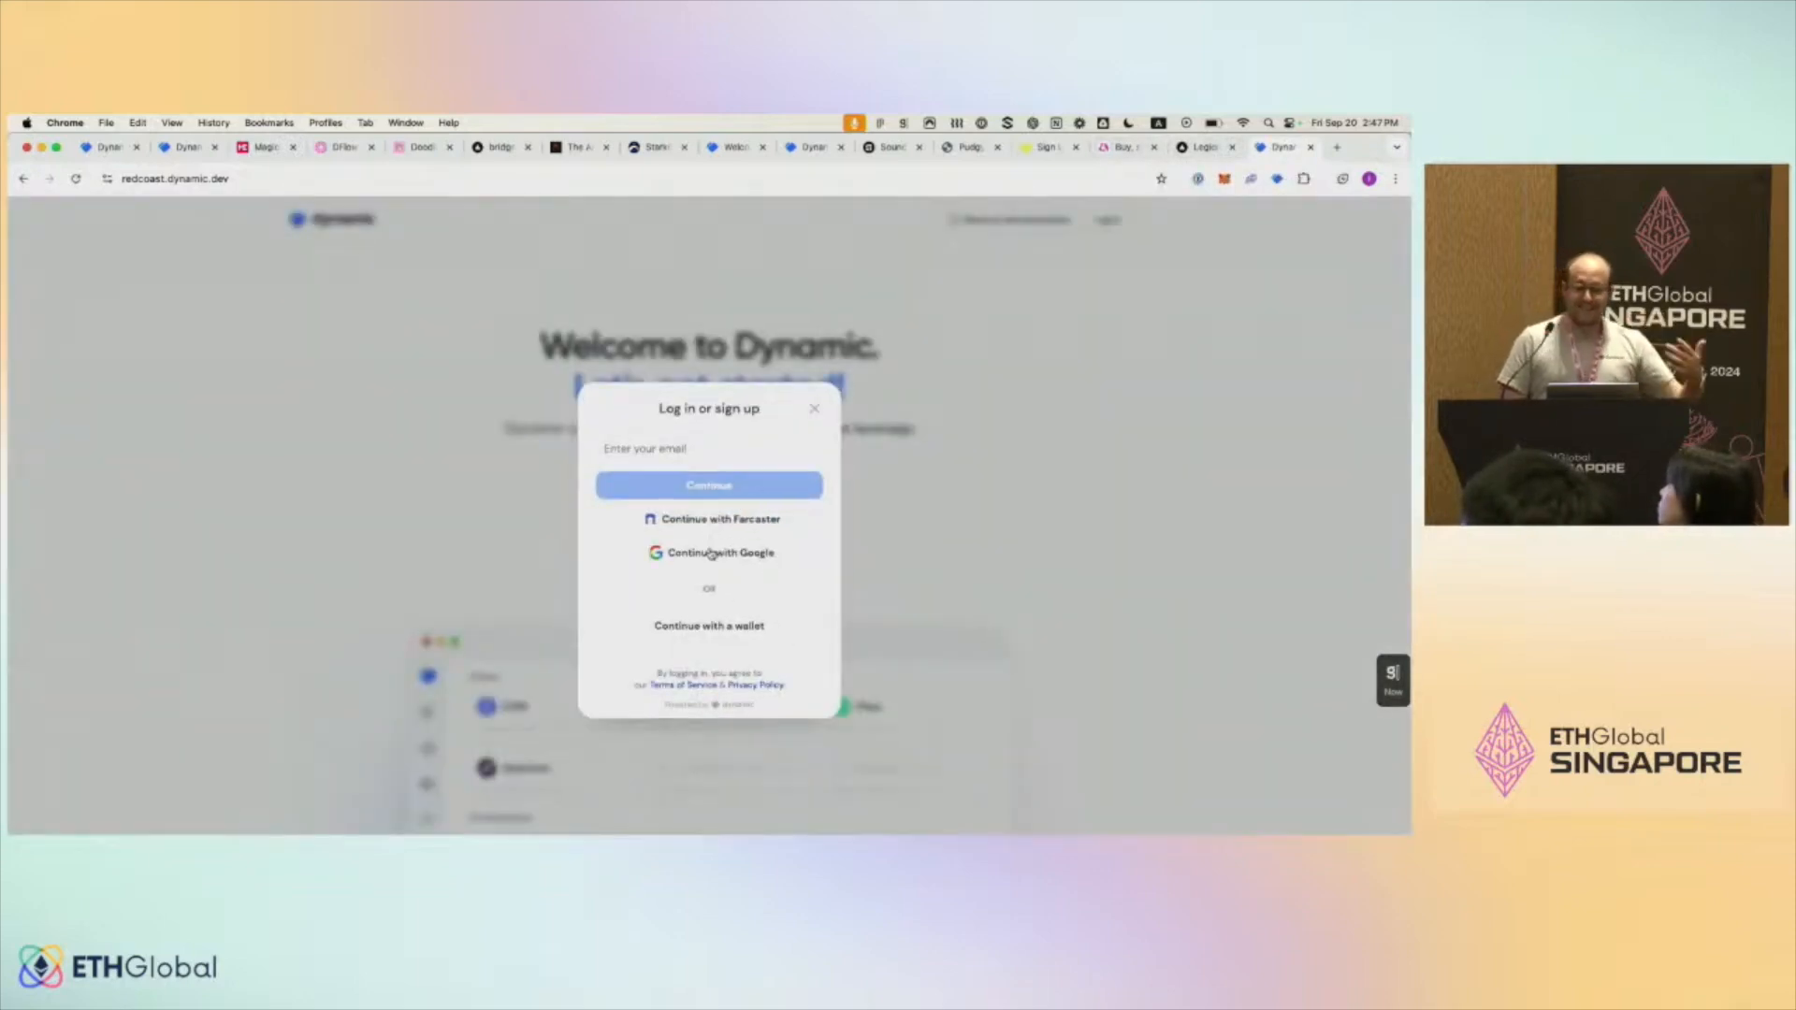
click(707, 552)
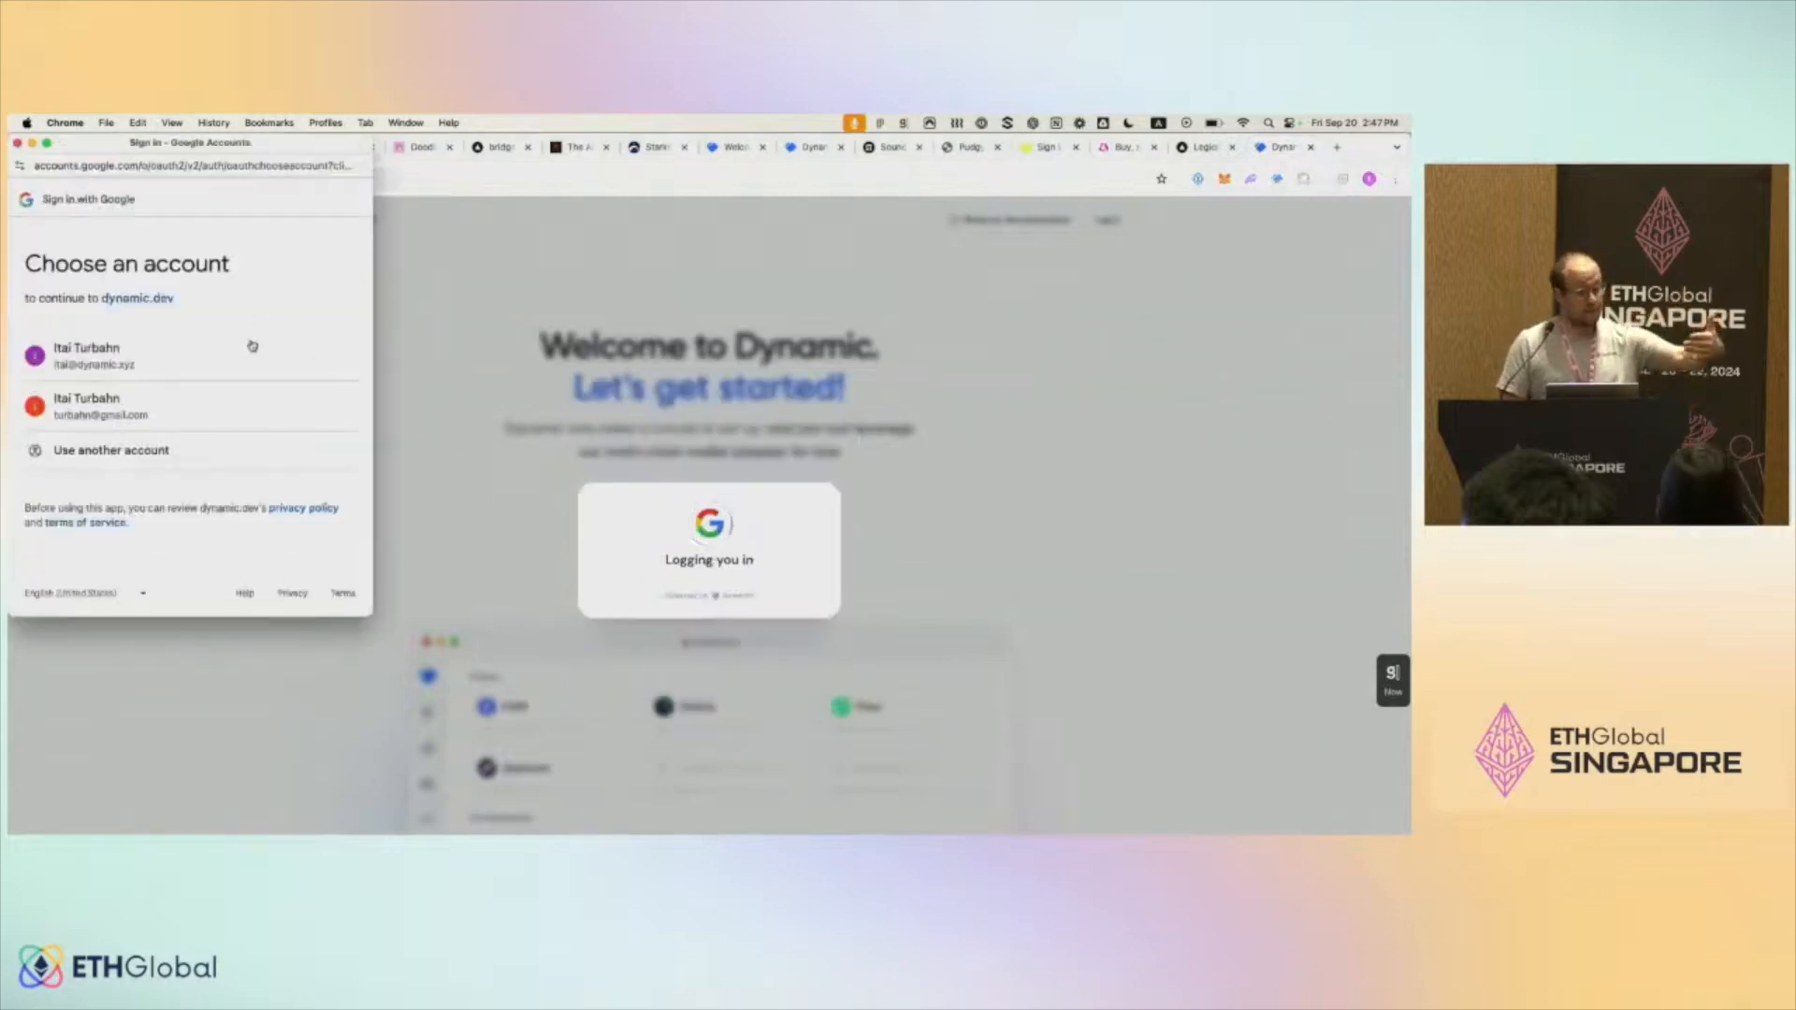
click(125, 355)
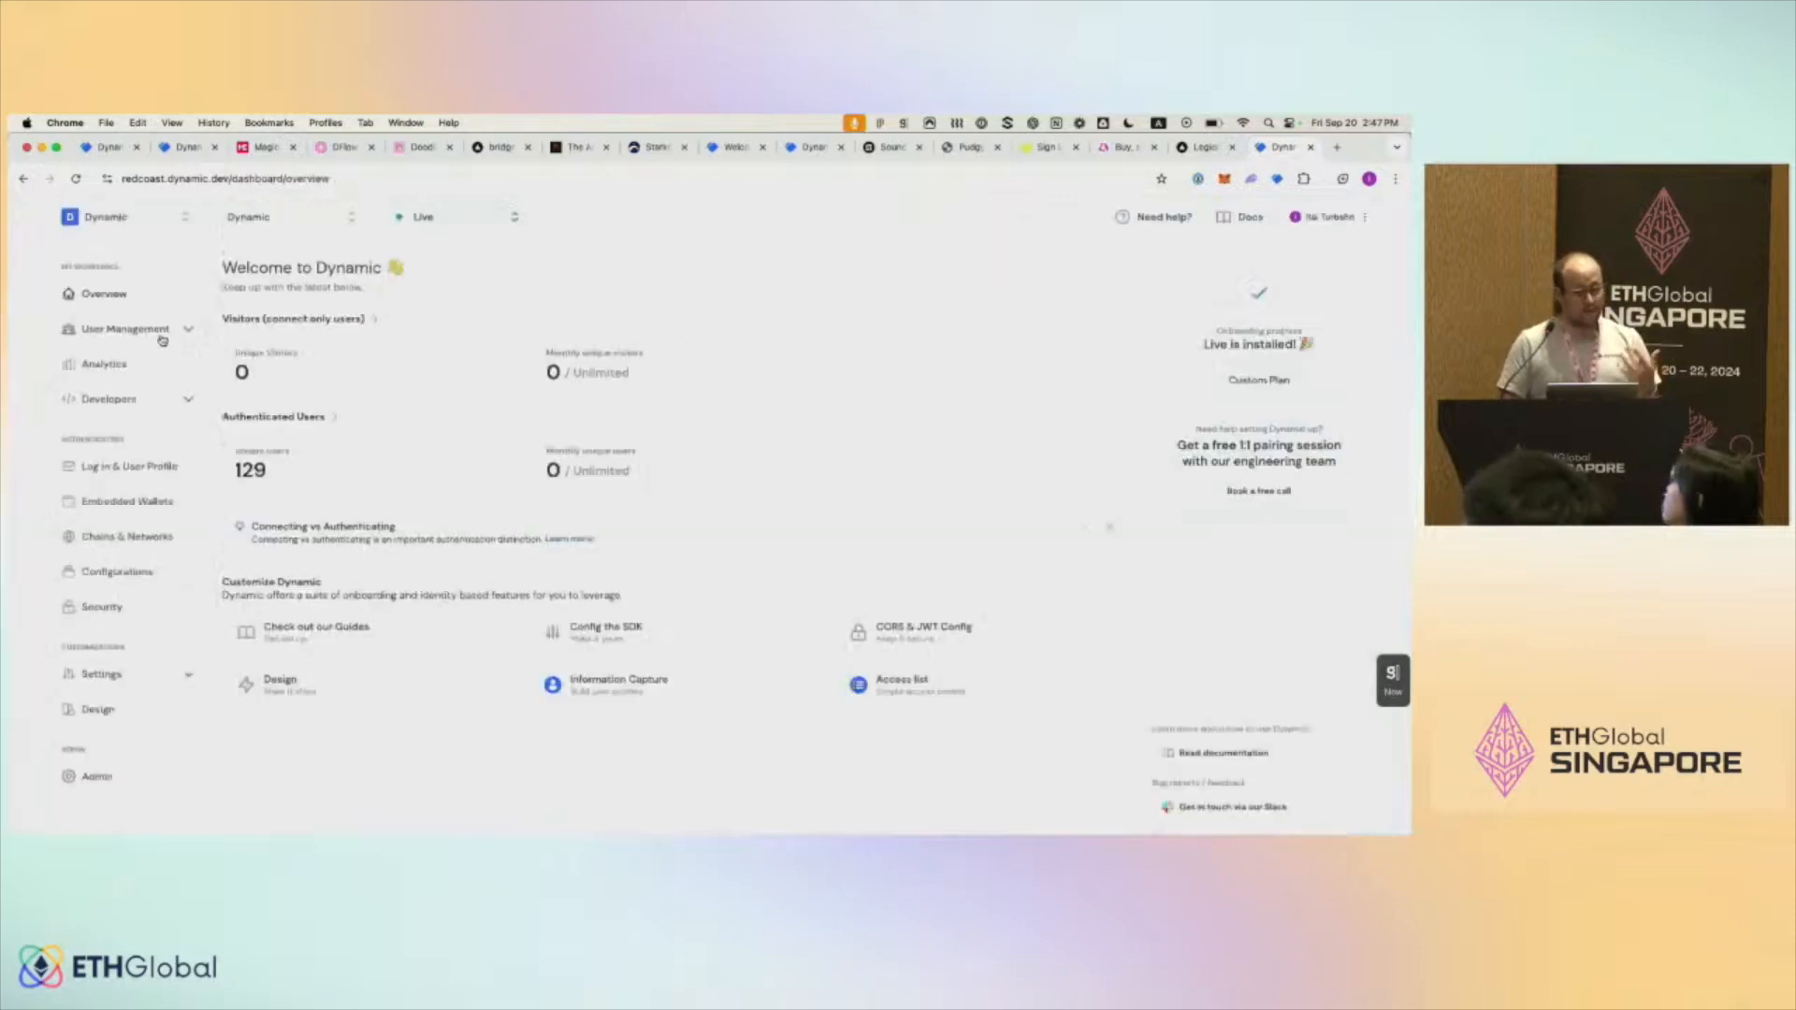
Show the authenticated users list, then the analytics overview
click(124, 329)
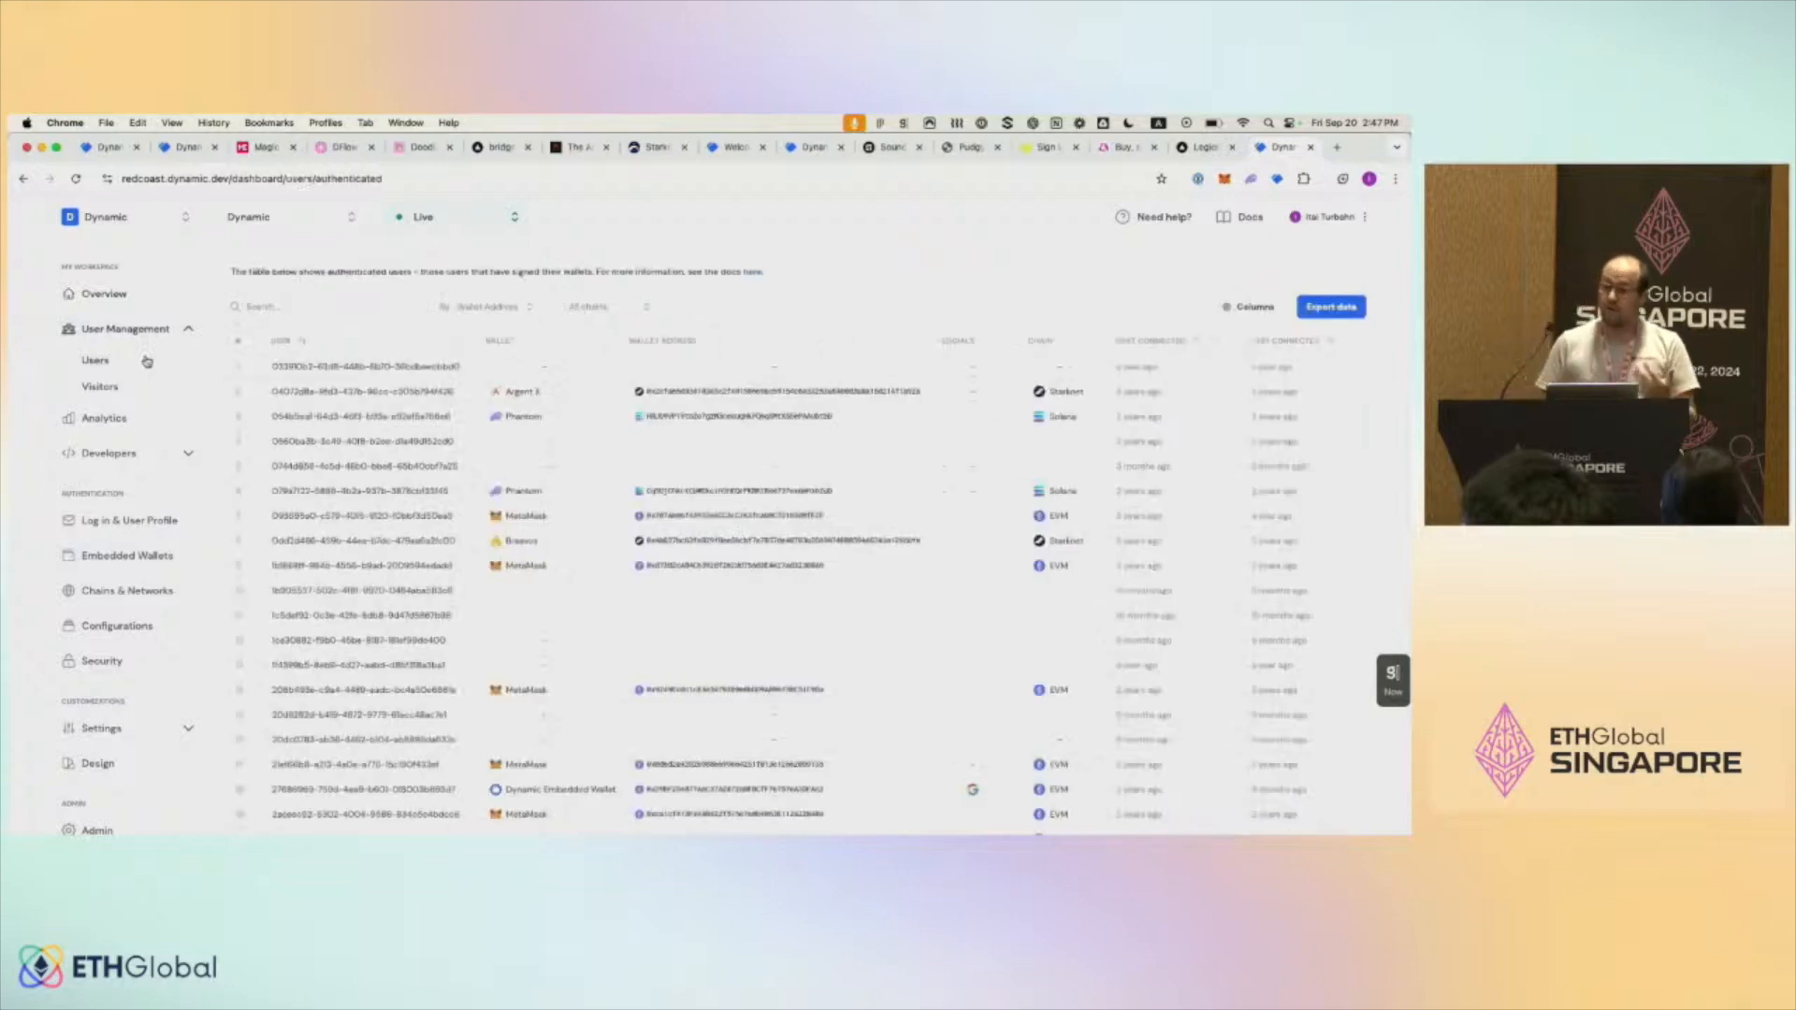
click(105, 417)
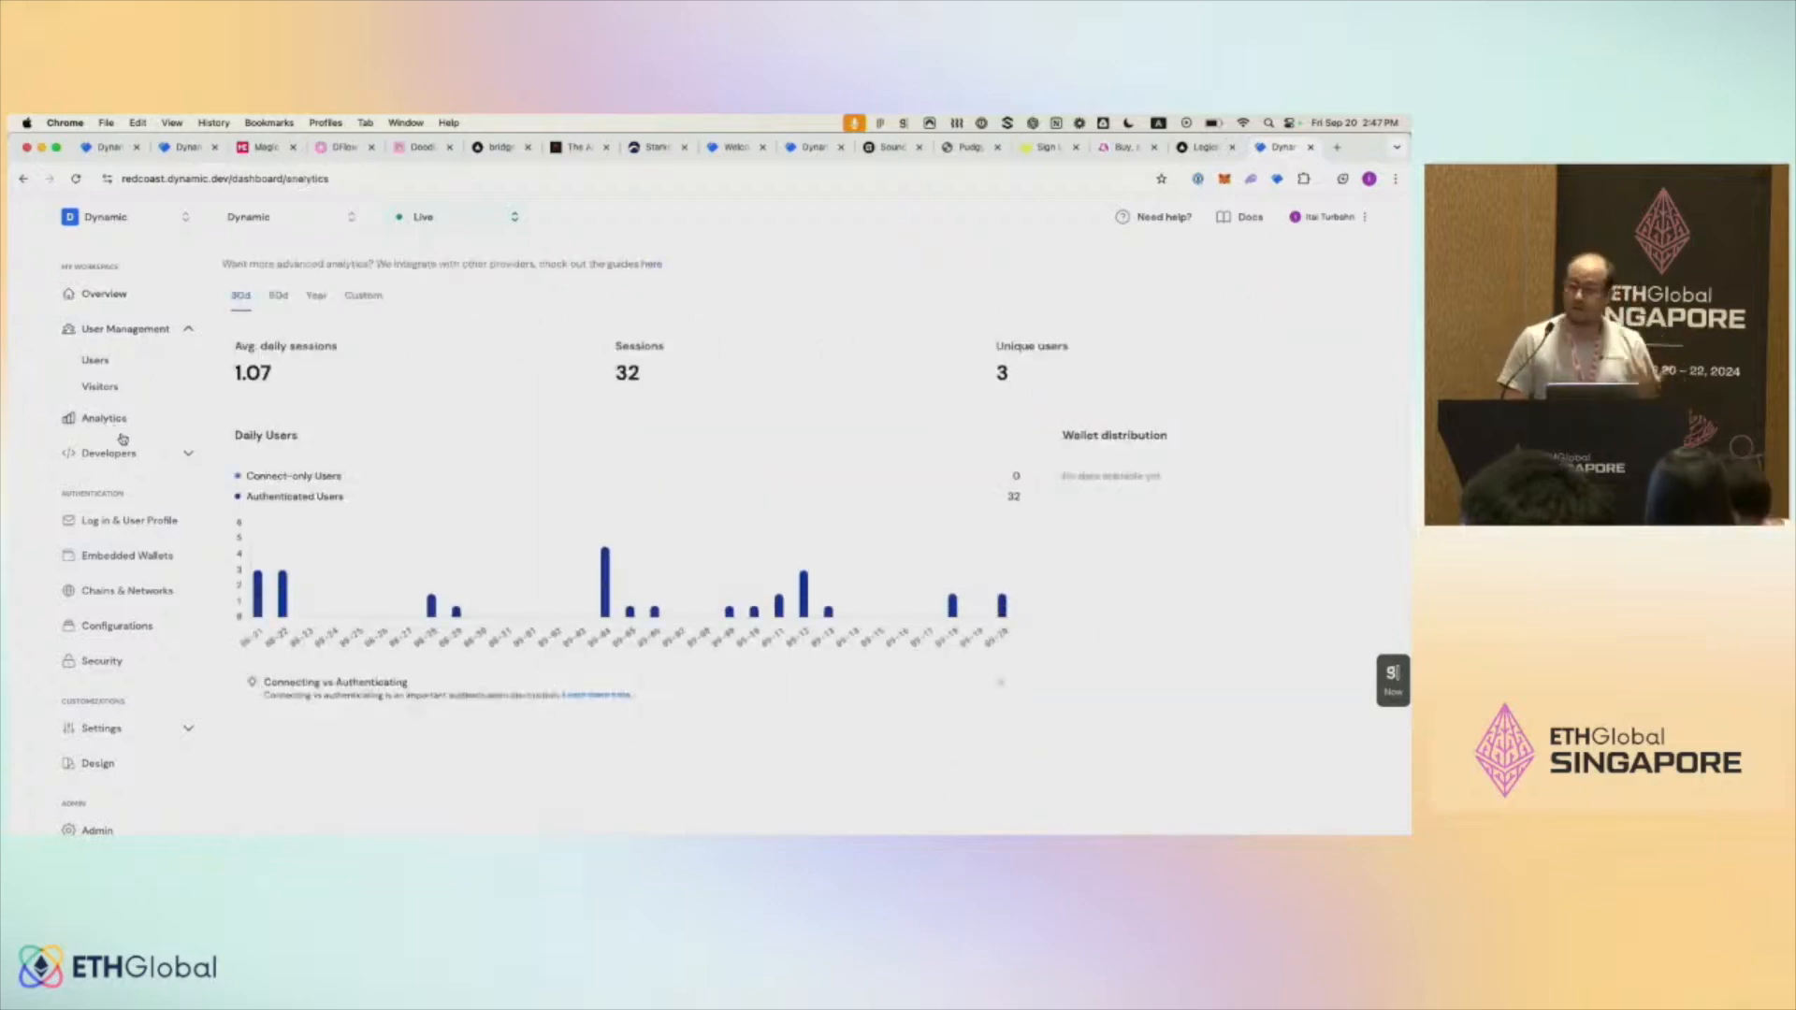
Show the Webhooks page under Developers, then move to Log in & User Profile settings
click(108, 453)
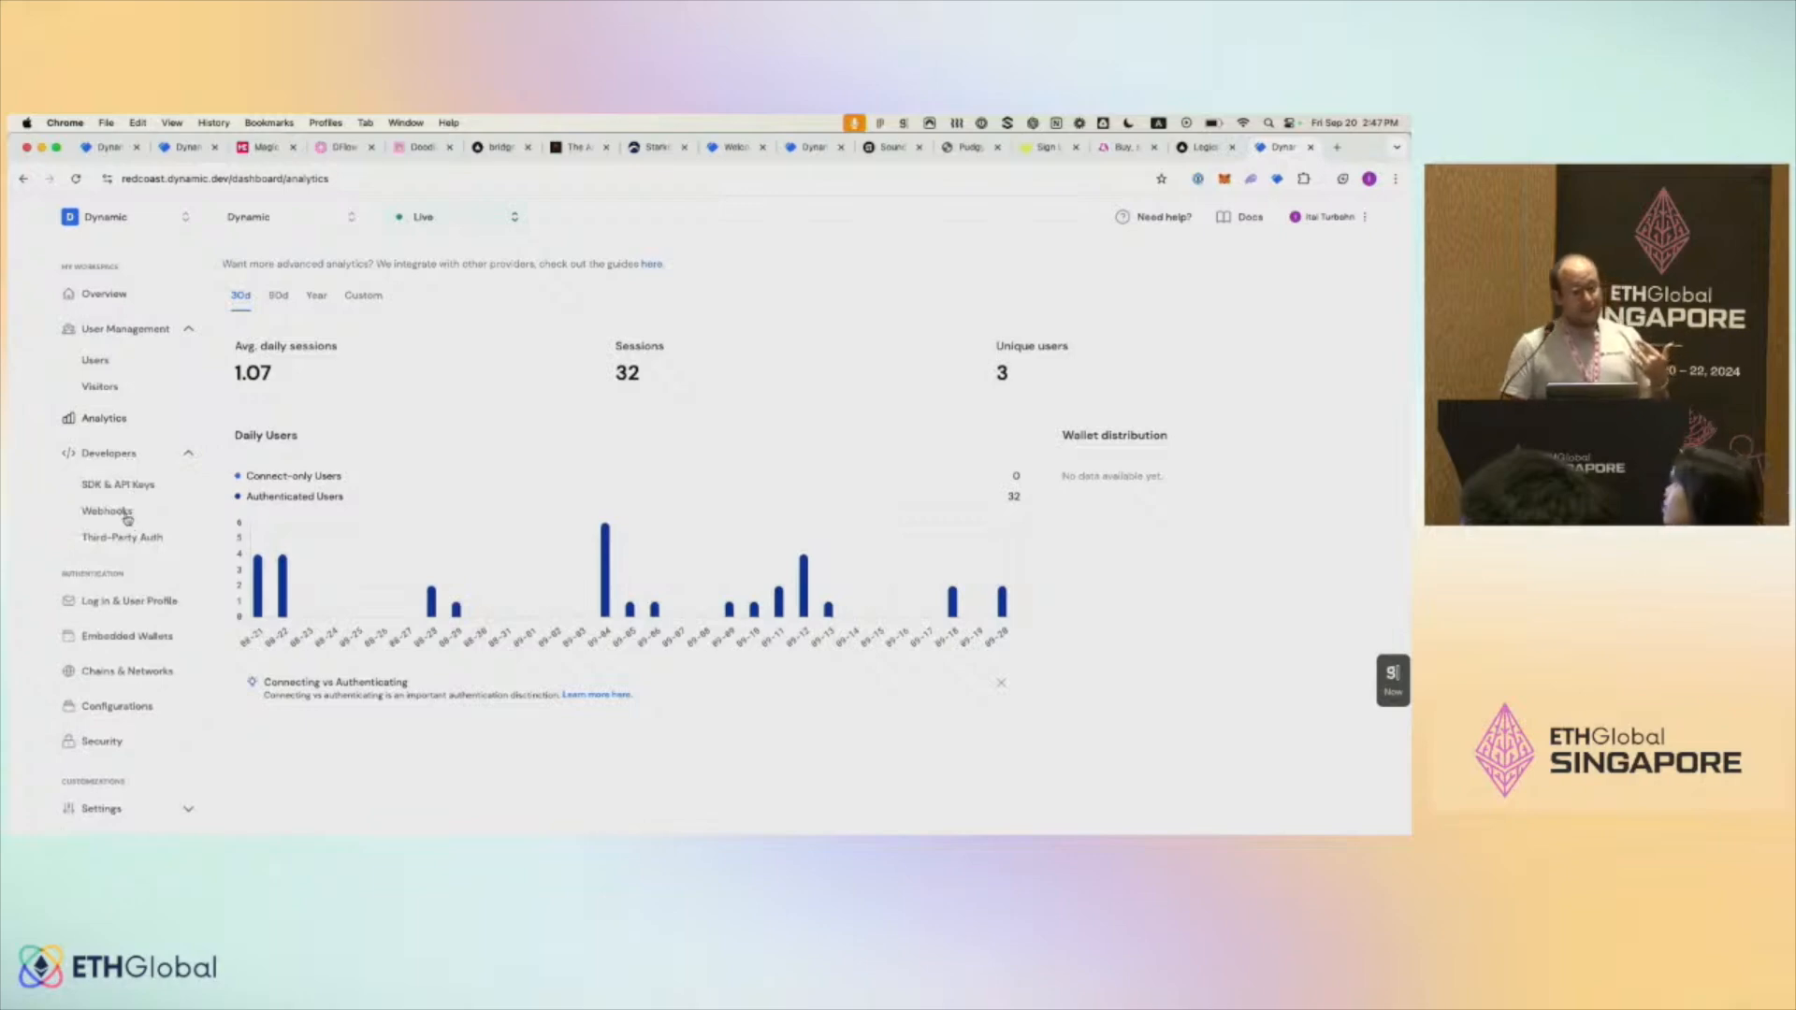
click(106, 511)
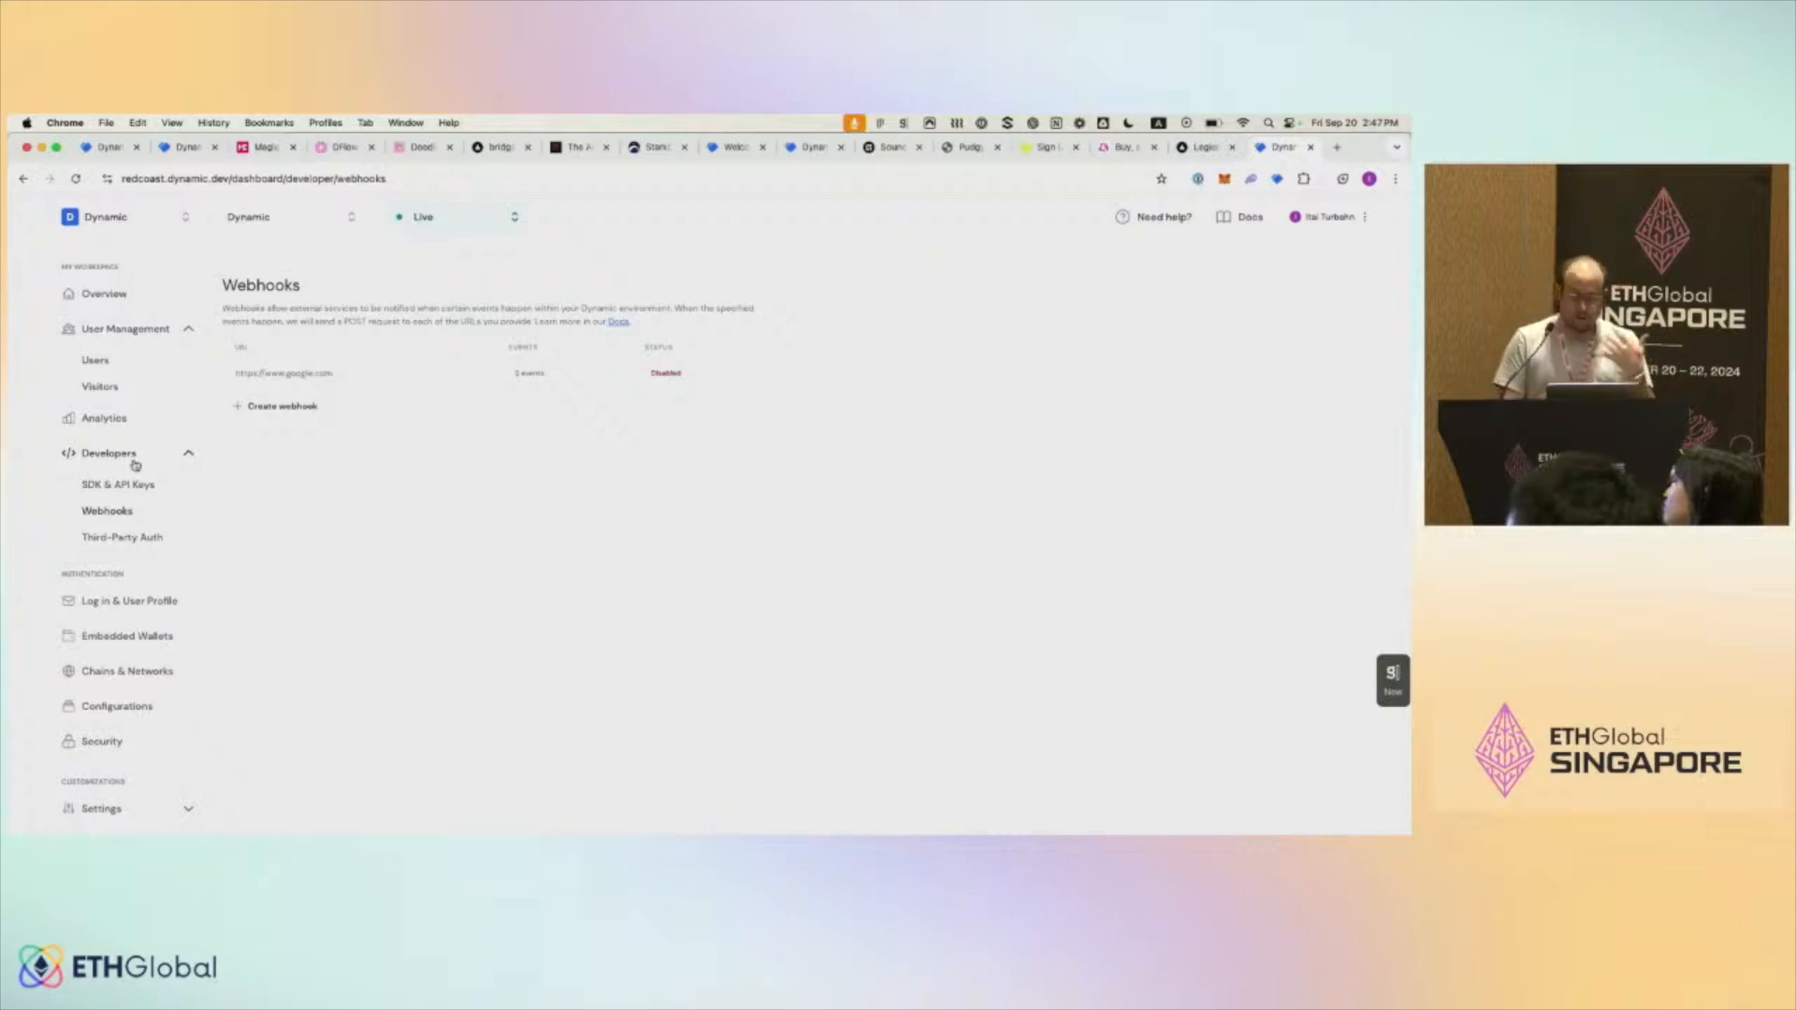
click(109, 452)
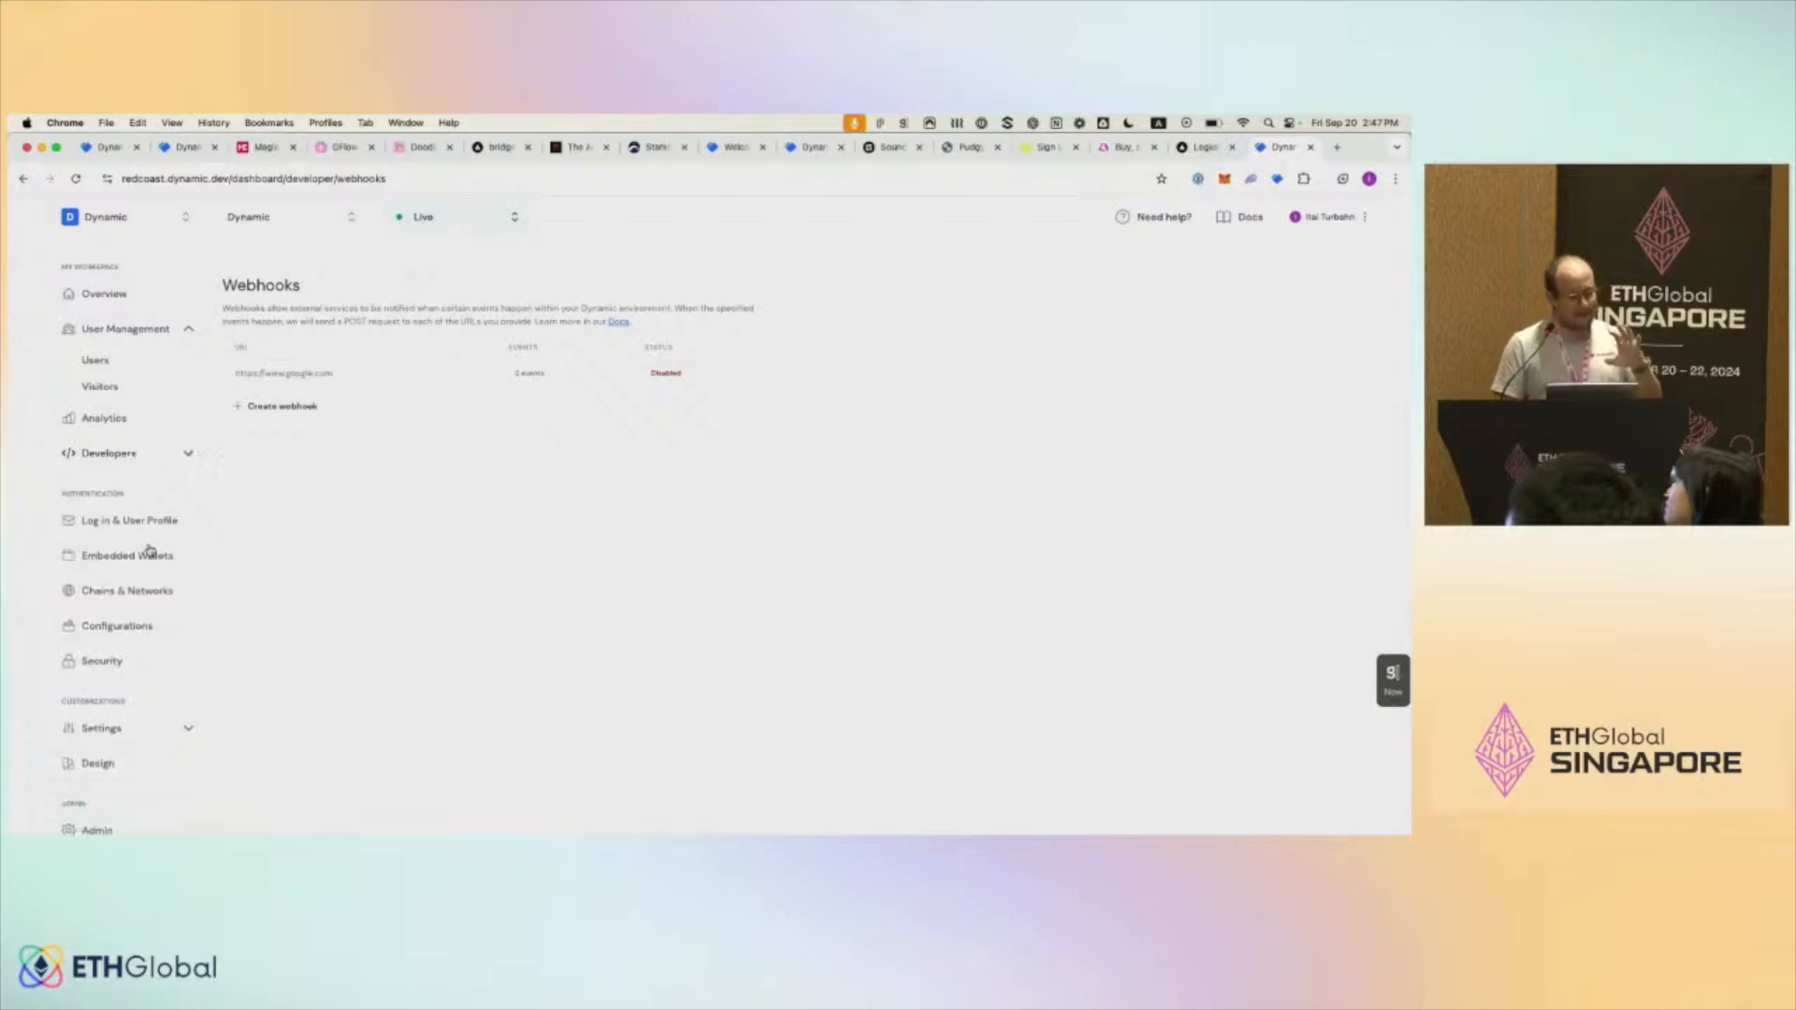
click(129, 520)
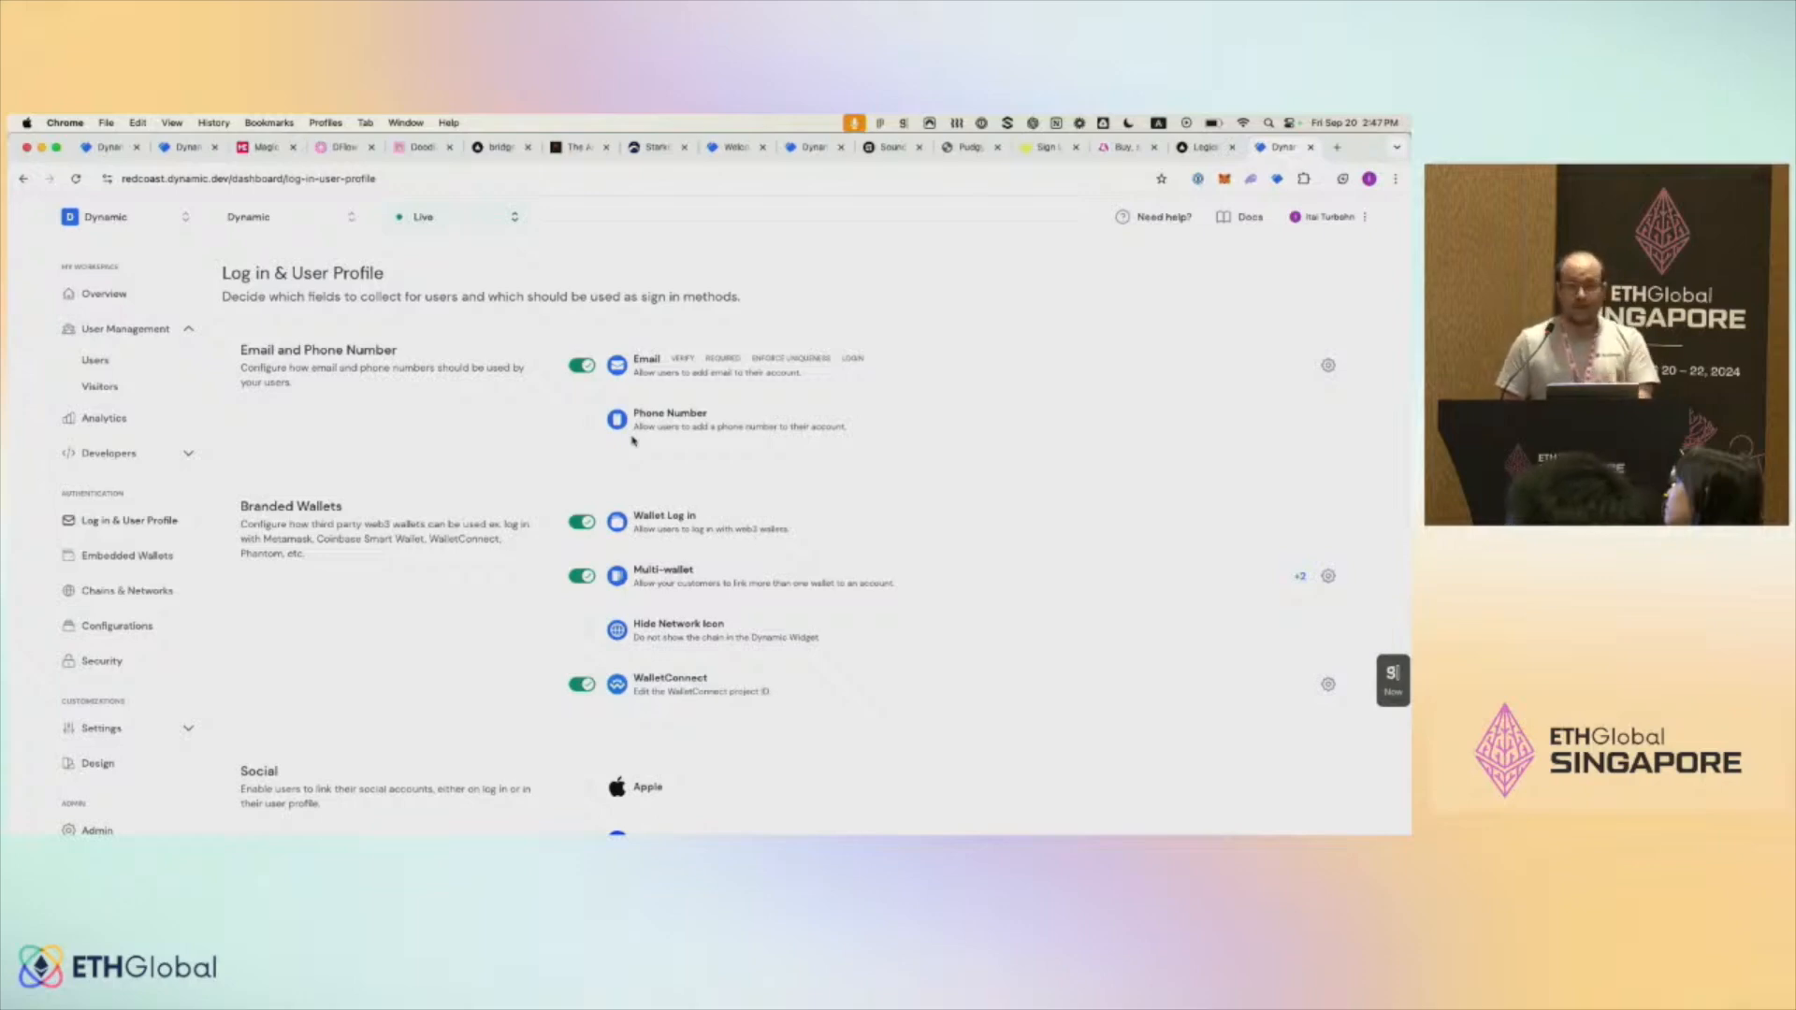
Show Embedded Wallets settings, then Chains & Networks listing EVM, Solana, Bitcoin and others
click(127, 556)
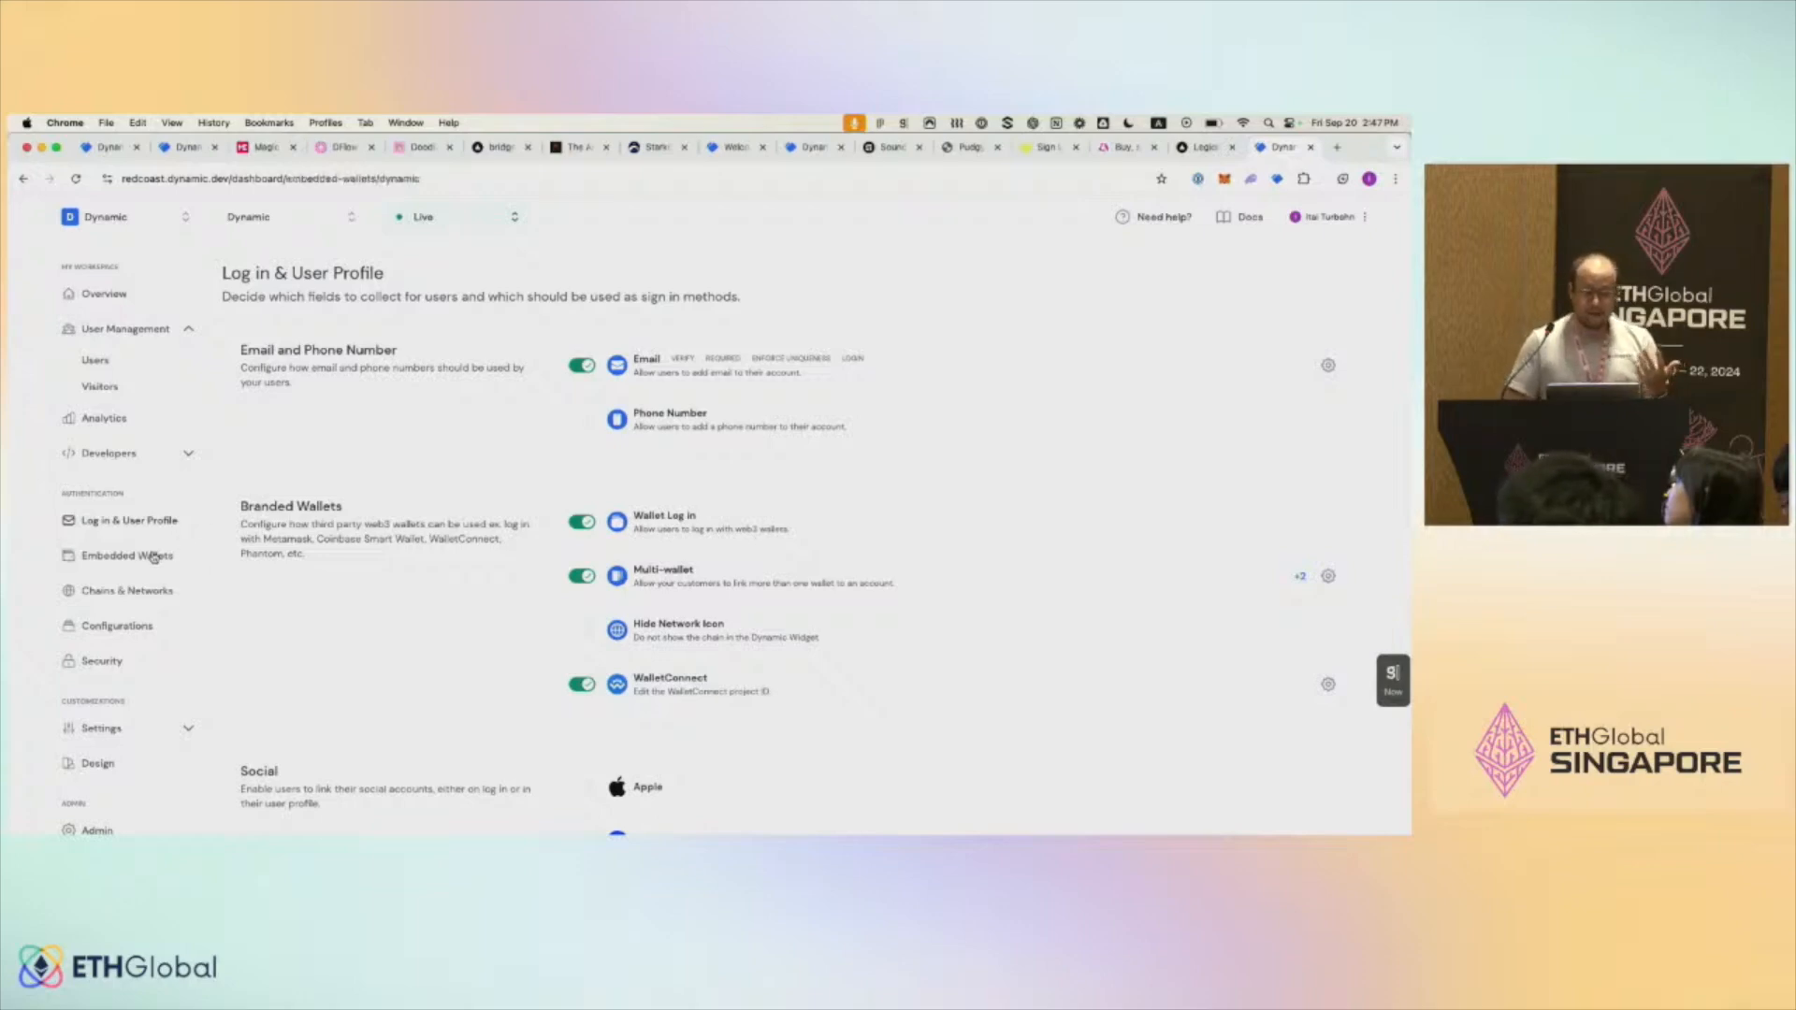
click(127, 554)
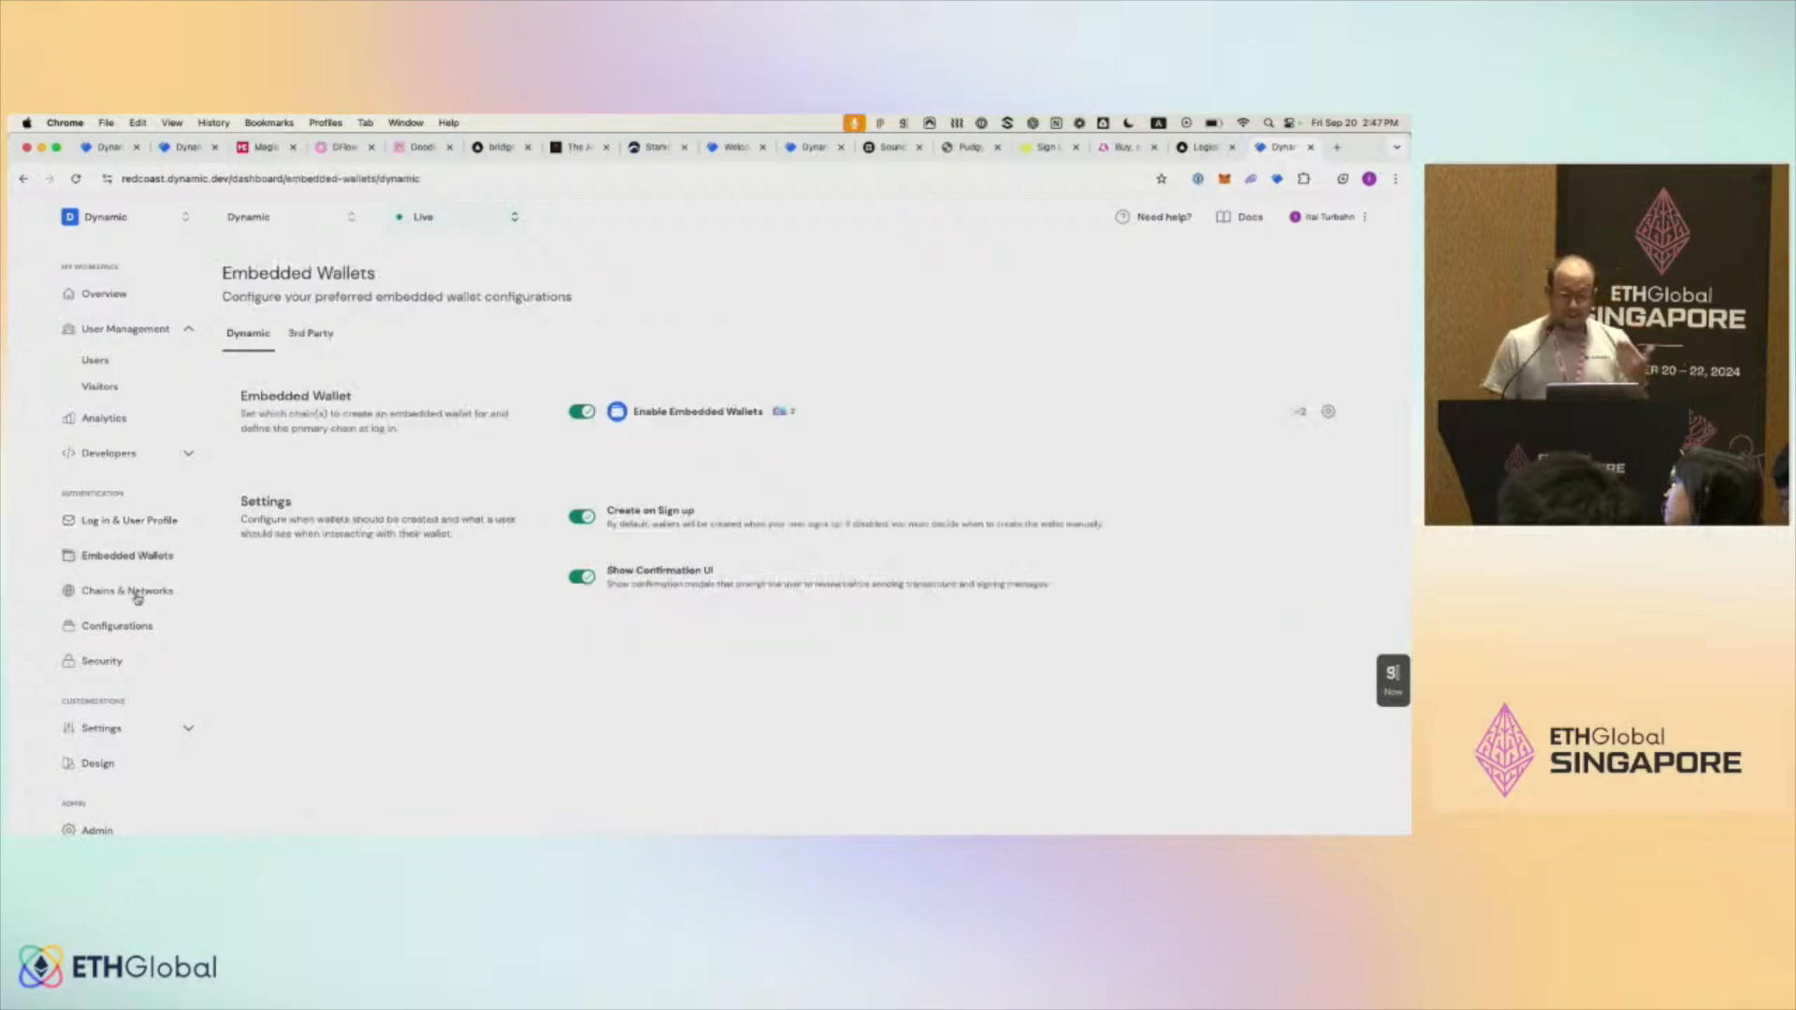
click(125, 590)
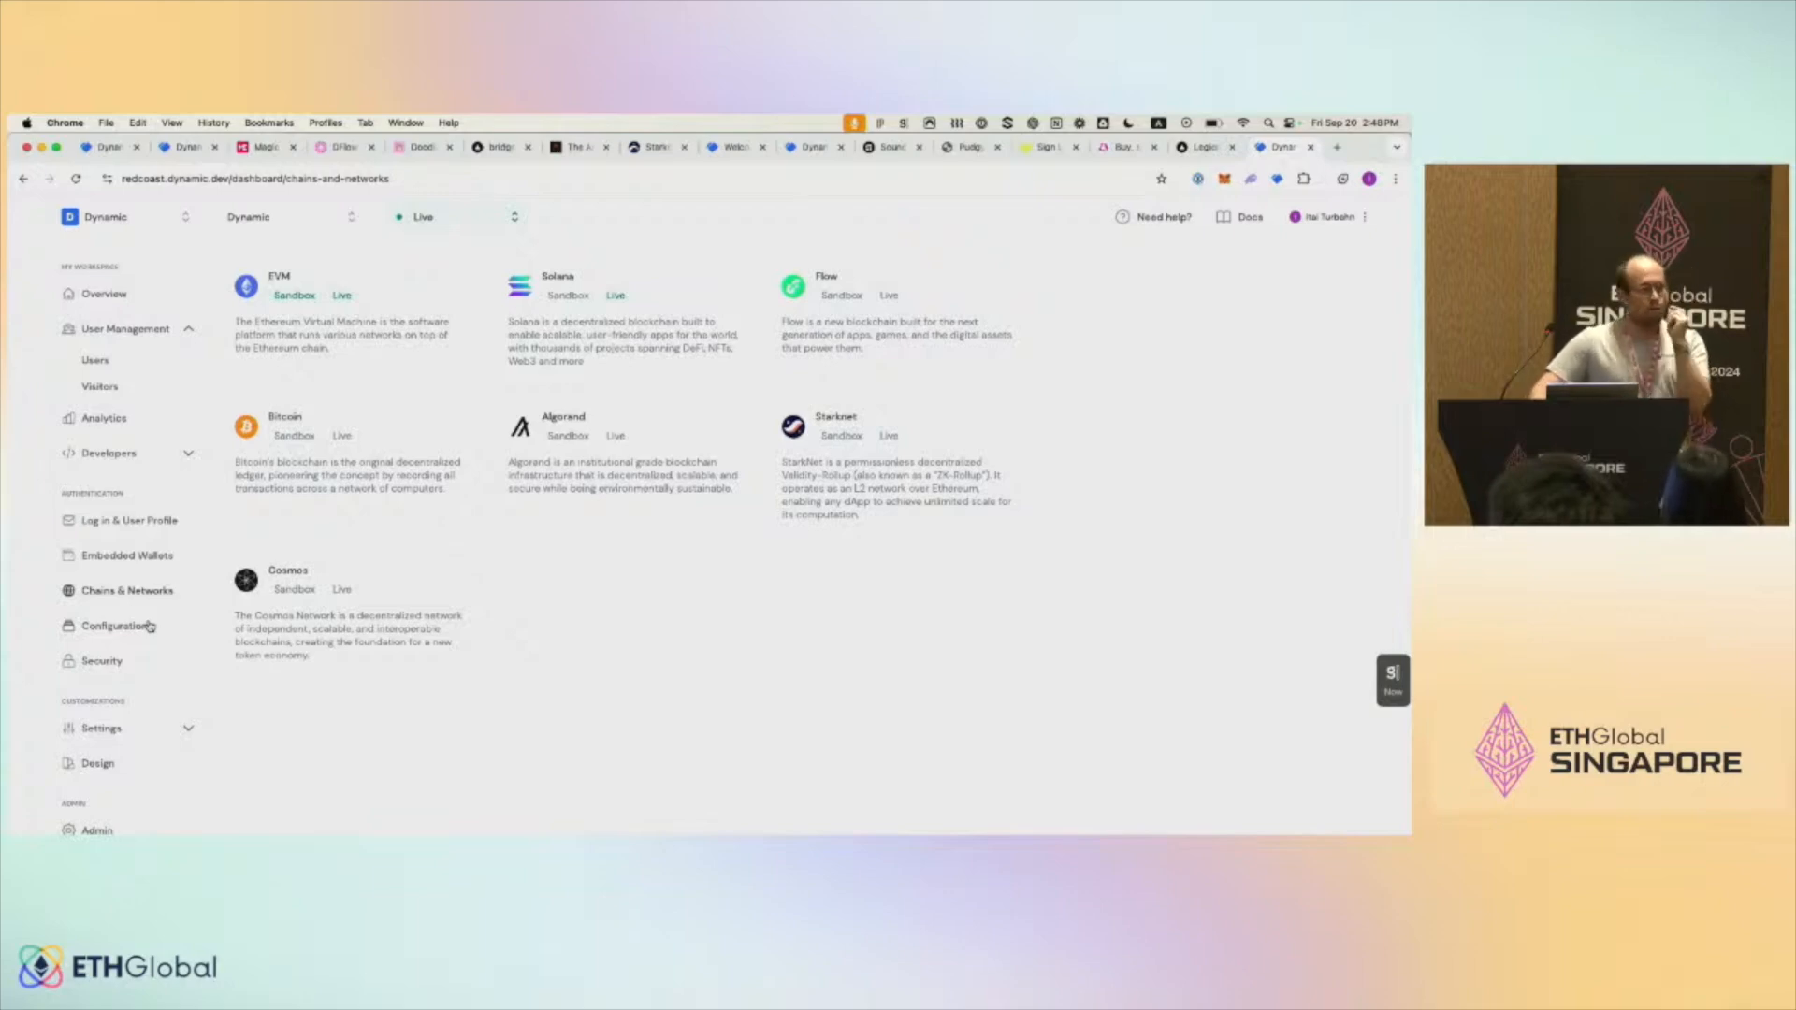
Show Configurations, then Access control with the TestList scope's address list expanded
click(114, 625)
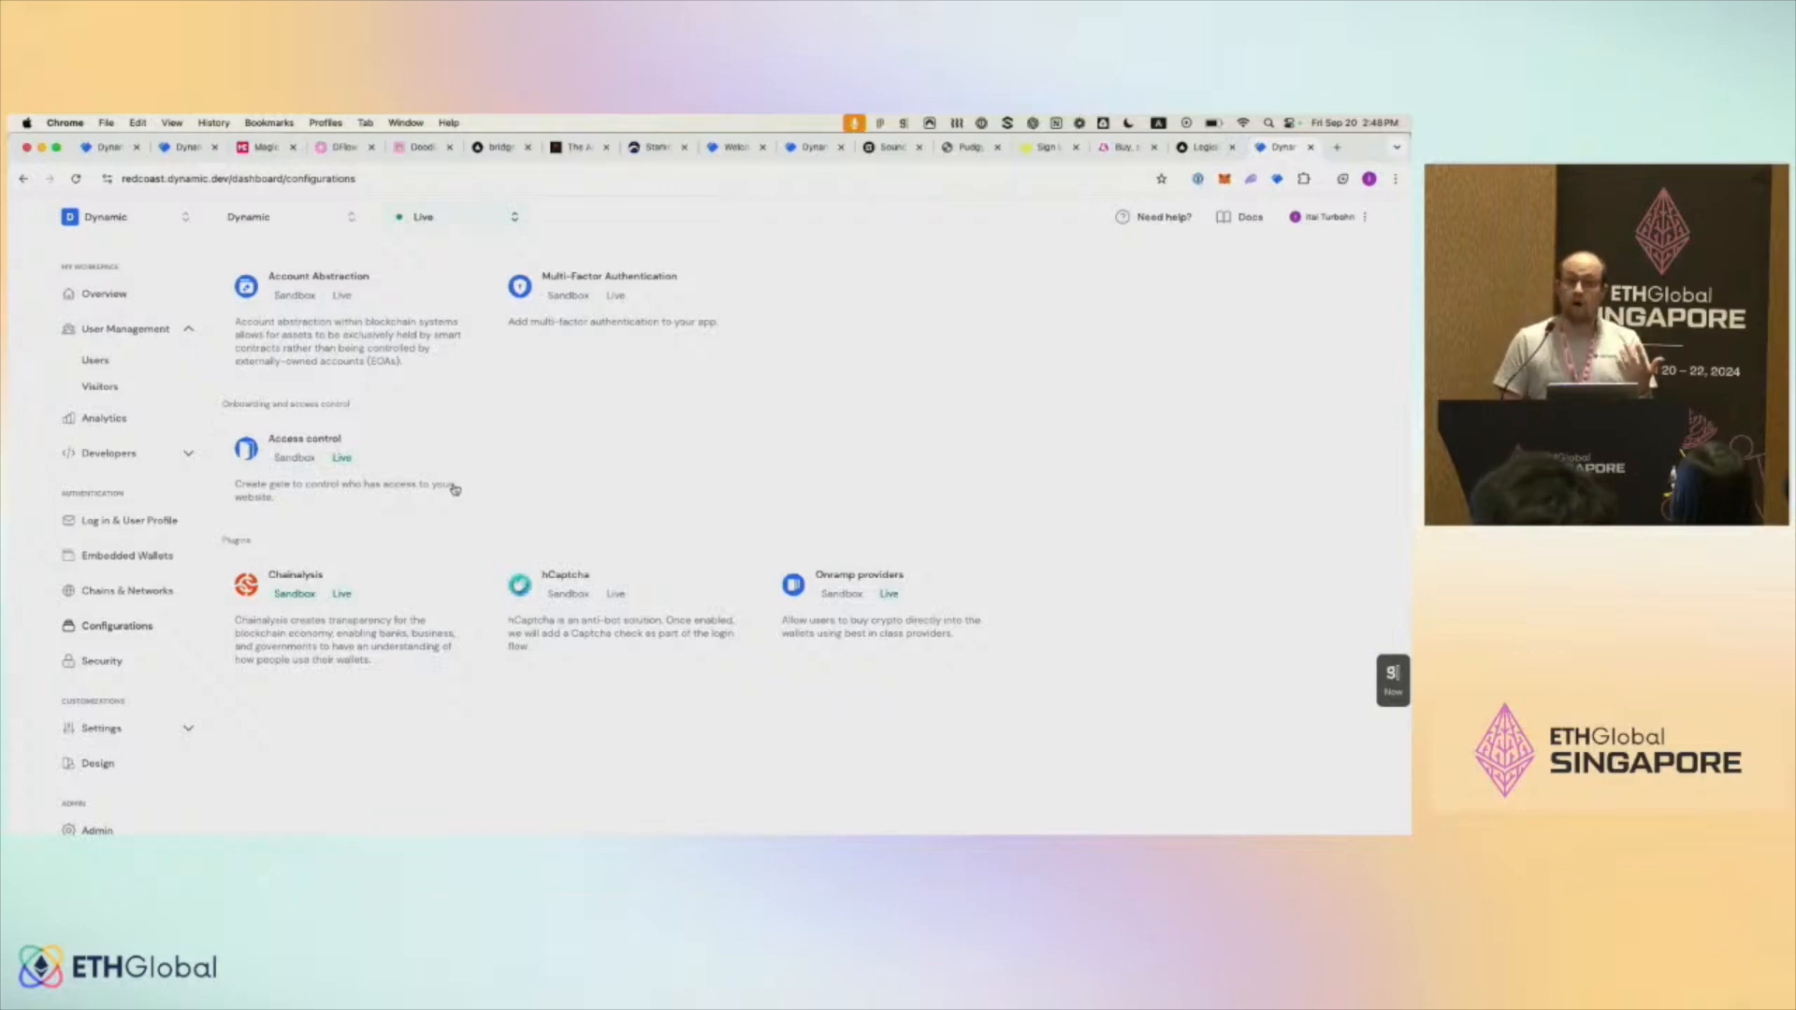
click(303, 438)
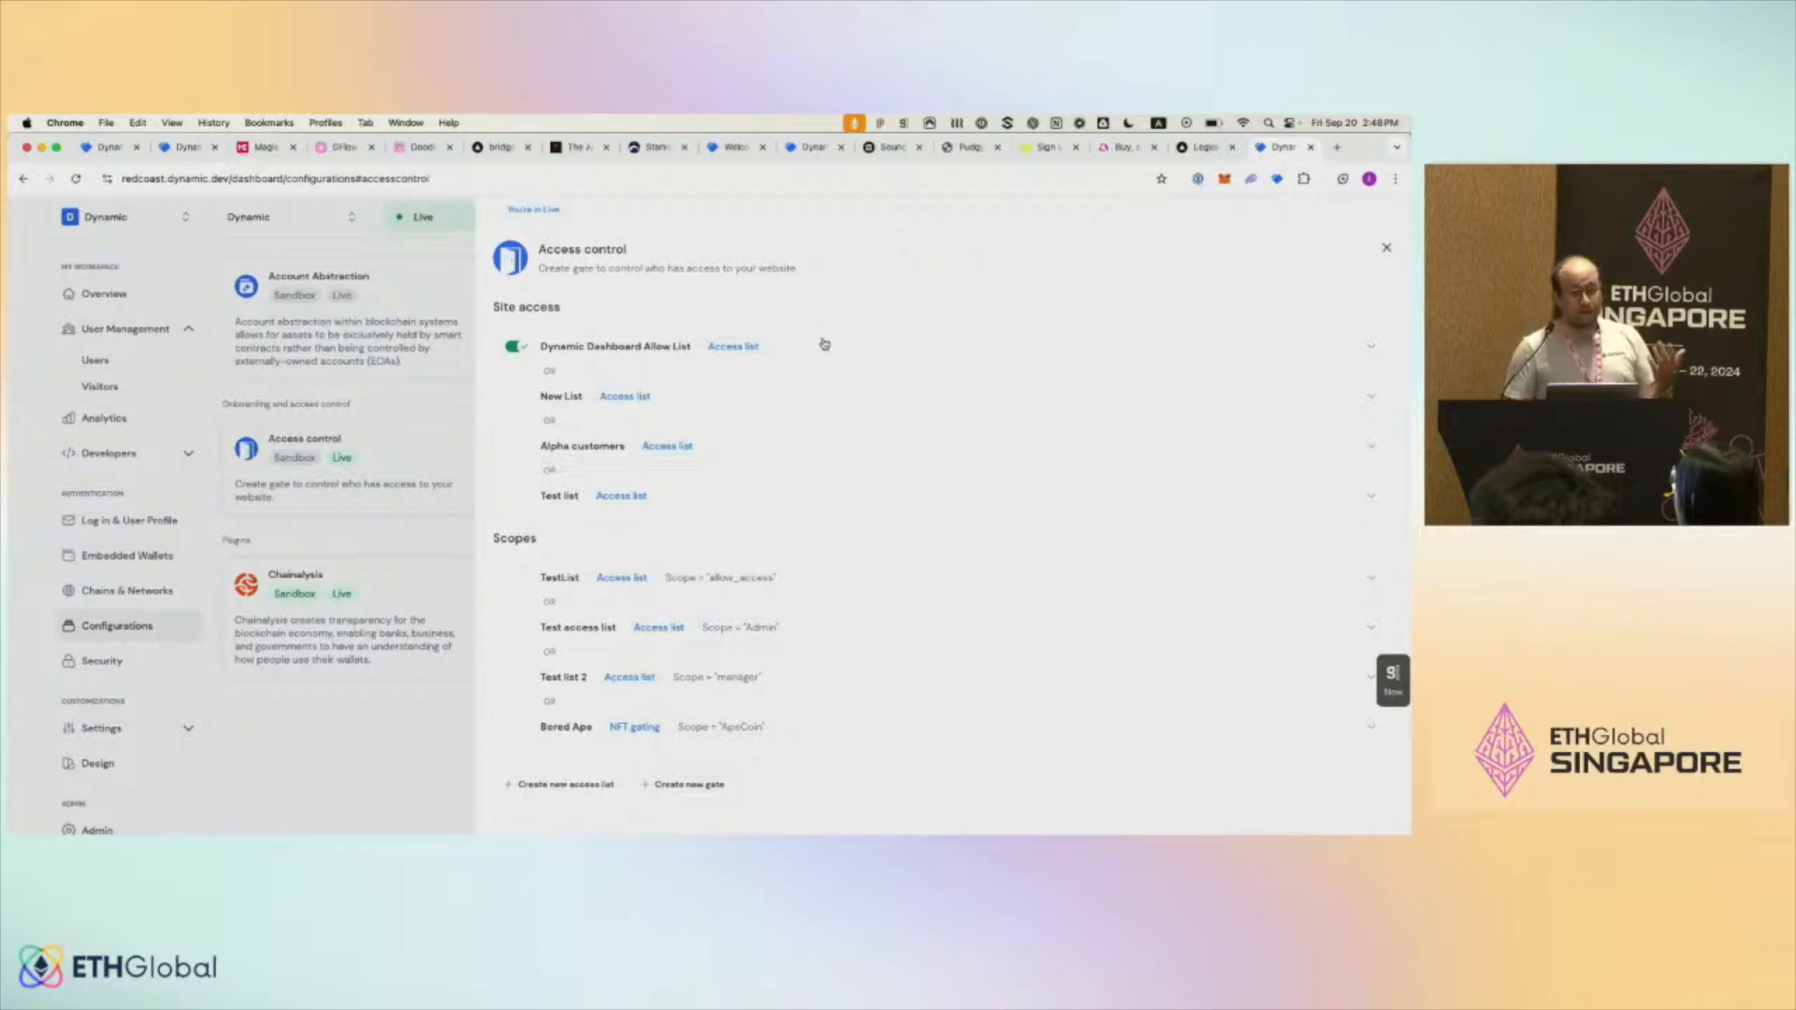
click(560, 495)
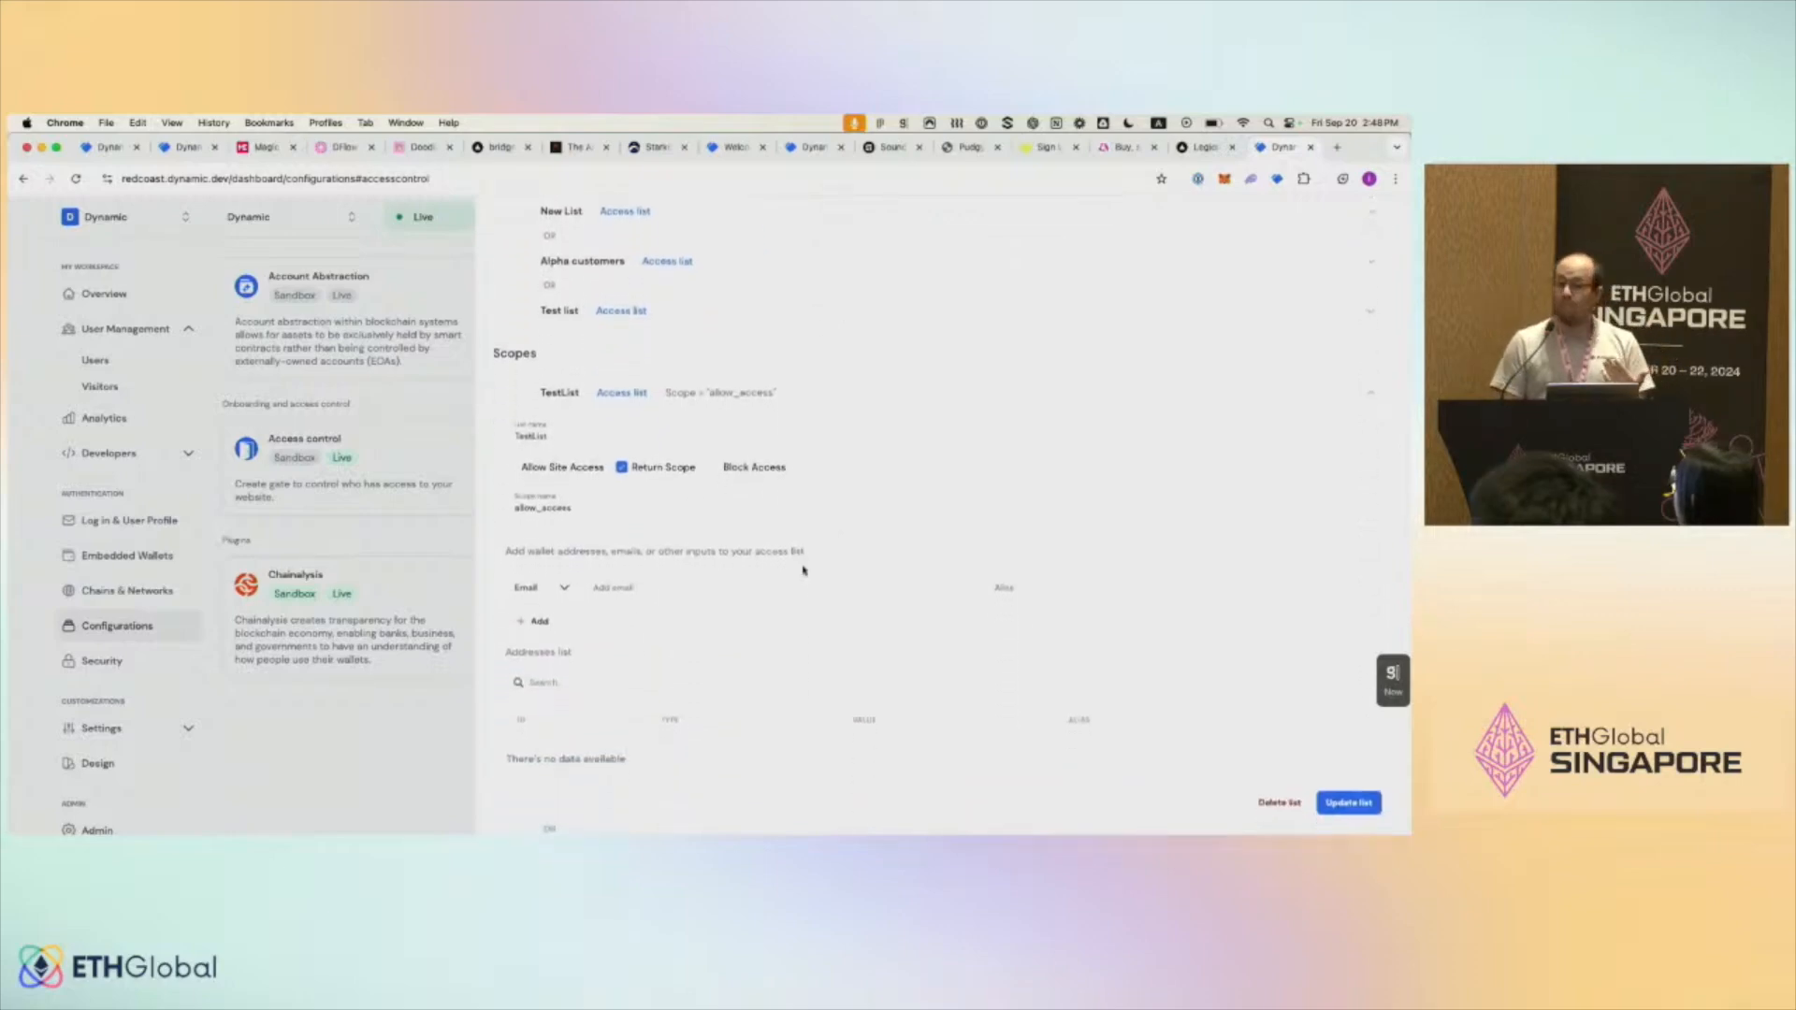
mouse_move(799, 470)
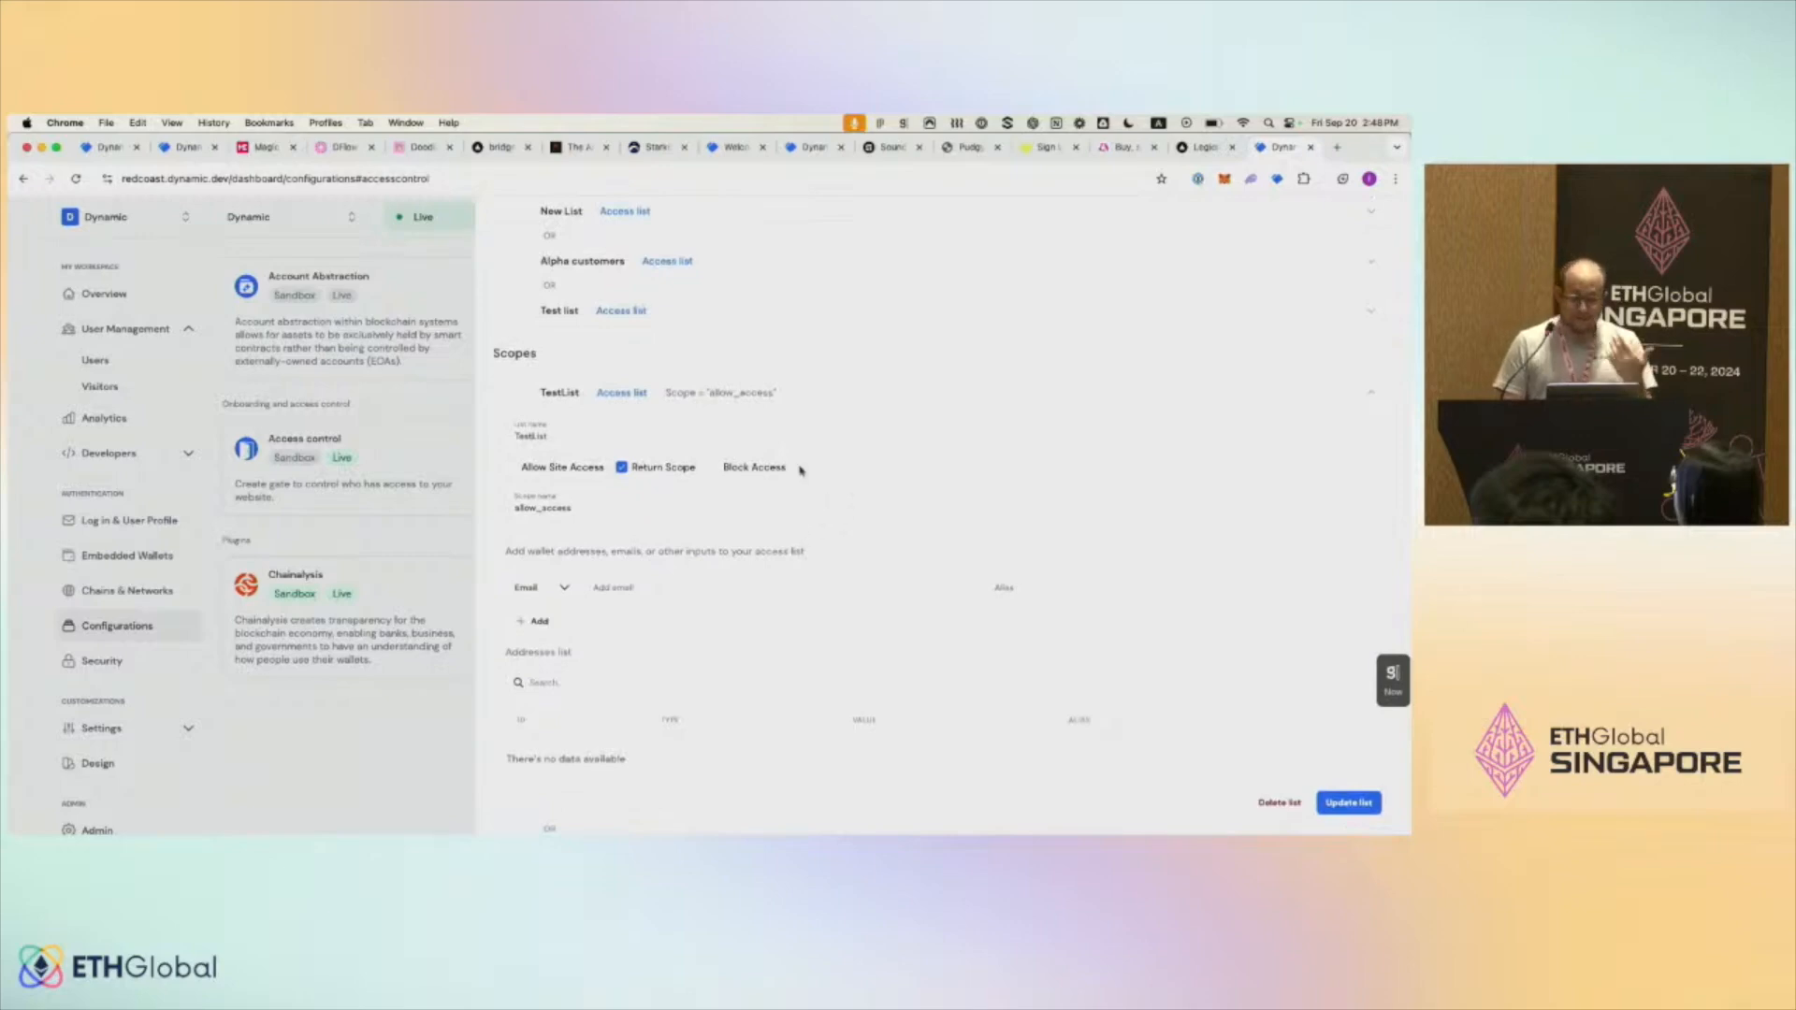
mouse_move(410, 545)
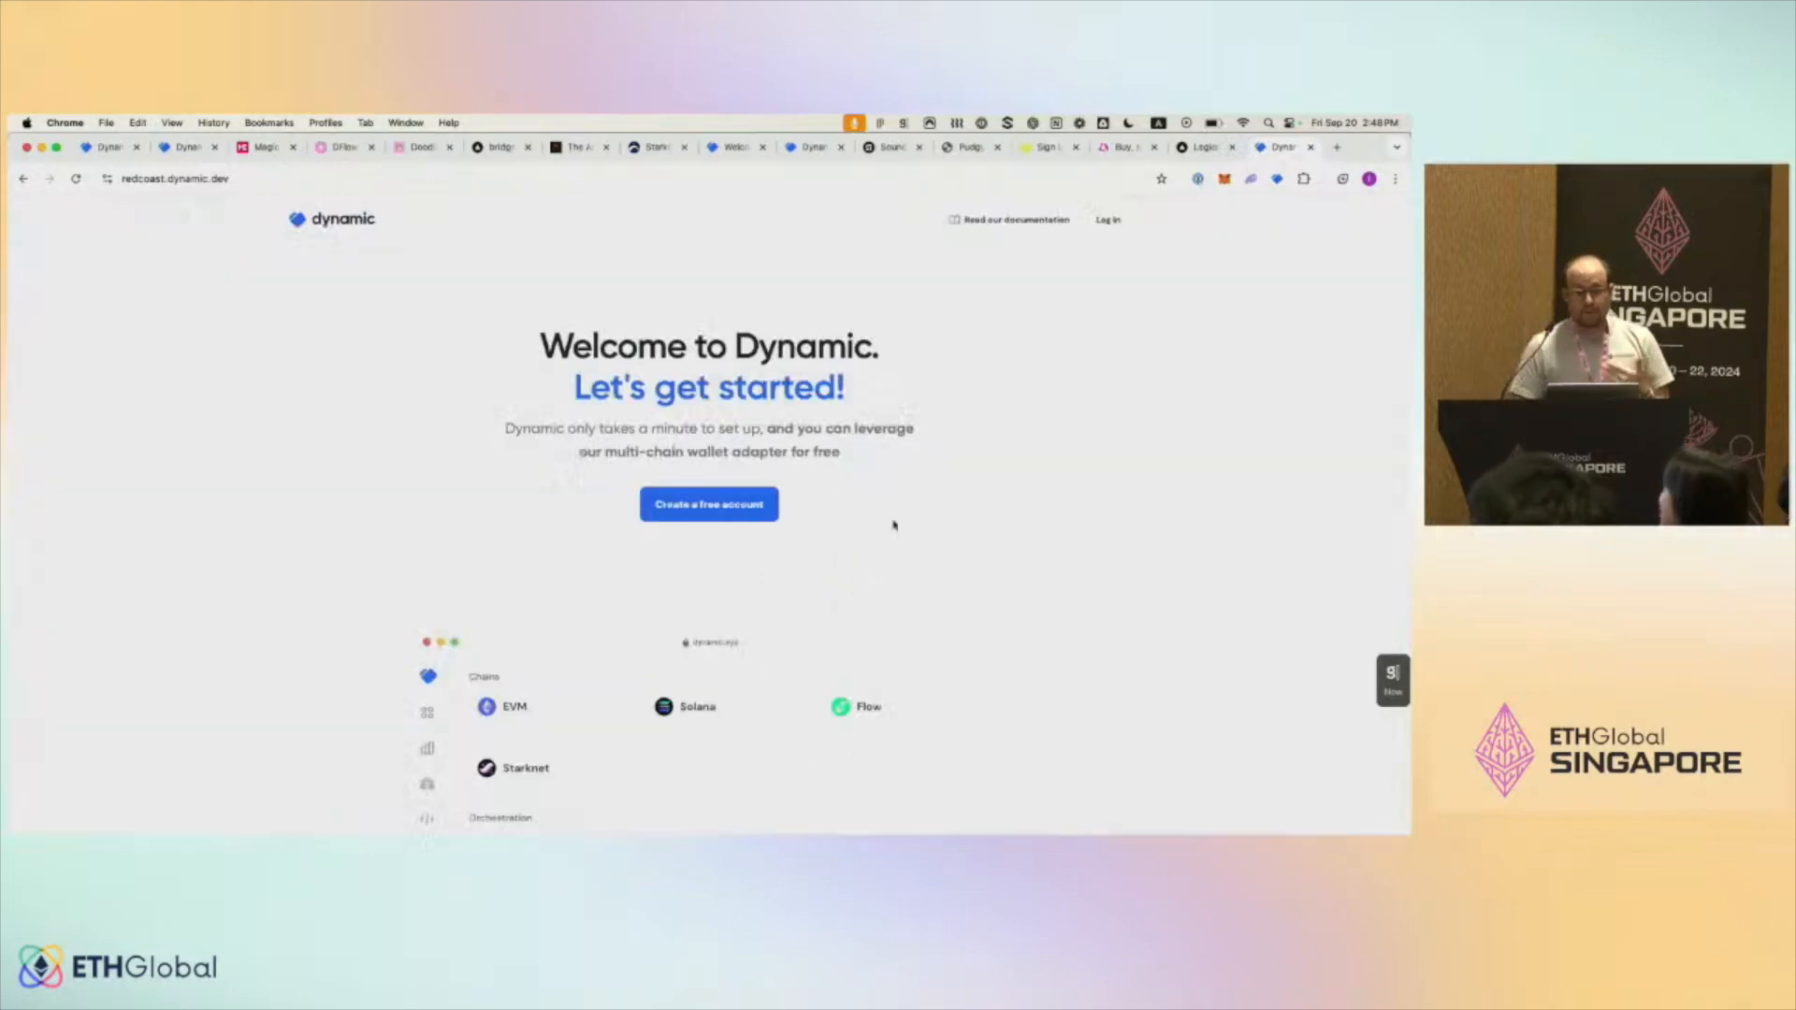
Sign in with a MetaMask wallet to reach the info capture prompt for email and username
click(707, 504)
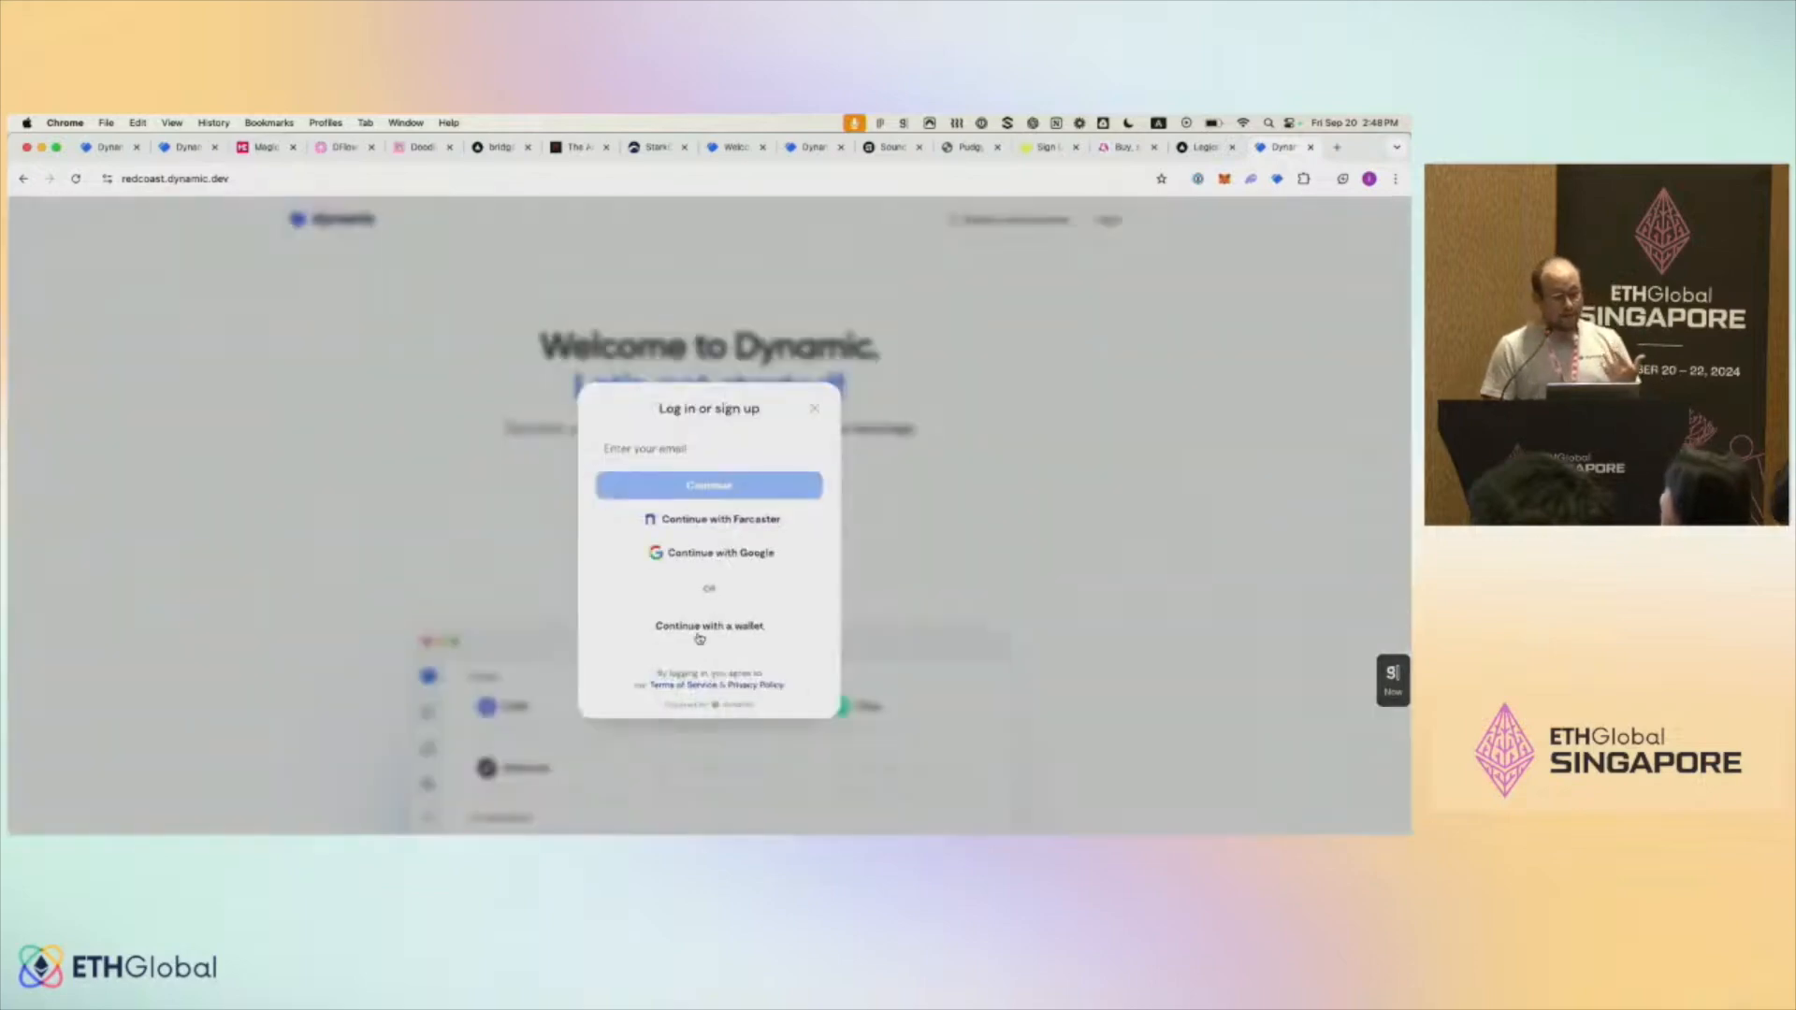
click(707, 625)
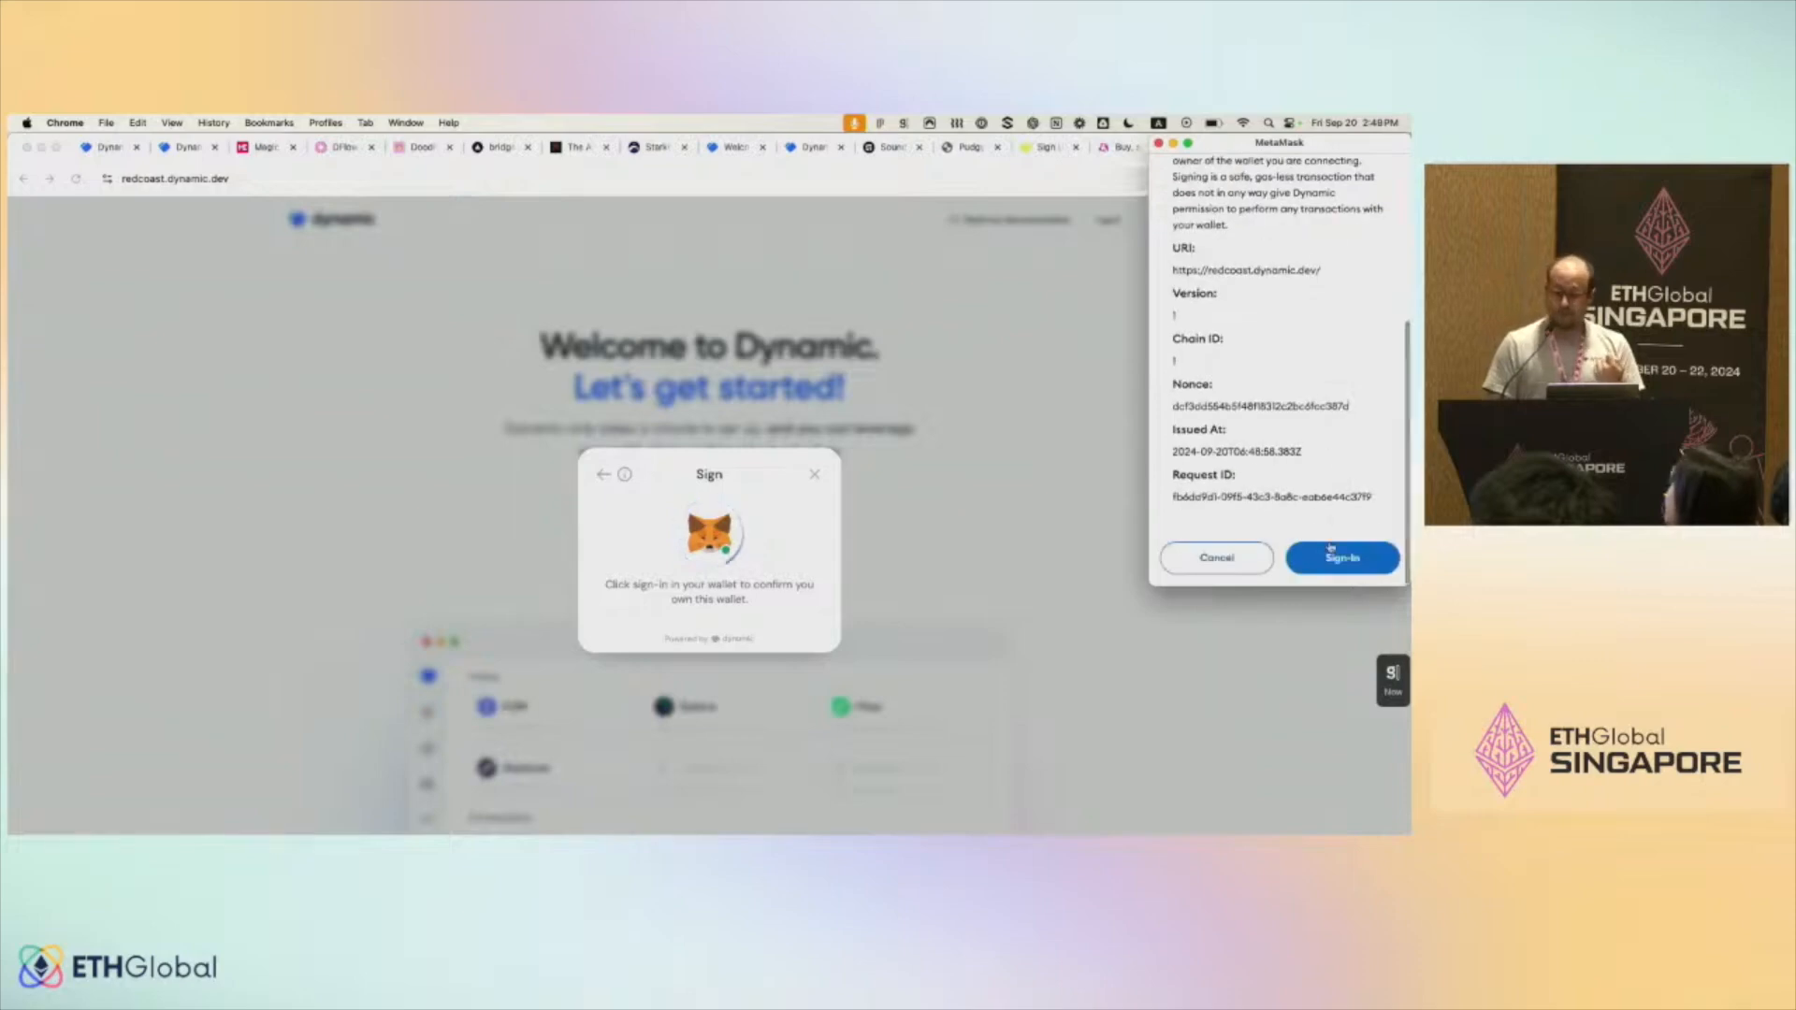
click(1341, 557)
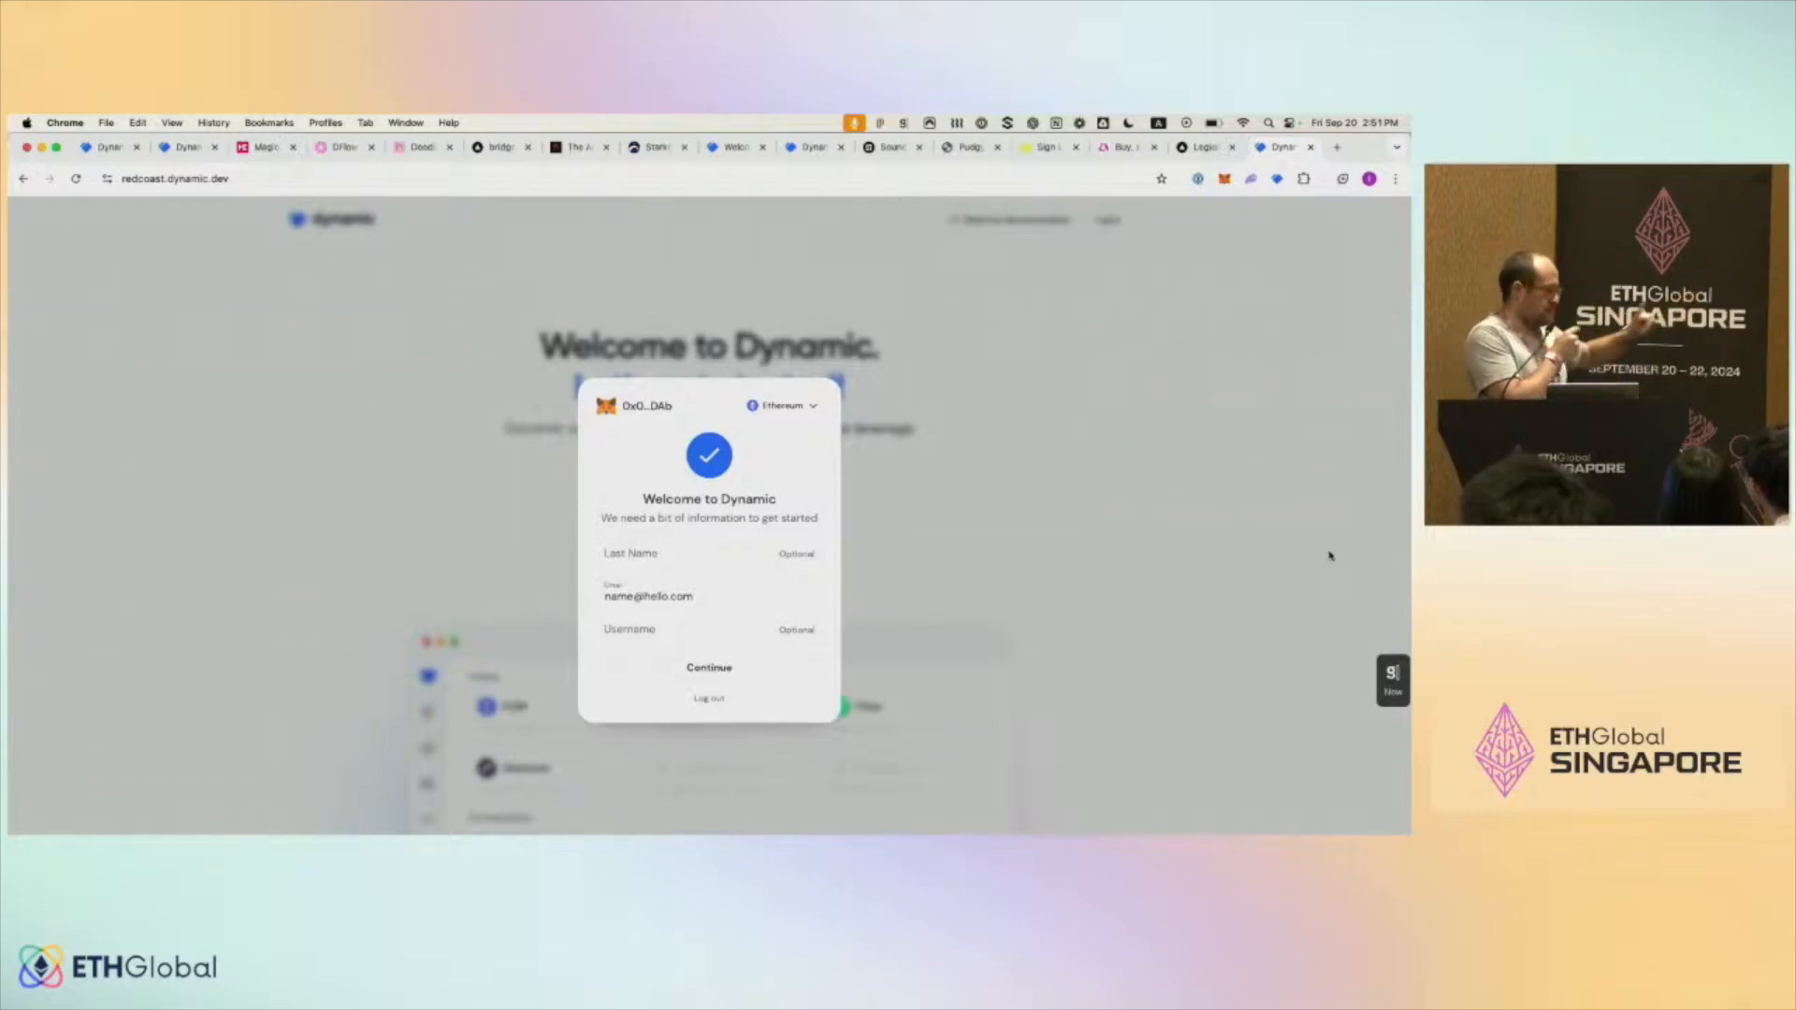
mouse_move(842, 686)
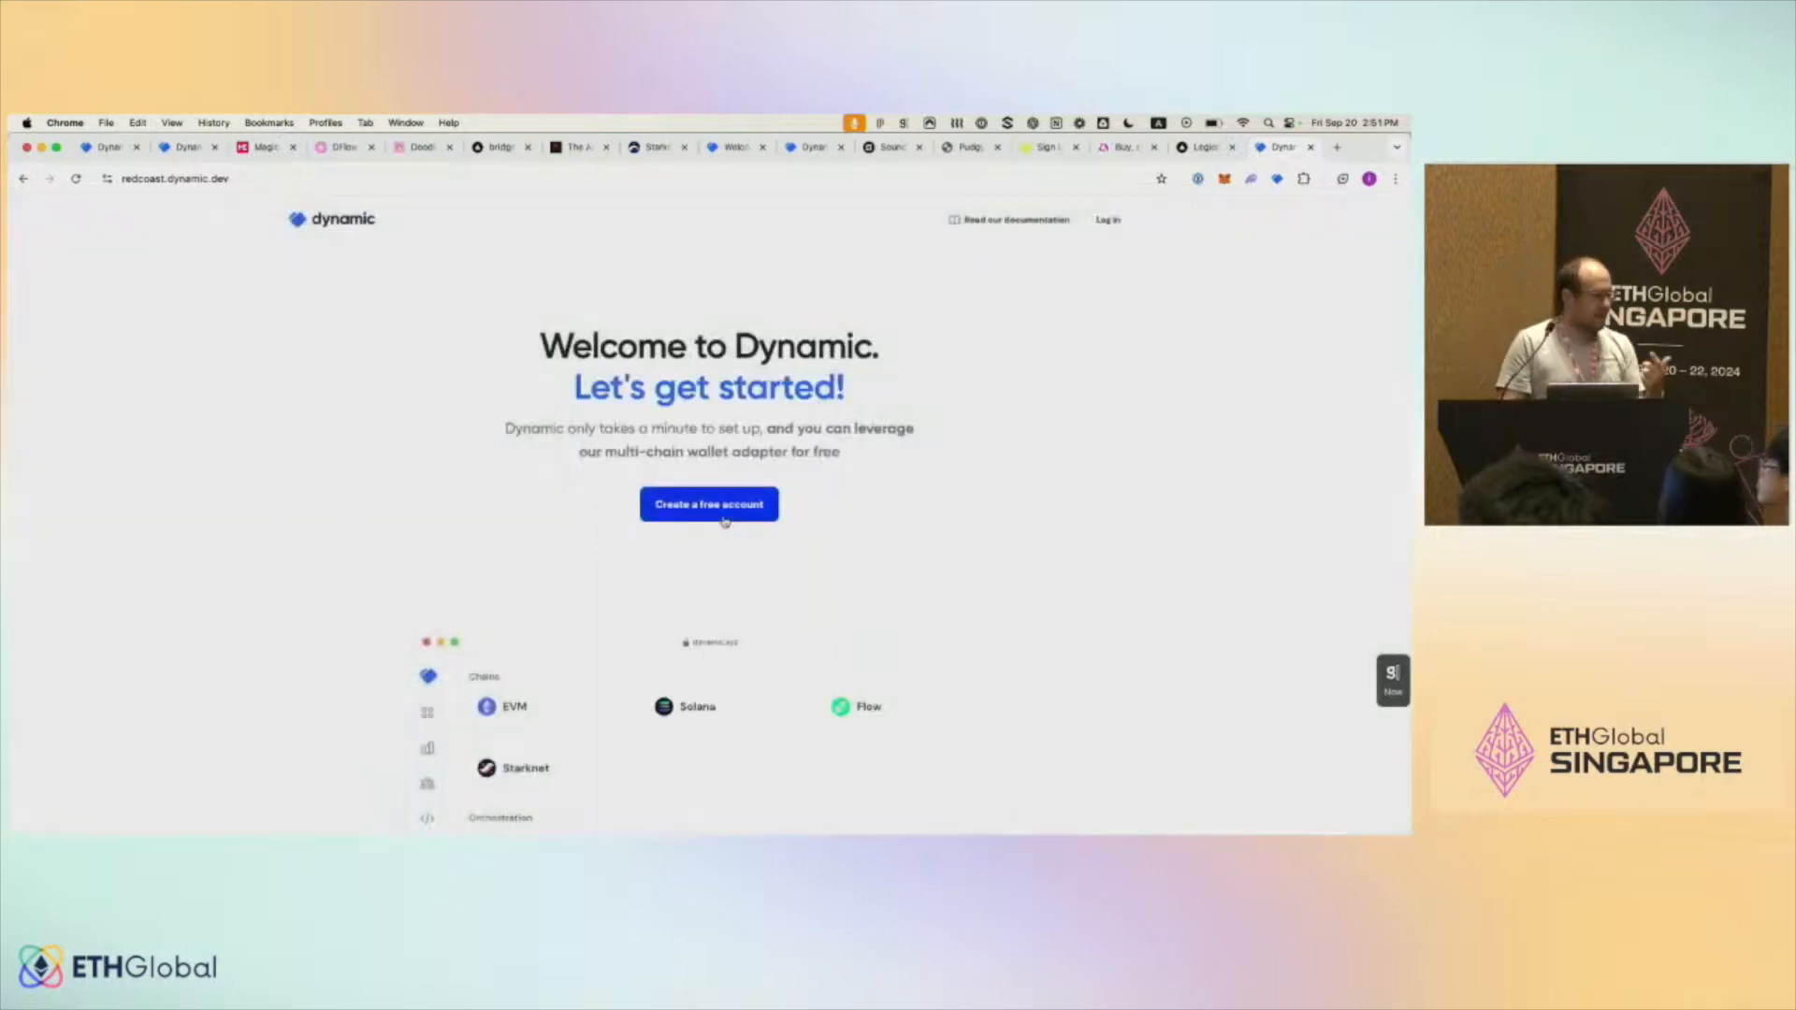
Sign up with the first Google account and view the ZeroDev Account Abstraction settings under Configurations
click(707, 503)
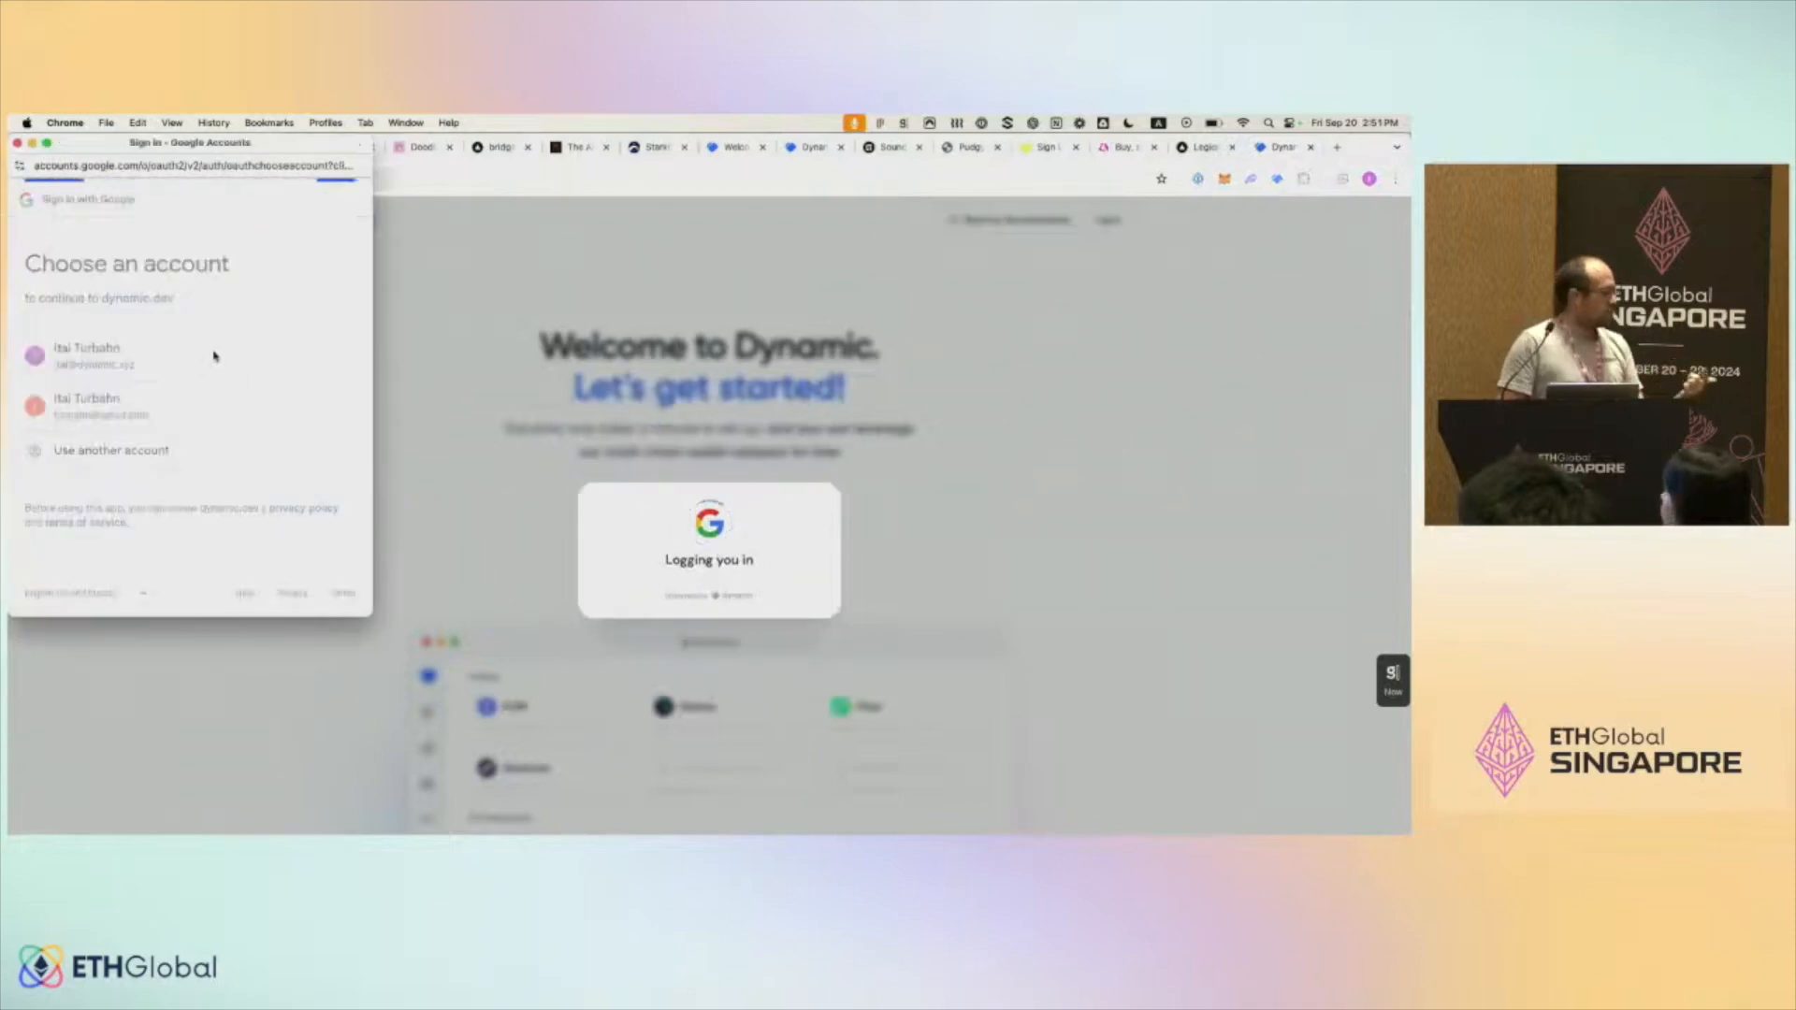
click(86, 356)
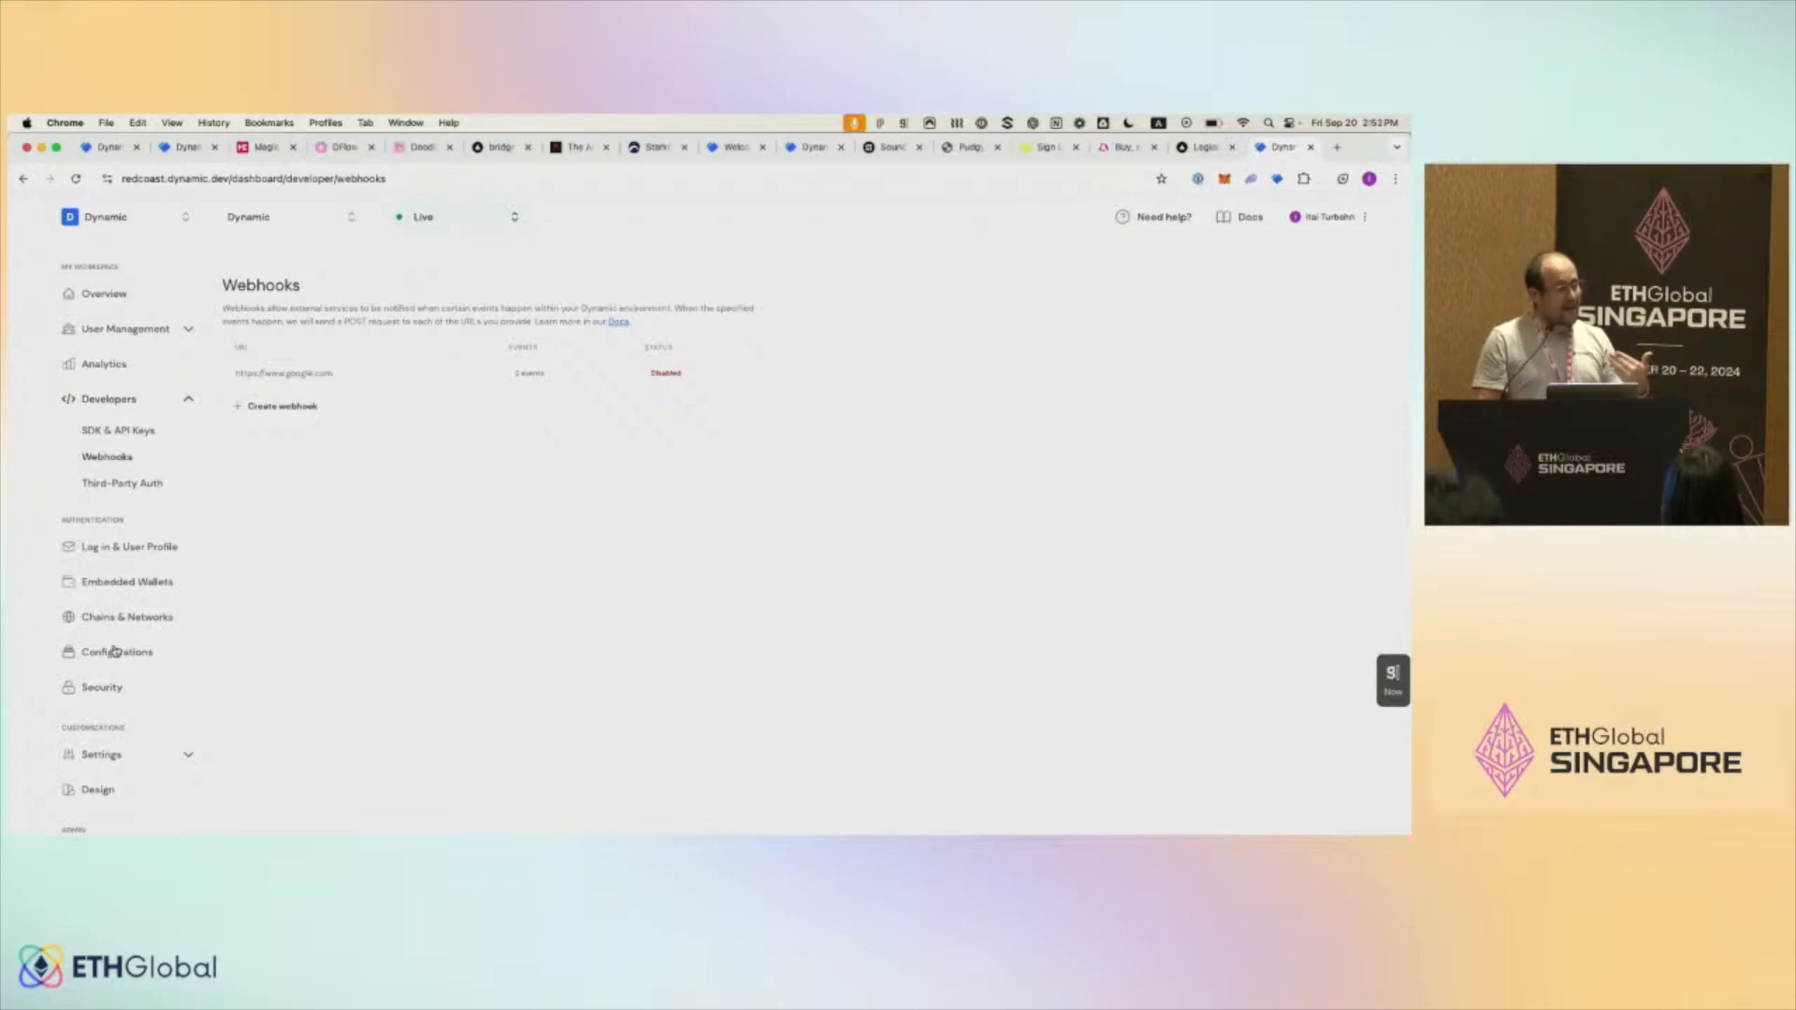
click(114, 651)
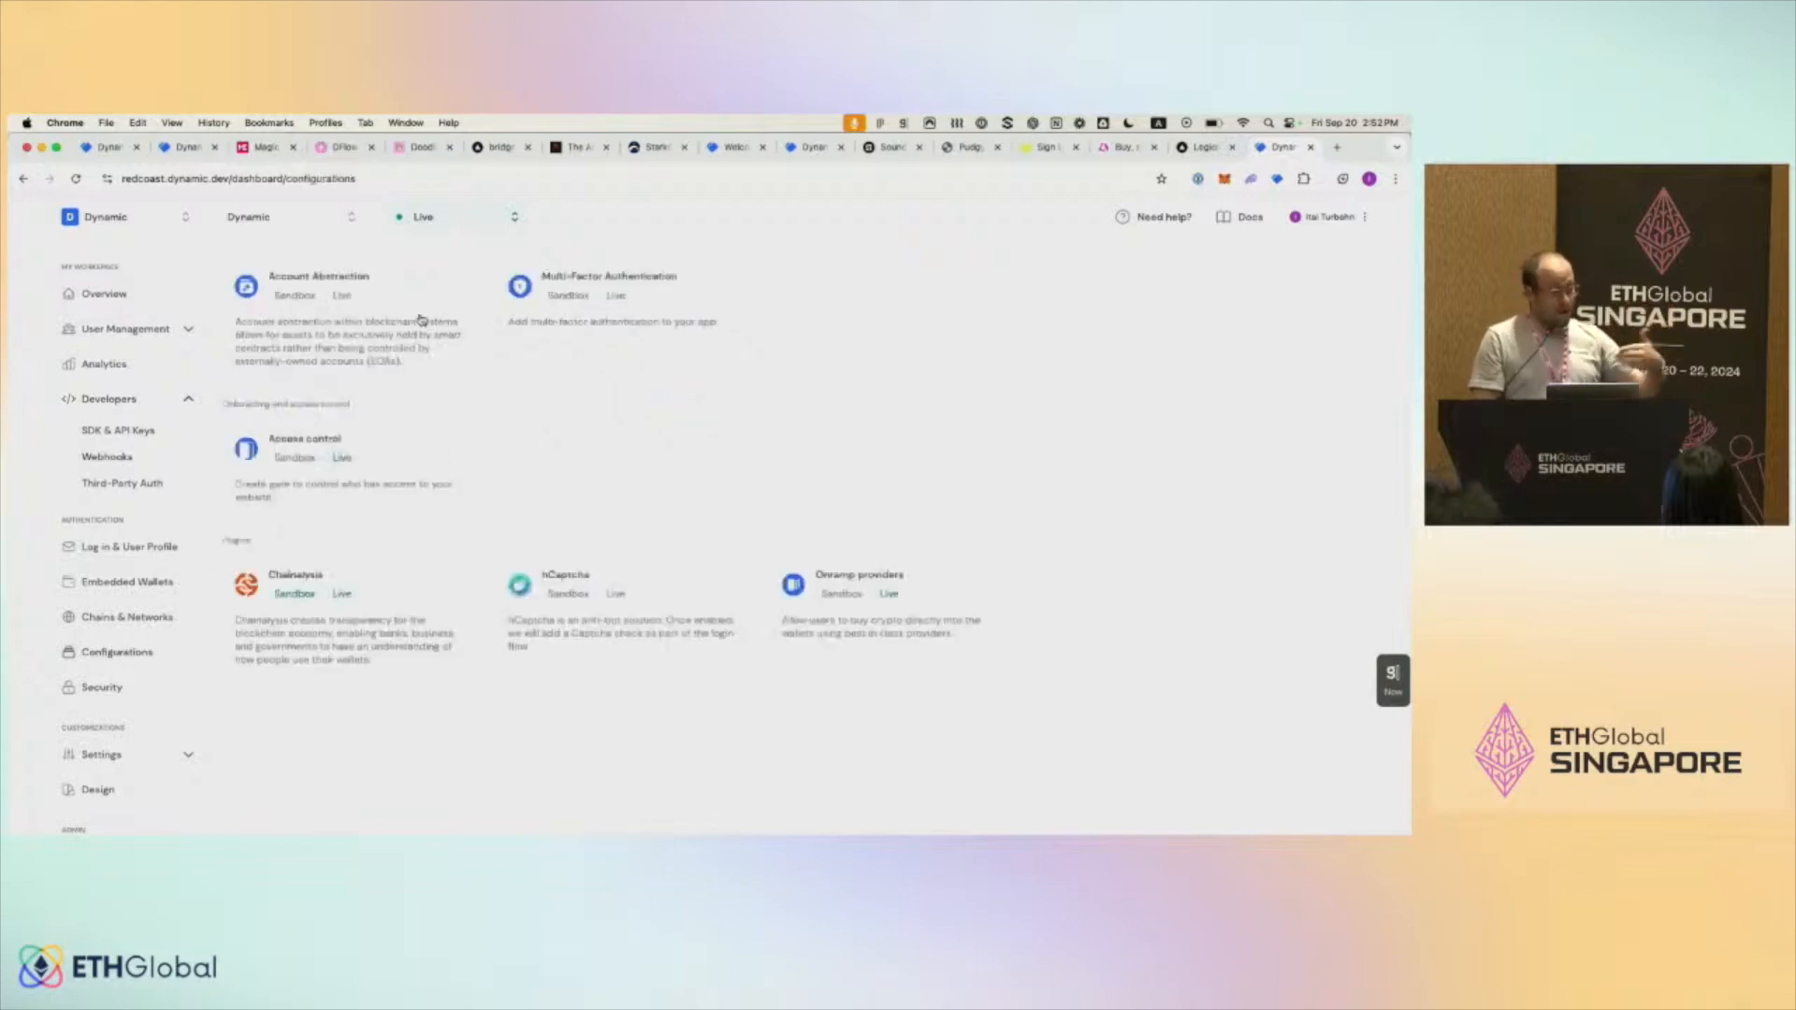
click(318, 275)
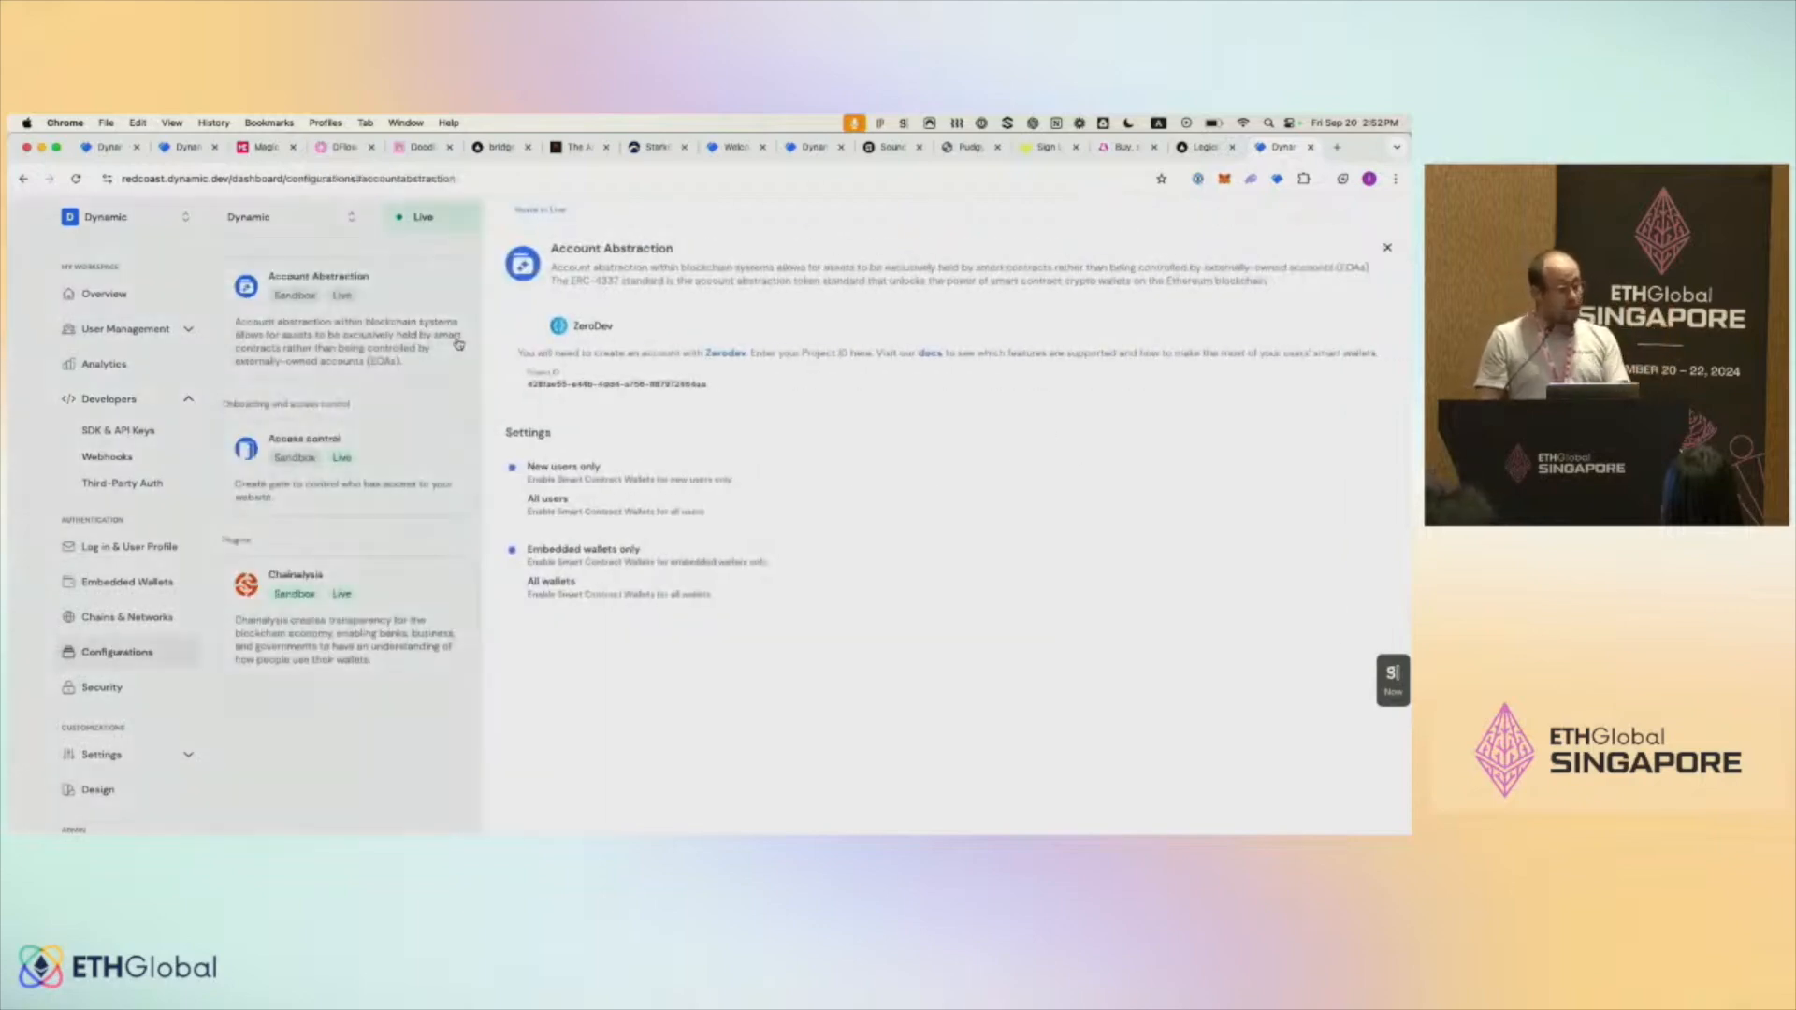